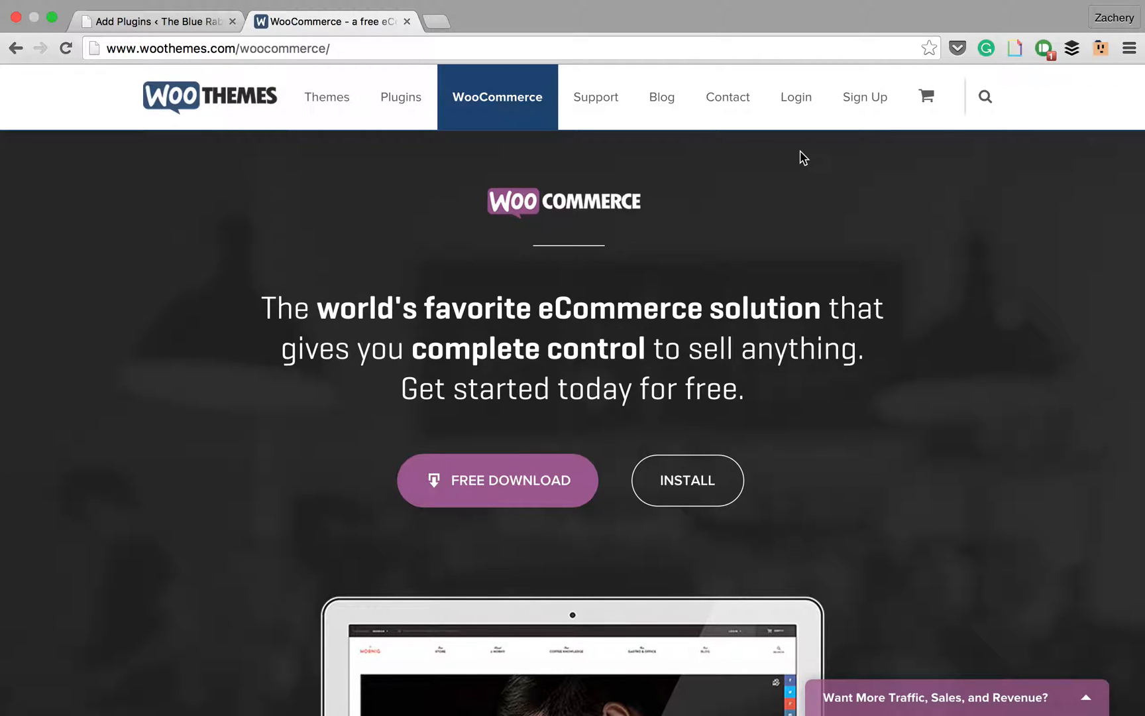
mouse_move(770, 152)
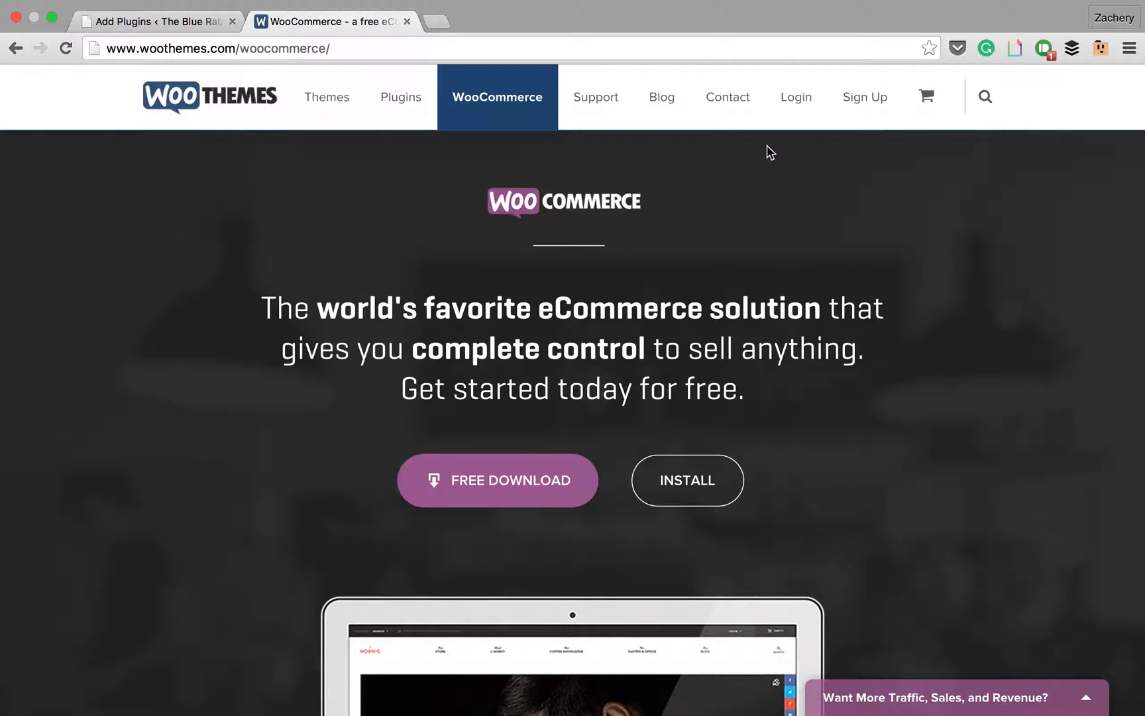
mouse_move(175, 30)
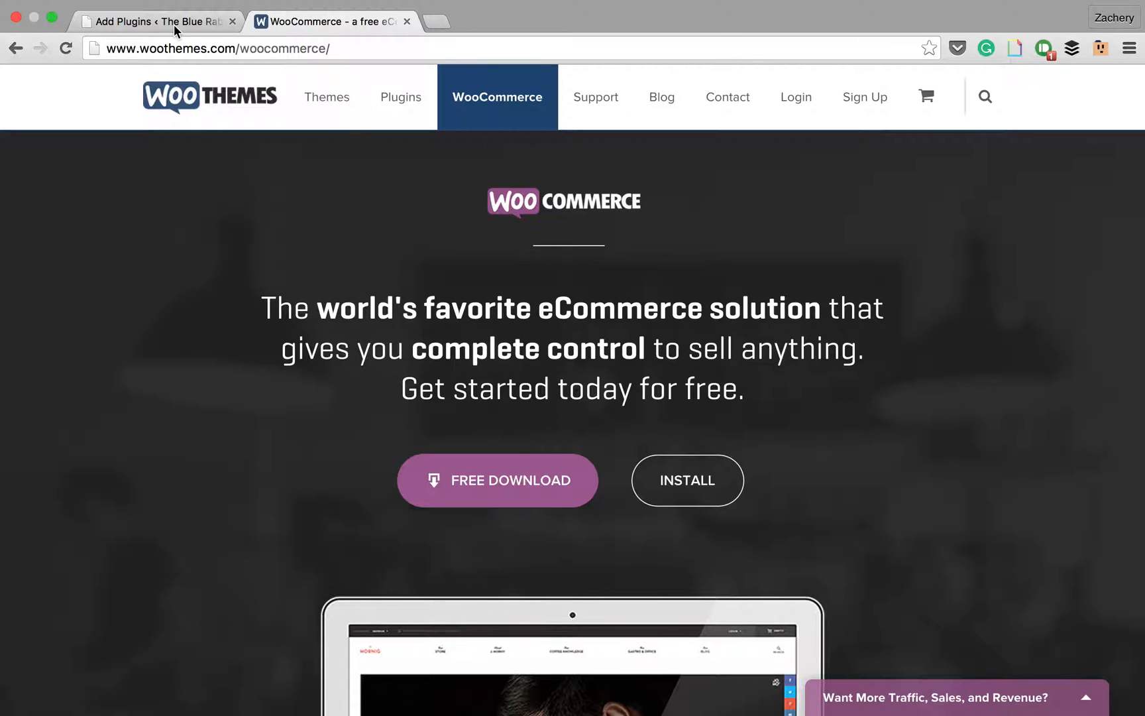
- Ready the Upload Plugin form in WordPress and download woocommerce.zip from WooThemes
click(151, 21)
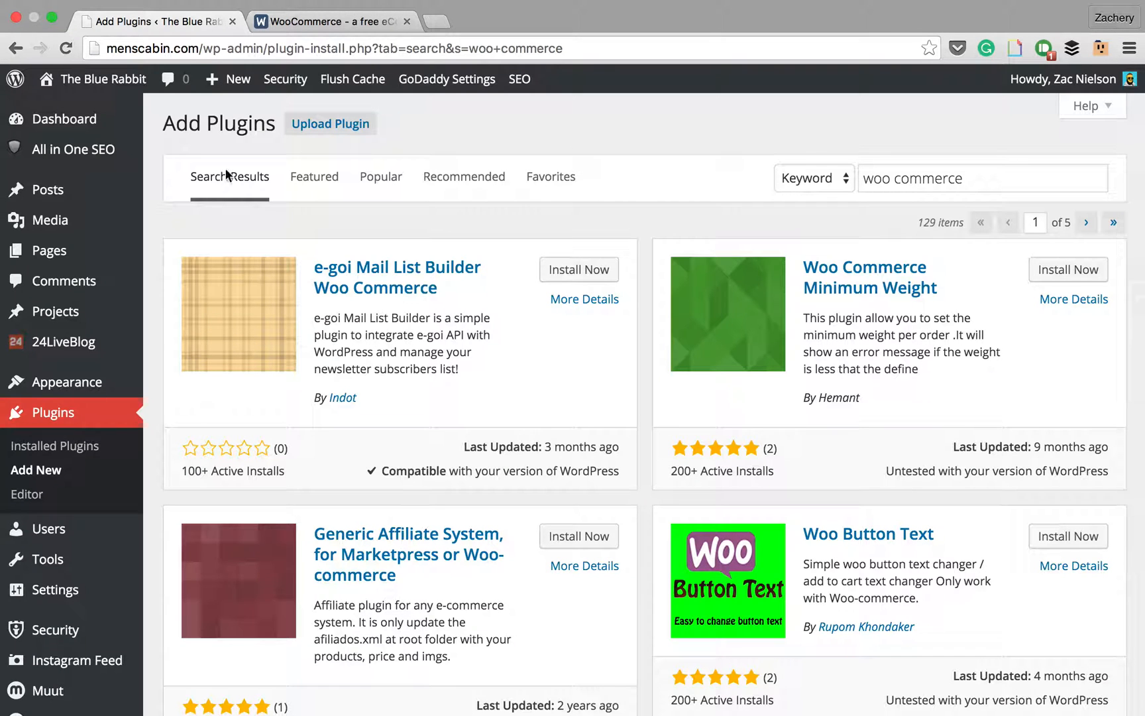
click(330, 123)
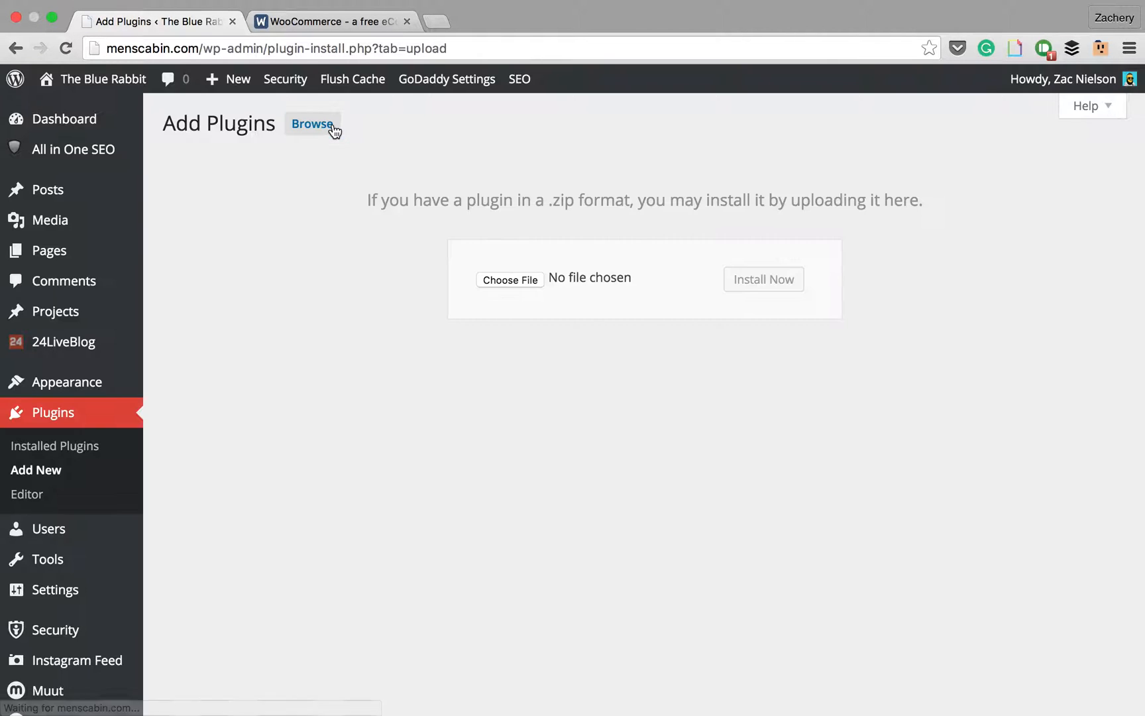
click(328, 21)
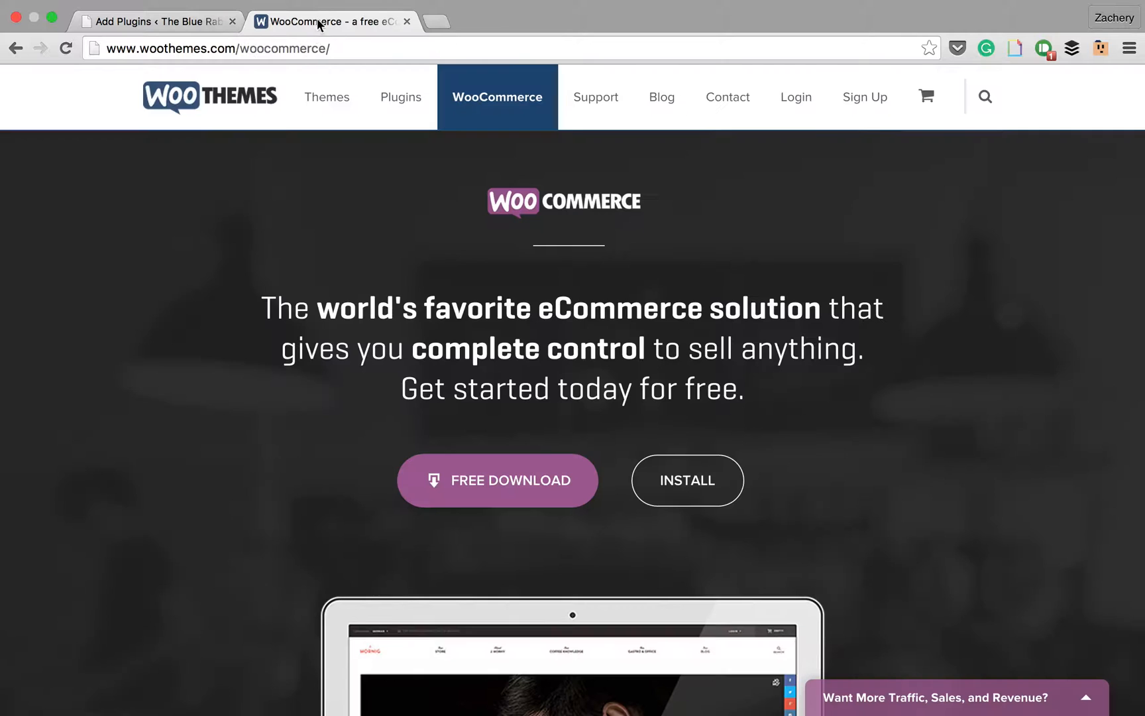
mouse_move(256, 296)
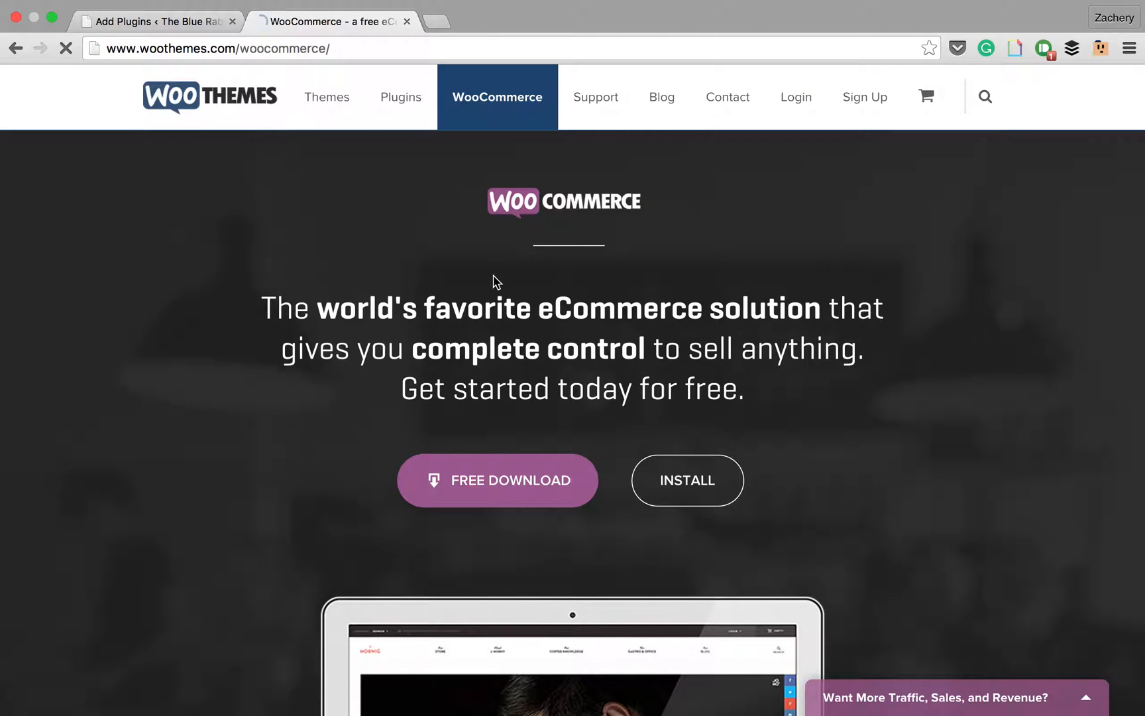
click(496, 480)
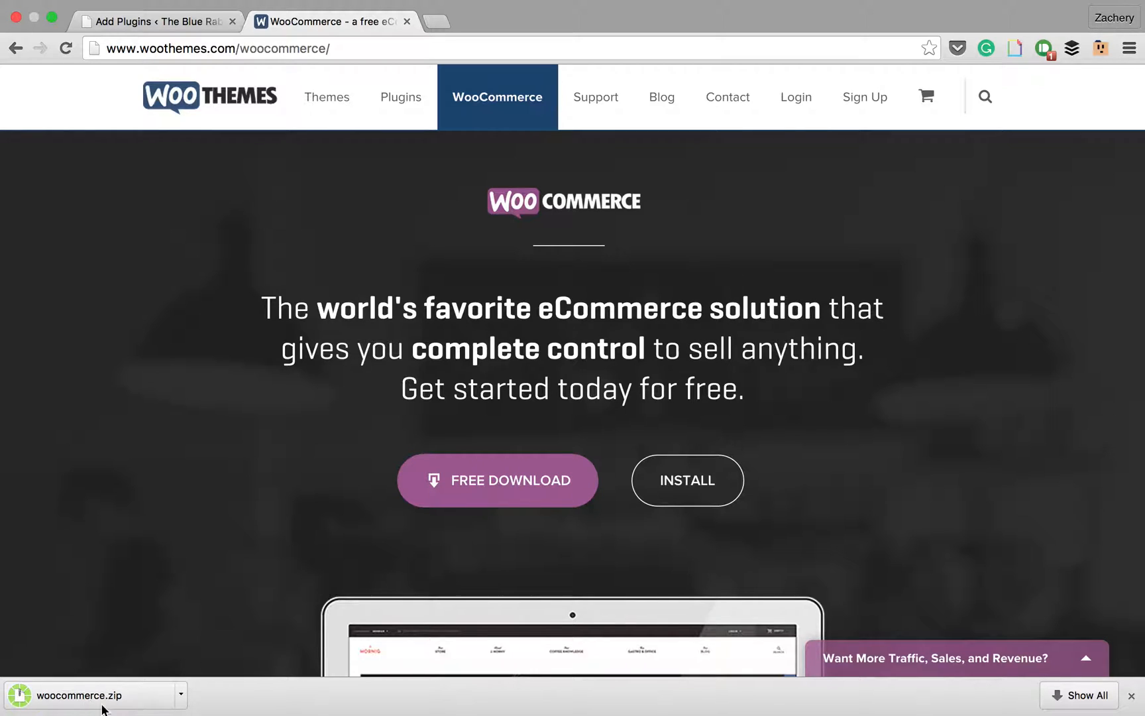
- Attach woocommerce.zip from the Downloads folder as the plugin to install
click(155, 21)
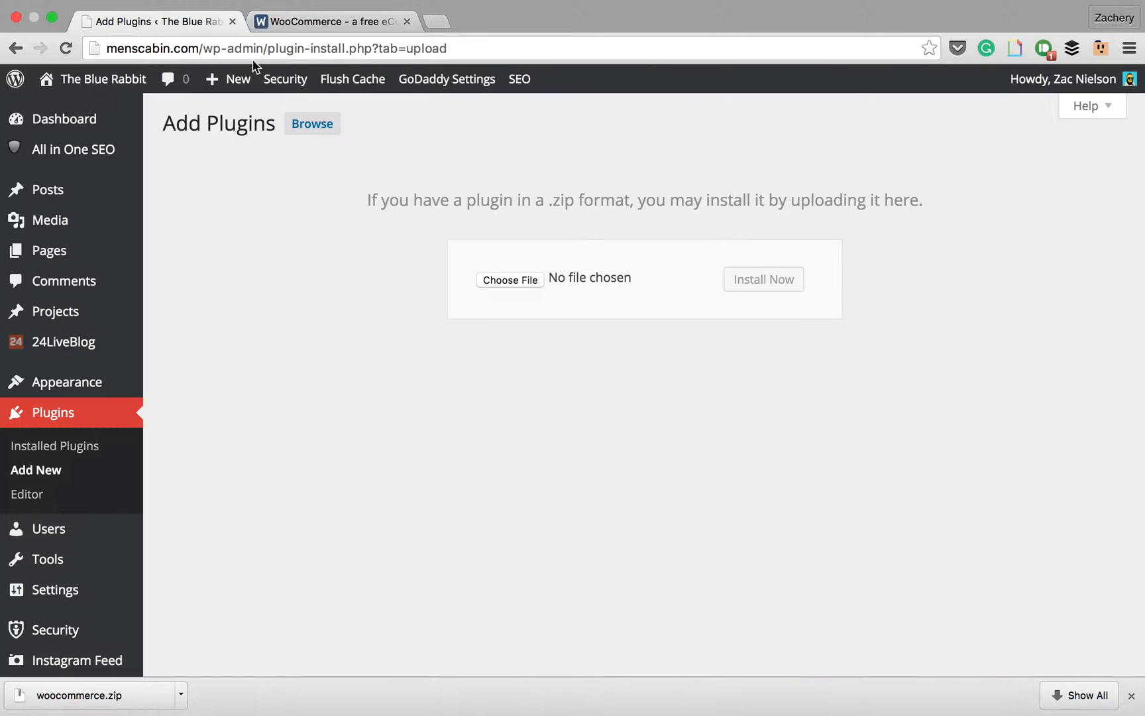
click(509, 279)
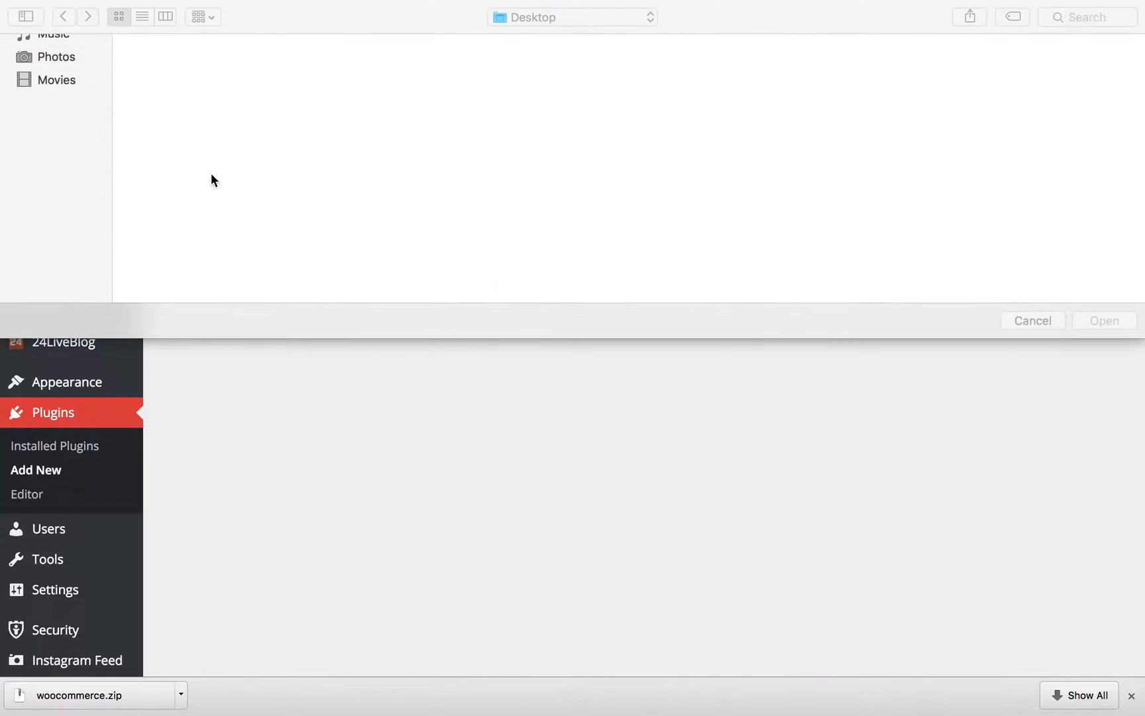
click(67, 160)
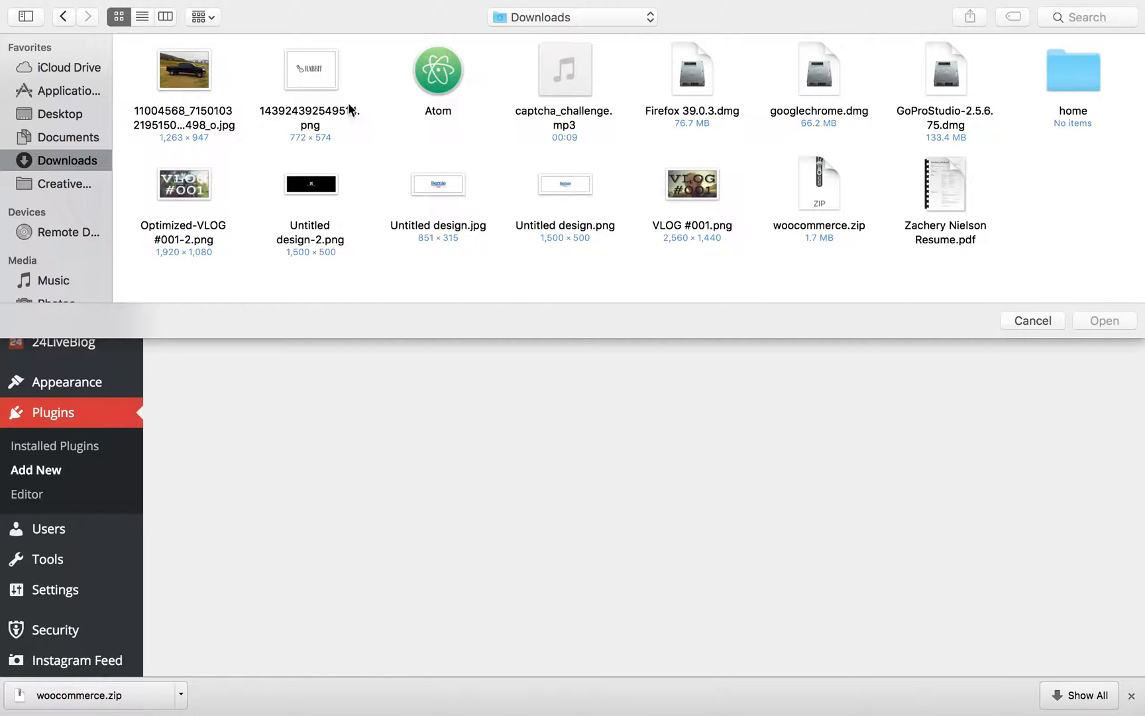
click(819, 184)
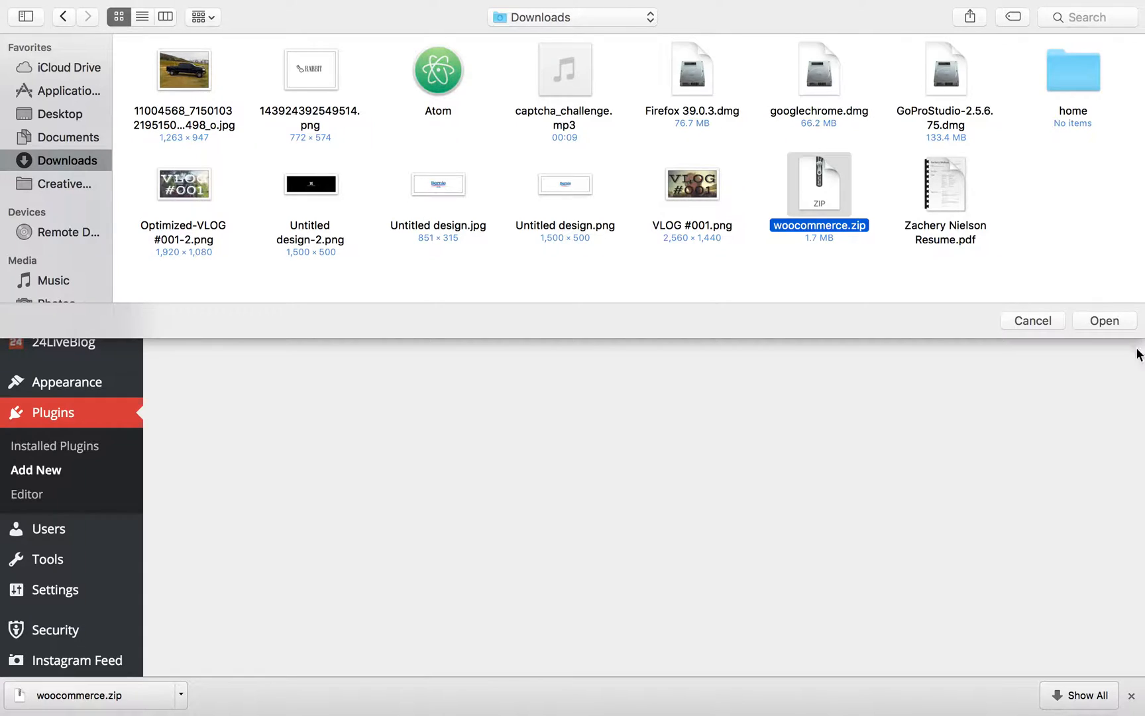
click(1102, 320)
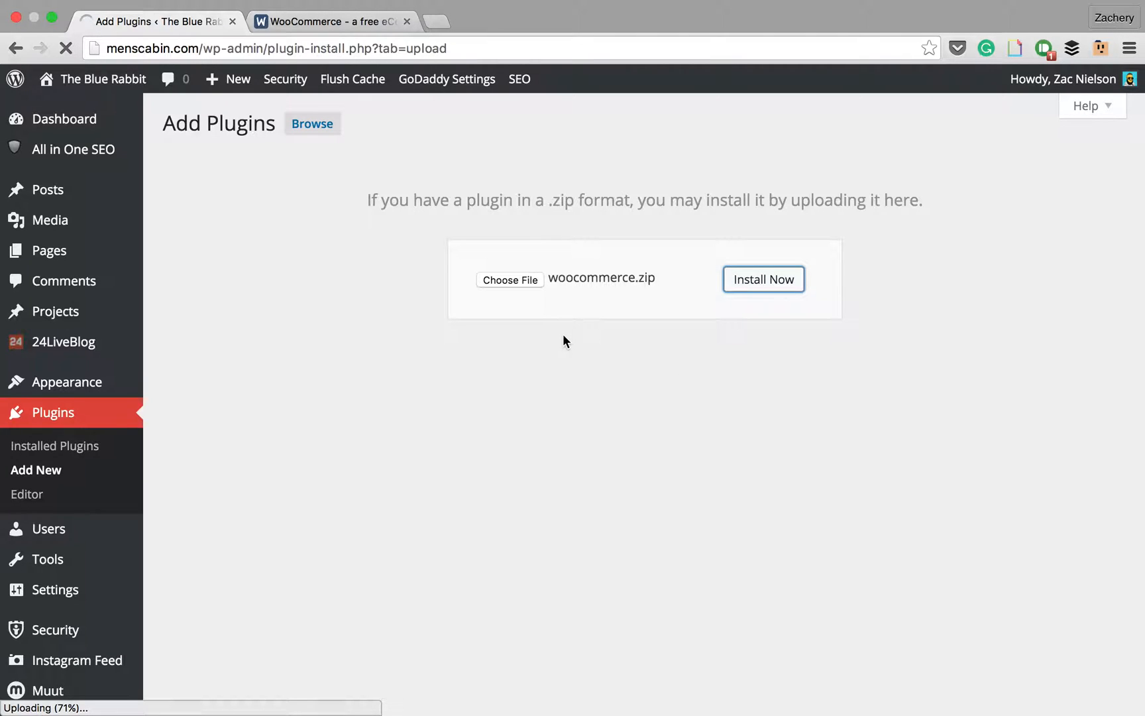
mouse_move(568, 364)
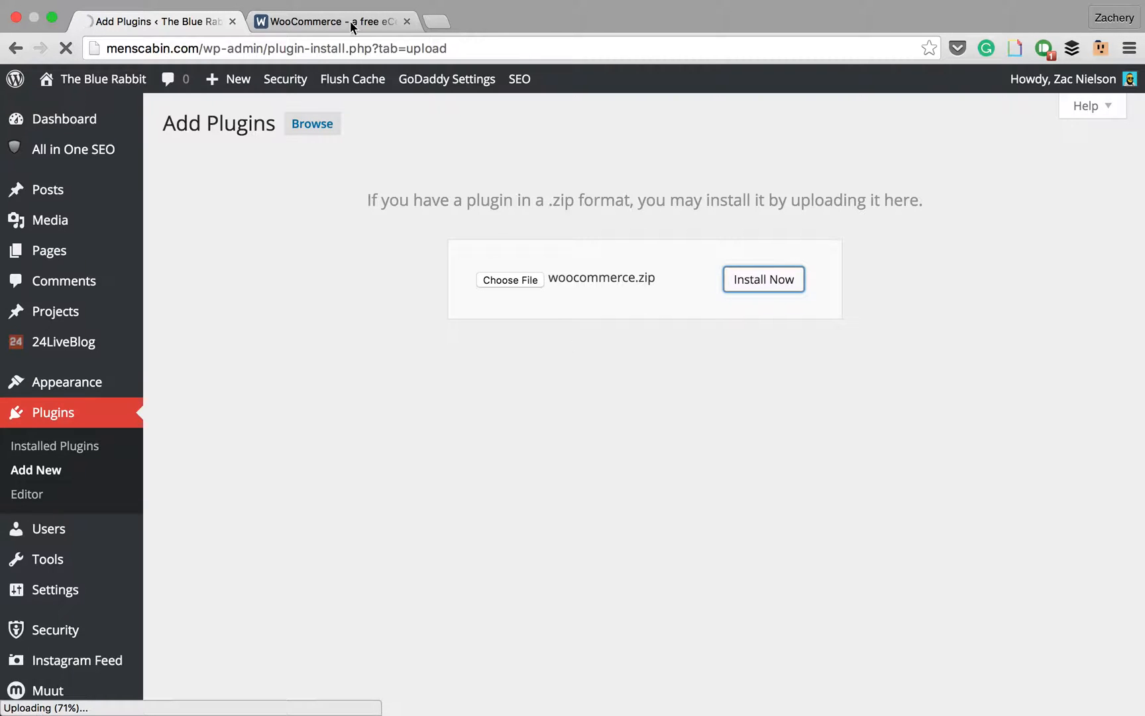
- Browse the WooCommerce product page down to the Storefront section while the upload runs
click(330, 22)
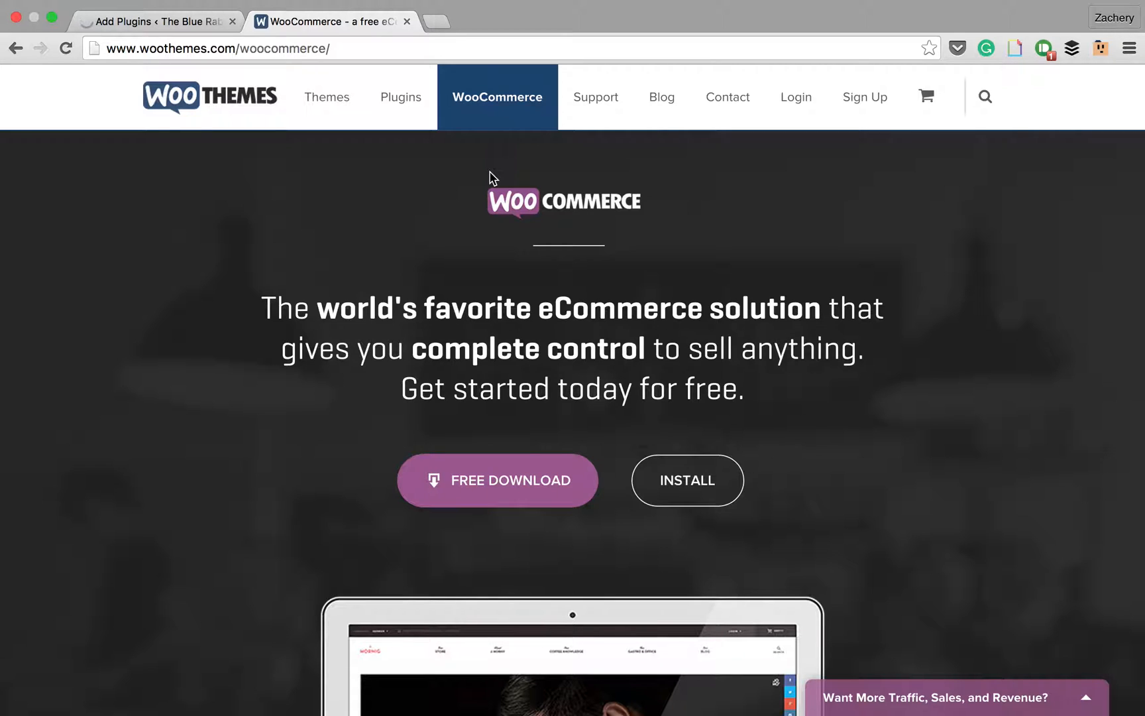
scroll(down, 3)
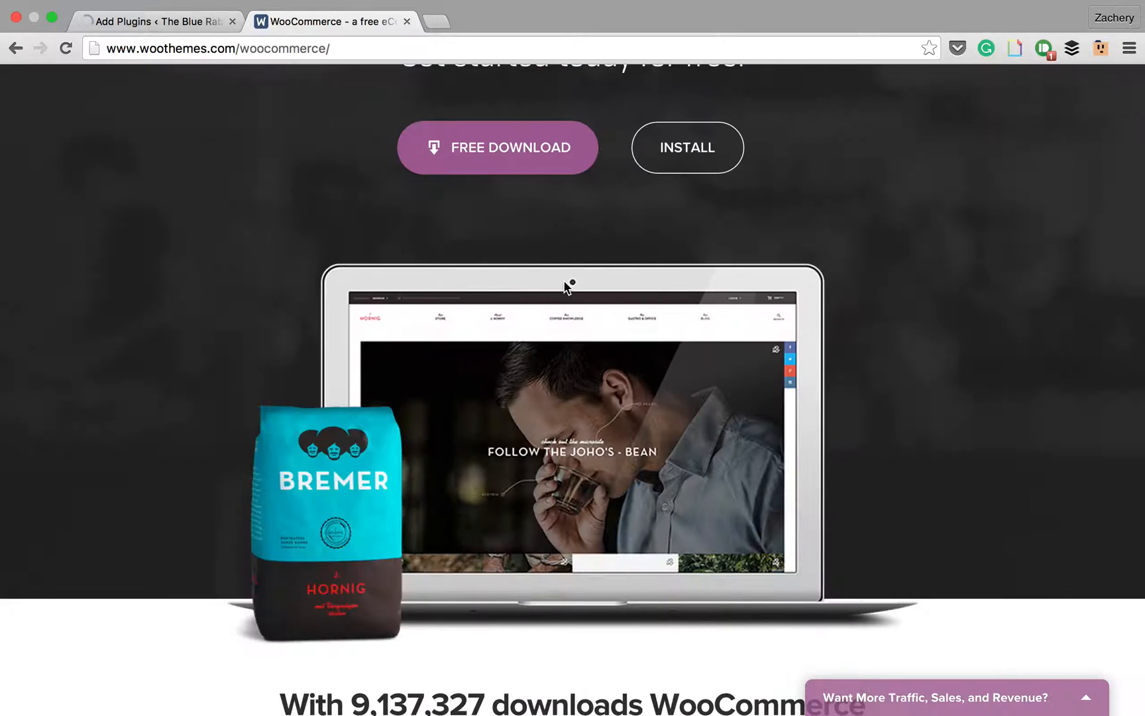
scroll(down, 3)
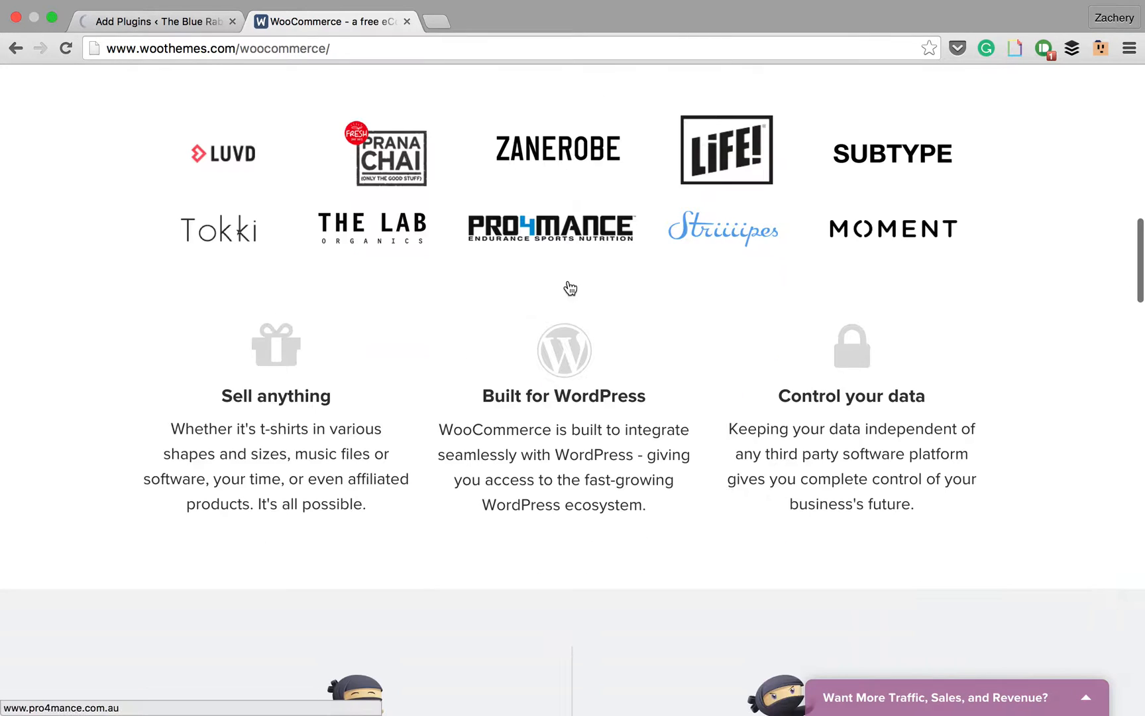
scroll(up, 3)
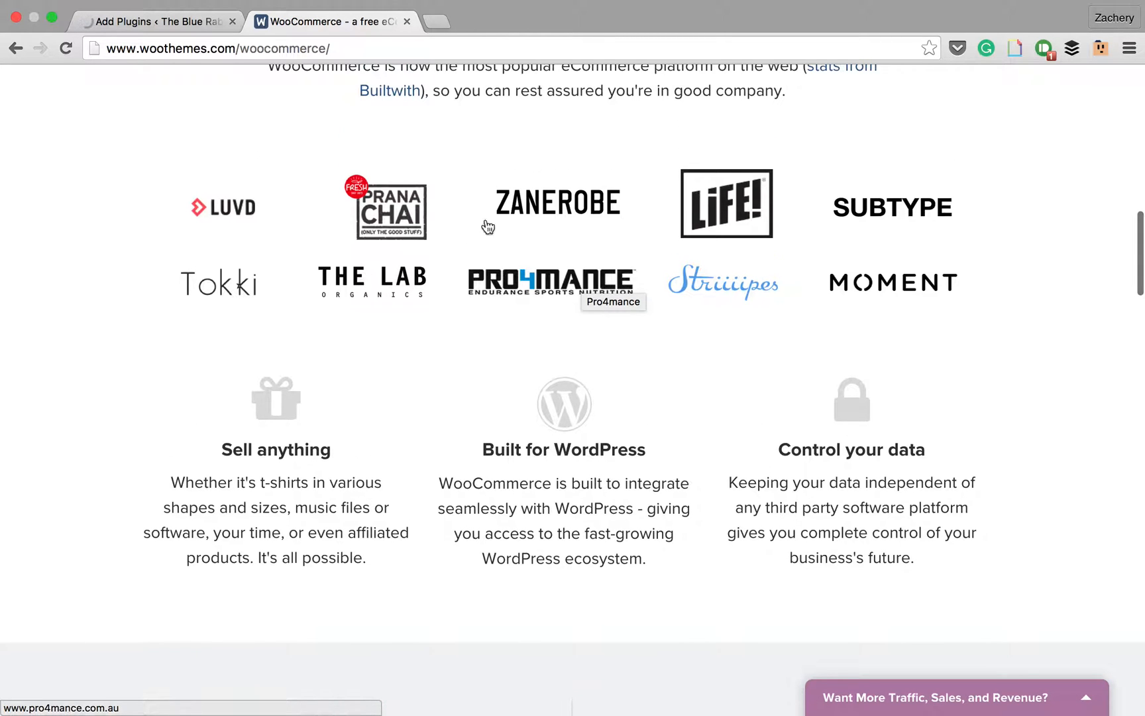
scroll(down, 3)
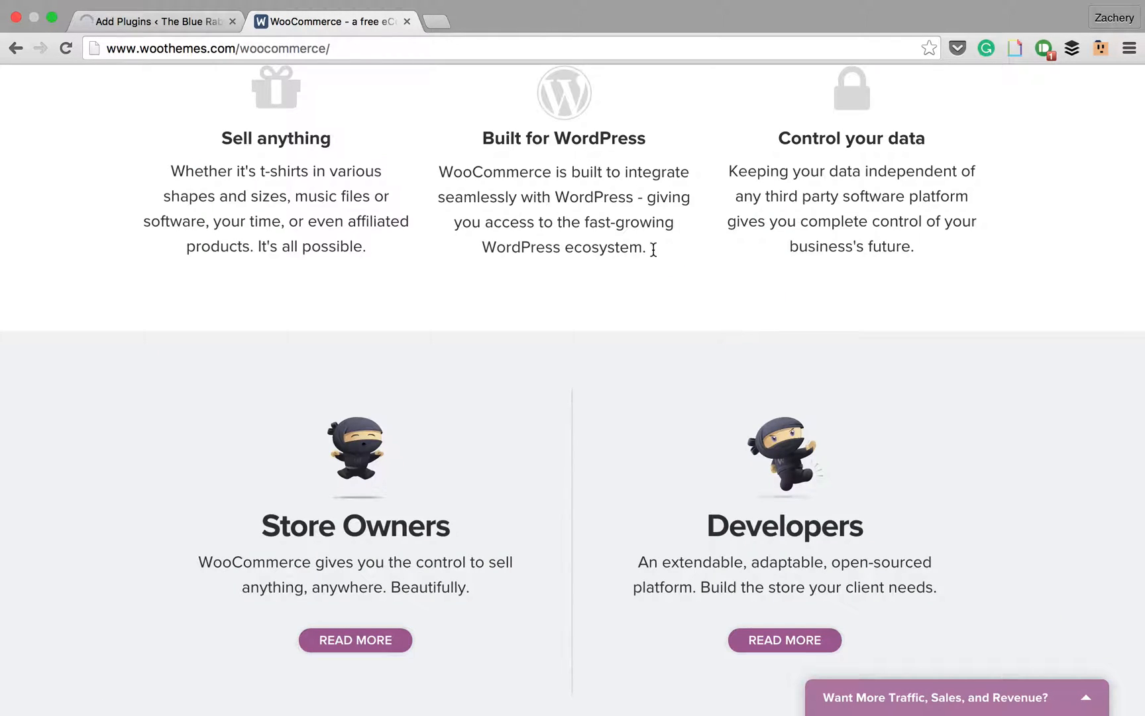
scroll(down, 3)
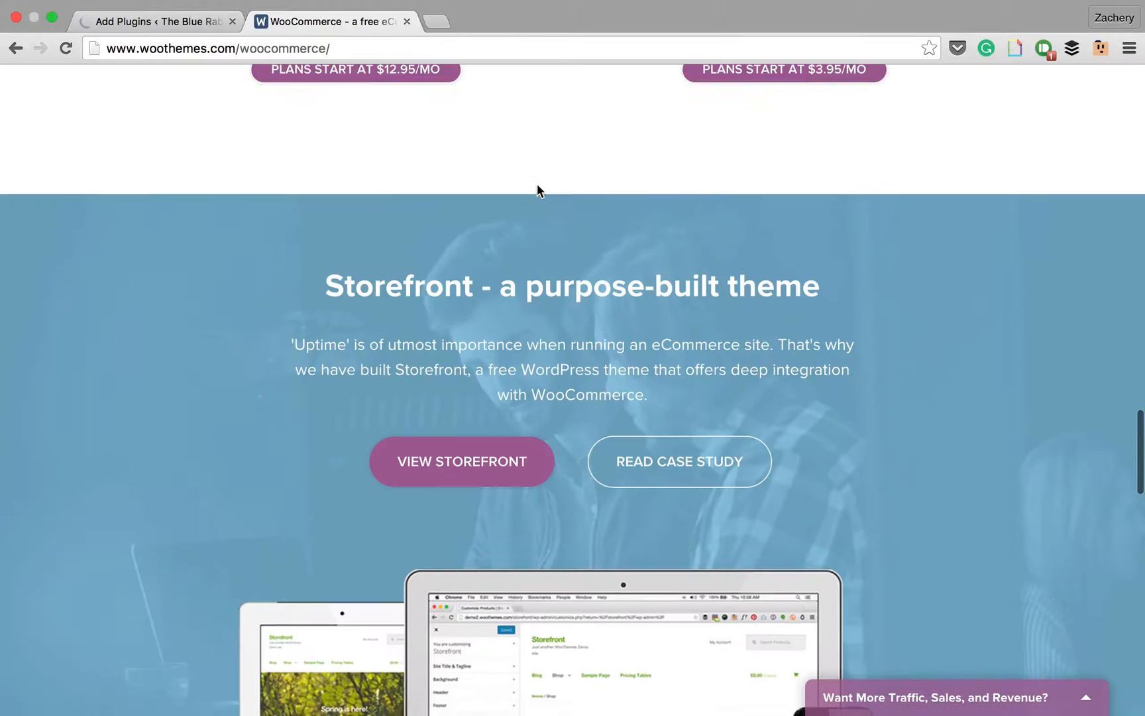
scroll(down, 3)
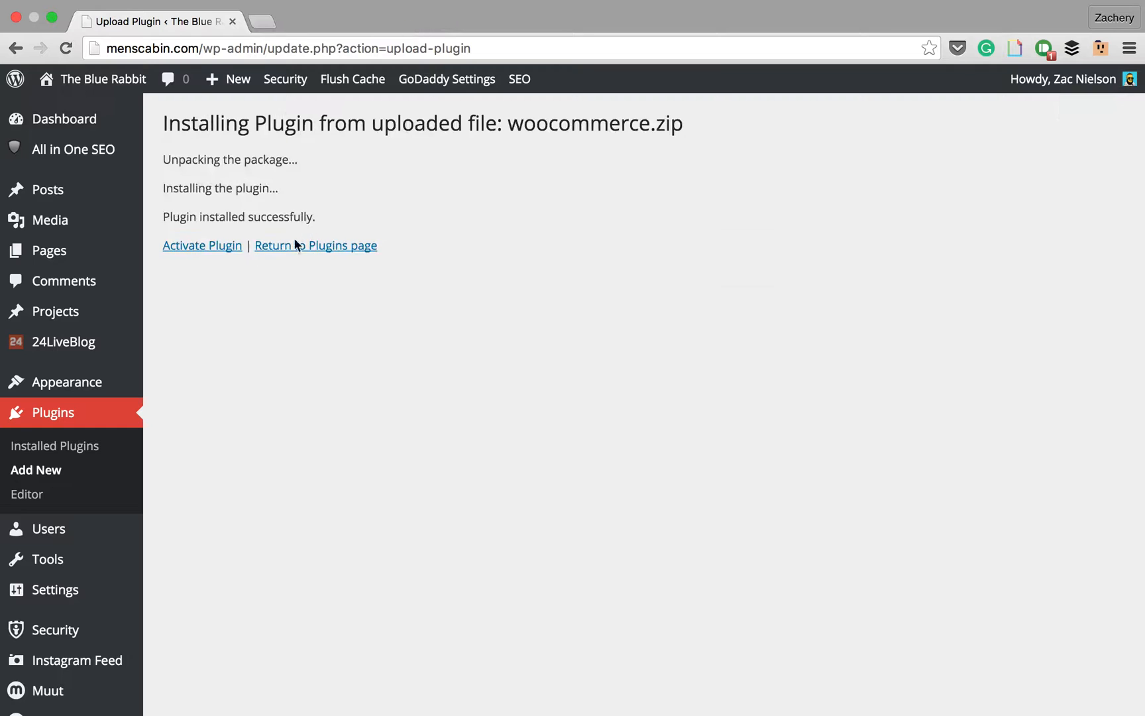
- Activate the installed WooCommerce plugin and launch its setup wizard
click(202, 244)
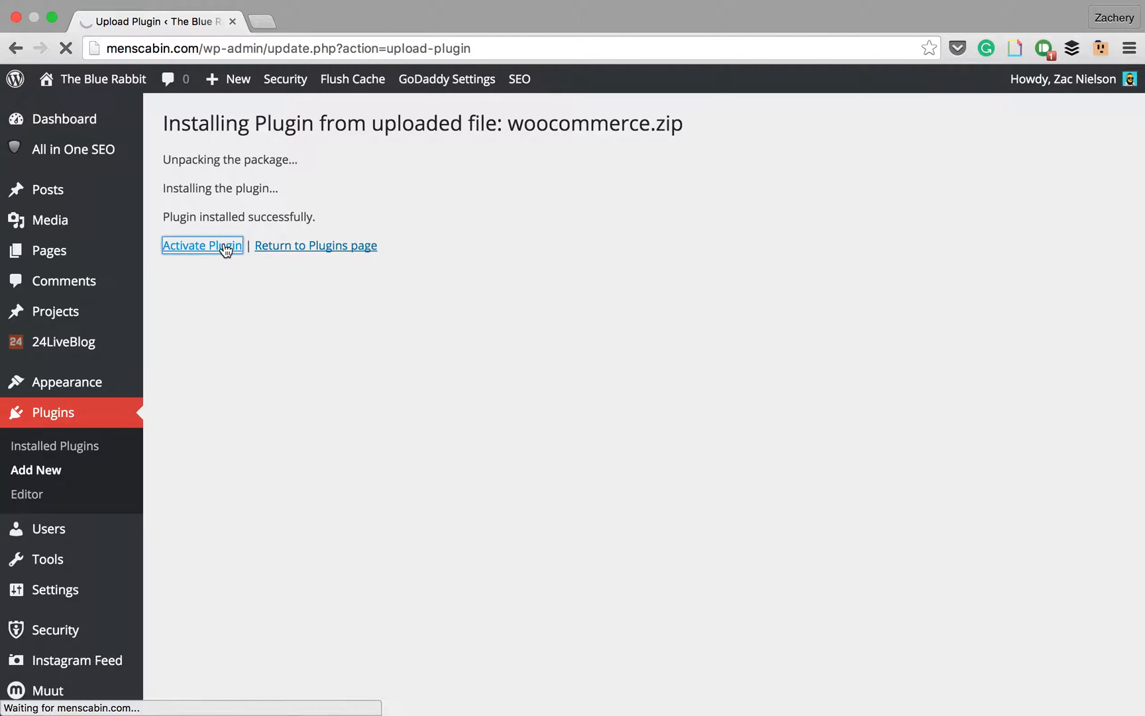
click(202, 244)
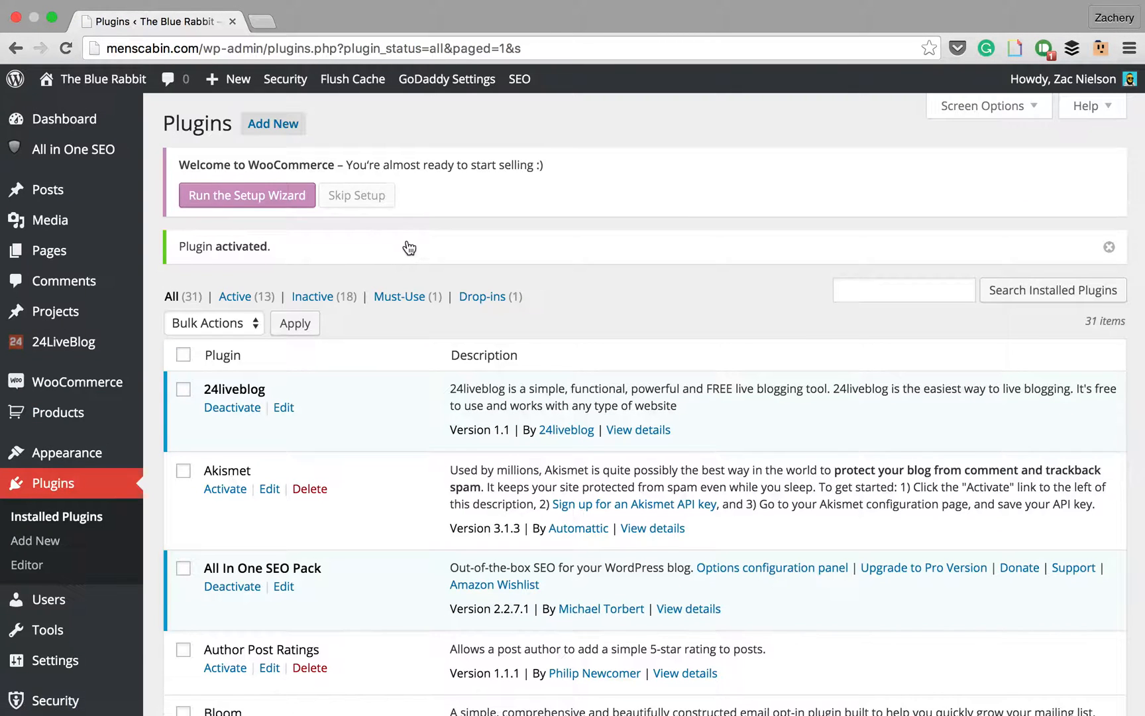
mouse_move(246, 195)
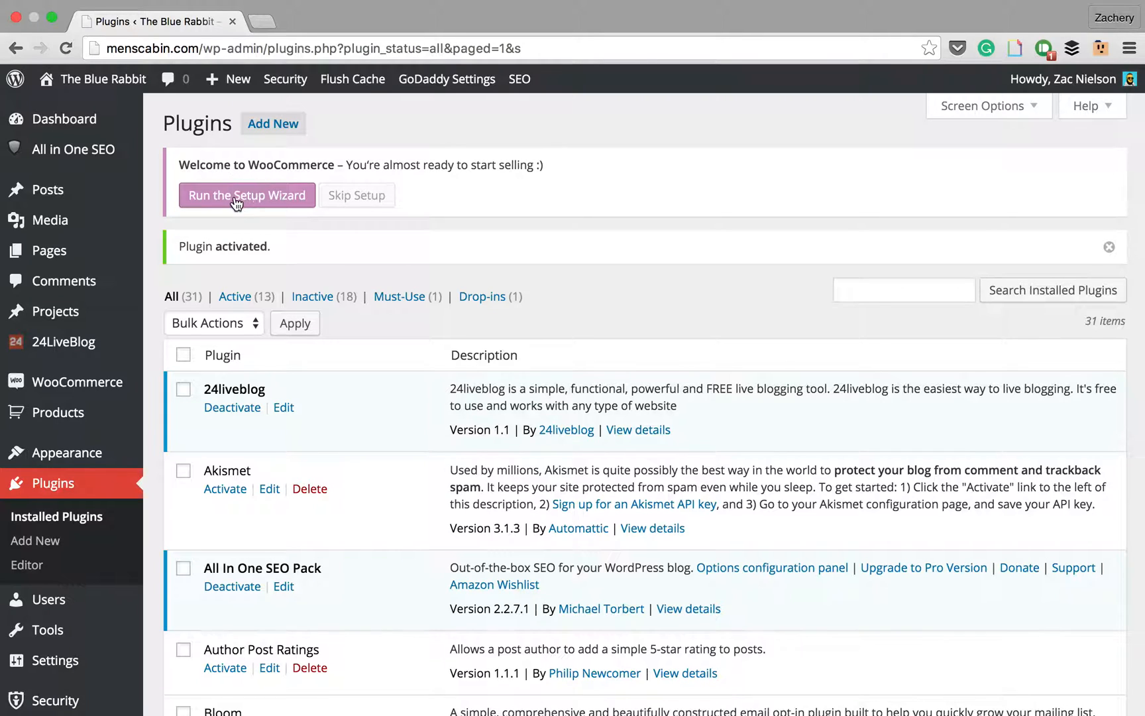
click(246, 195)
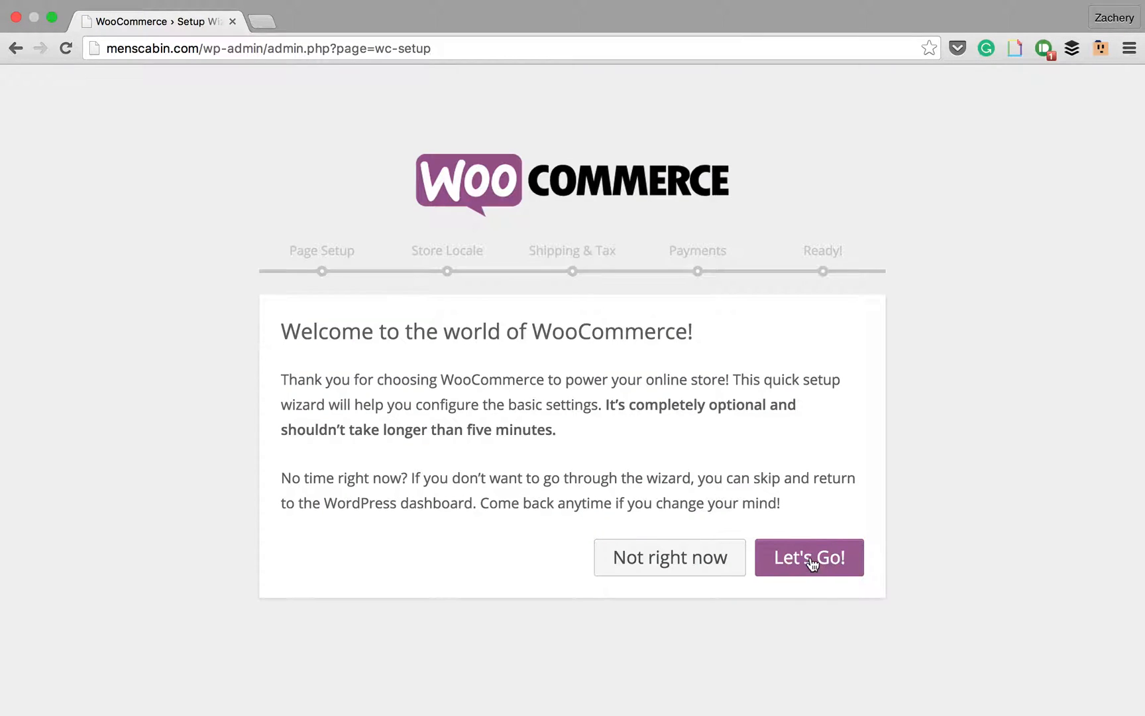
- Start the wizard and accept creating the Shop, Cart, Checkout and My Account pages
click(808, 557)
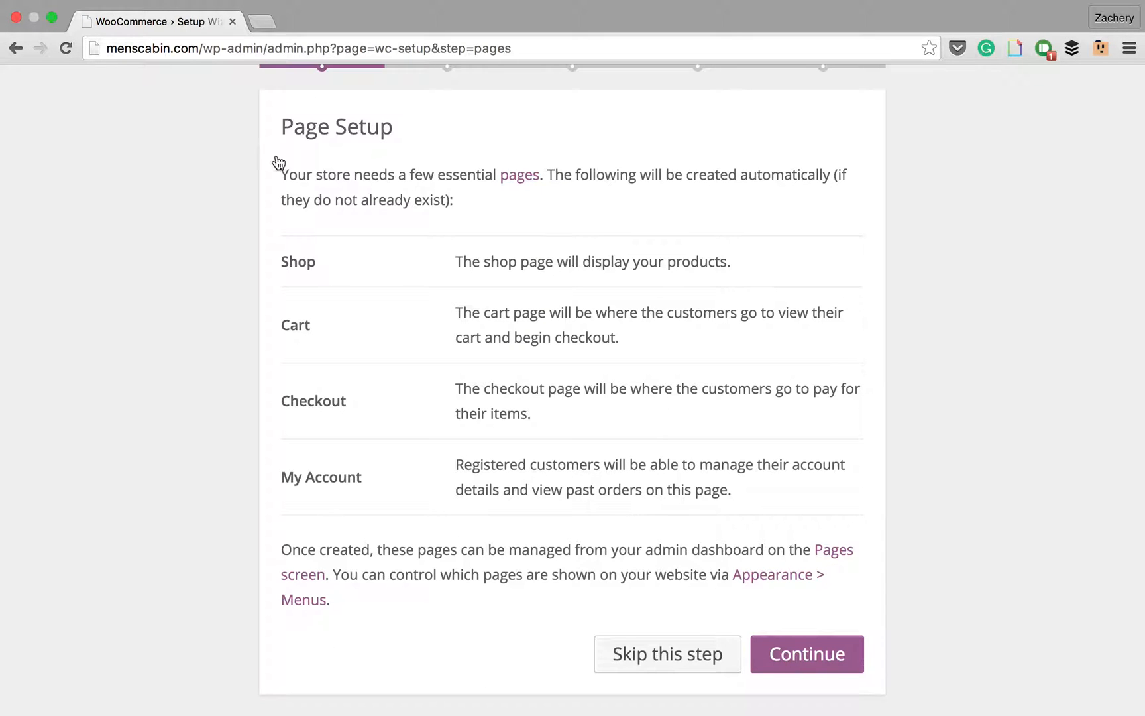
mouse_move(487, 270)
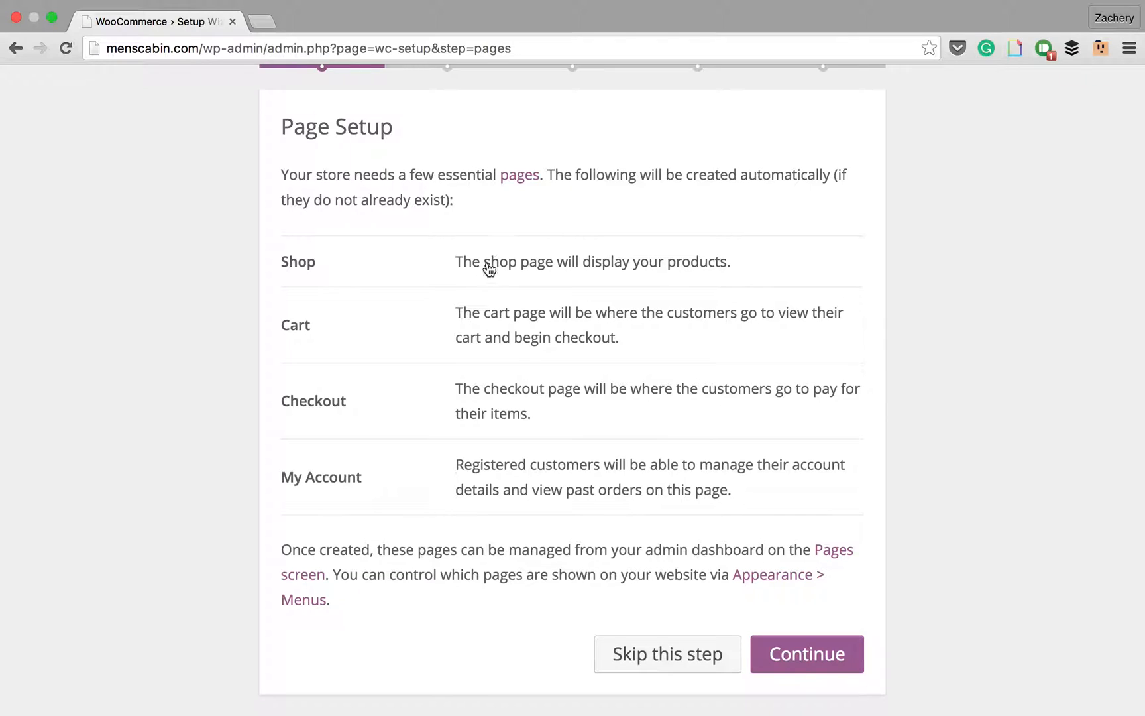
mouse_move(366, 514)
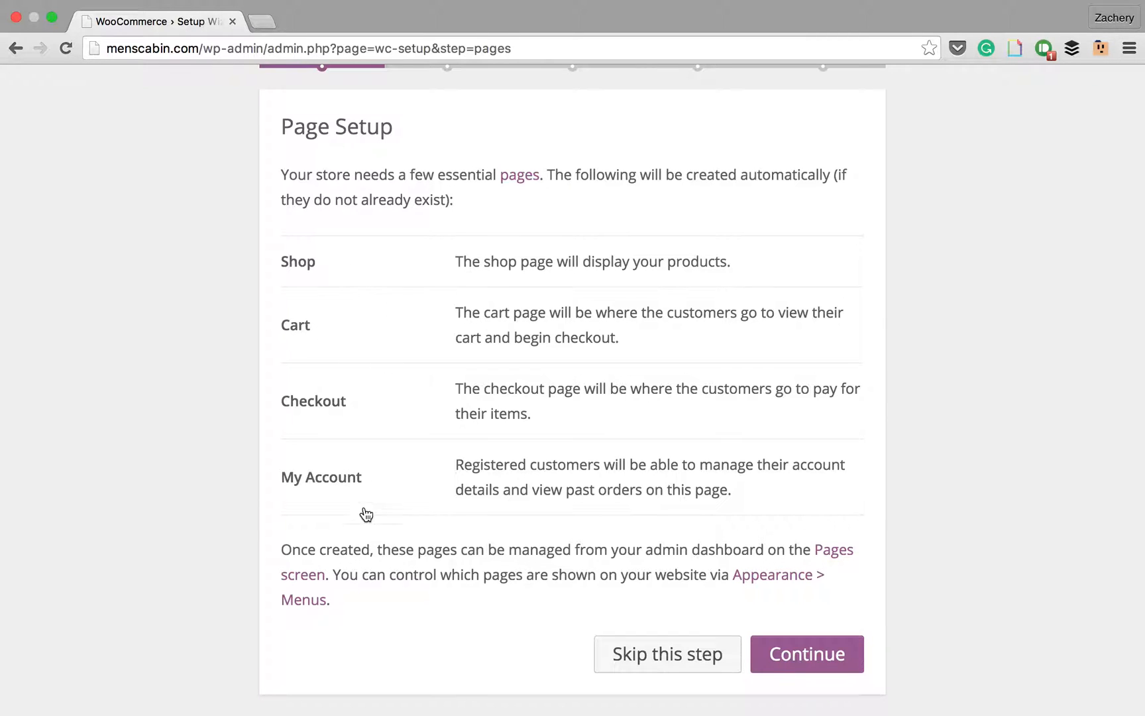
click(807, 654)
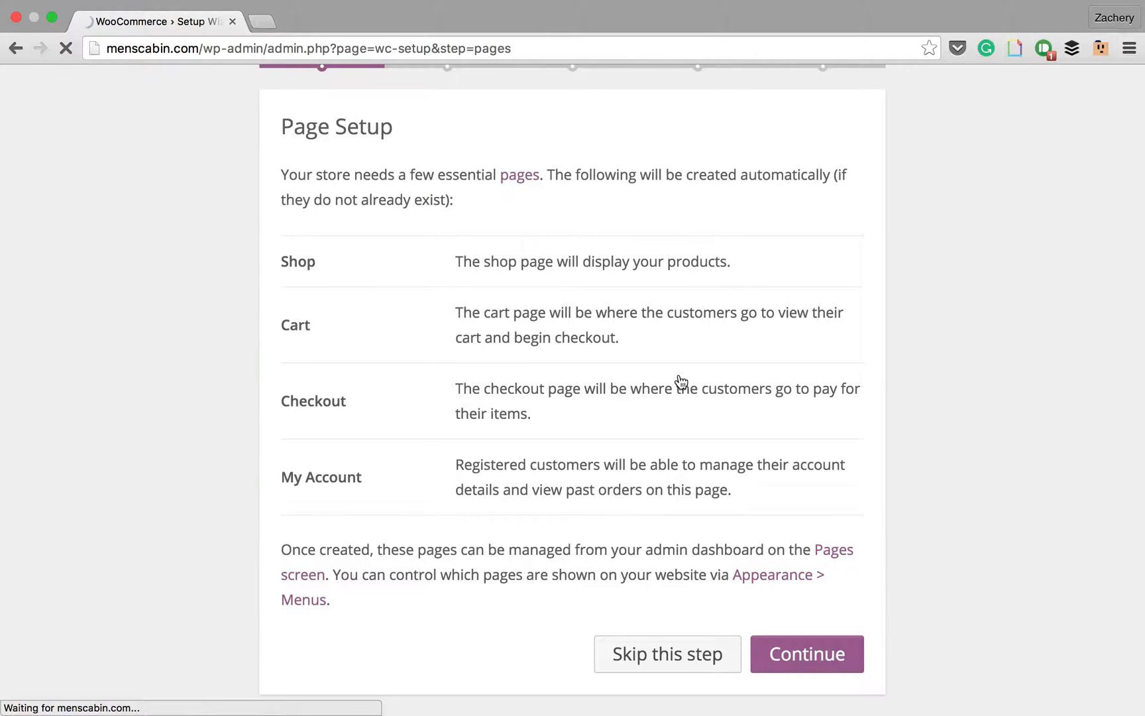
- Set the store locale to United States (US) — Utah with US Dollars, lbs and in, and continue
click(807, 654)
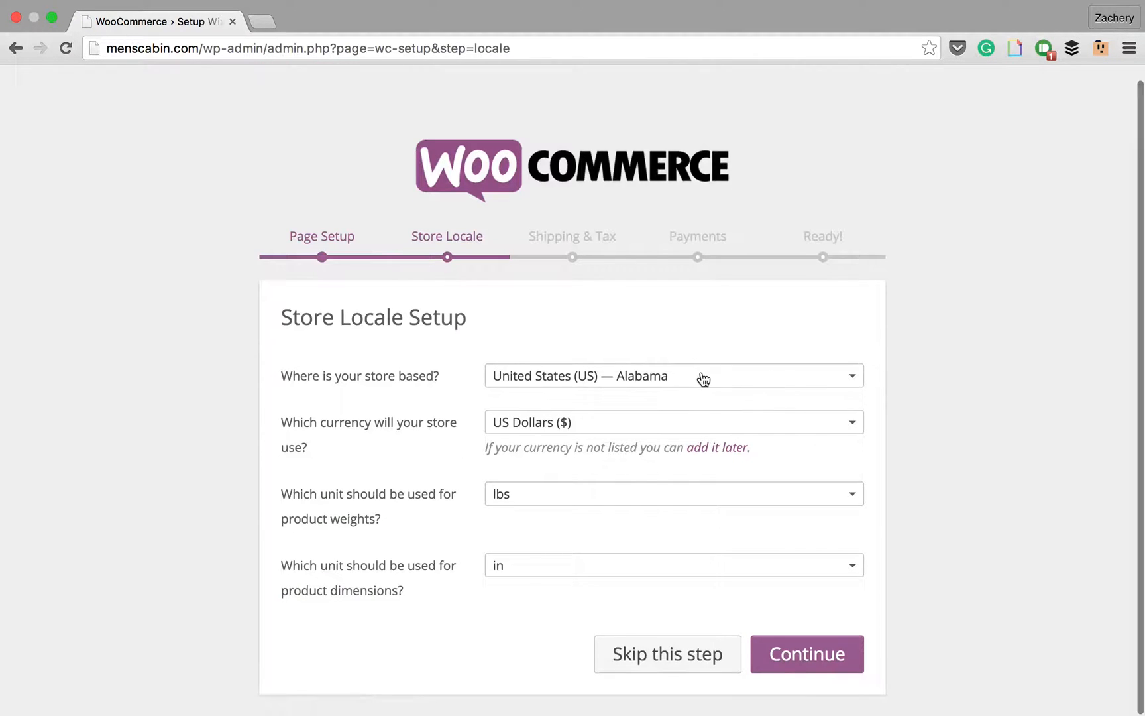
click(672, 376)
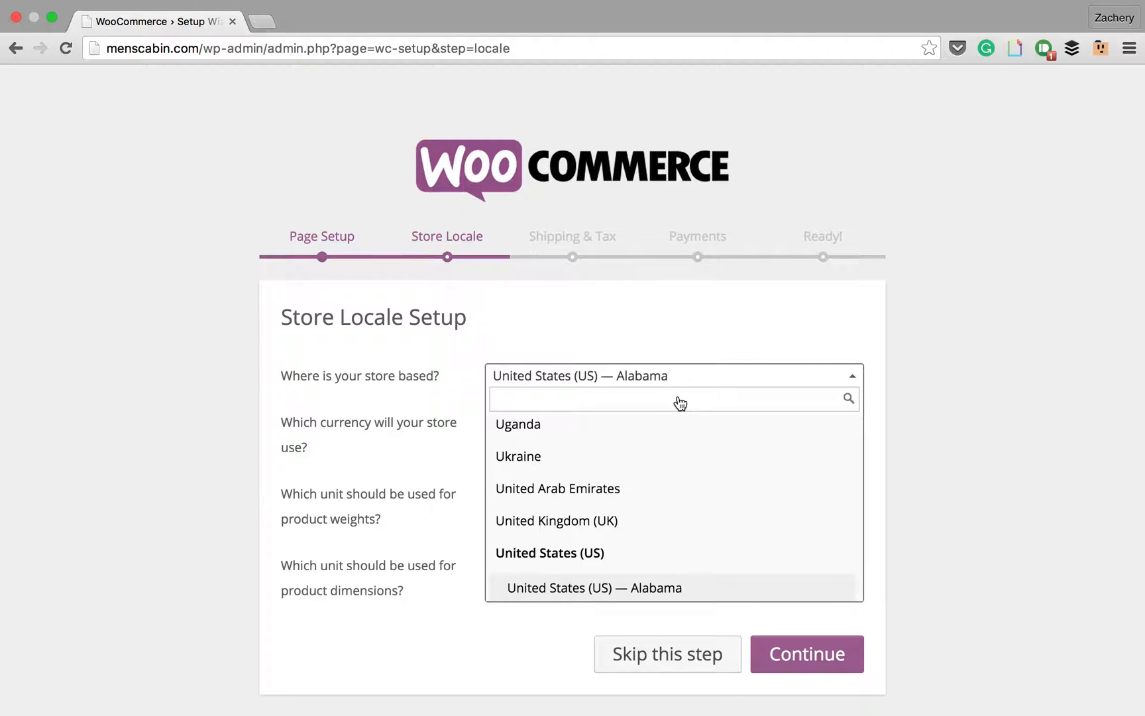
text(untie)
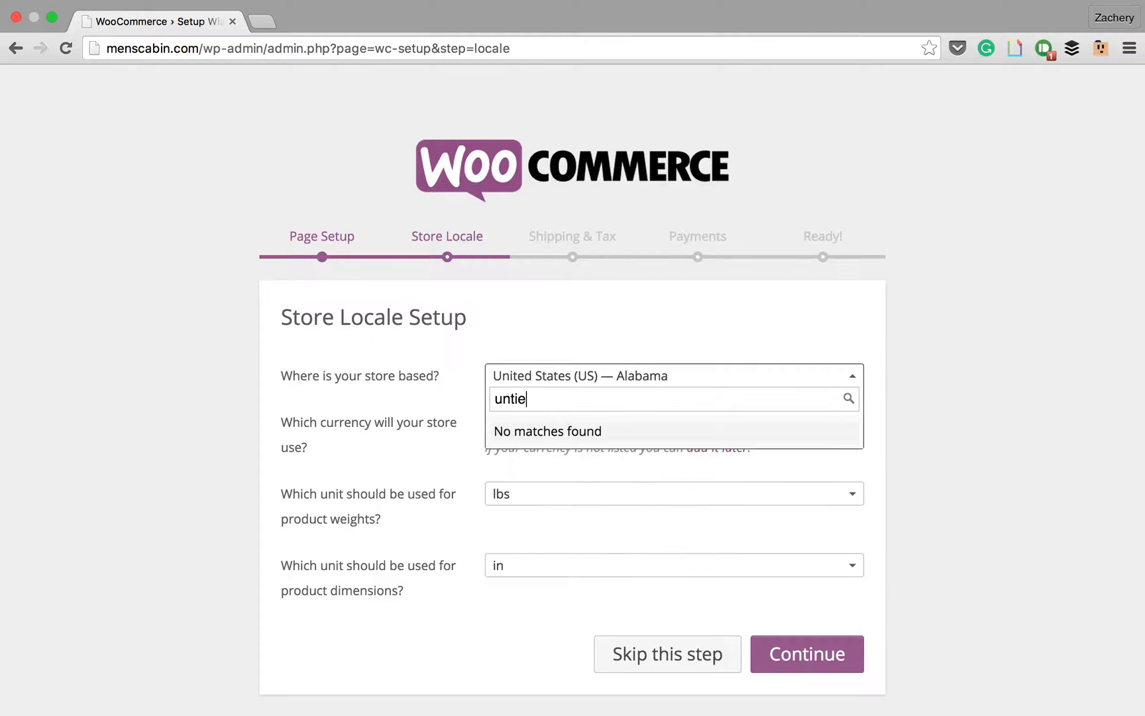
text(united)
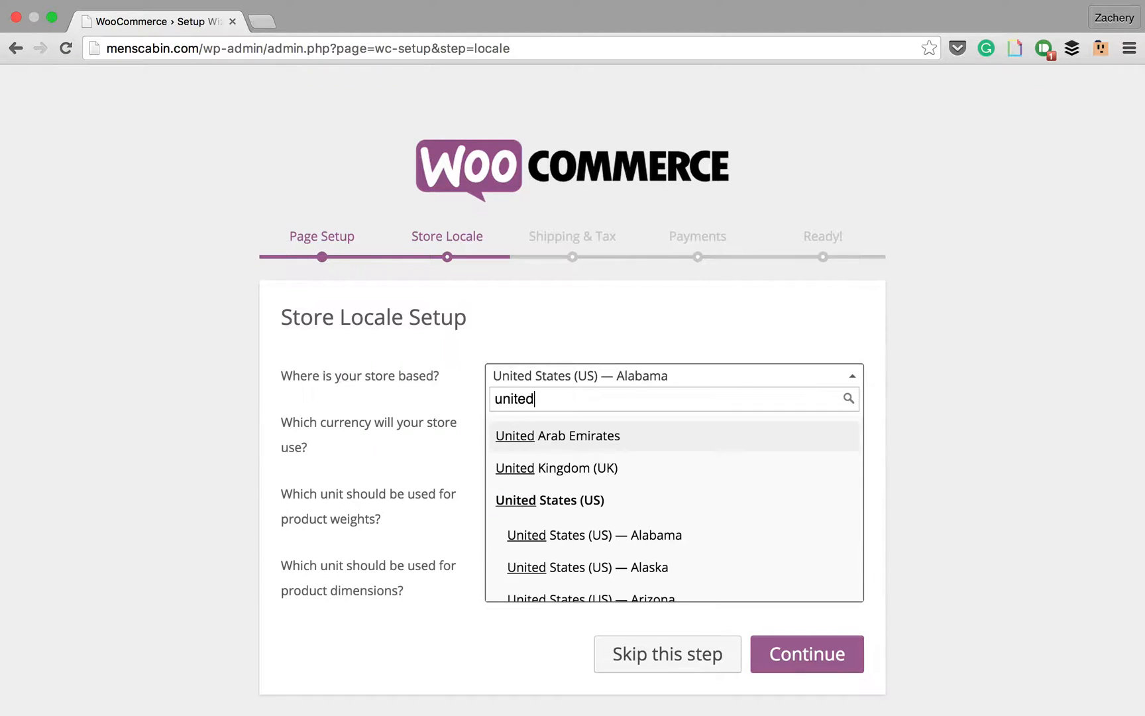
text(stats)
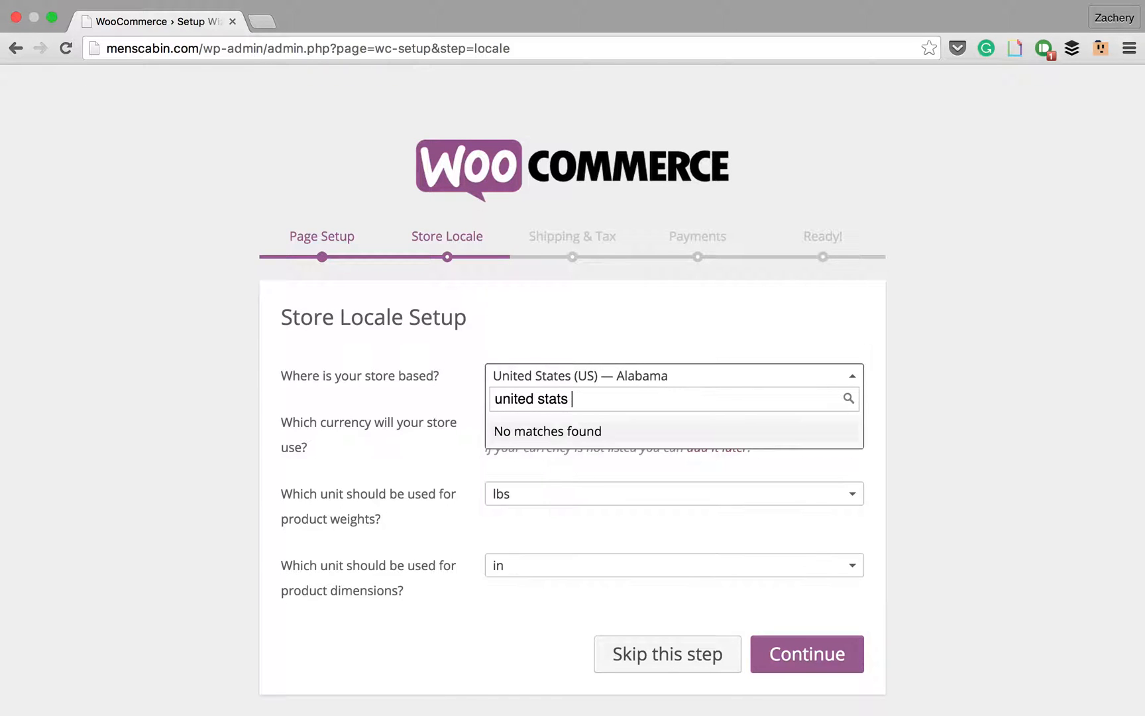
text(es)
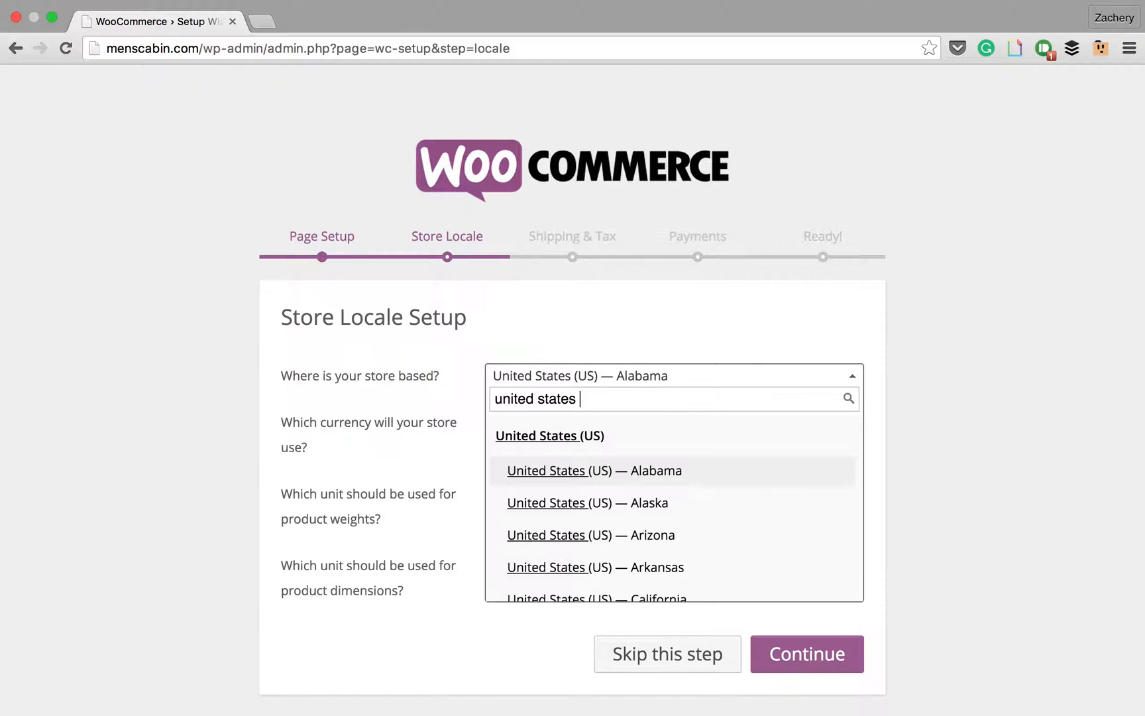
scroll(down, 3)
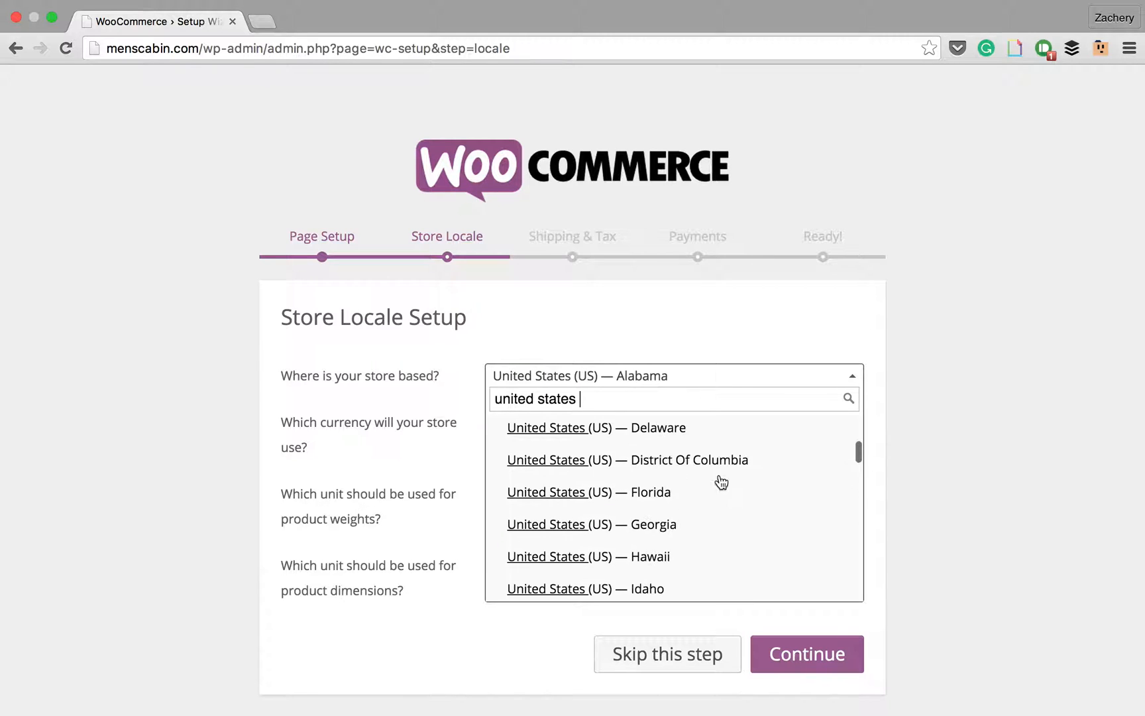
scroll(down, 3)
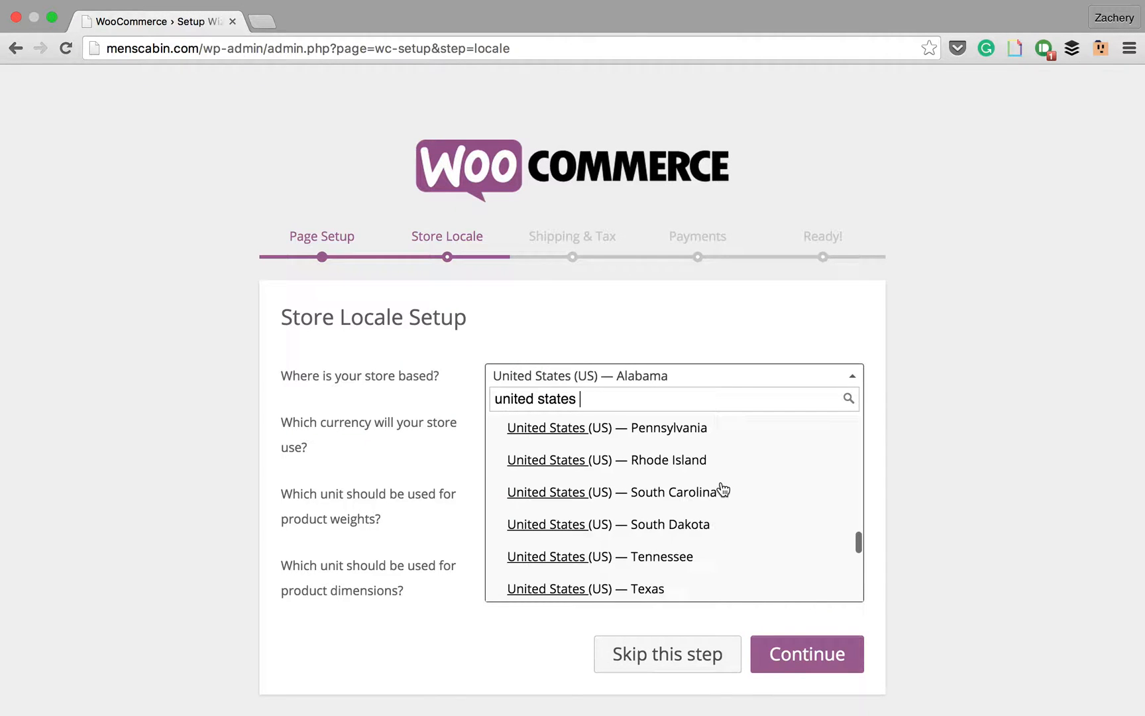
scroll(down, 3)
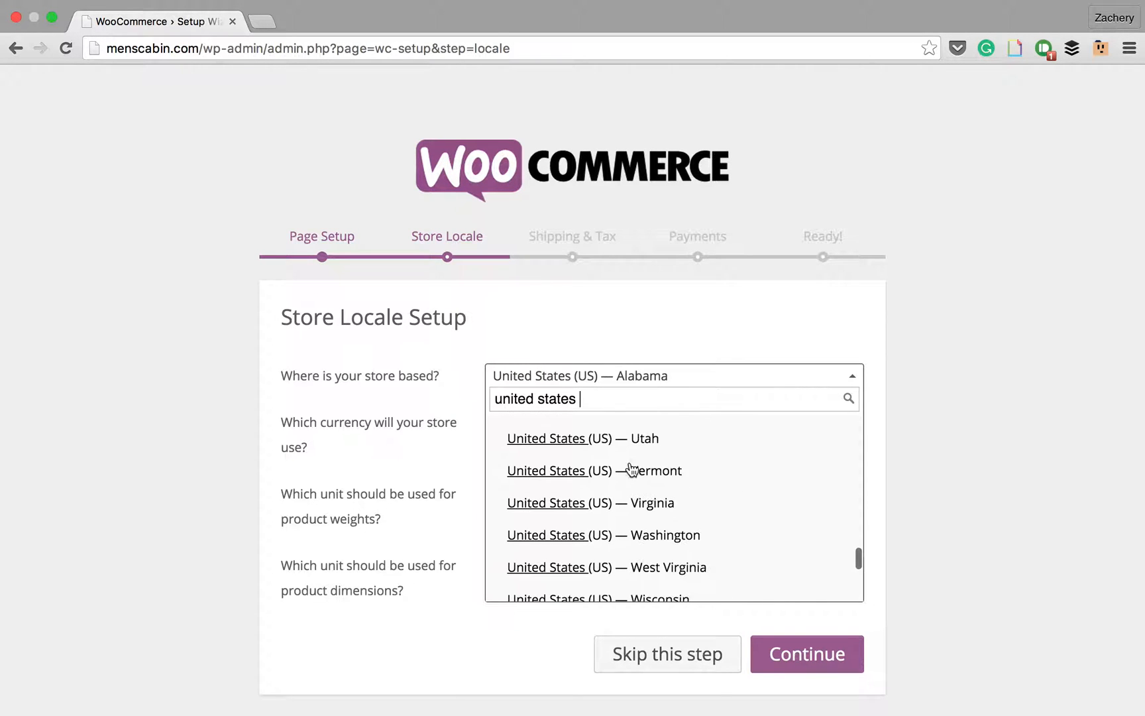
click(581, 438)
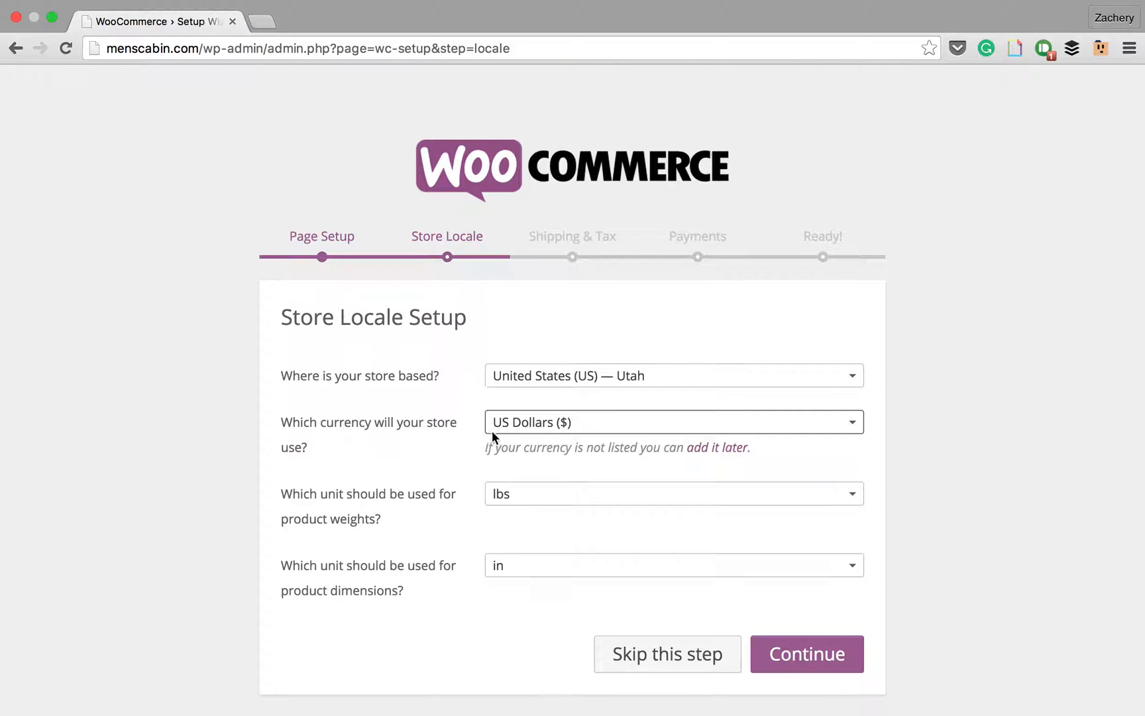
mouse_move(563, 510)
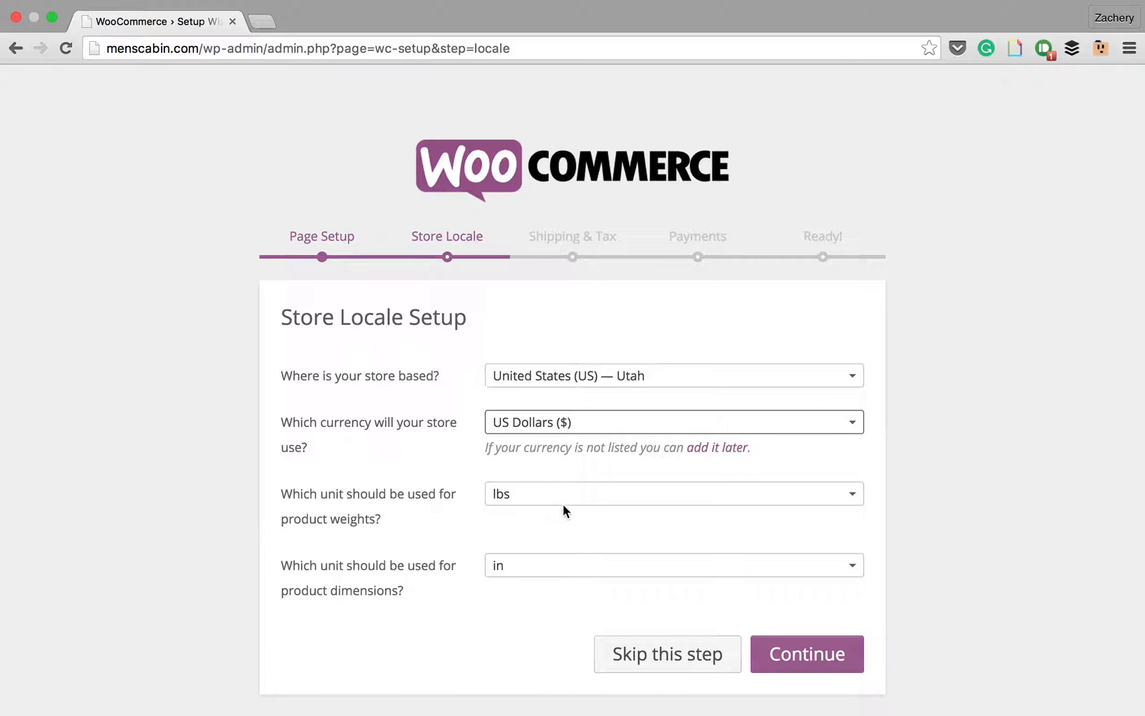
click(806, 654)
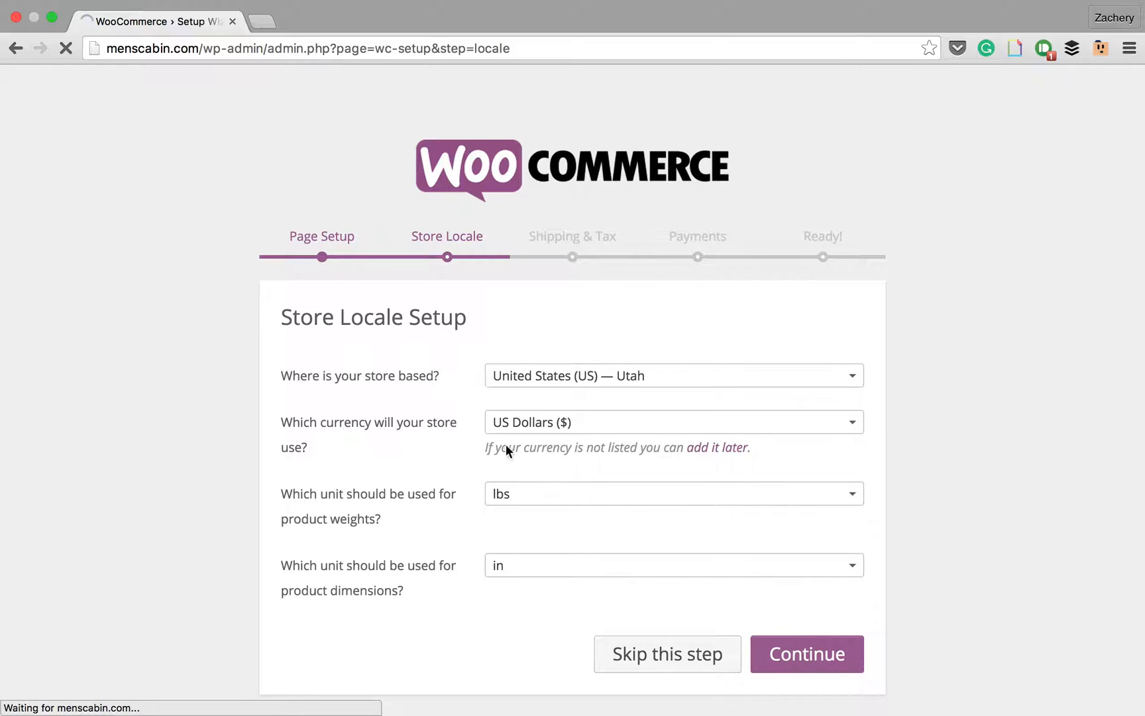
- Leave shipping and sales tax unconfigured and advance to the Payments step
click(807, 653)
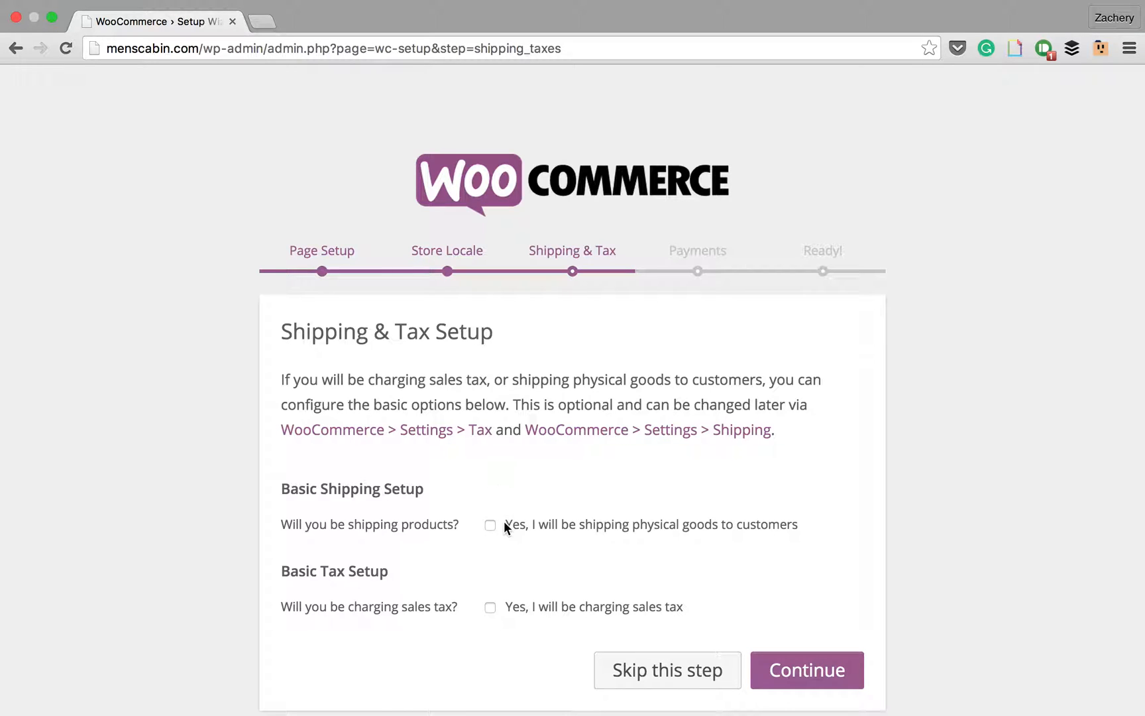
mouse_move(549, 475)
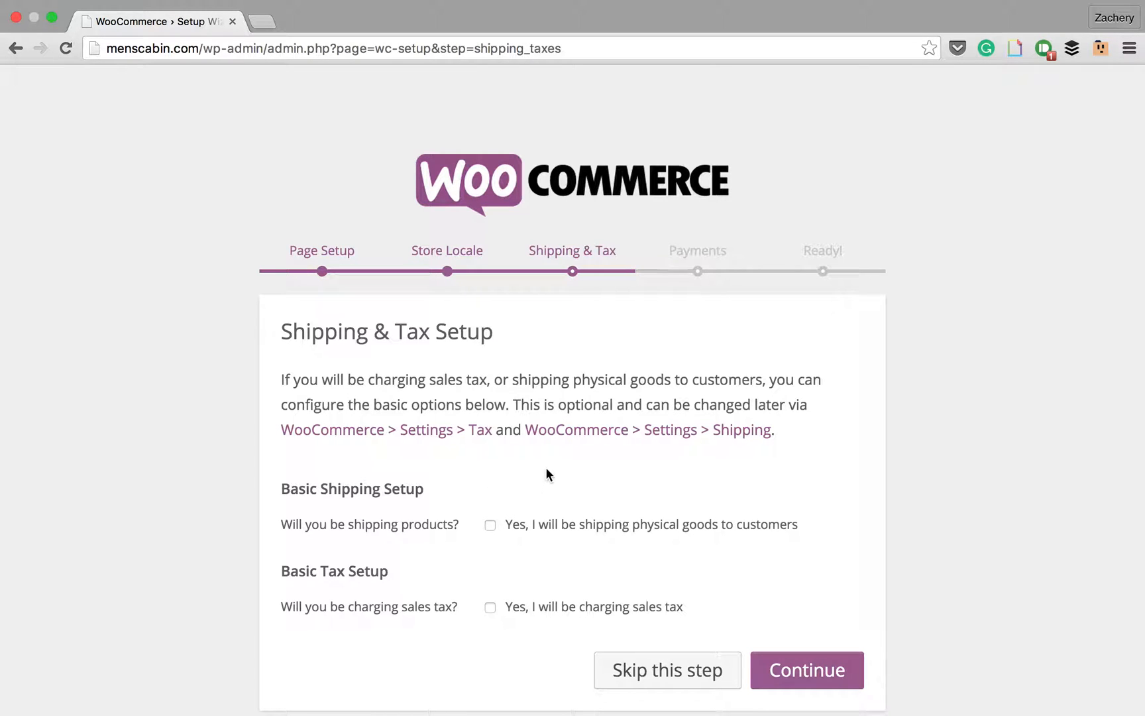
scroll(up, 3)
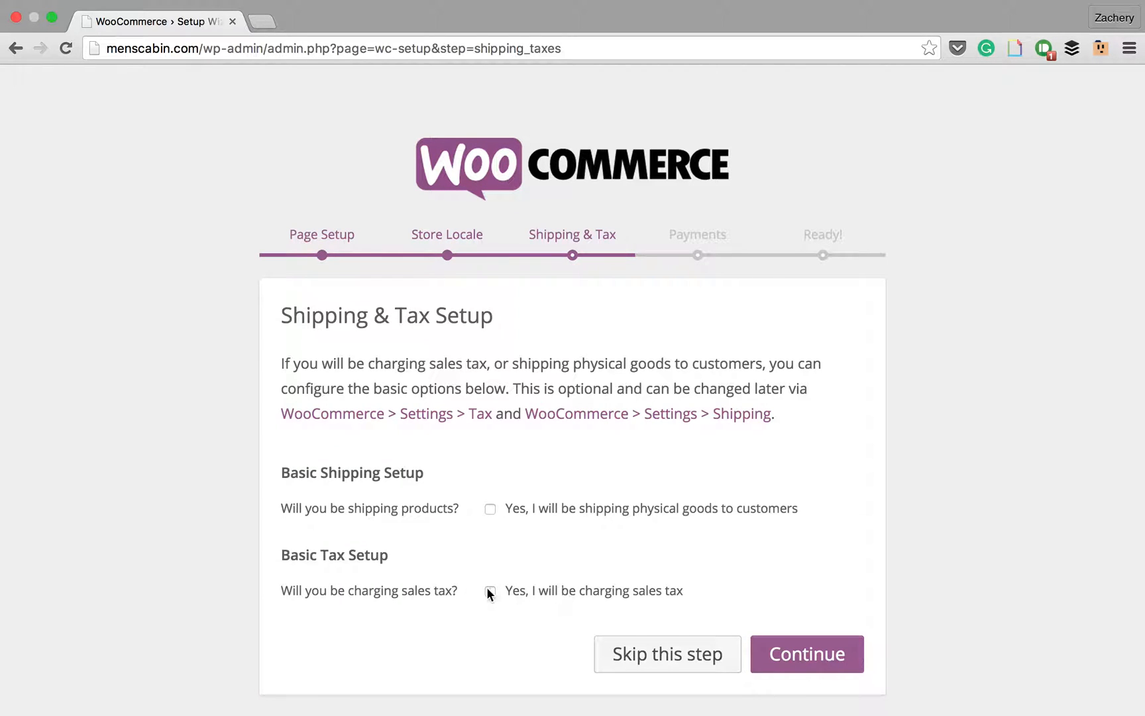
mouse_move(595, 597)
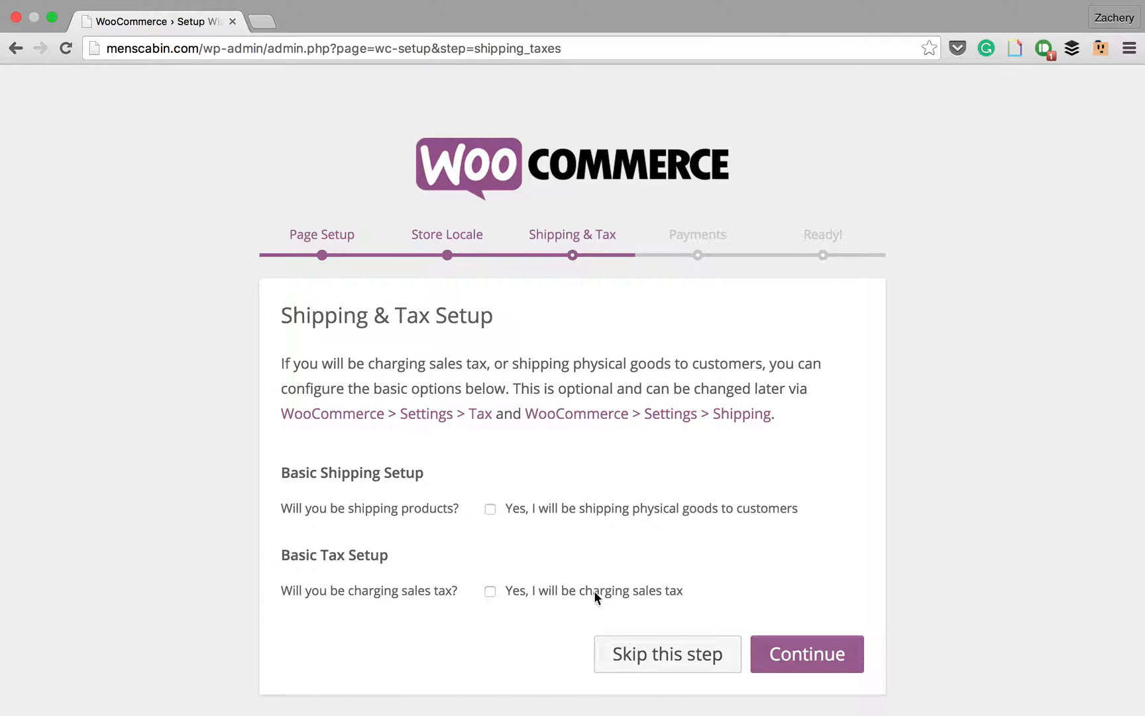
mouse_move(572, 524)
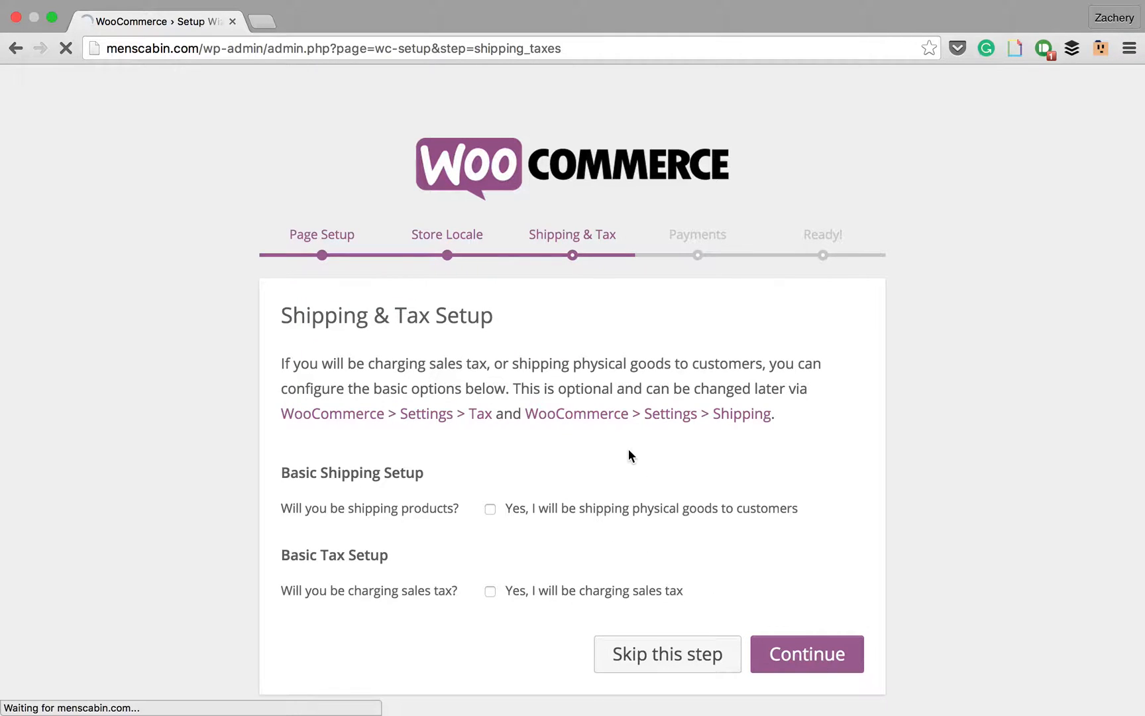
click(806, 653)
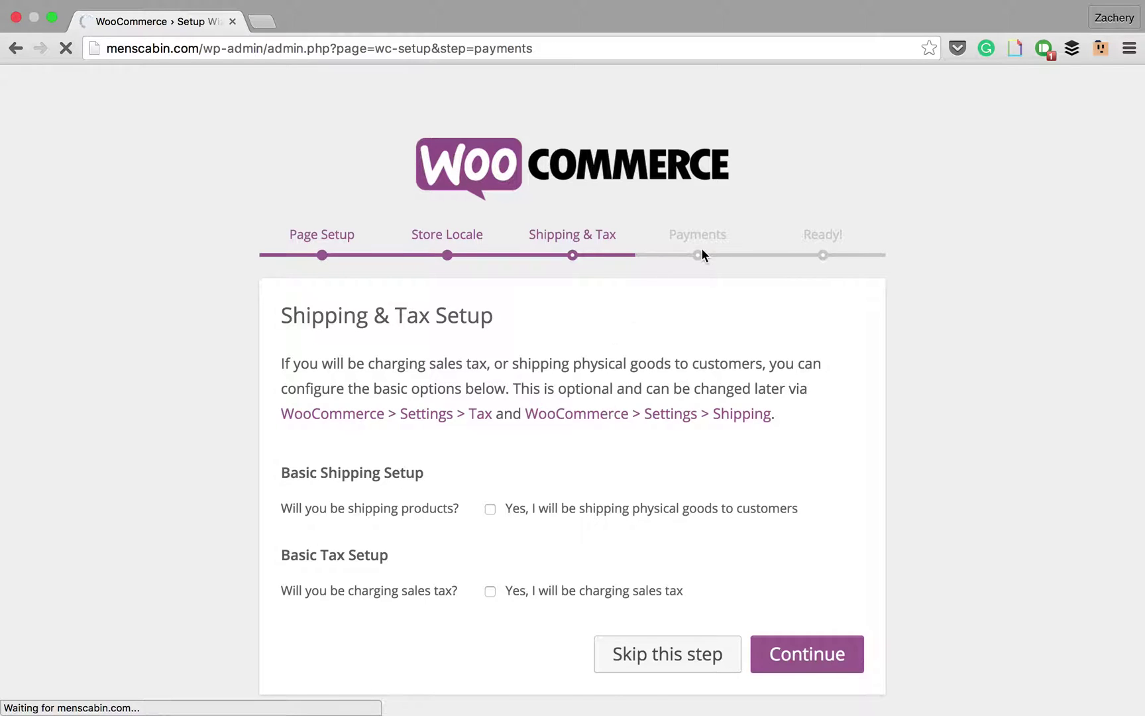
click(806, 653)
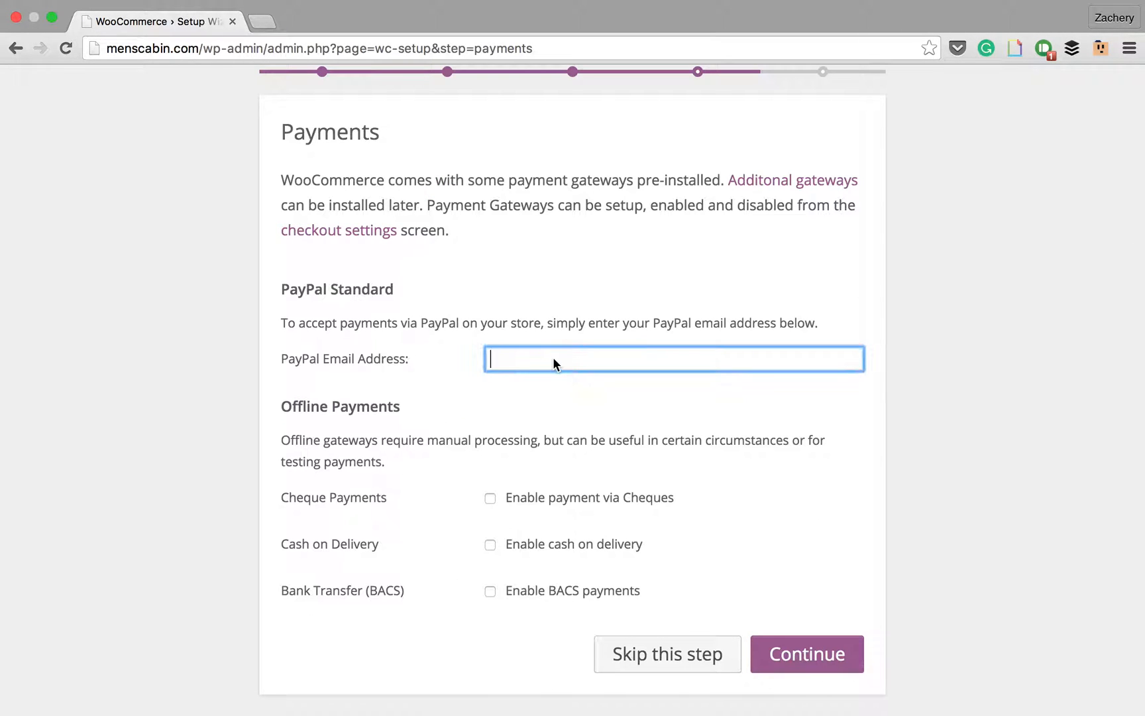
mouse_move(552, 363)
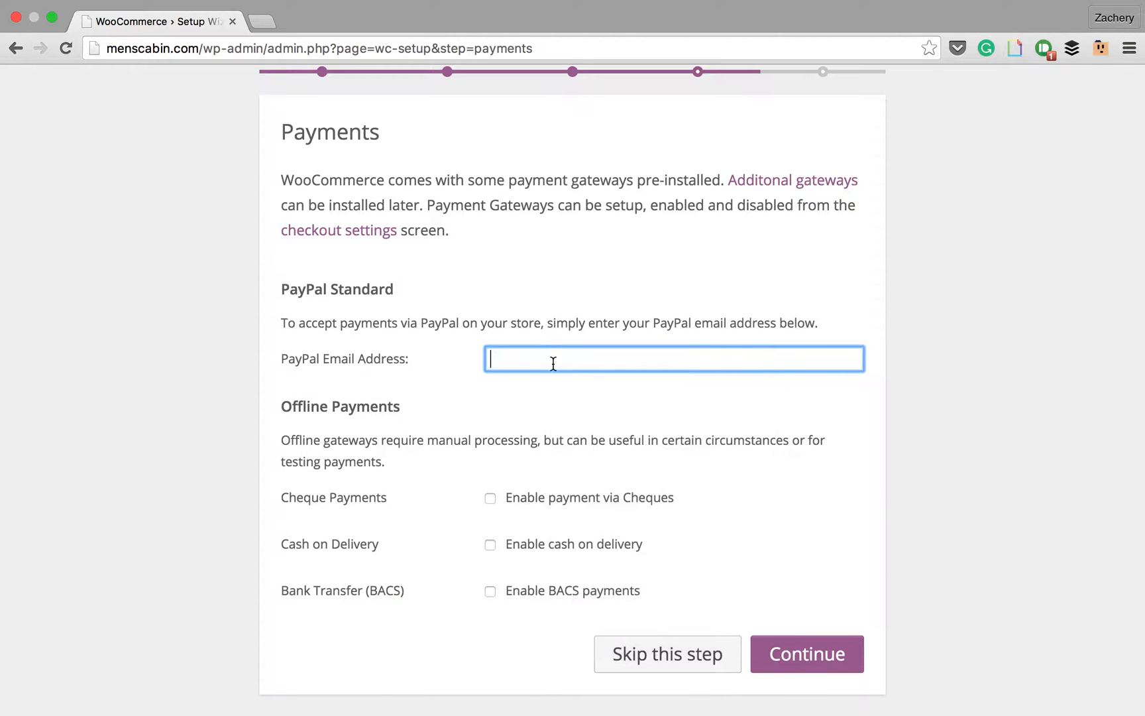
mouse_move(358, 524)
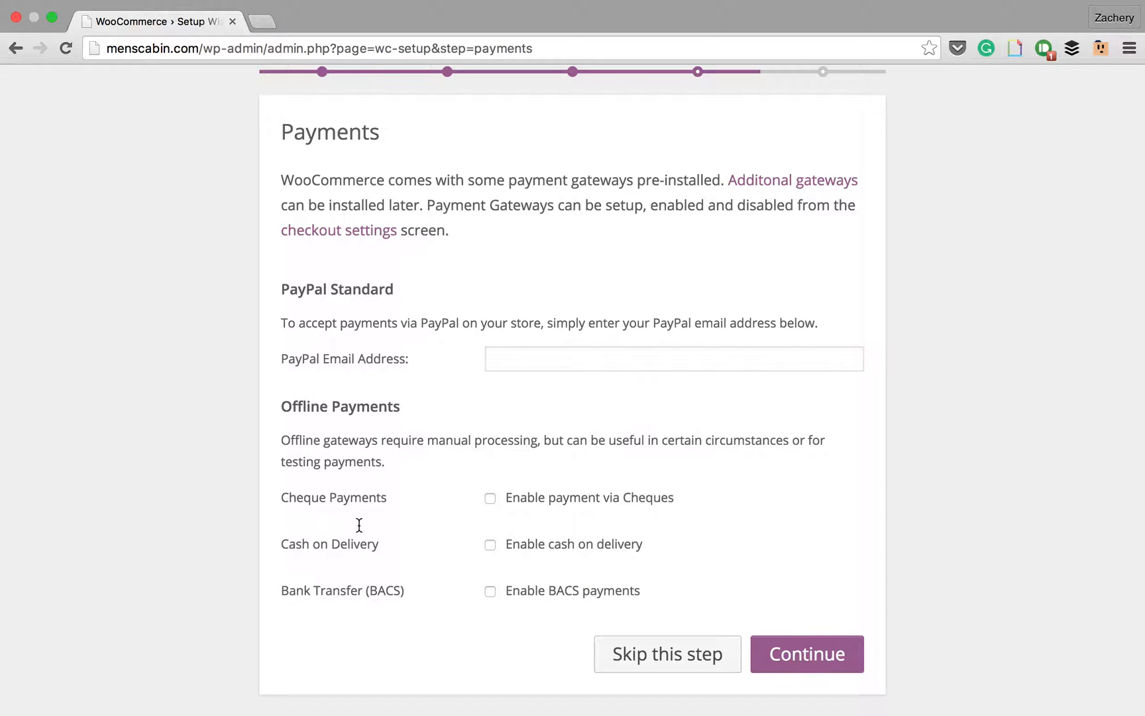
mouse_move(317, 536)
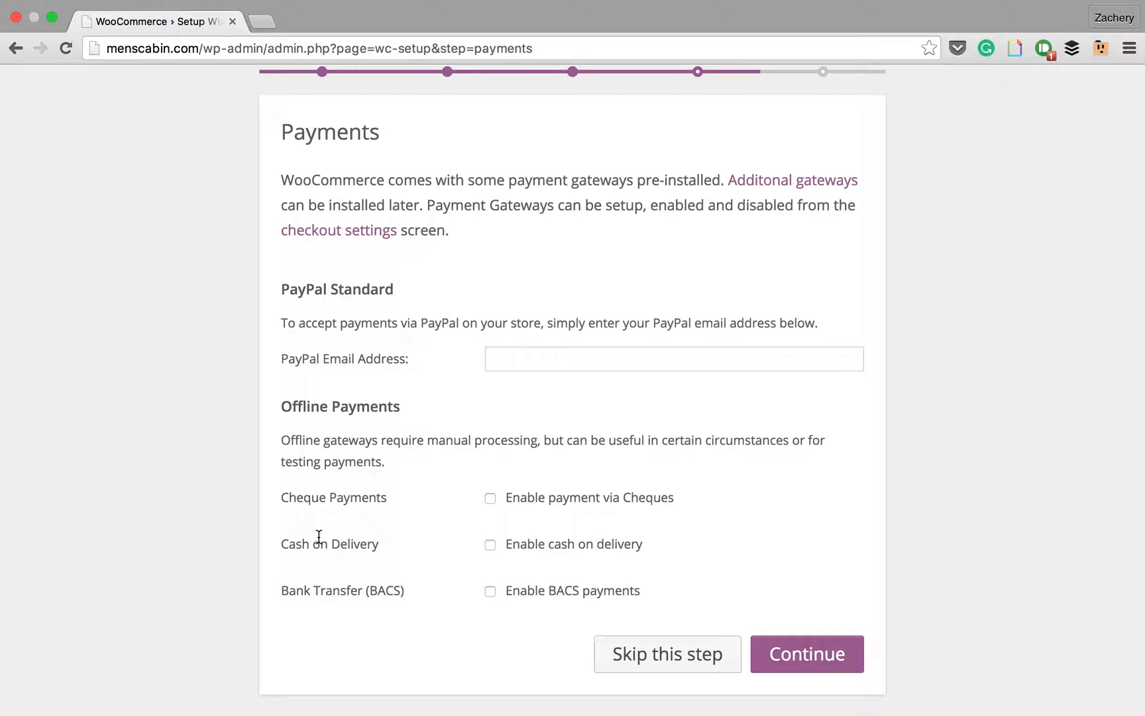
mouse_move(498, 619)
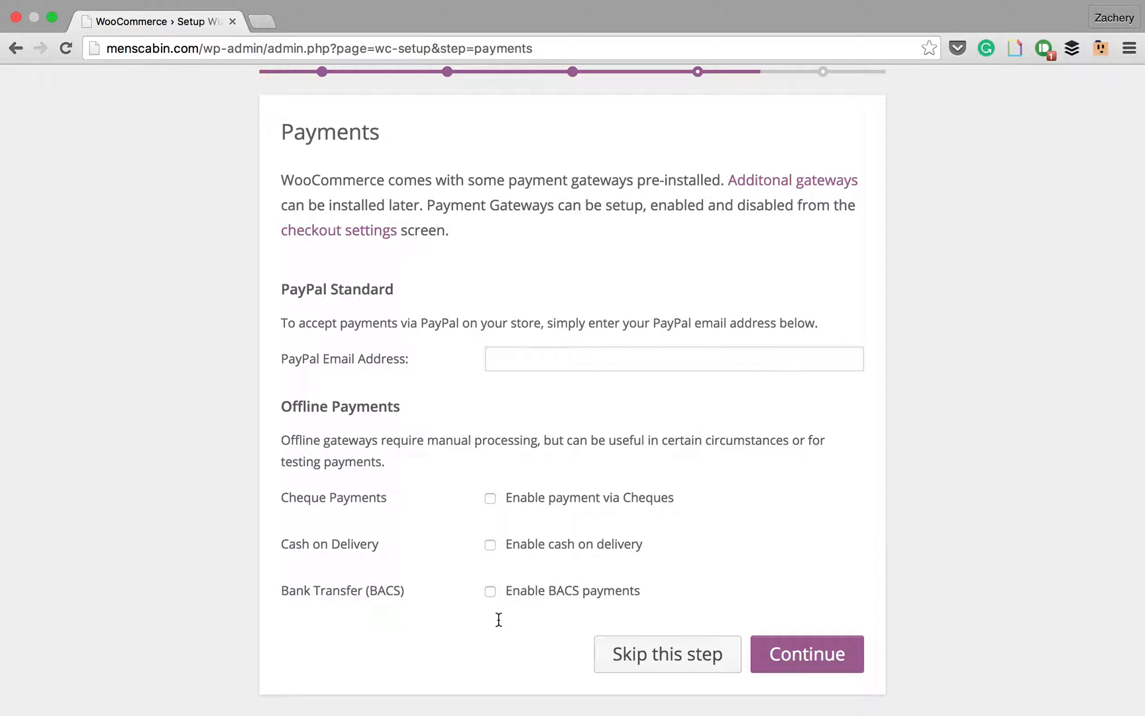
click(489, 591)
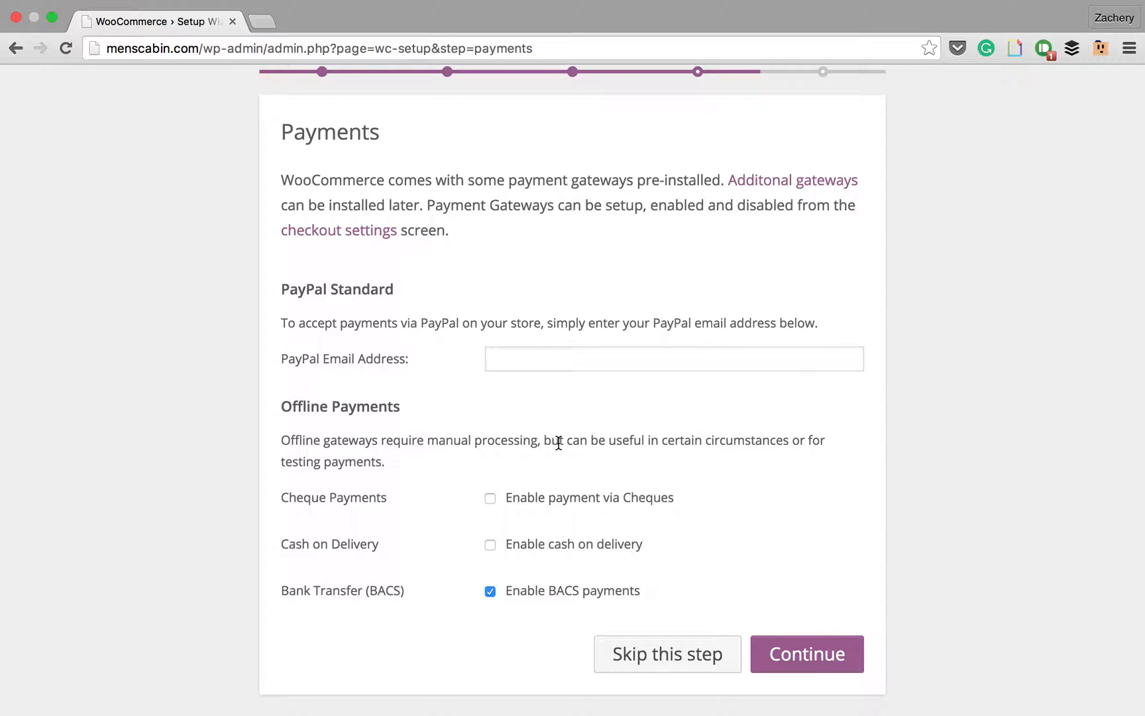
mouse_move(584, 452)
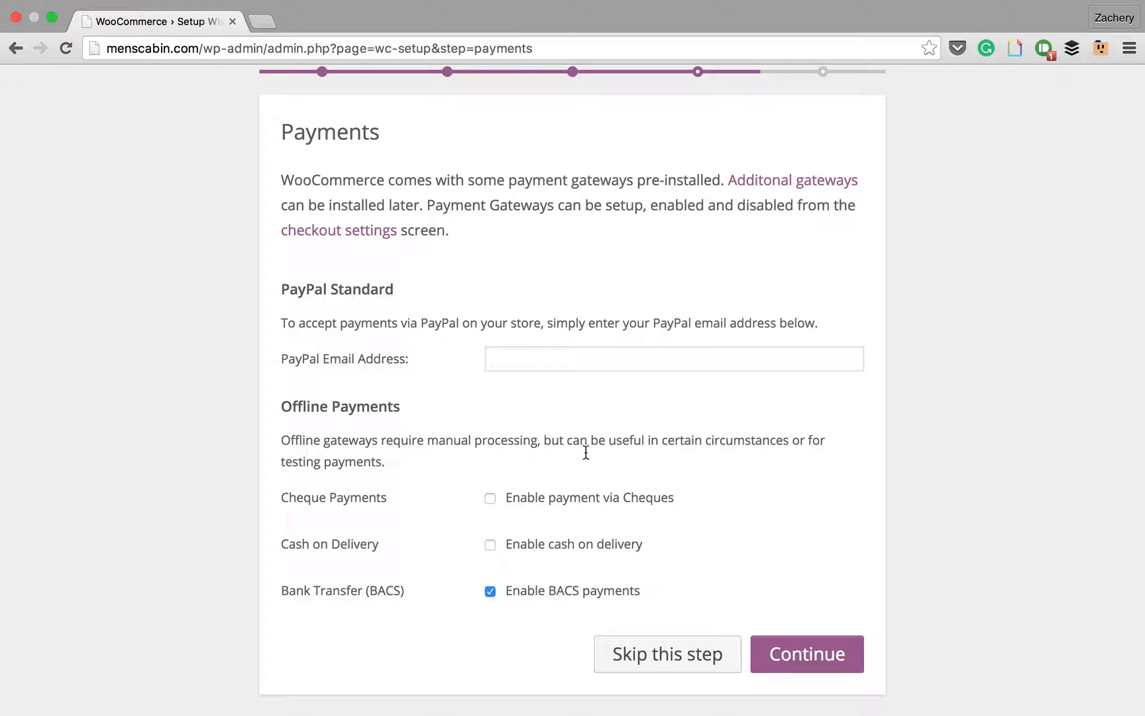
click(489, 590)
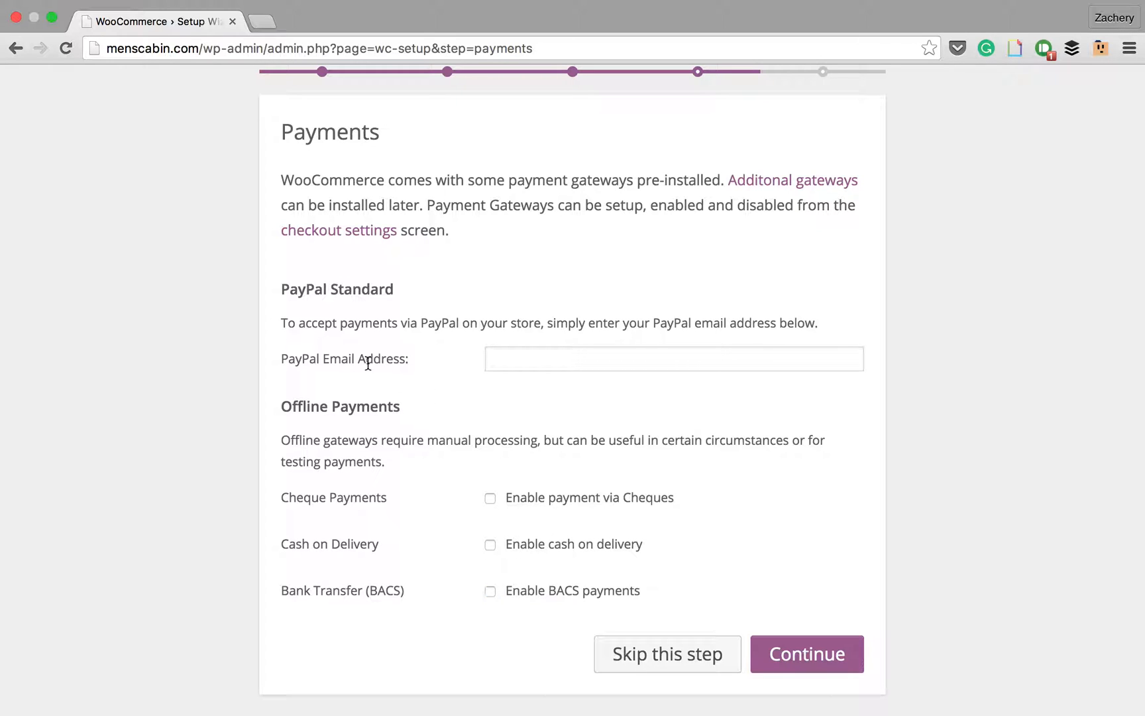
click(673, 358)
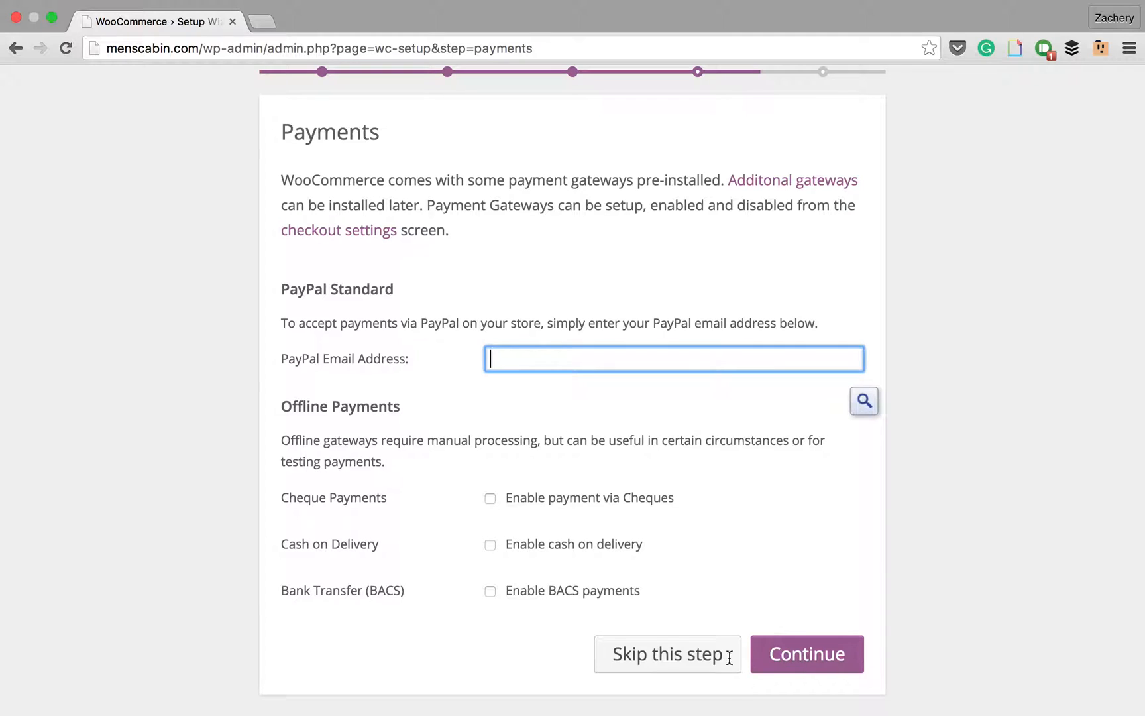
- Skip payment setup, allow diagnostic data sharing, and start creating the first product
click(806, 652)
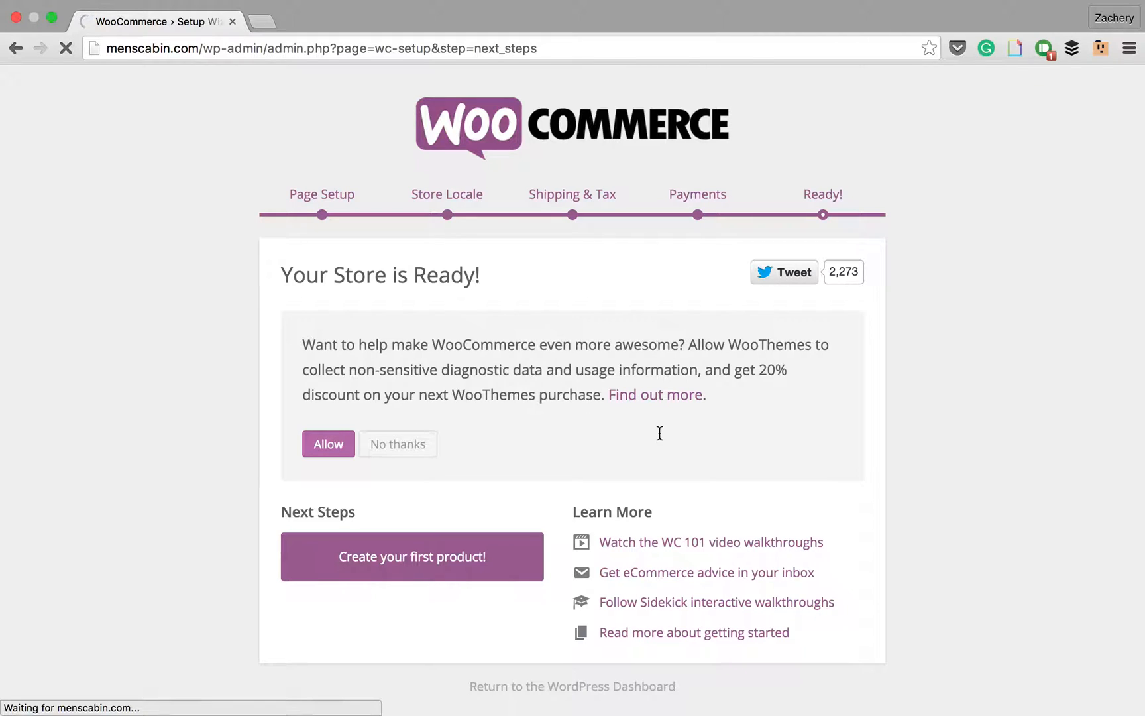
click(327, 444)
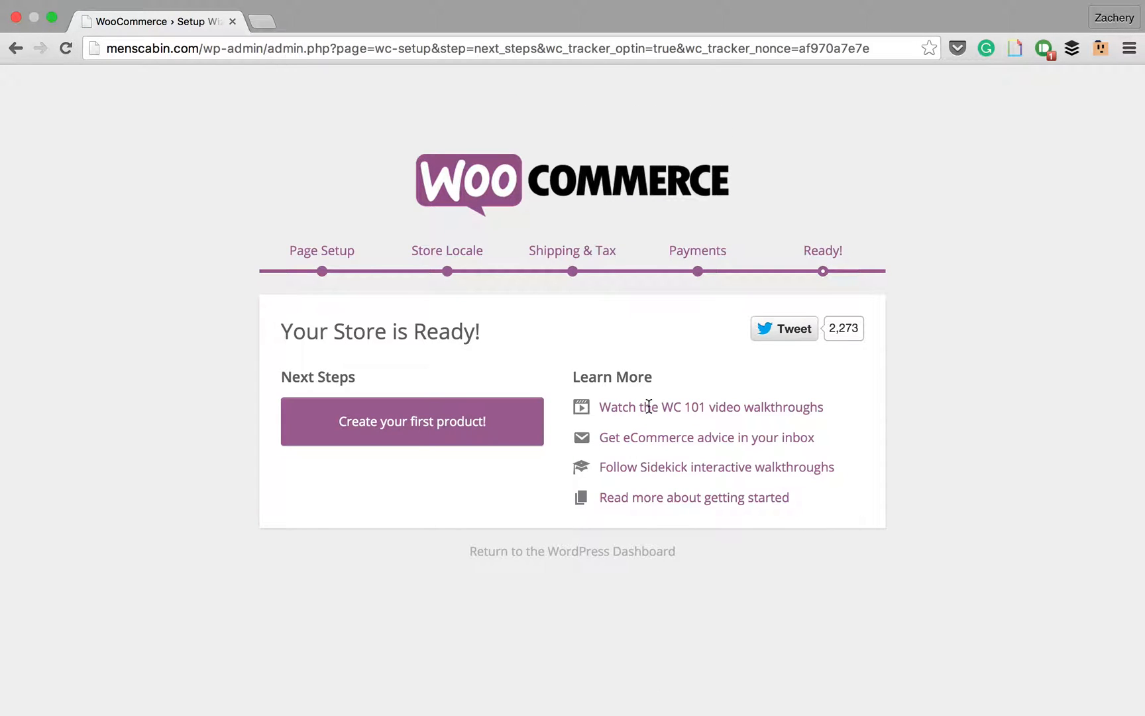
click(411, 420)
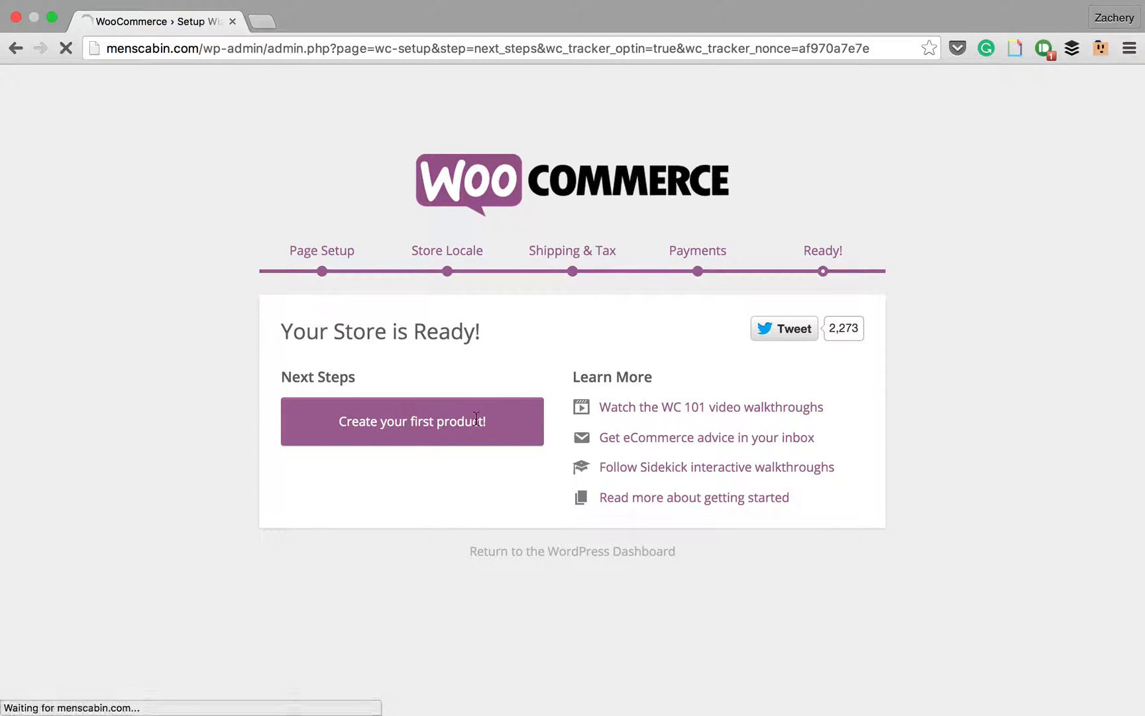
- Name the new product 'App'
click(411, 422)
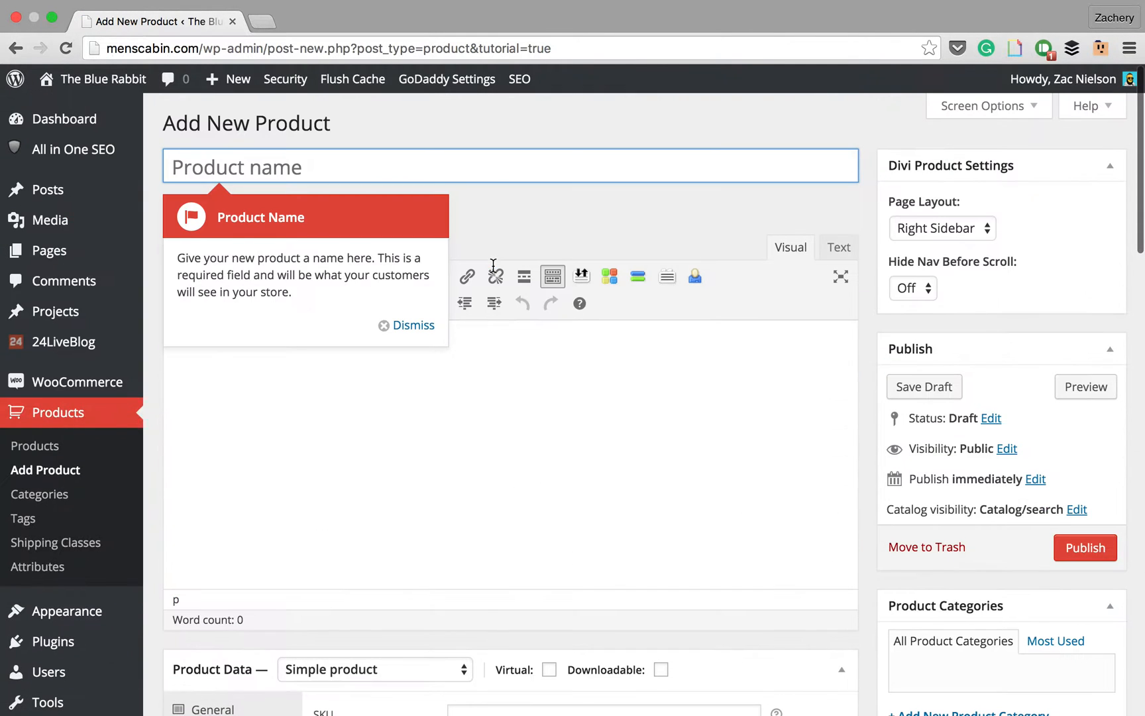
click(412, 324)
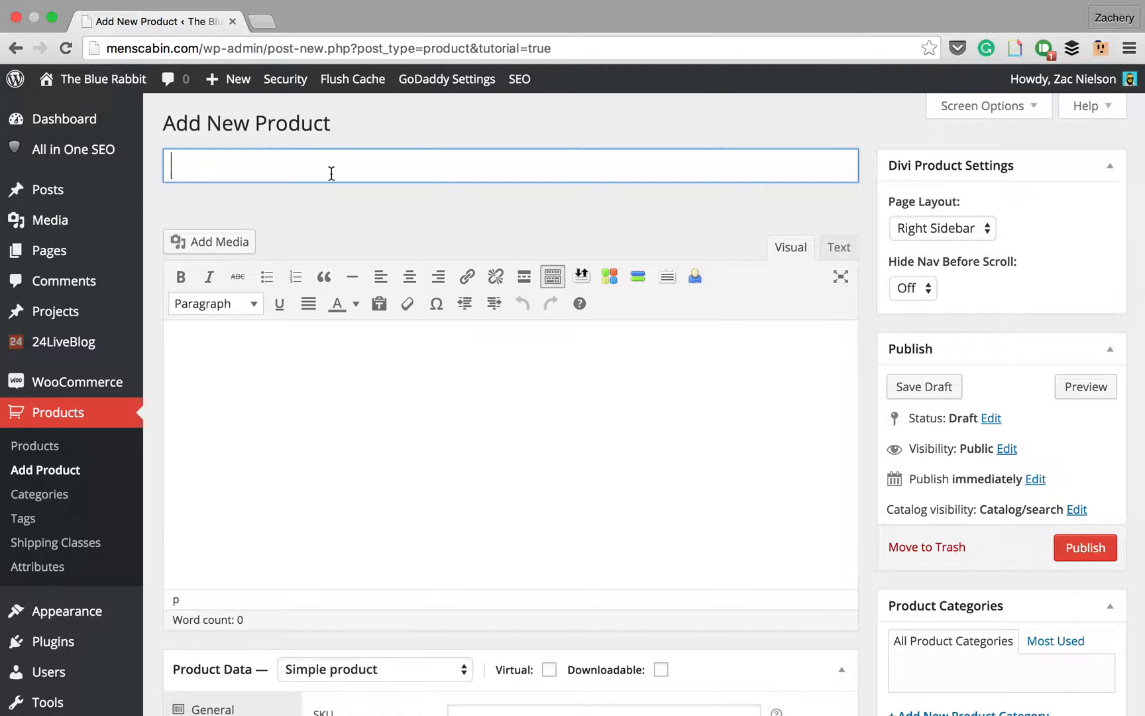
text(App)
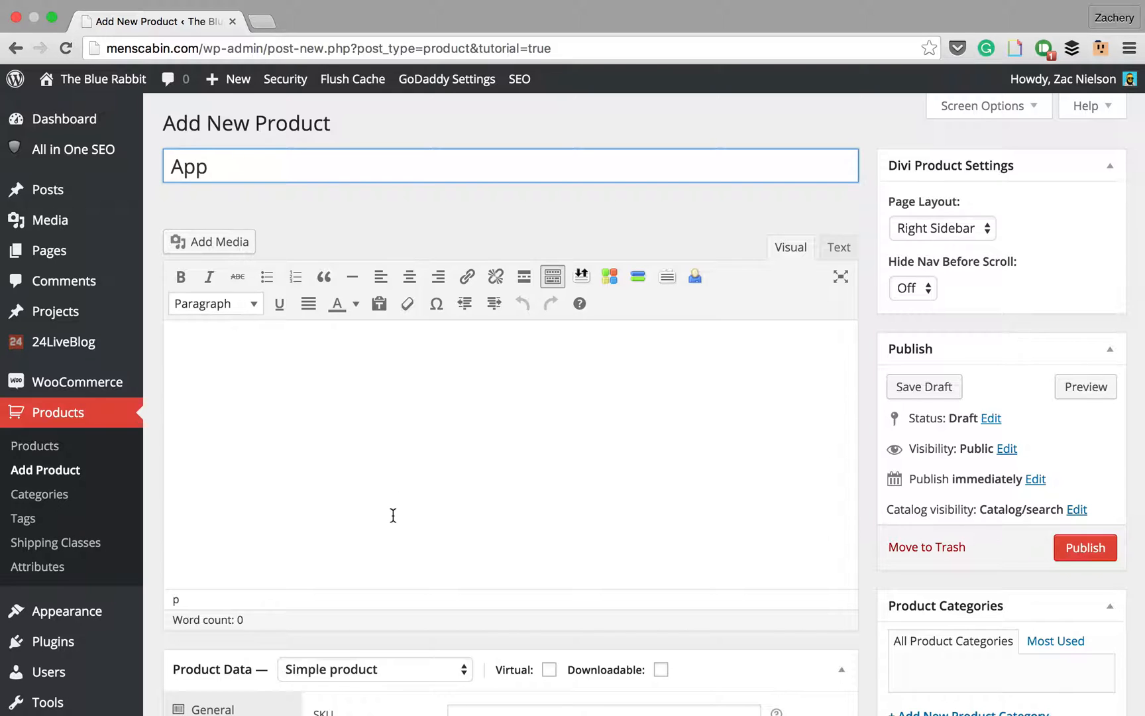
scroll(down, 3)
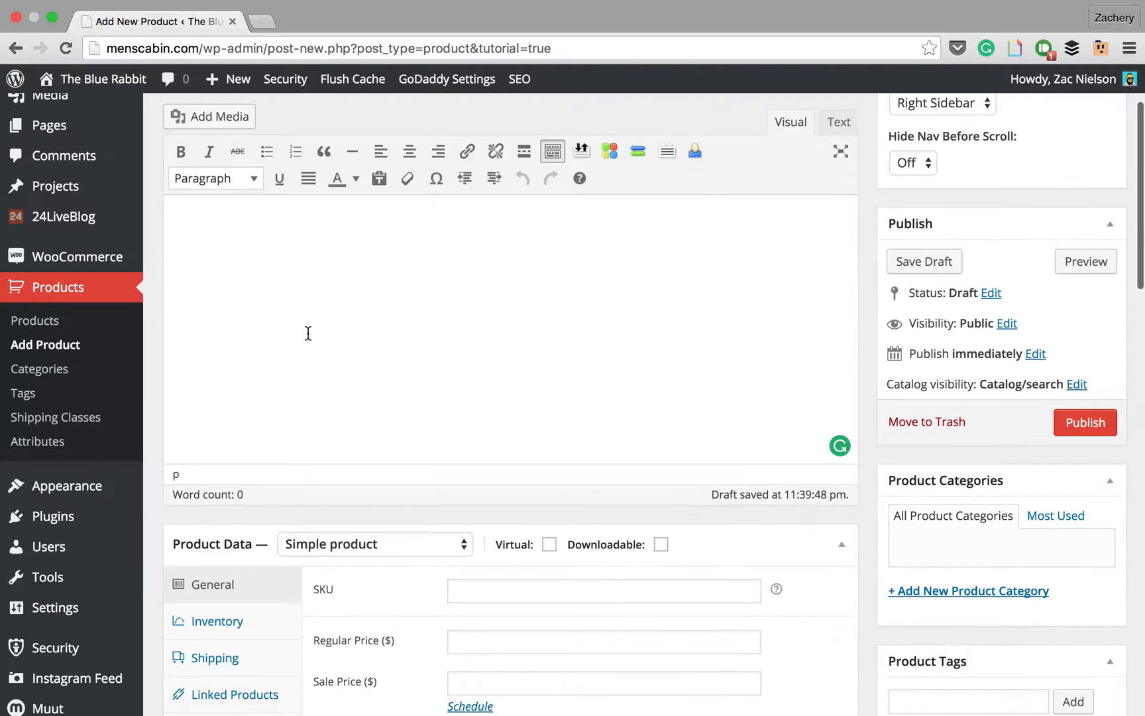
scroll(up, 3)
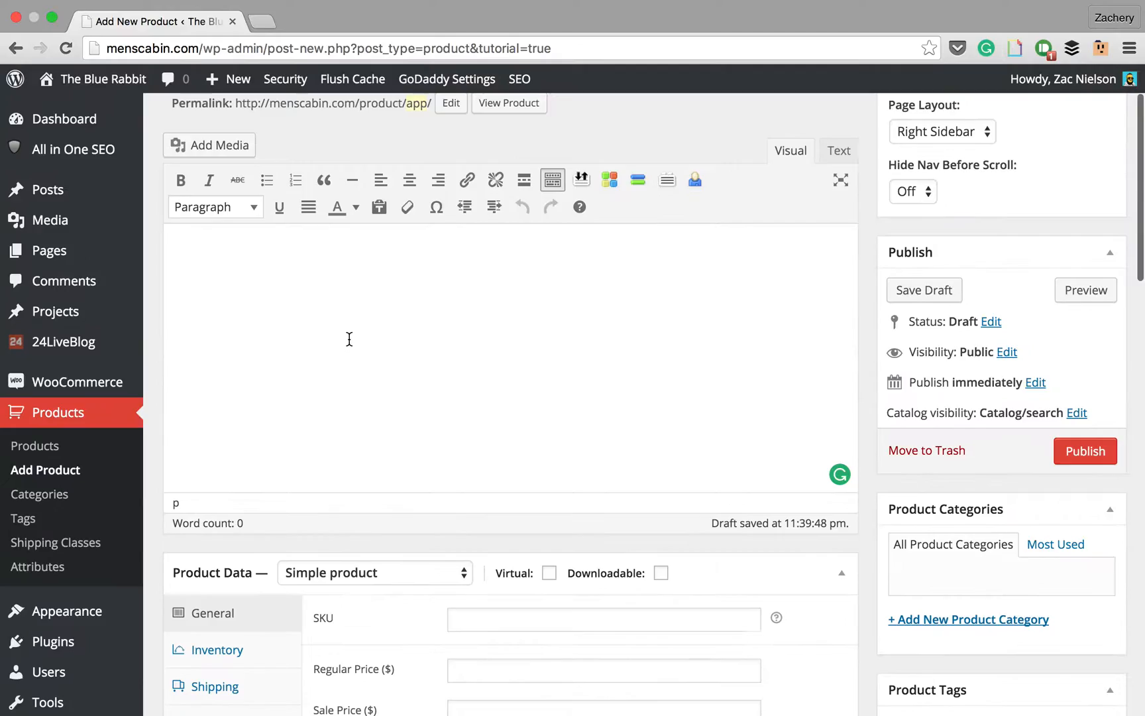
- Write the description: a great new iPhone app that lets you play games like never before, Download now
text(This i)
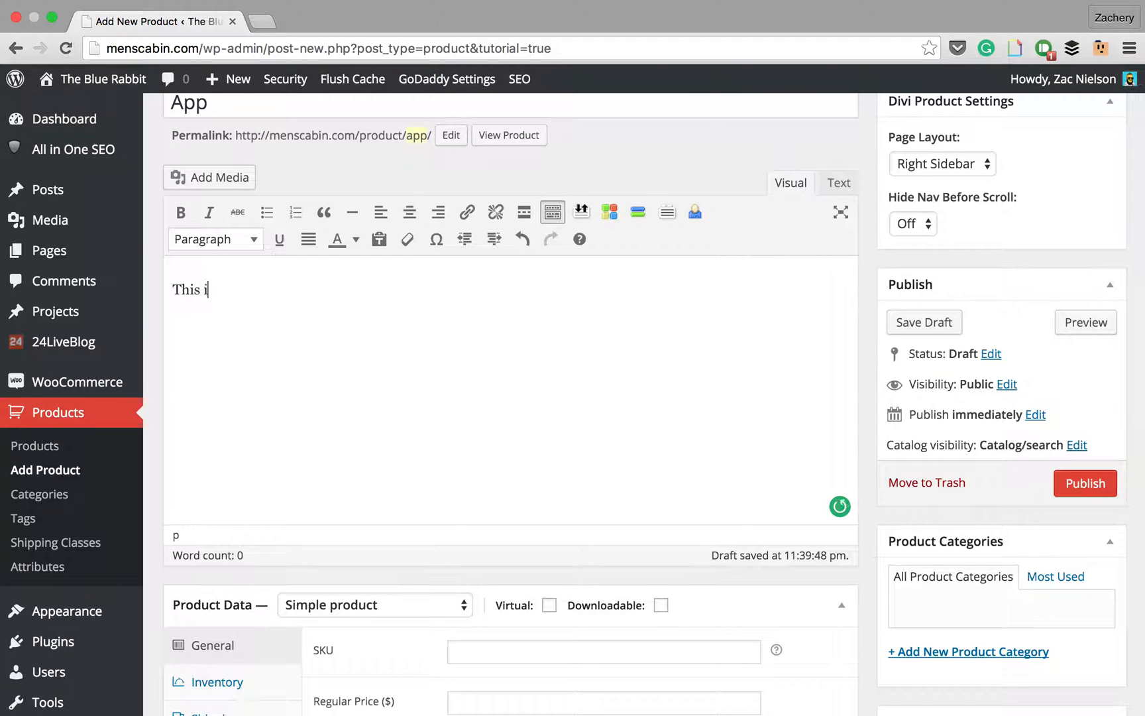
text(s a gerat new app f)
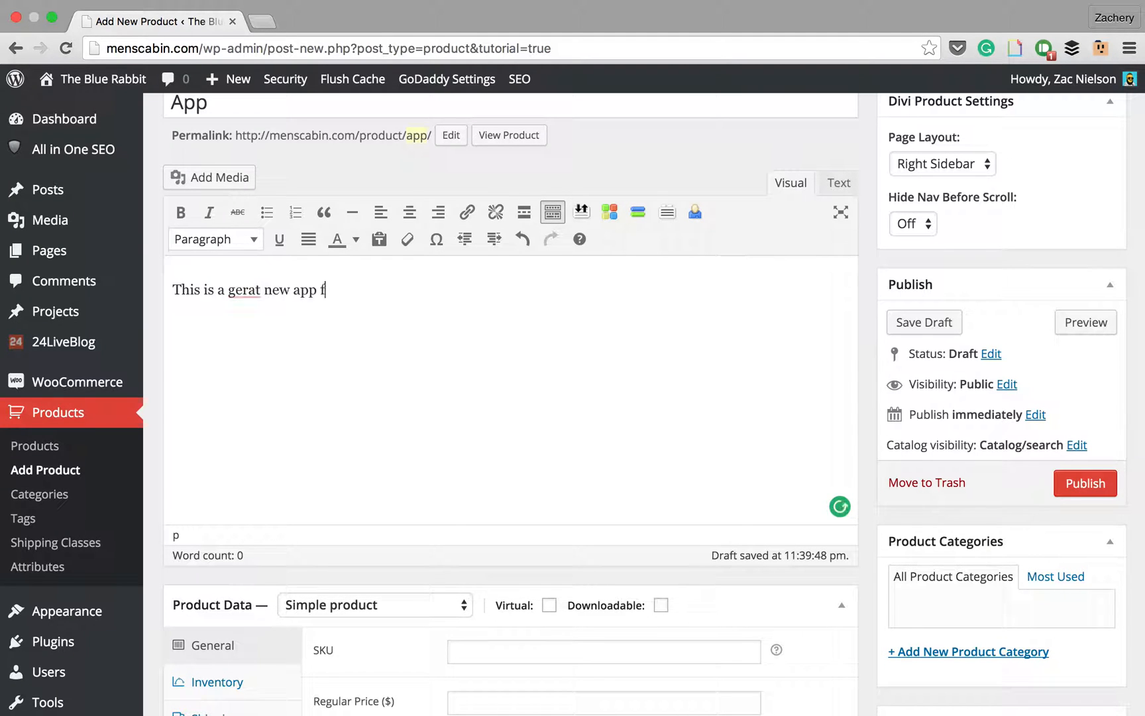
text(or iPhone! C)
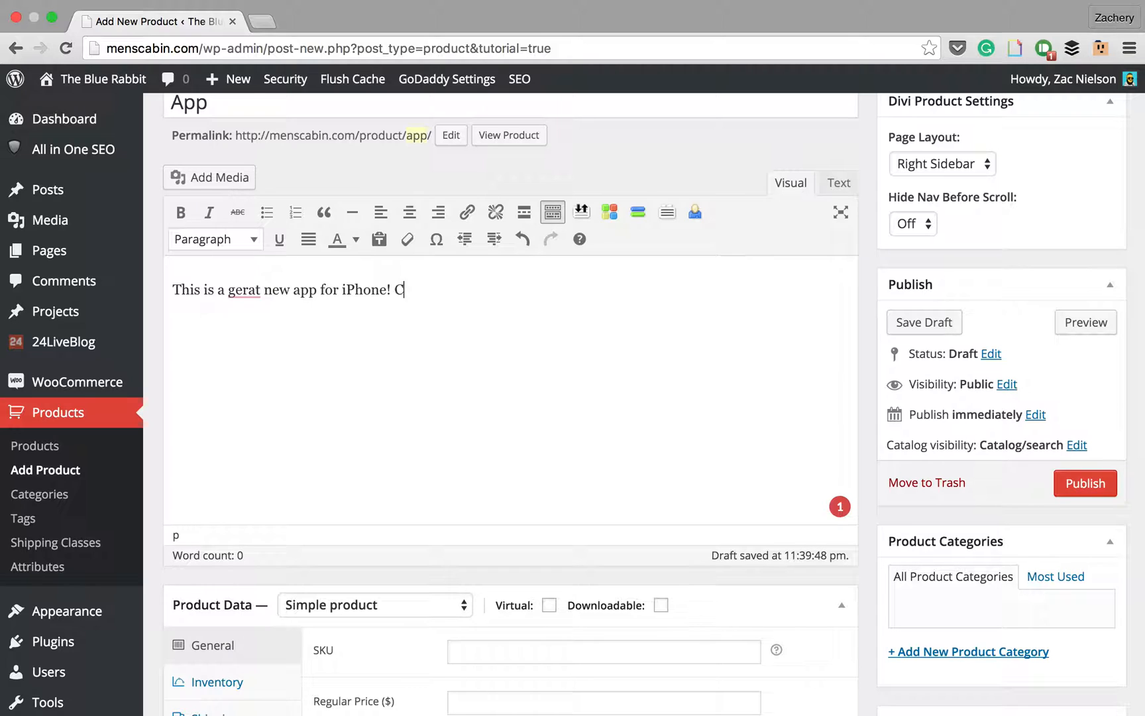
text(It lets)
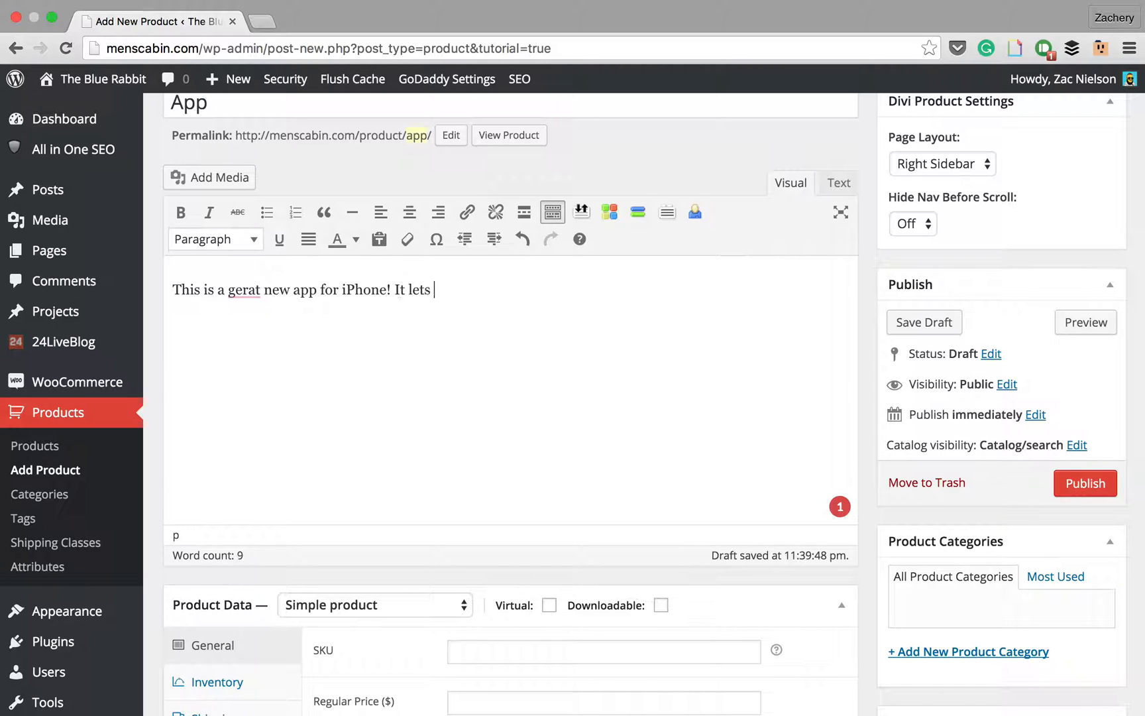
text(you play games)
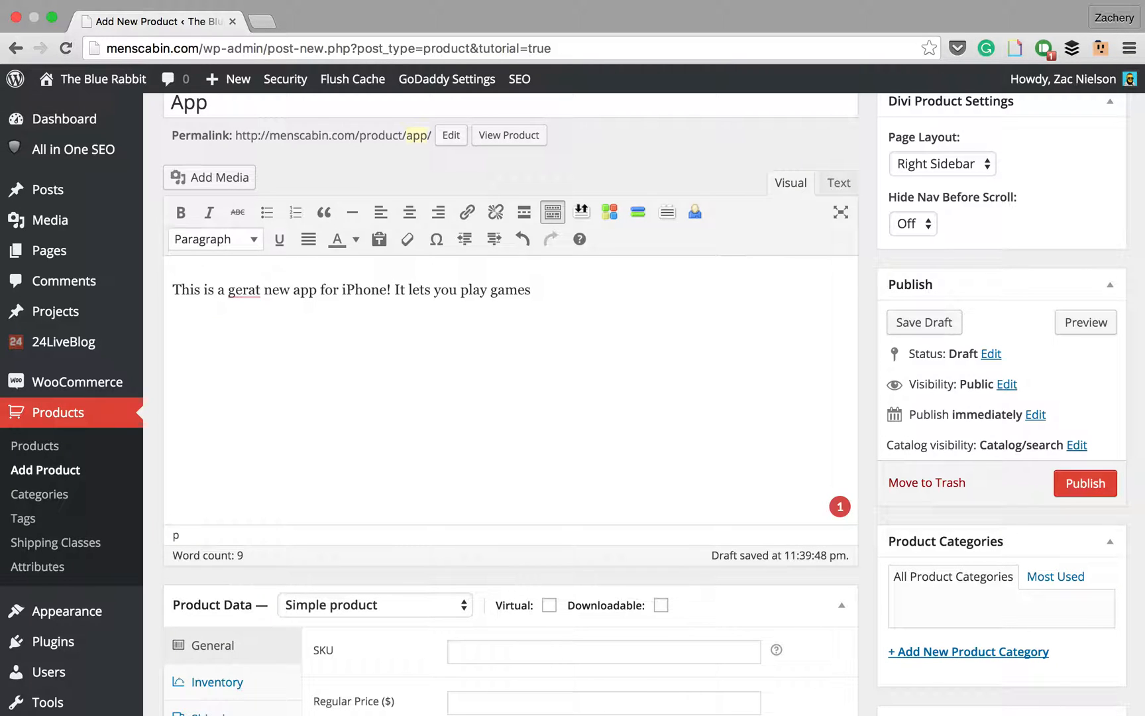
text(like never bef)
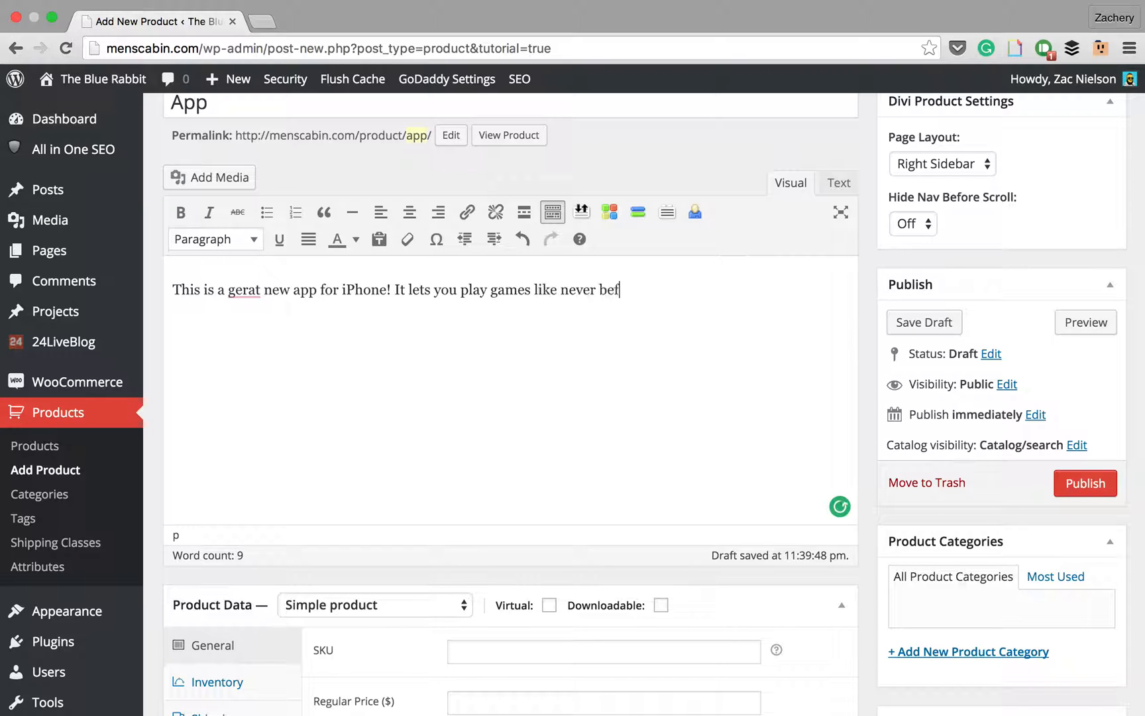
text(ore! Download now.)
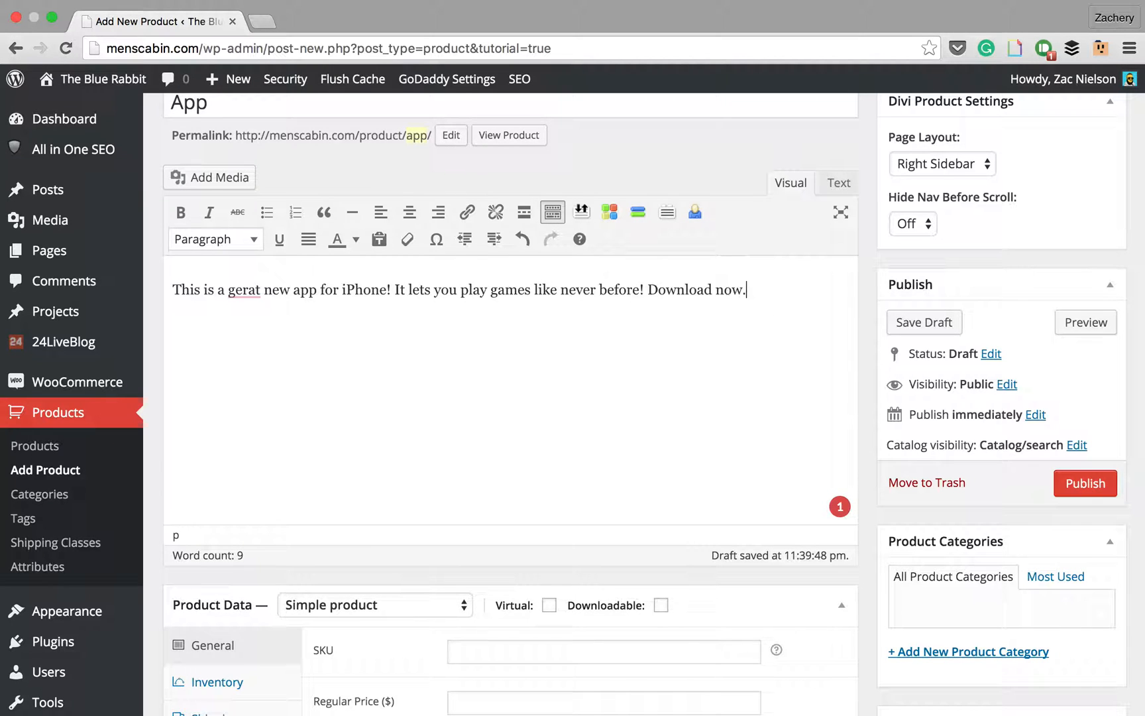
key(Backspace)
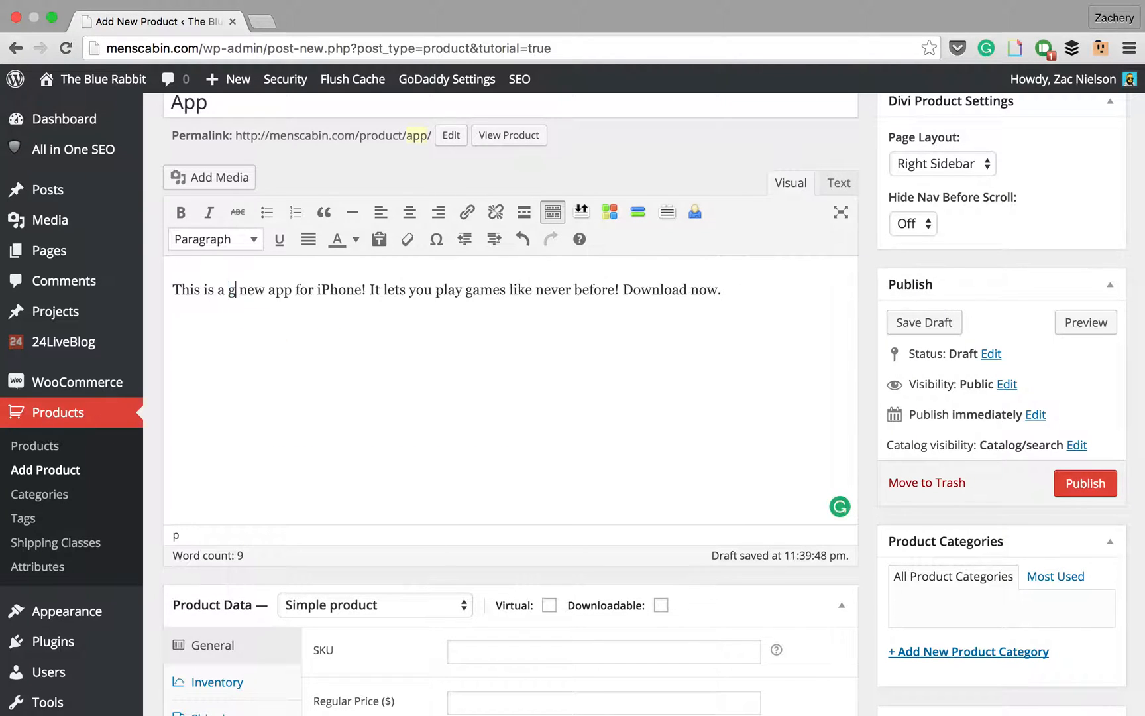
- Give the App a 0.99 regular price and .69 sale price, and mark it virtual and downloadable
scroll(down, 3)
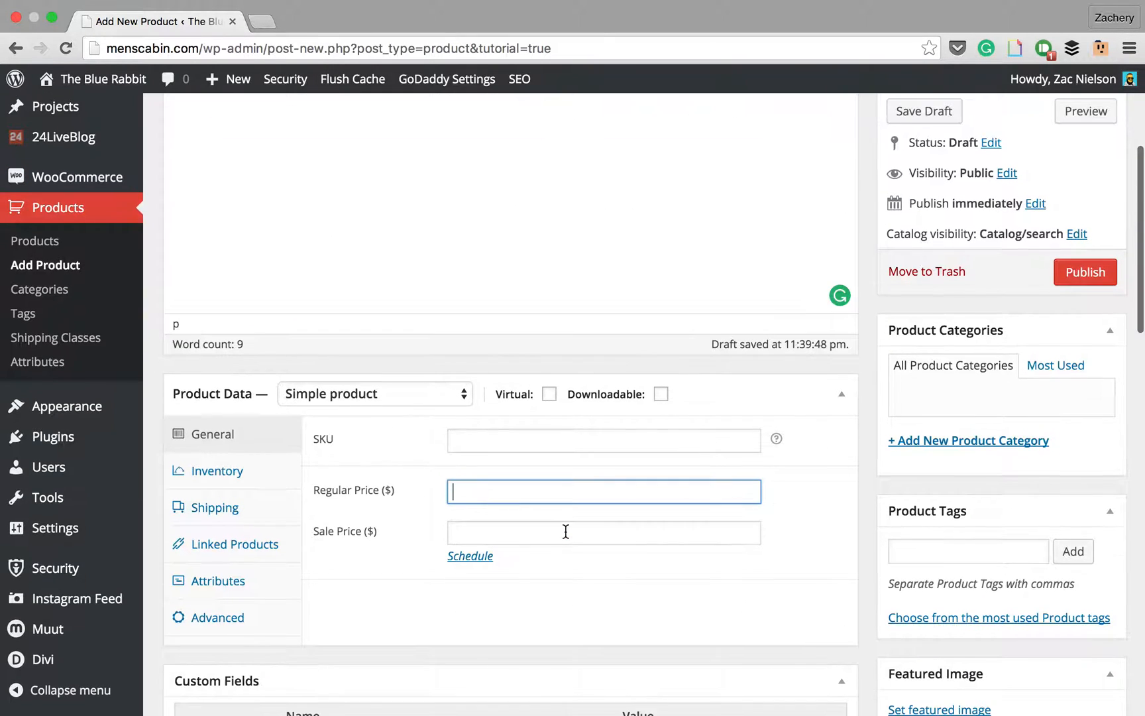
text(0)
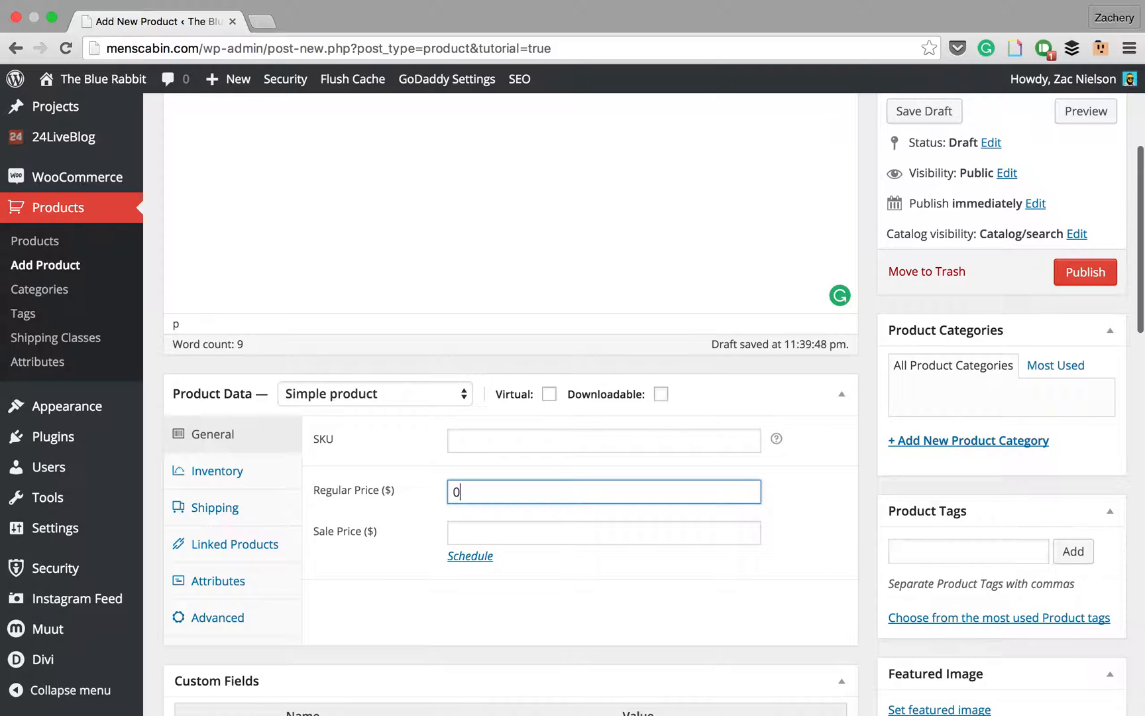
text(.99)
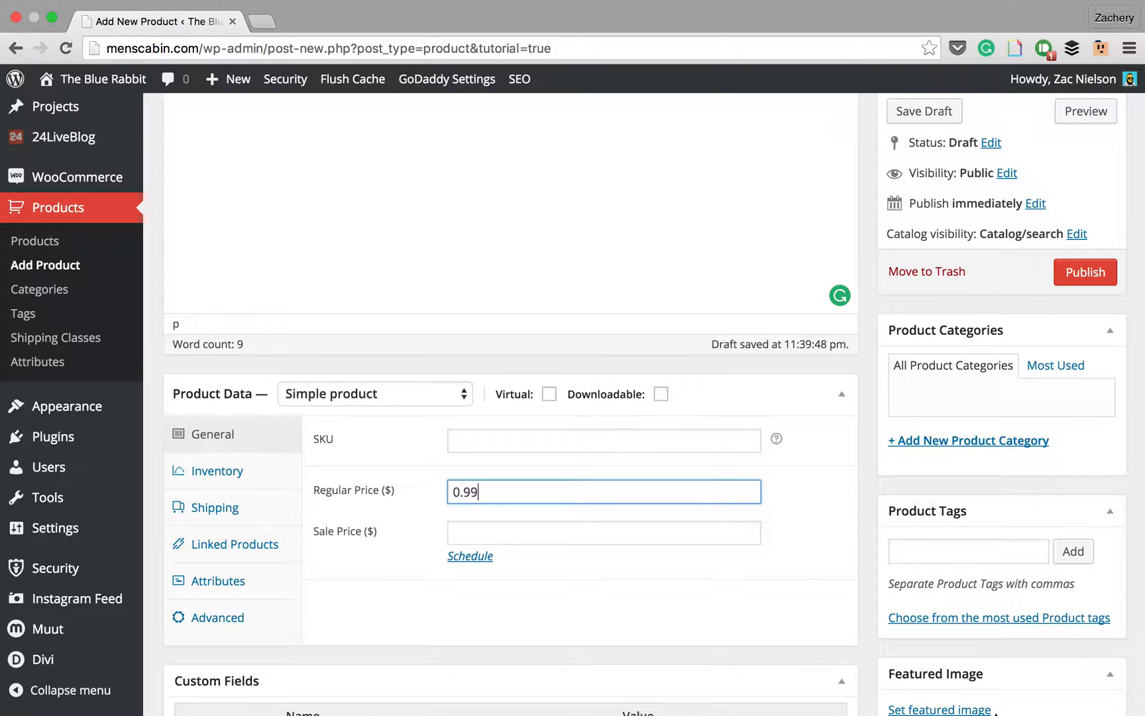
click(603, 532)
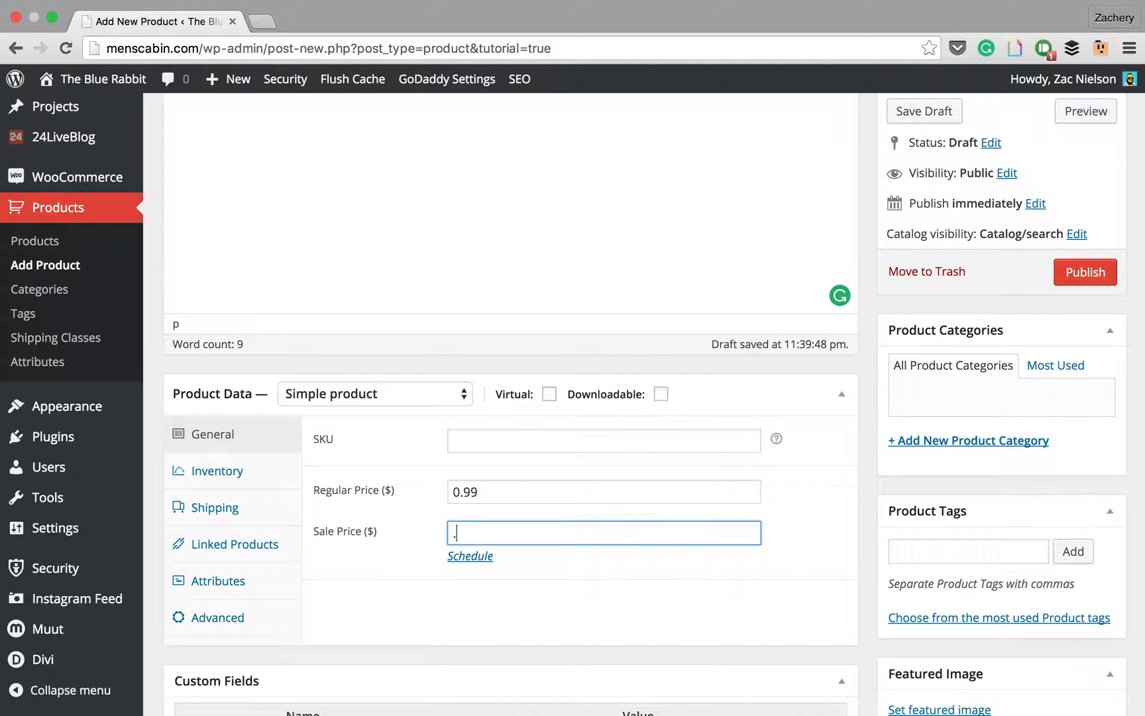
text(.2)
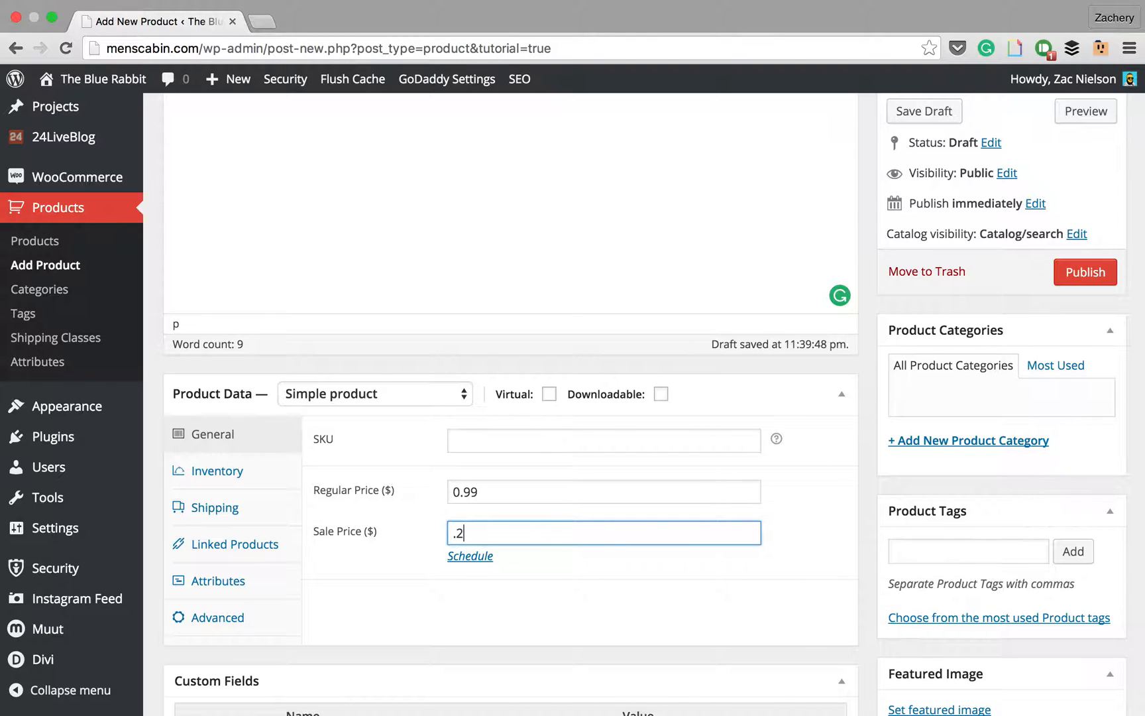
text(69)
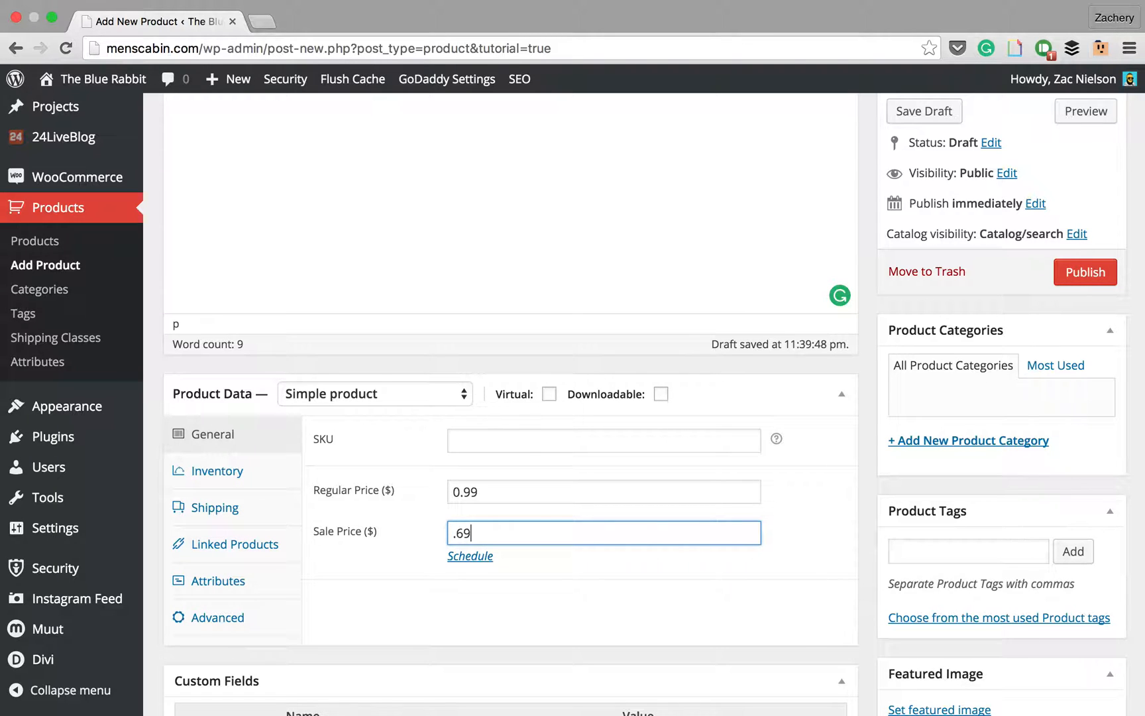
mouse_move(469, 556)
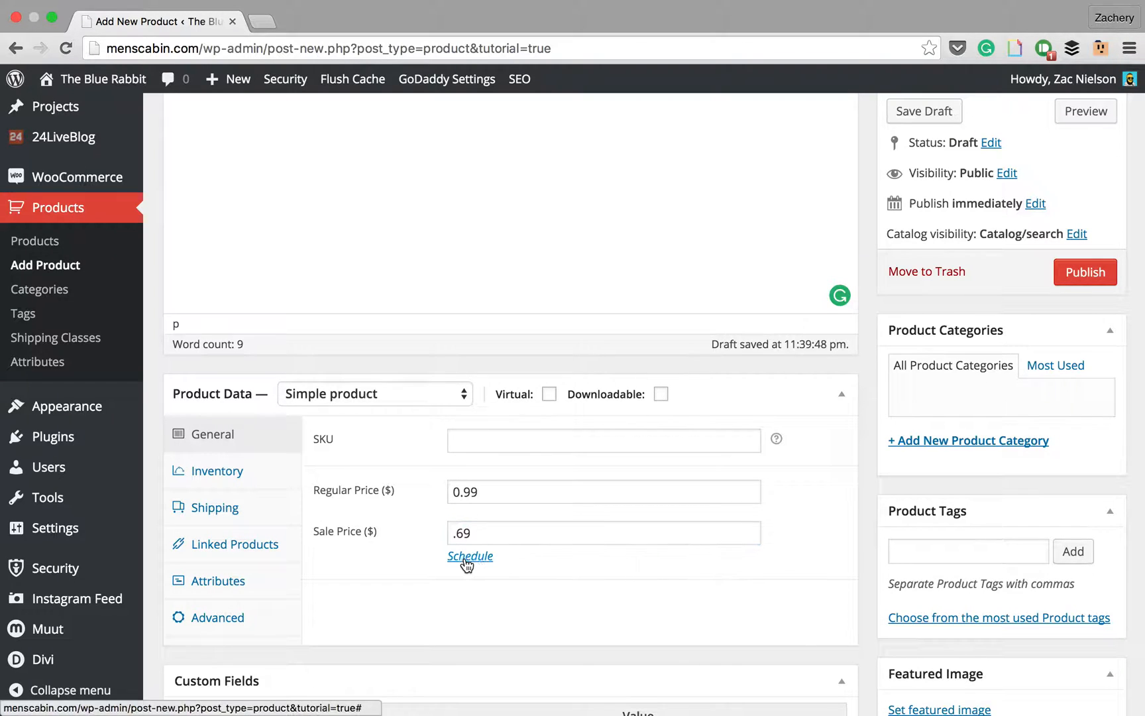
mouse_move(499, 524)
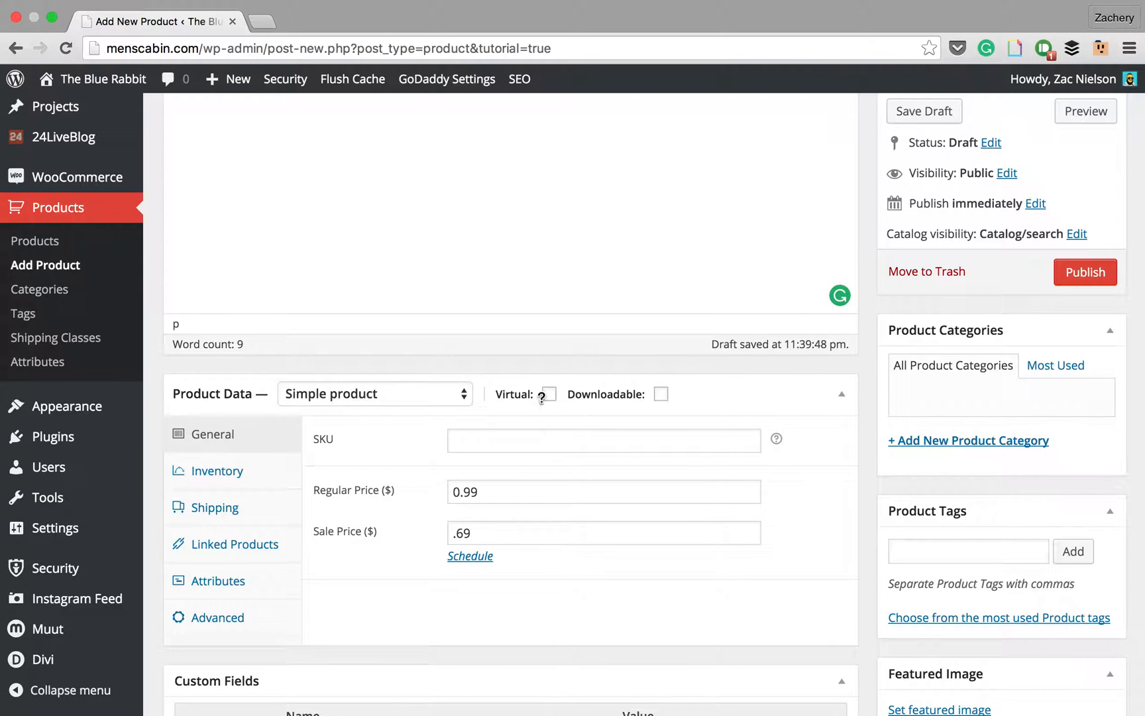
click(659, 394)
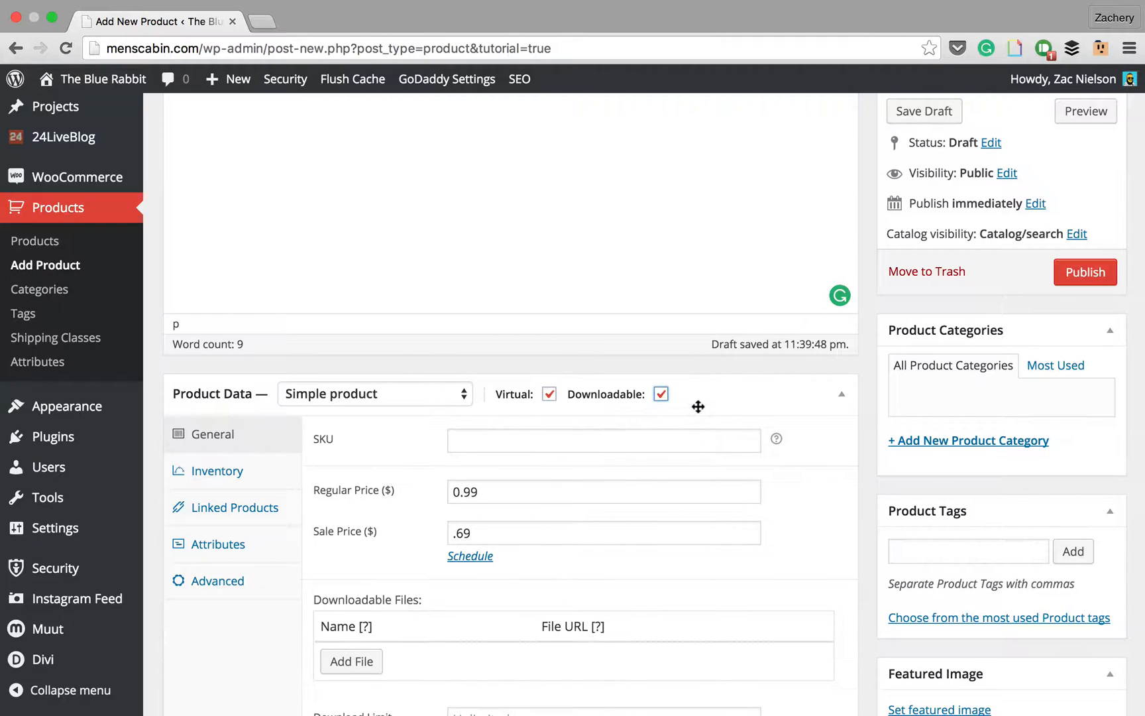
mouse_move(607, 394)
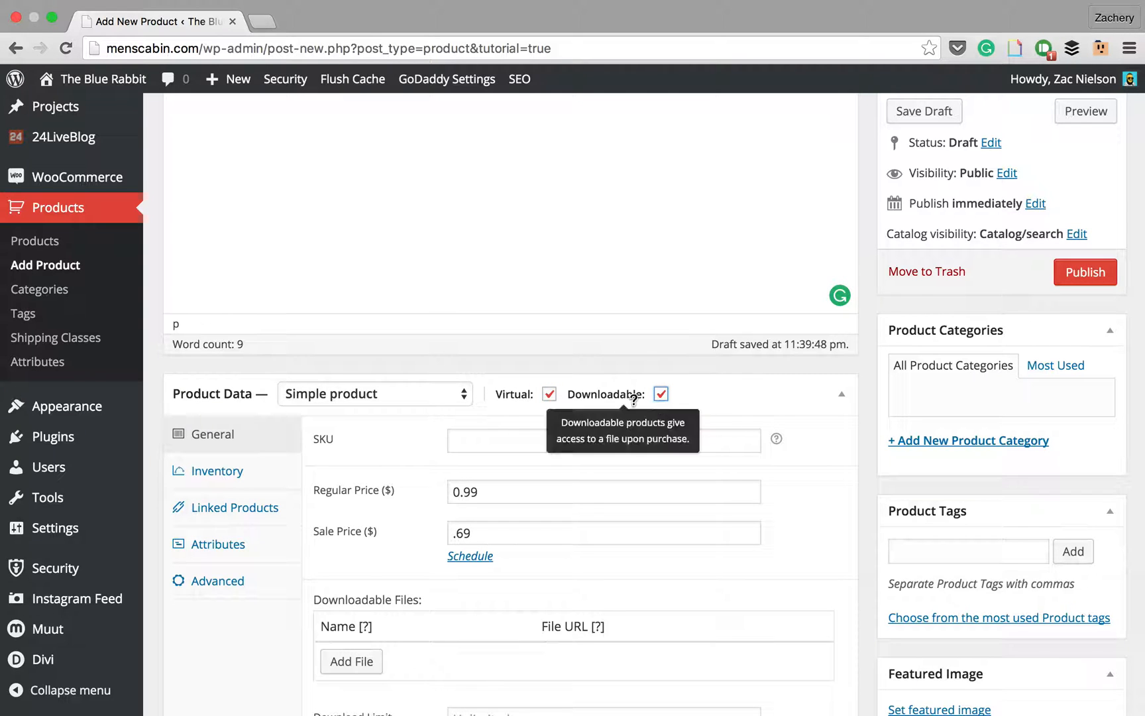
scroll(down, 3)
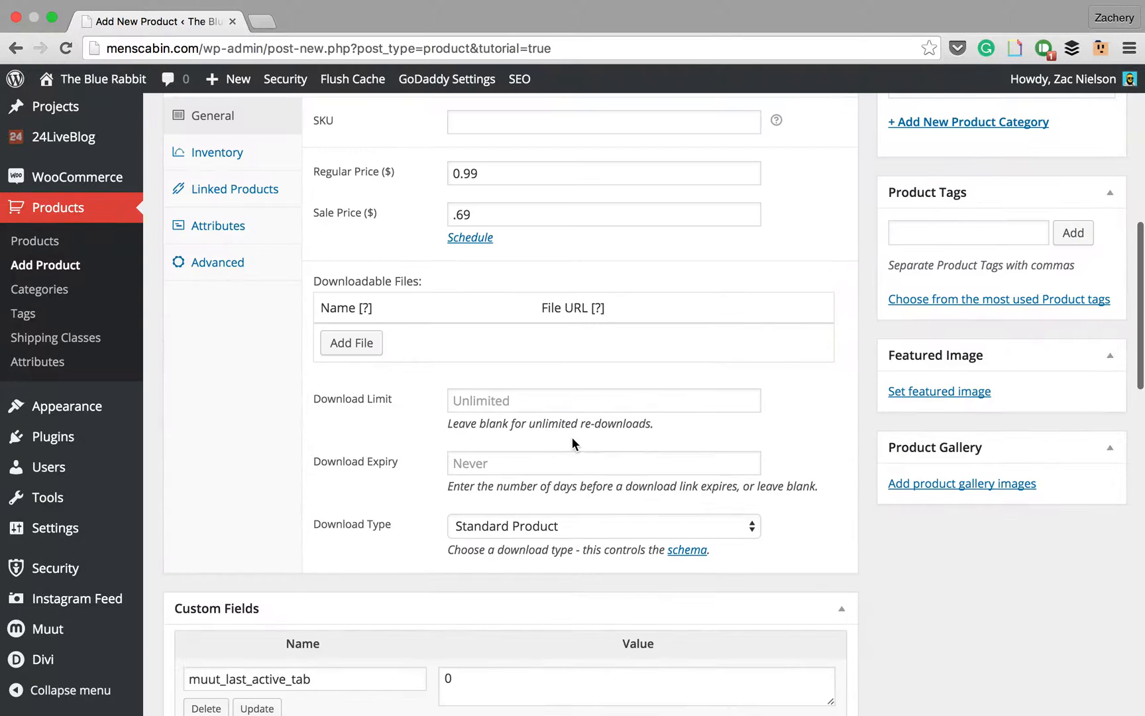
mouse_move(632, 453)
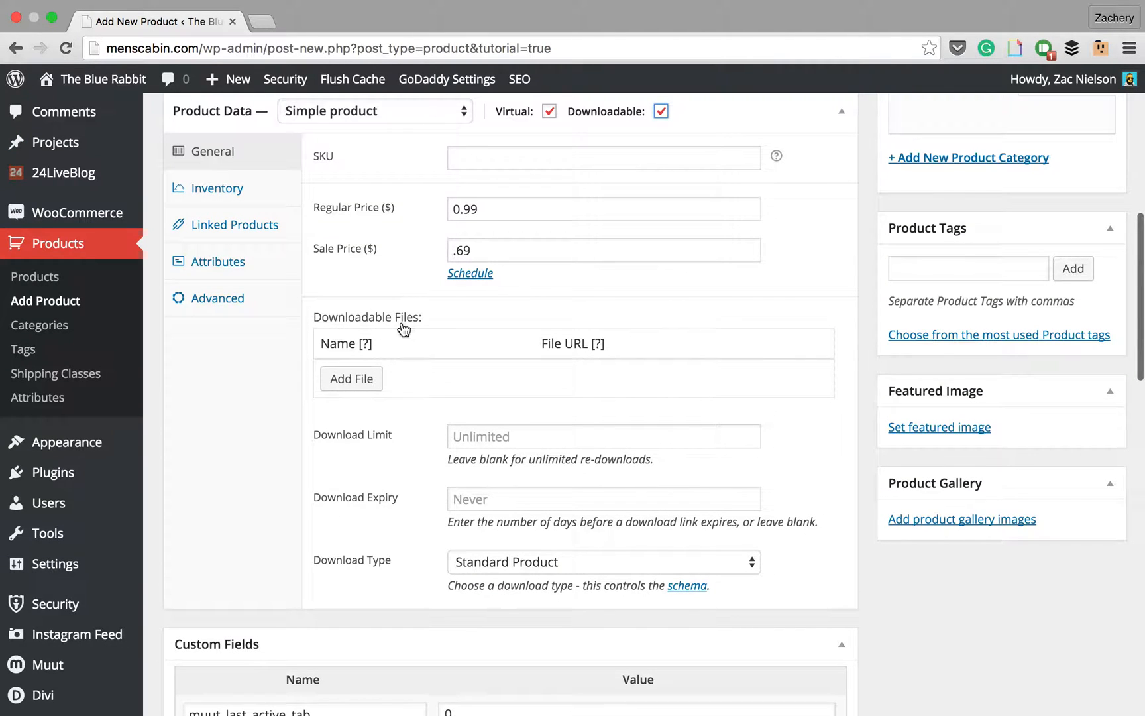
- Add a downloadable file row and upload woocommerce.zip from the computer through Upload Files
click(351, 379)
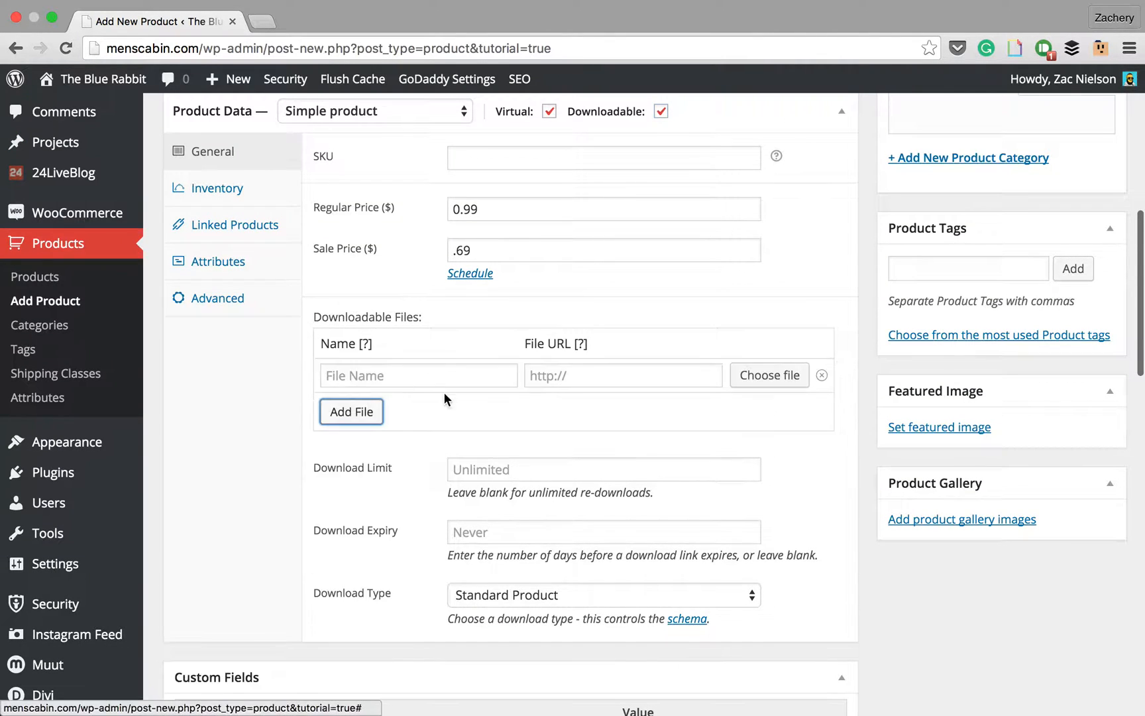
click(768, 375)
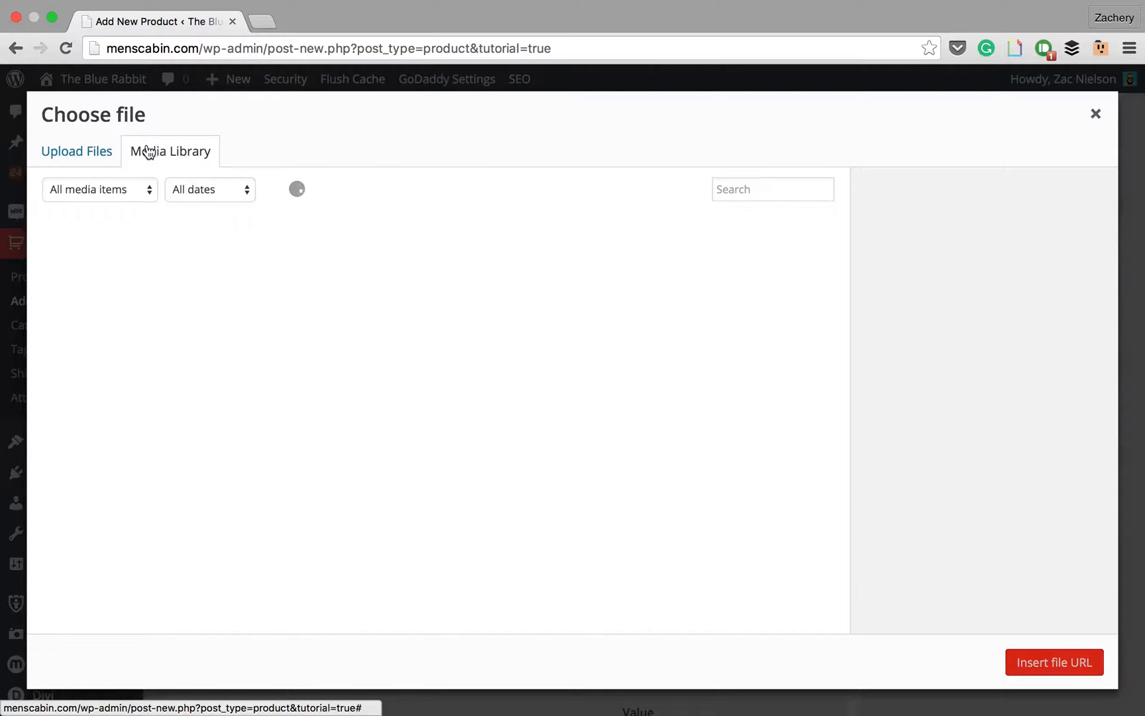
click(76, 151)
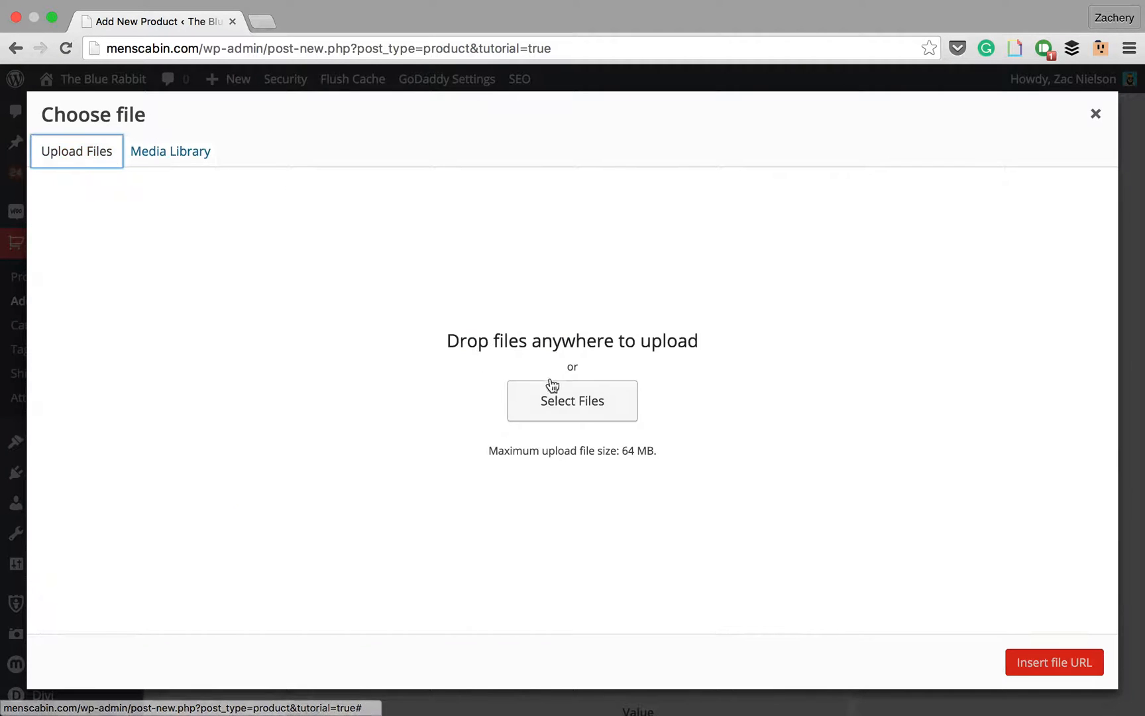
click(571, 400)
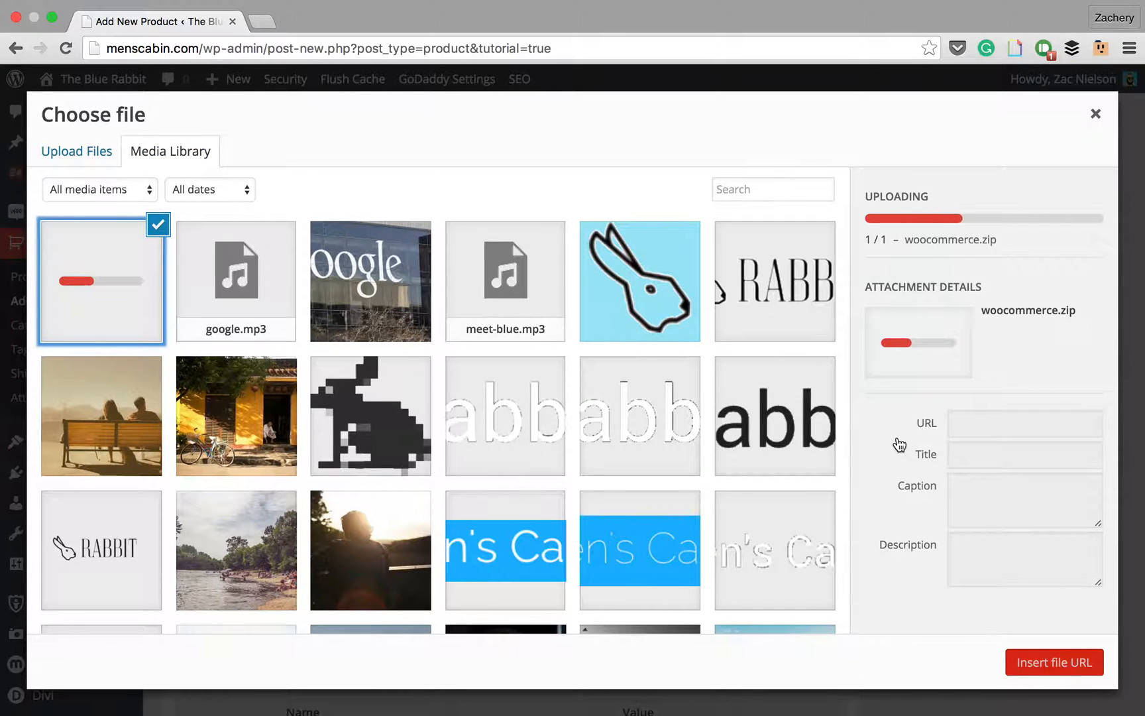
mouse_move(1051, 637)
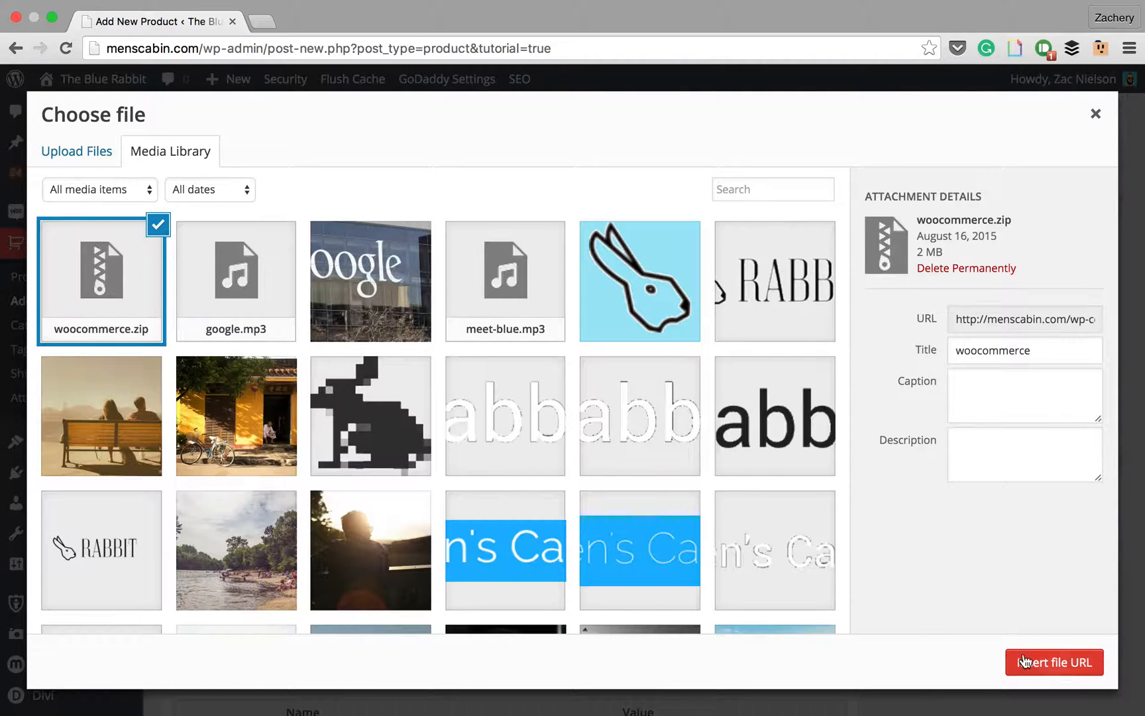
- Attach the uploaded woocommerce.zip as the download file, leaving the download limit unlimited
click(1053, 663)
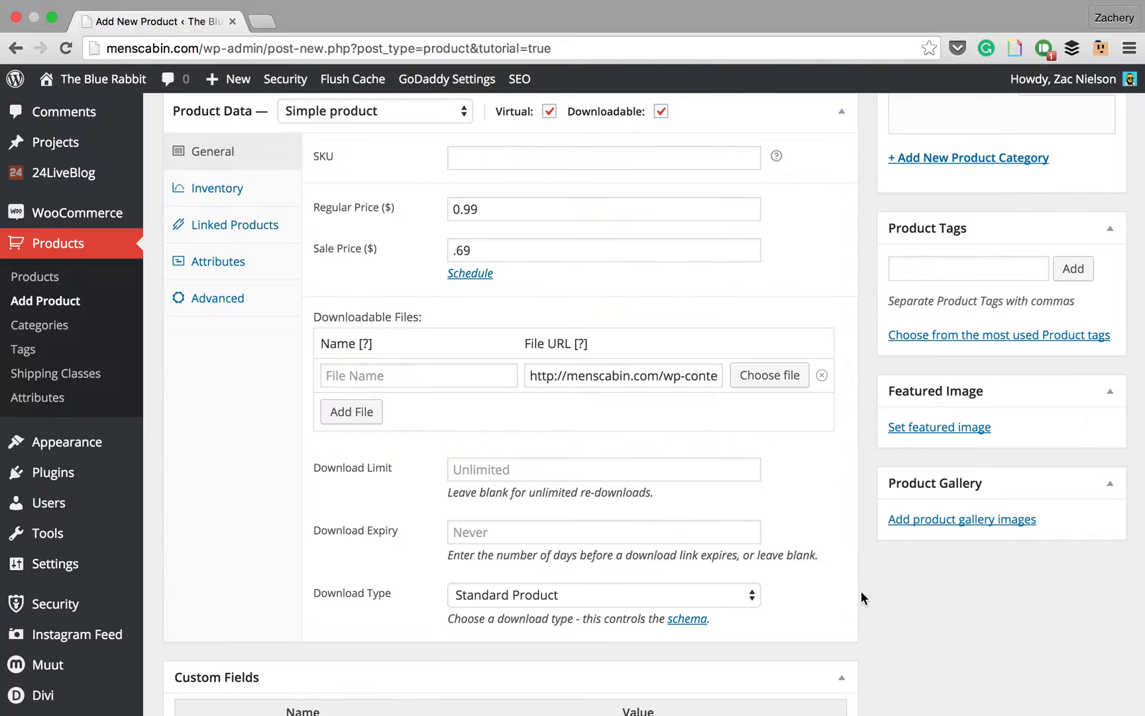
click(603, 469)
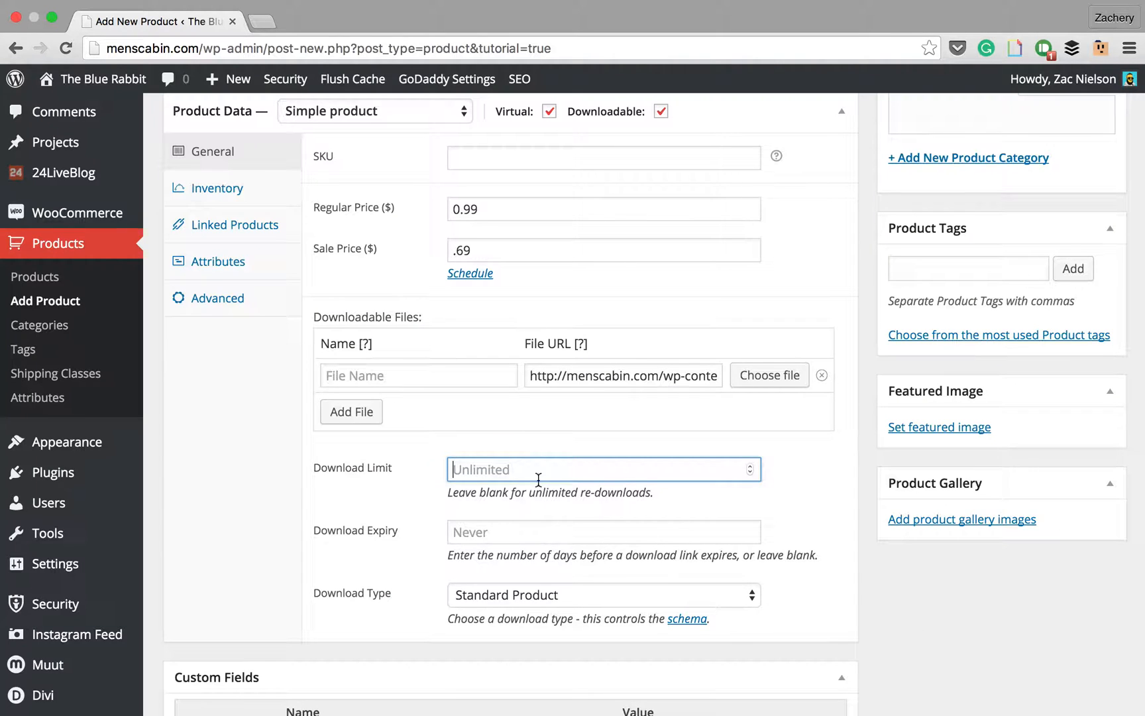
click(506, 594)
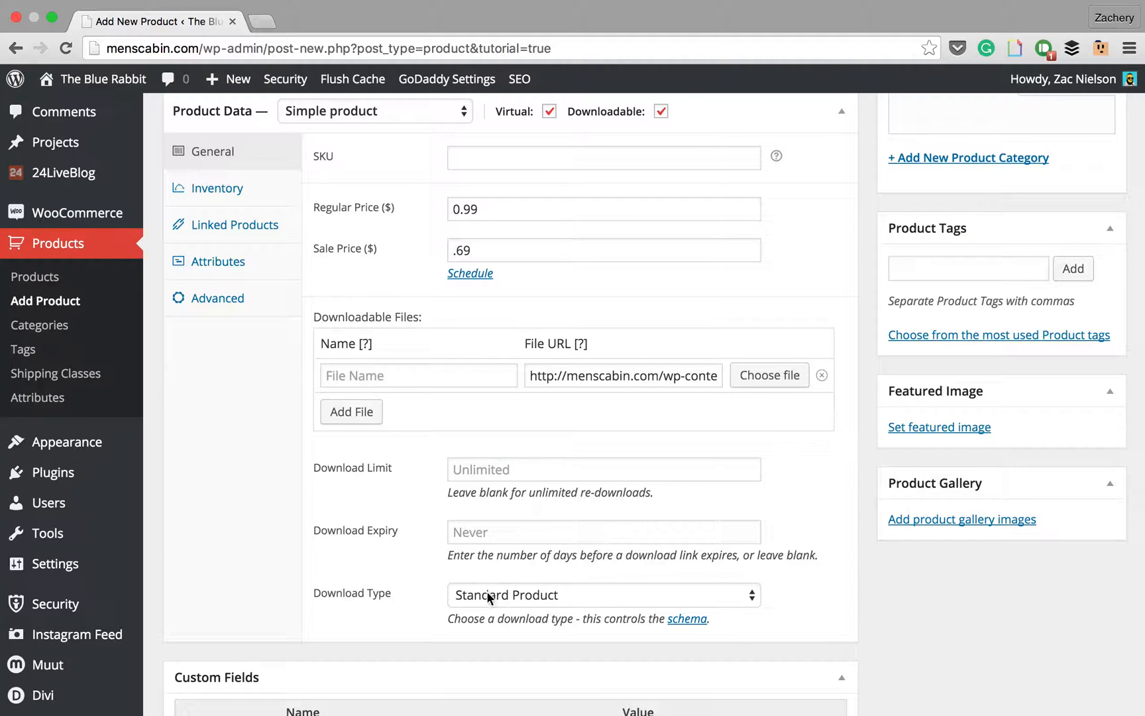
- Set Download Type to Application/Software, then back to Standard Product, and collapse Custom Fields
click(603, 595)
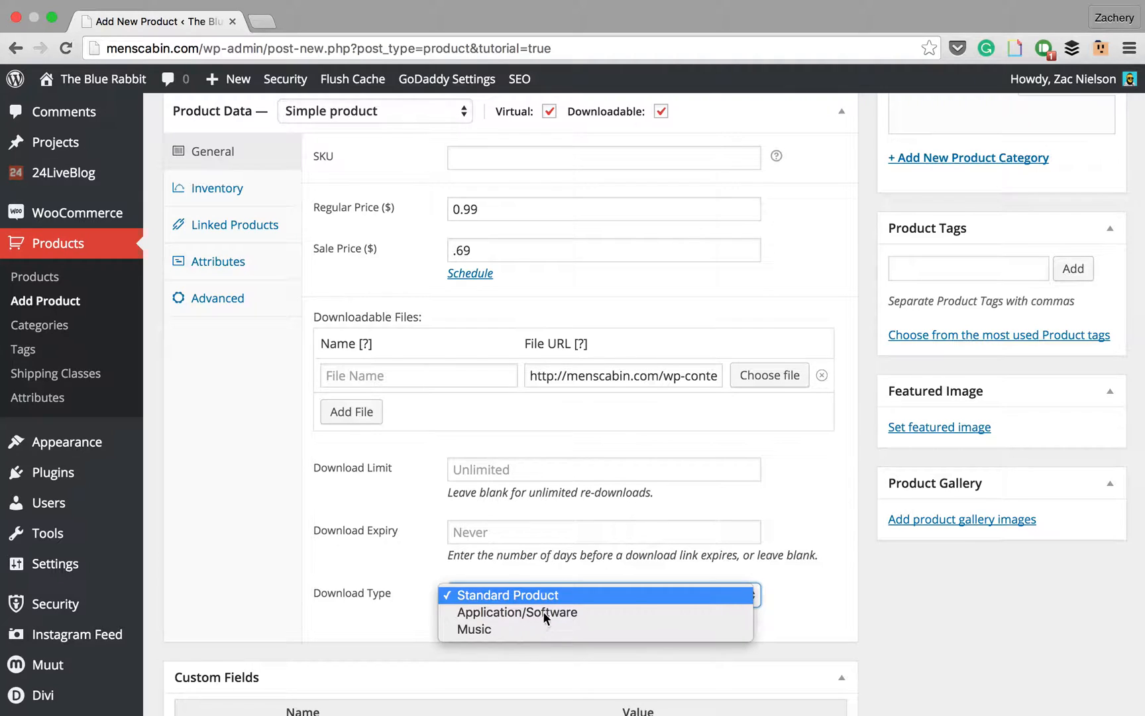
mouse_move(516, 613)
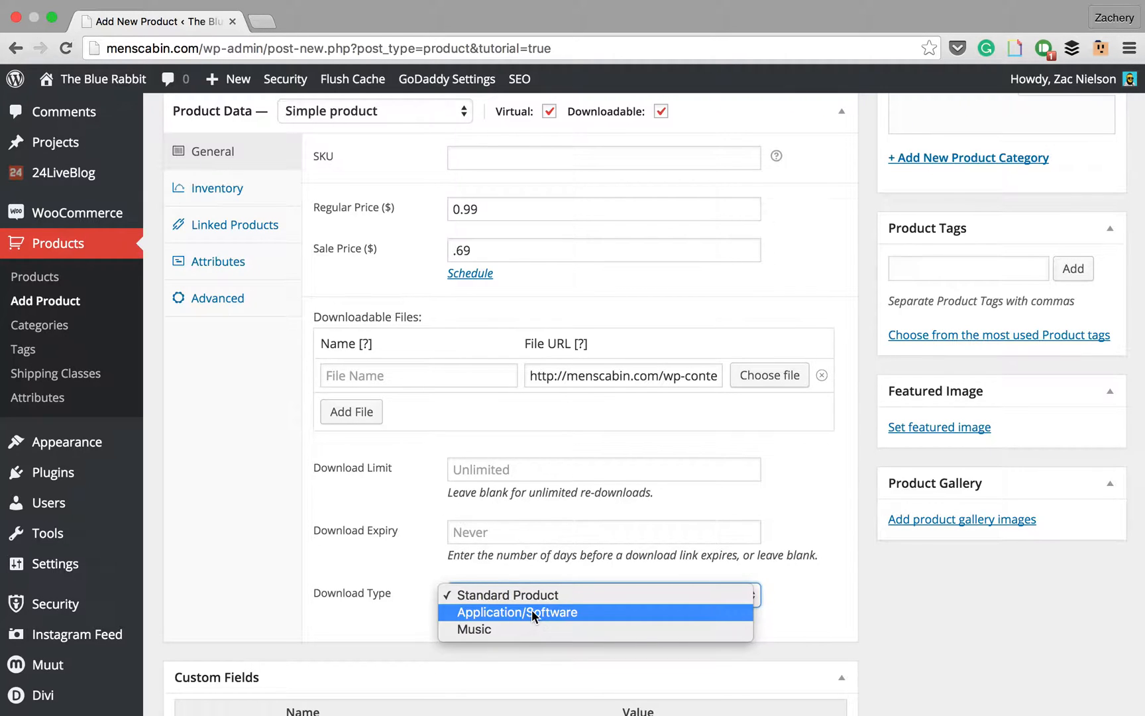
click(516, 613)
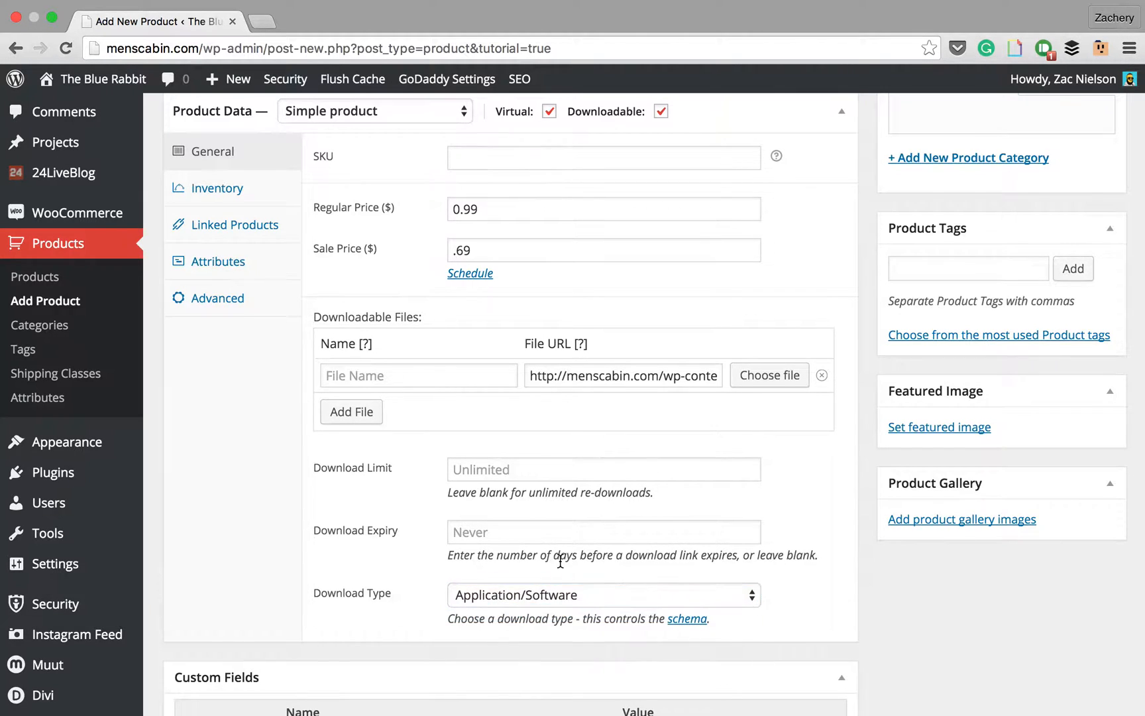
scroll(down, 3)
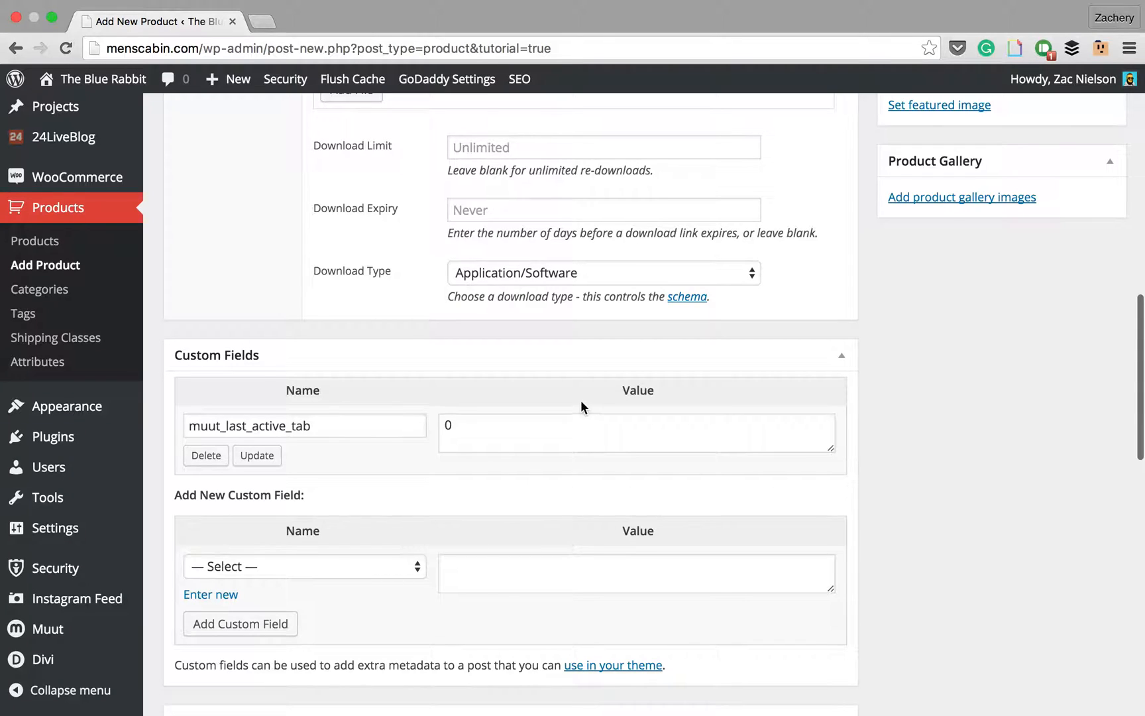
click(602, 273)
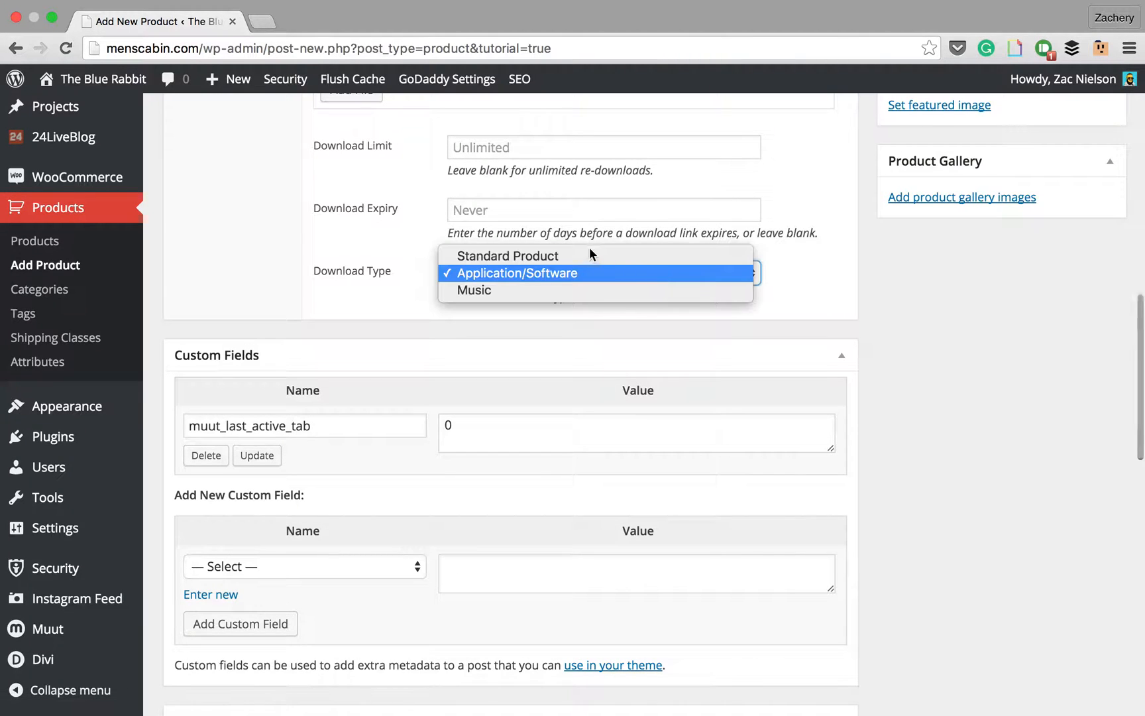
click(507, 255)
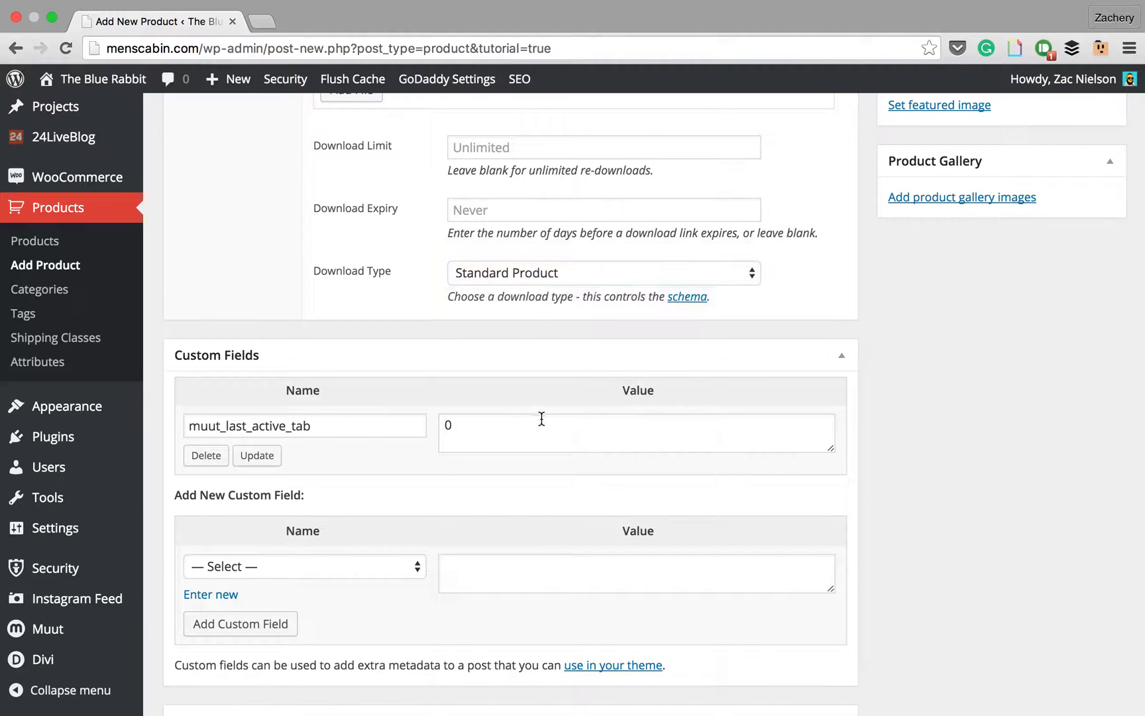
click(839, 355)
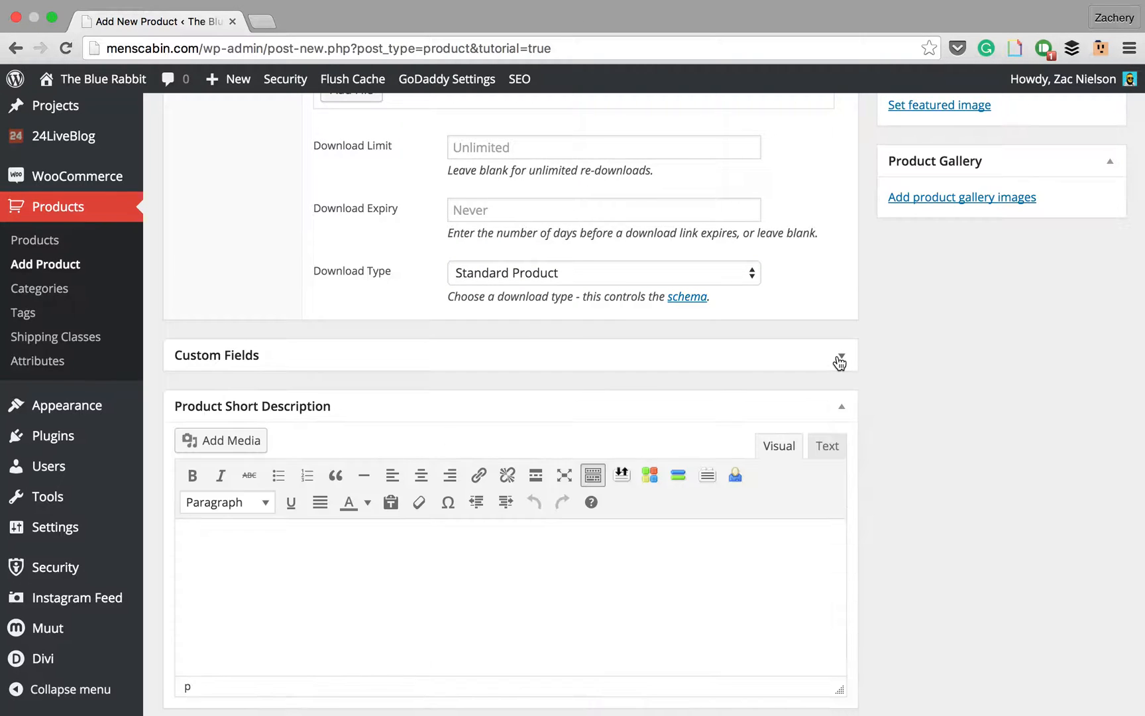
- Enter "Great new game!" as the product short description
scroll(down, 3)
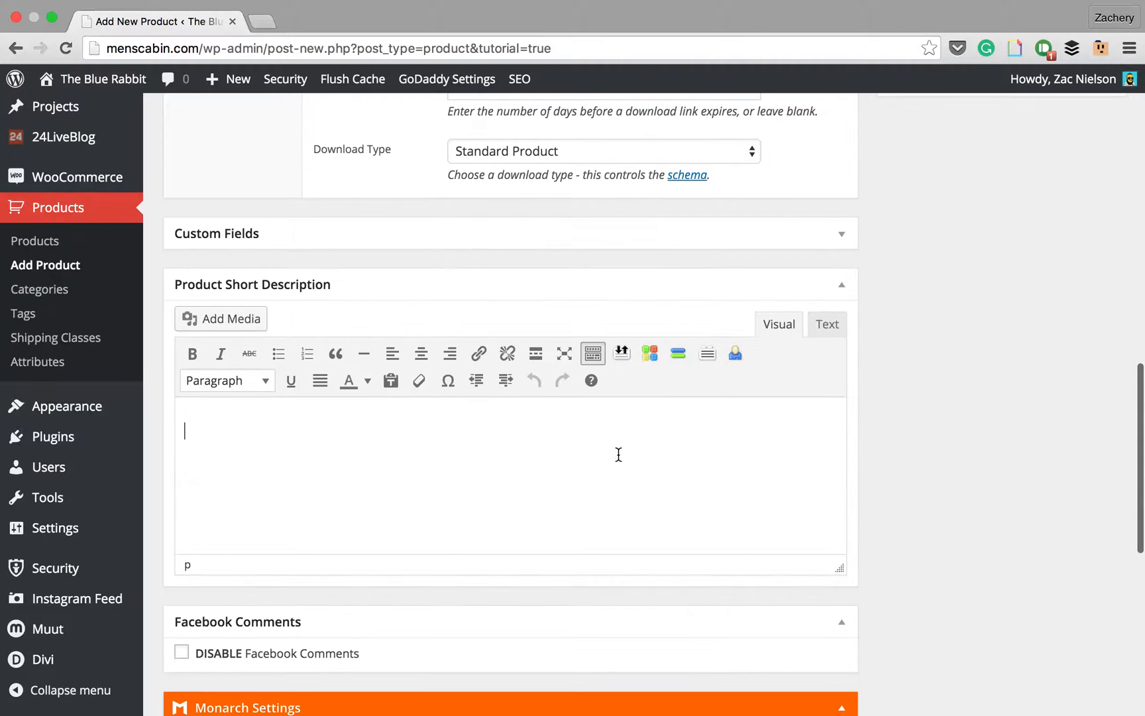
text(G)
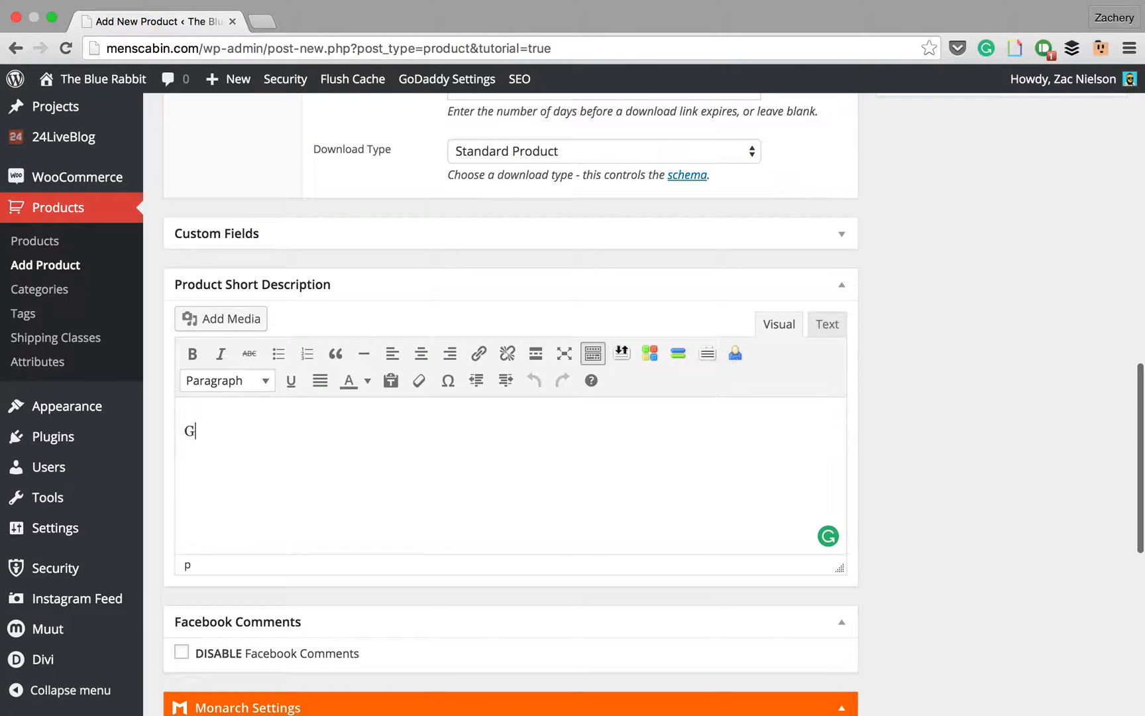
text(reat new game!)
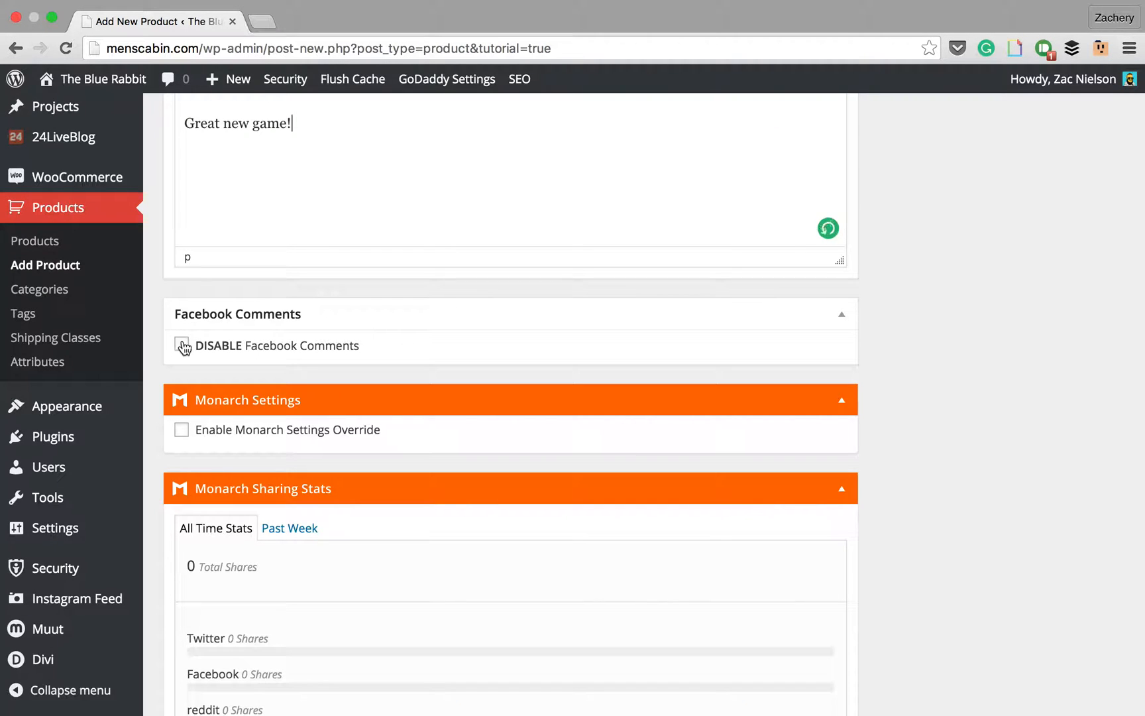
mouse_move(255, 335)
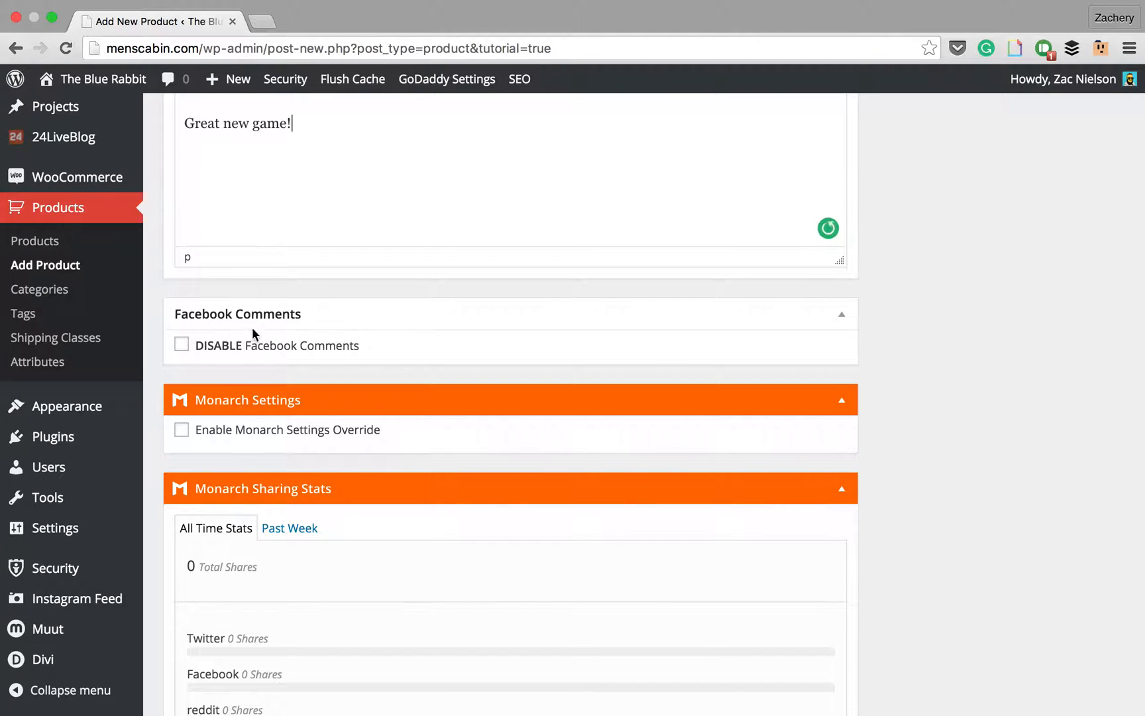
scroll(up, 3)
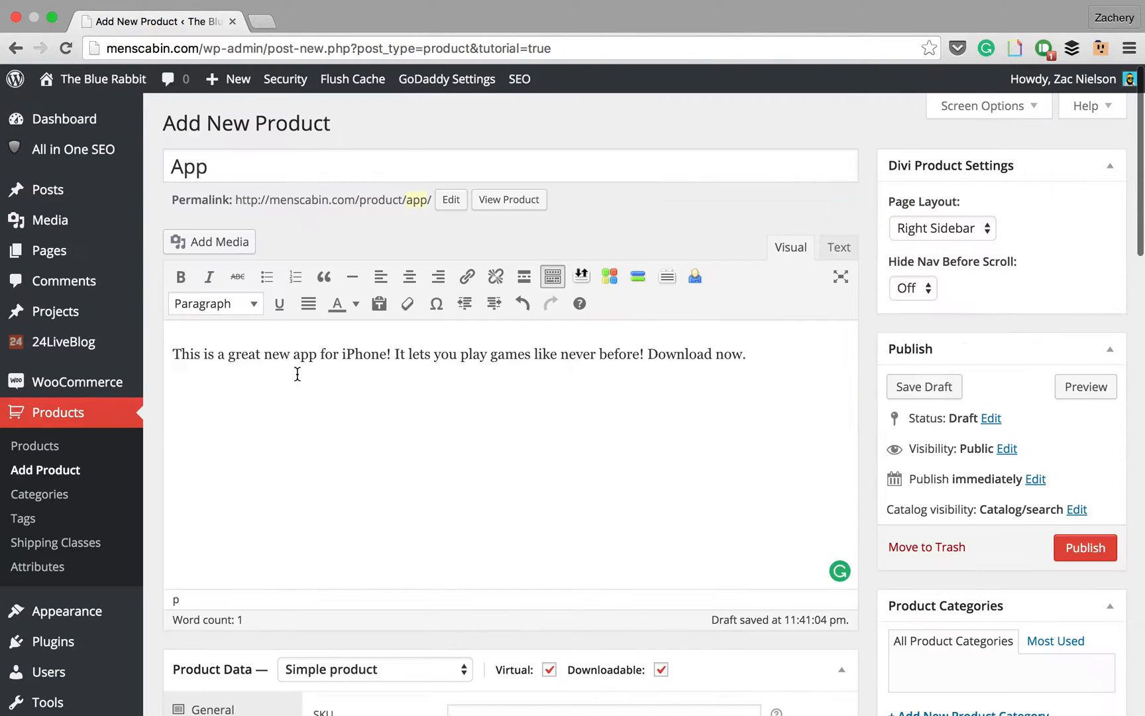
scroll(down, 3)
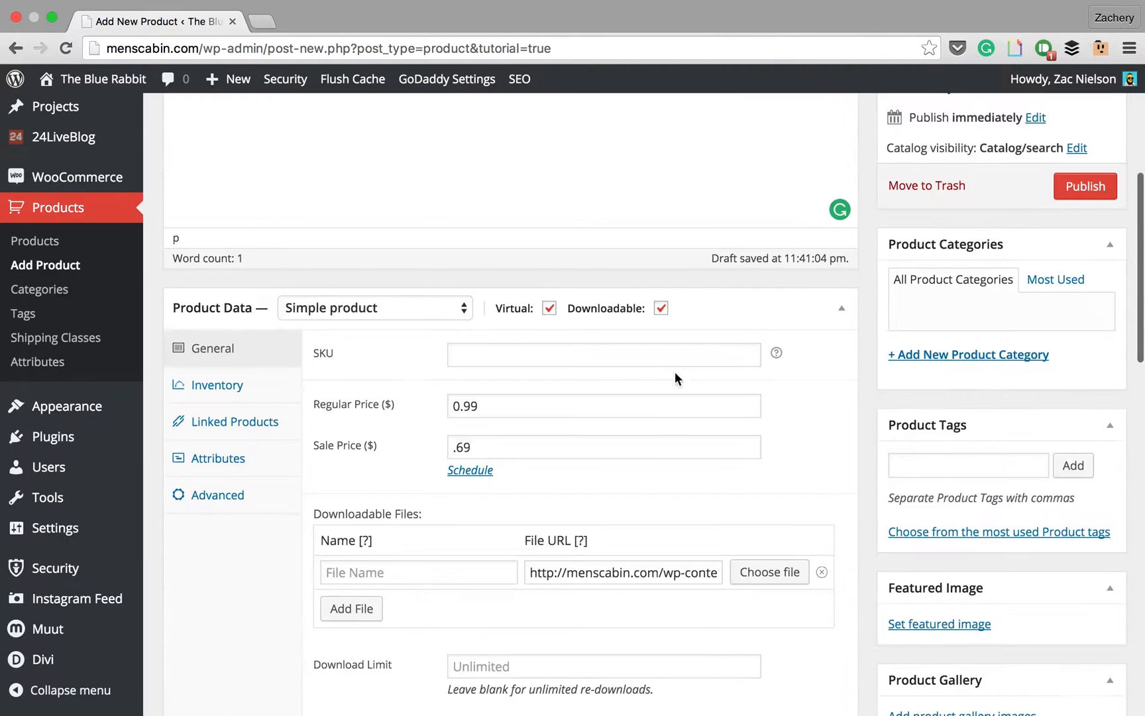
scroll(down, 3)
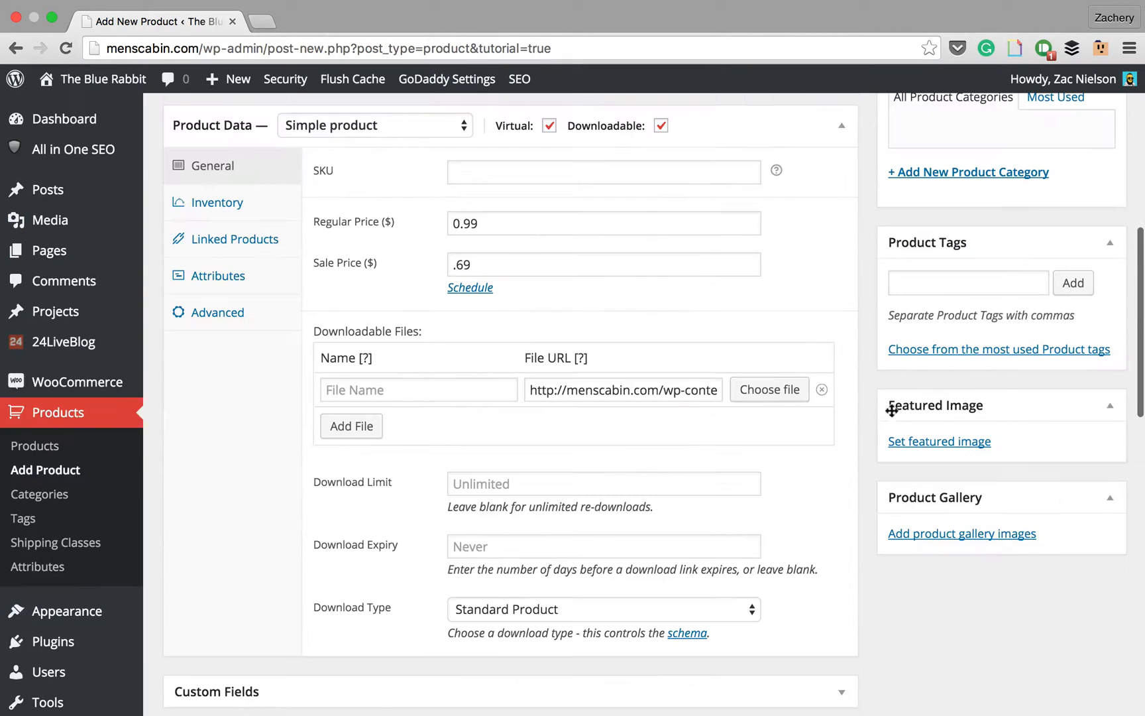
- Make the blue rabbit drawing the featured image and add the bench photo to the gallery
click(938, 442)
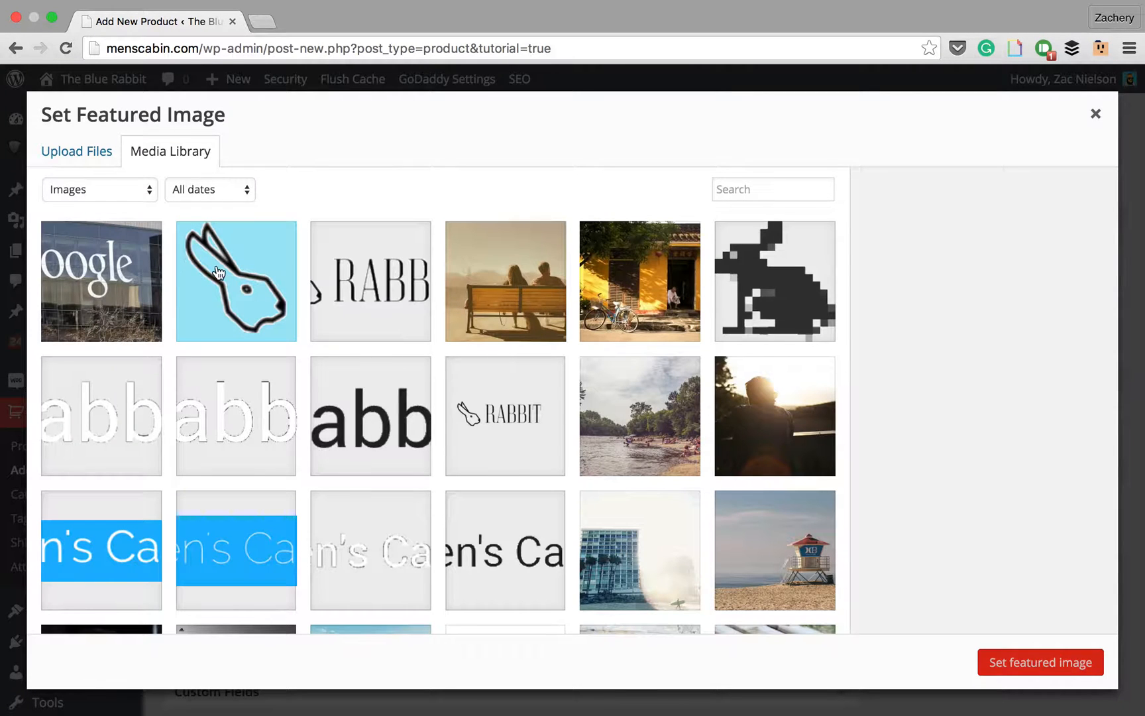
click(1040, 663)
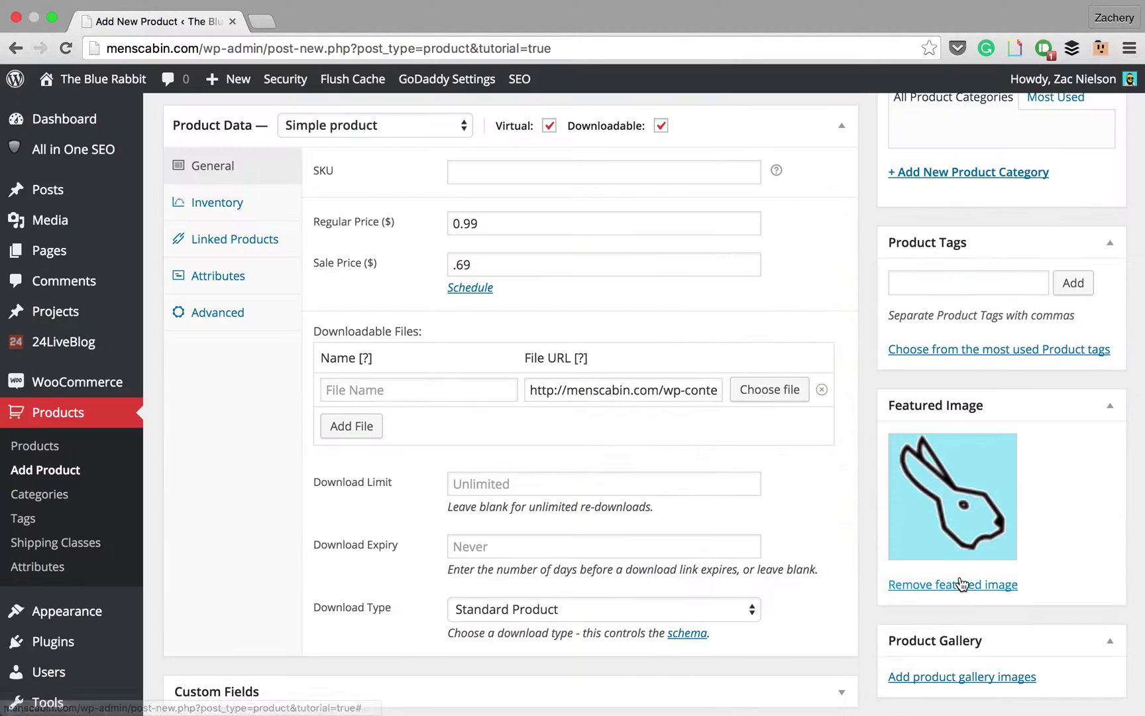
click(961, 676)
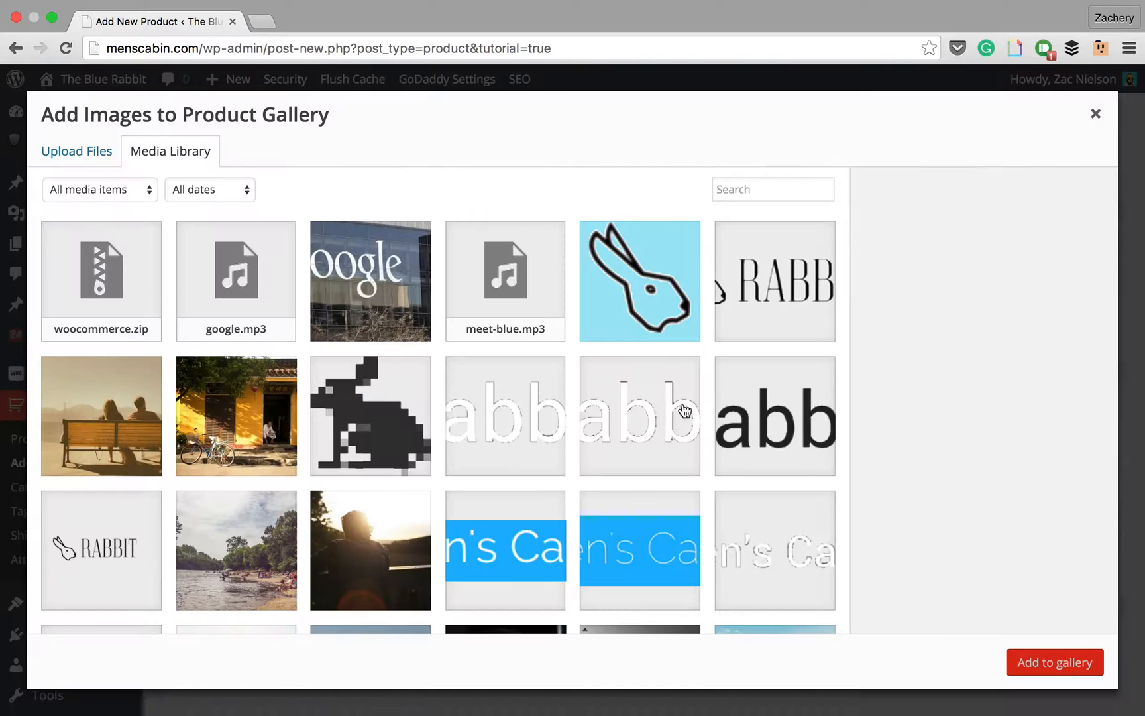
click(100, 415)
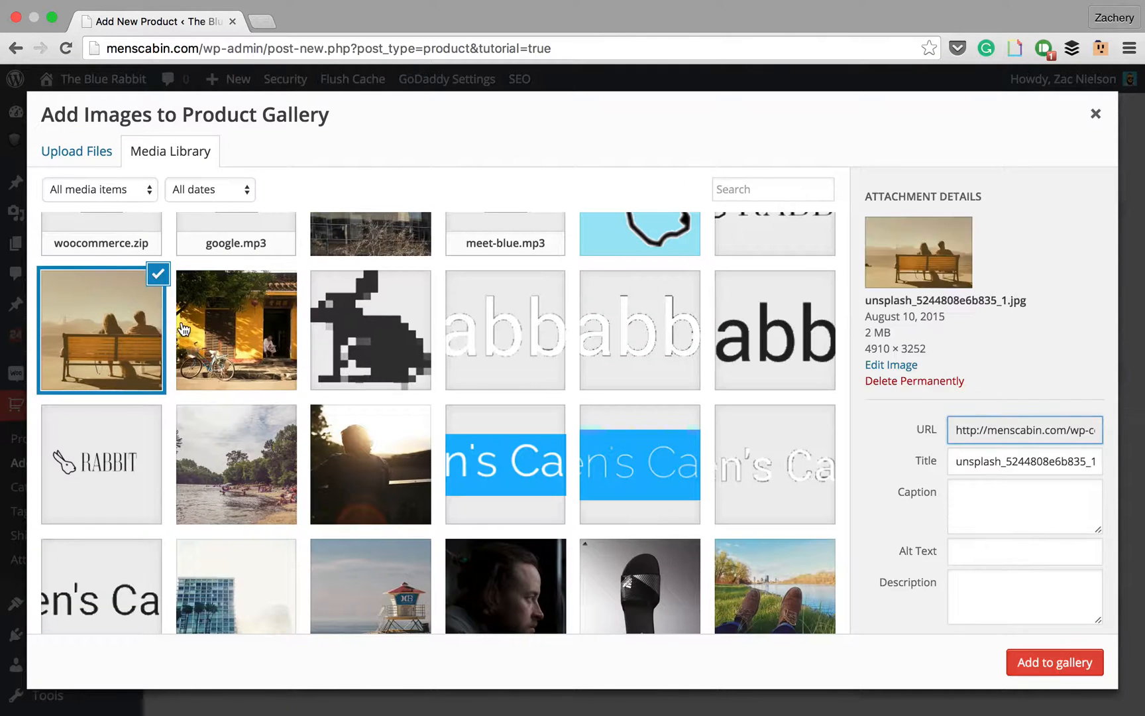
click(1054, 663)
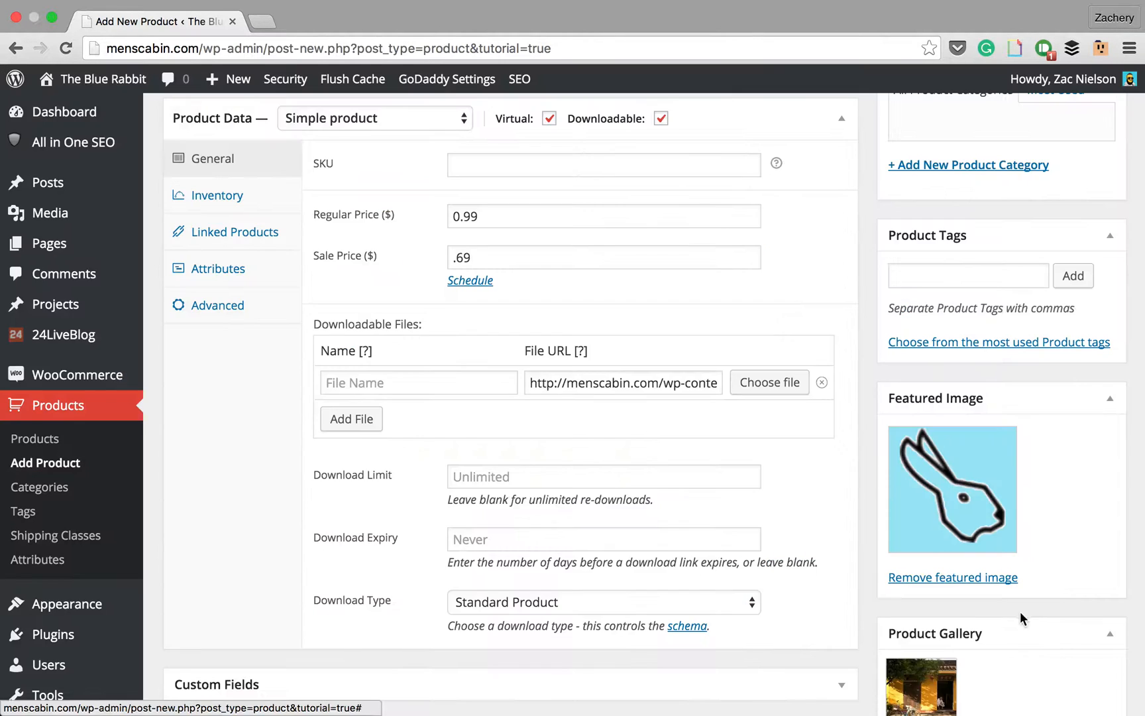
- Add the bearded man portrait to the product gallery
click(920, 679)
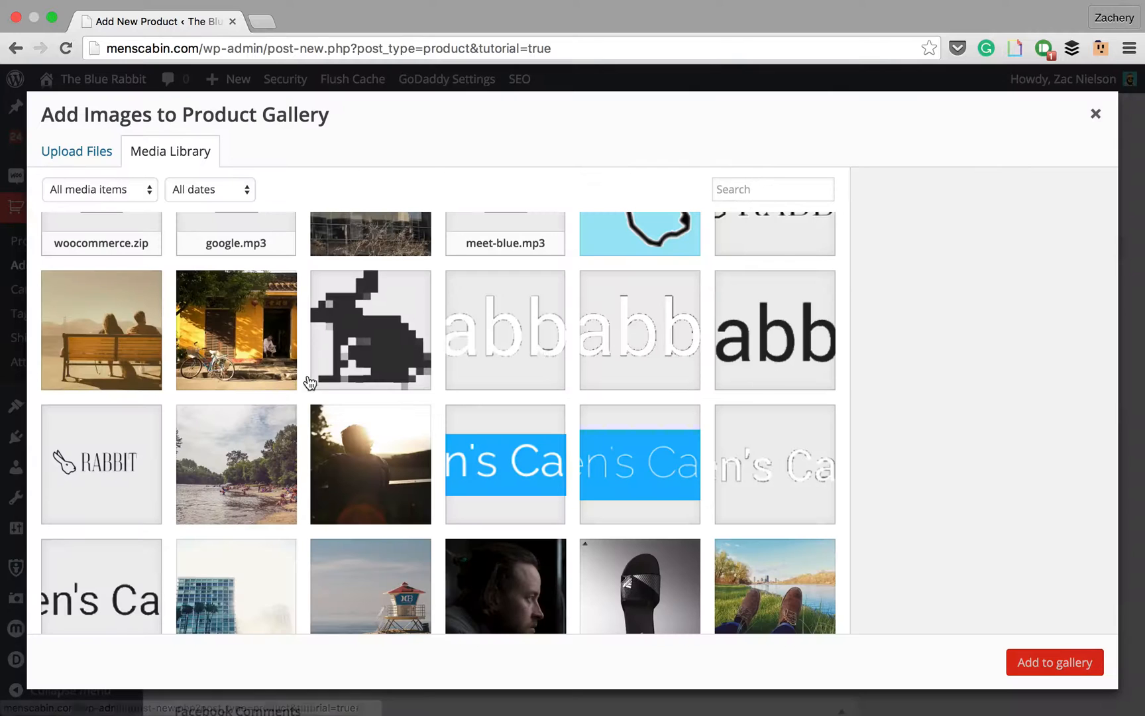
click(1054, 661)
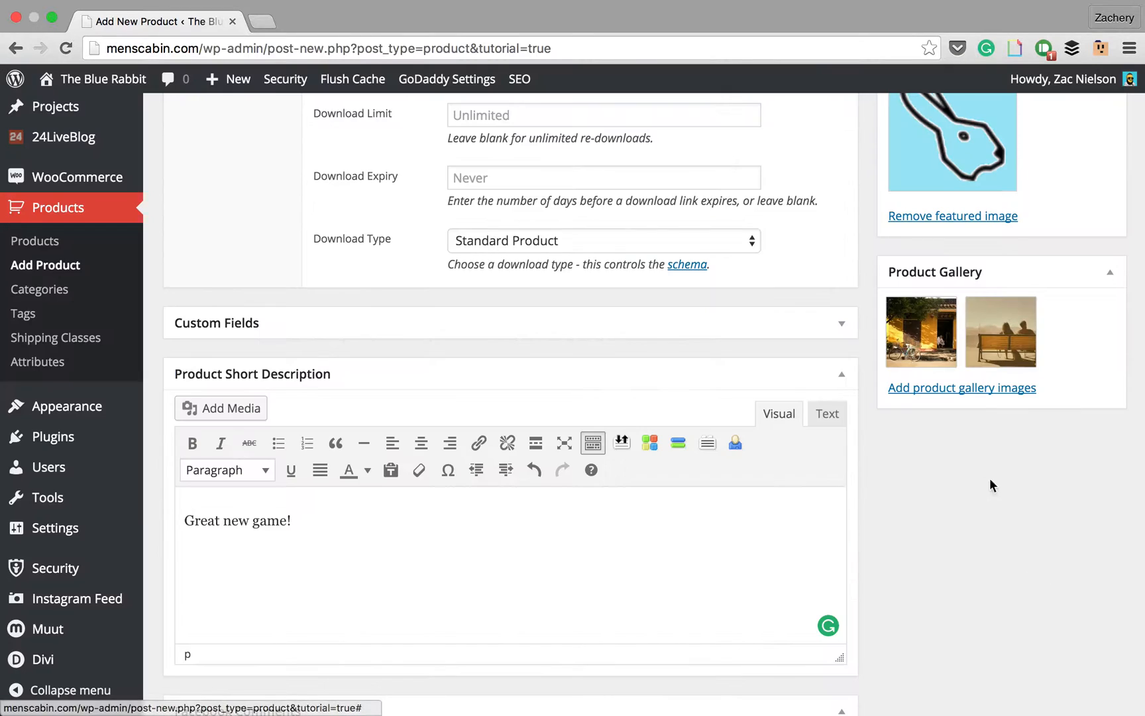
click(961, 388)
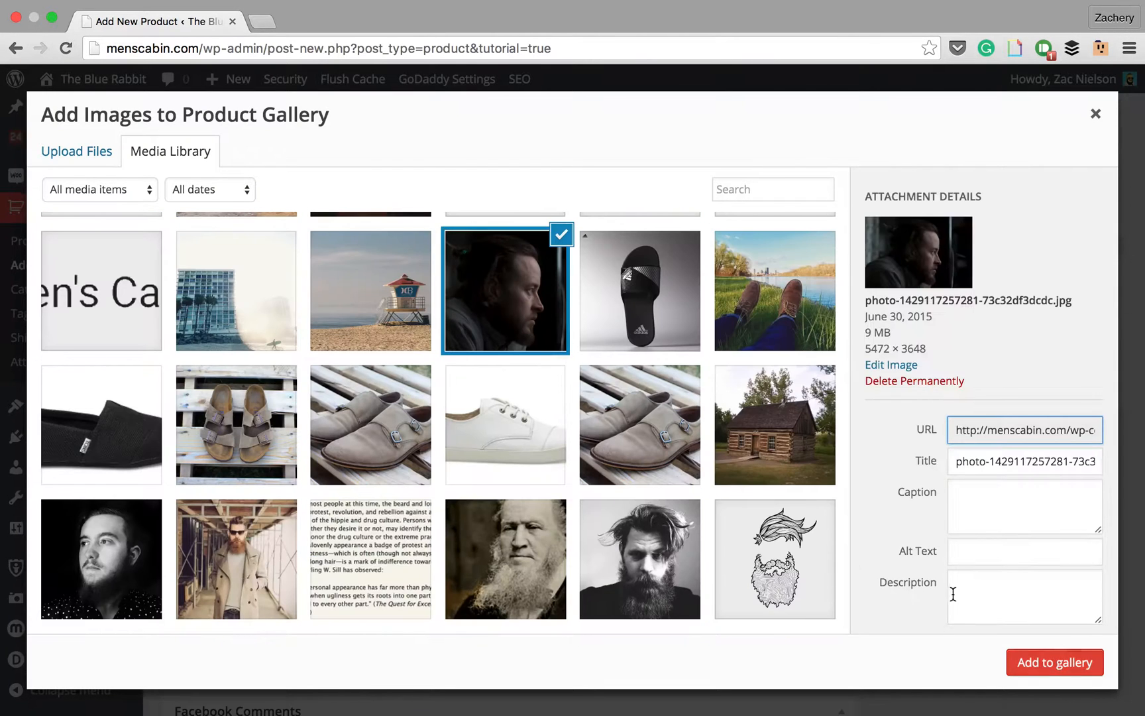
click(1054, 661)
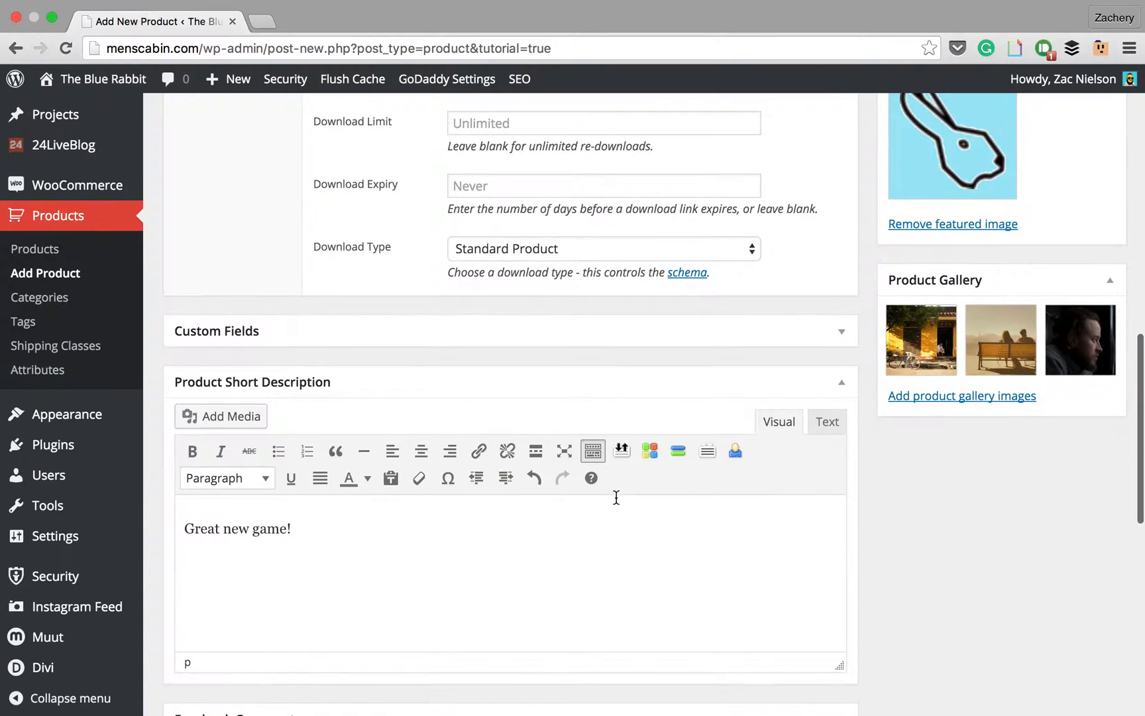
- In Inventory, manage stock at quantity 25, allow backorders with customer notification, and sell individually
scroll(up, 3)
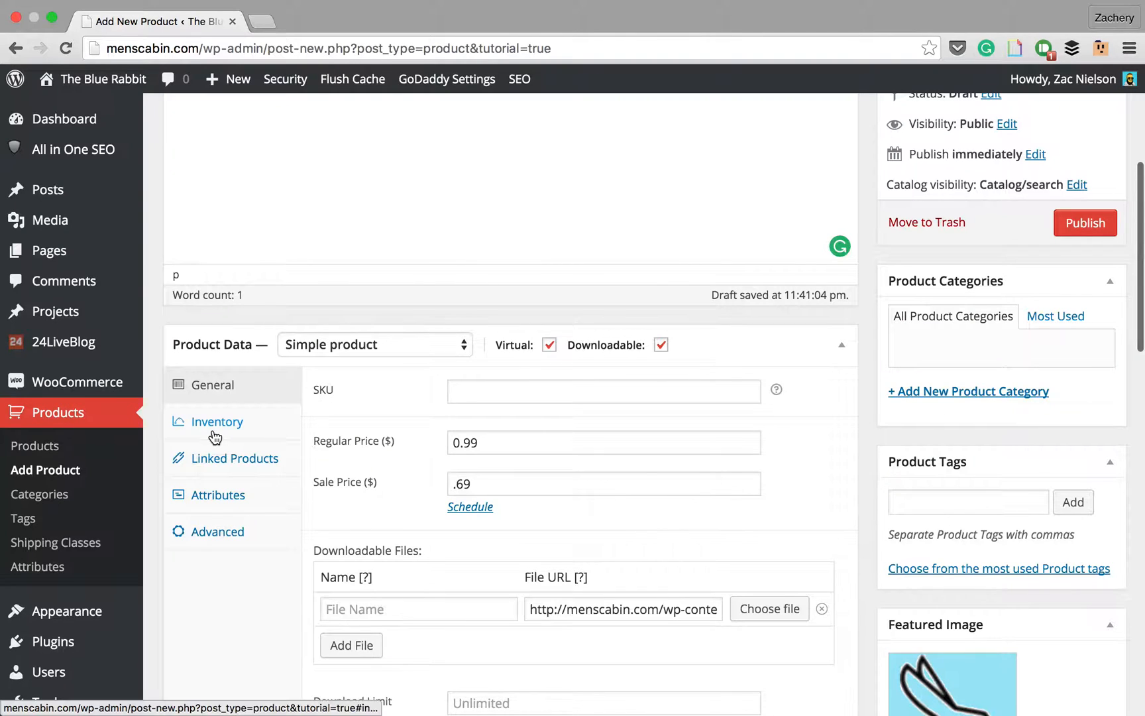
click(217, 422)
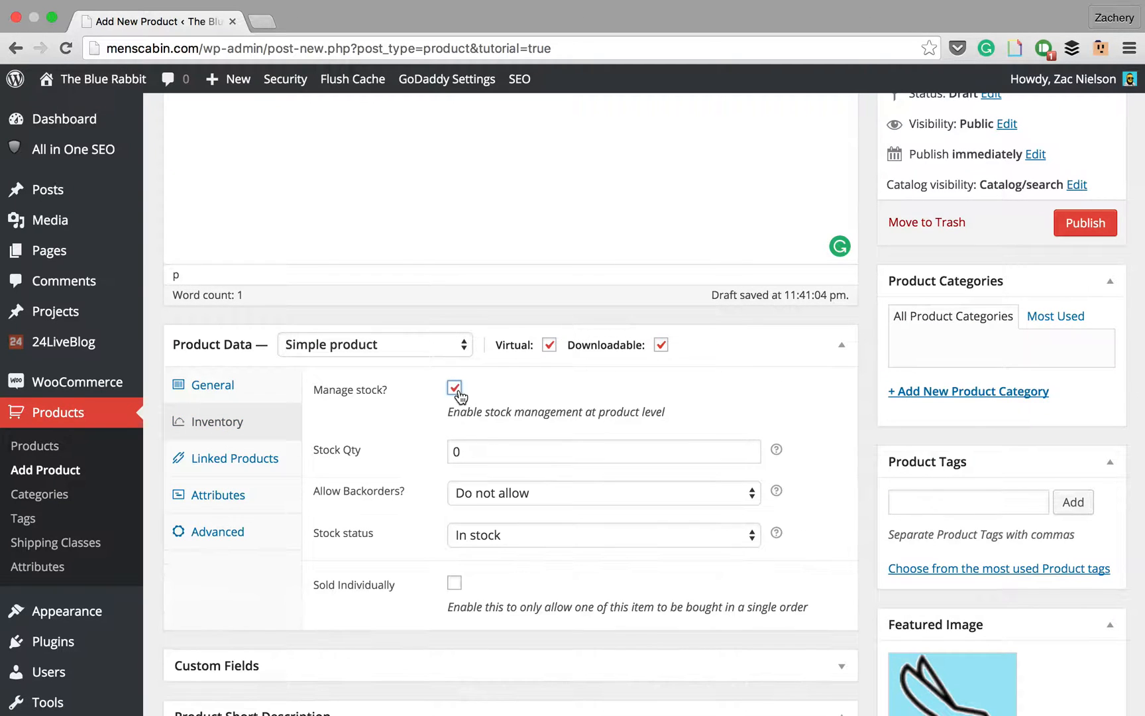
click(603, 451)
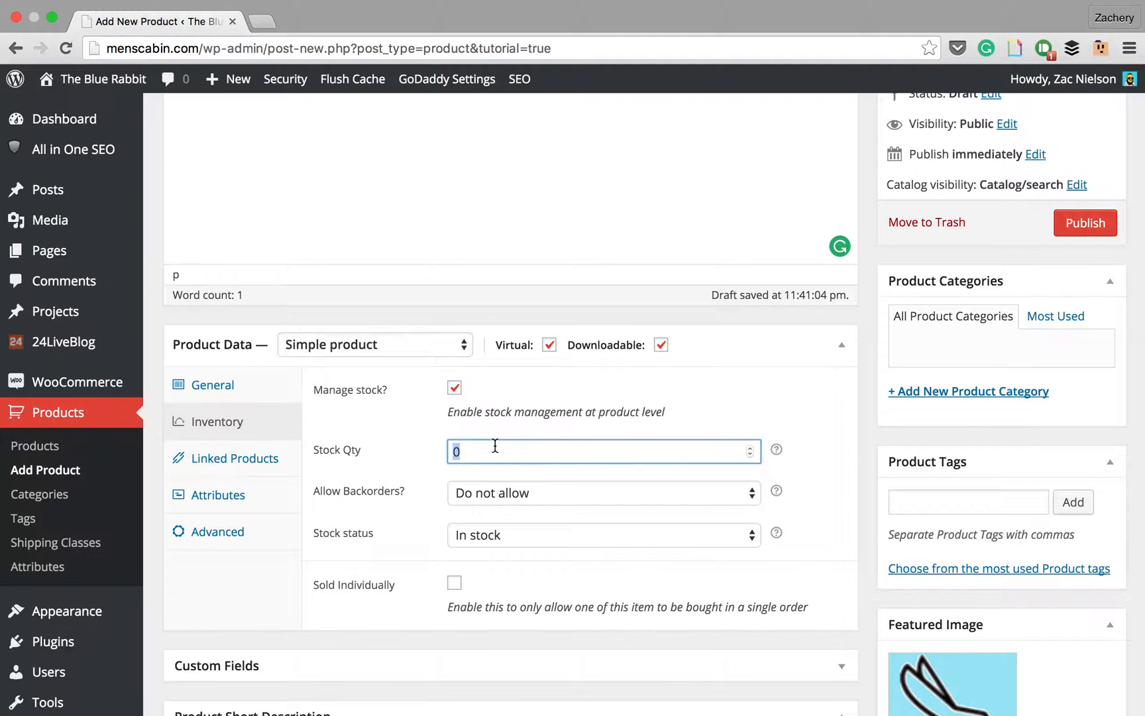
text(25)
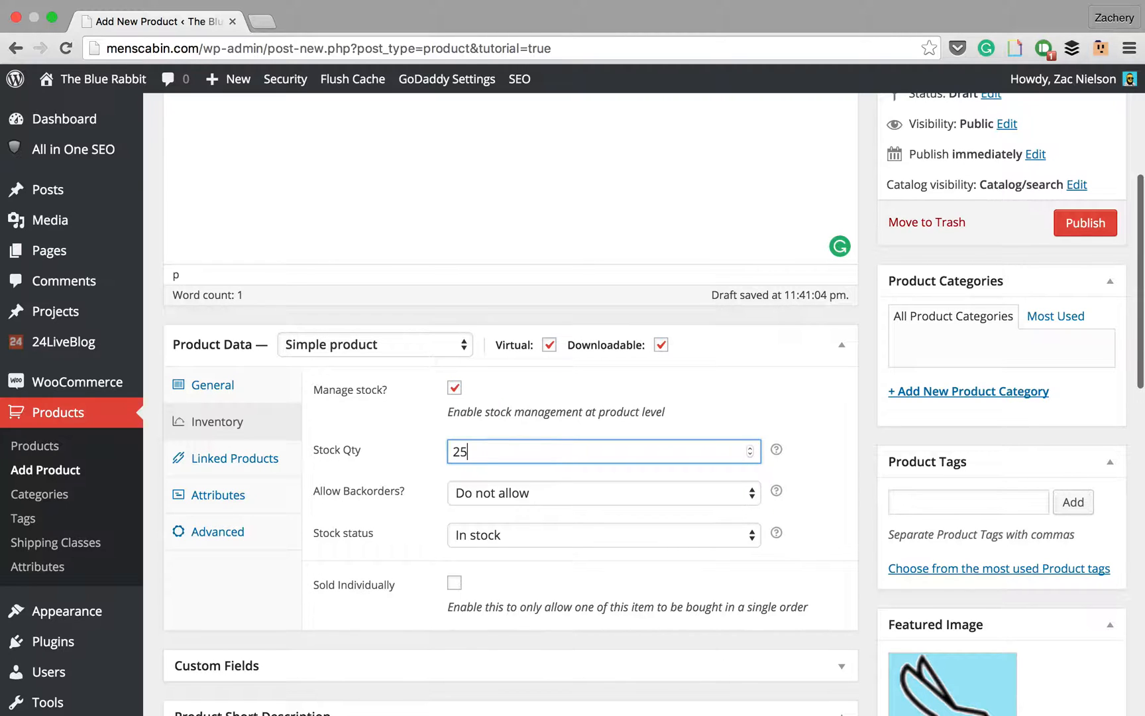
click(602, 493)
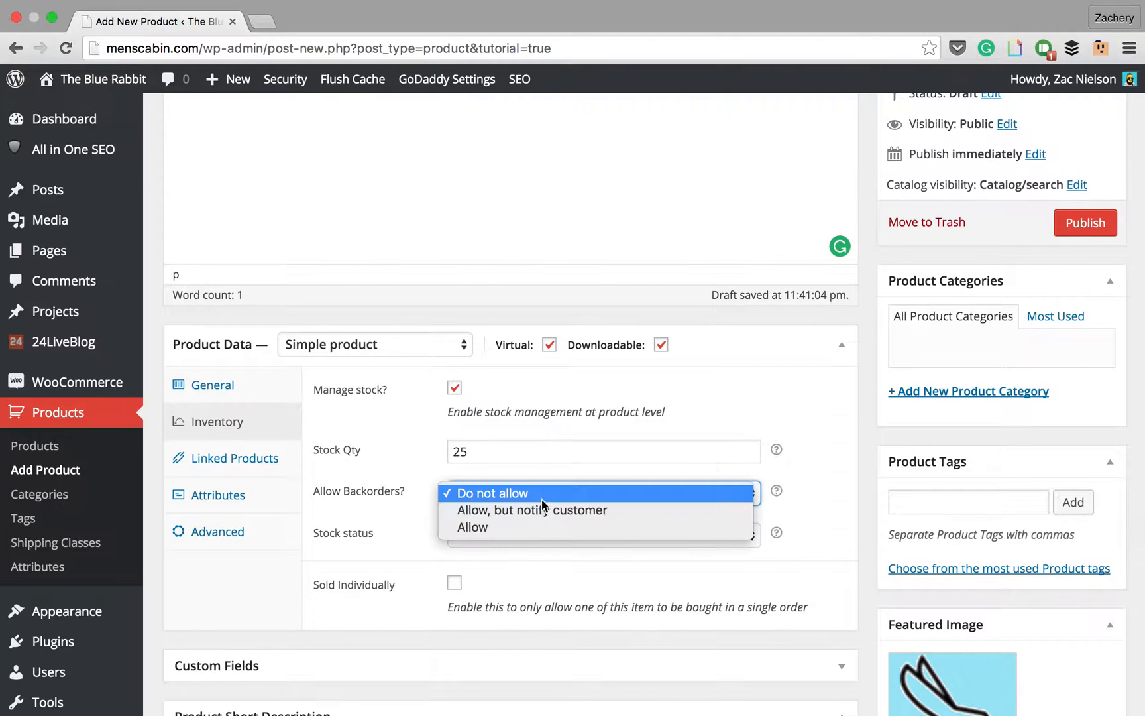
click(531, 510)
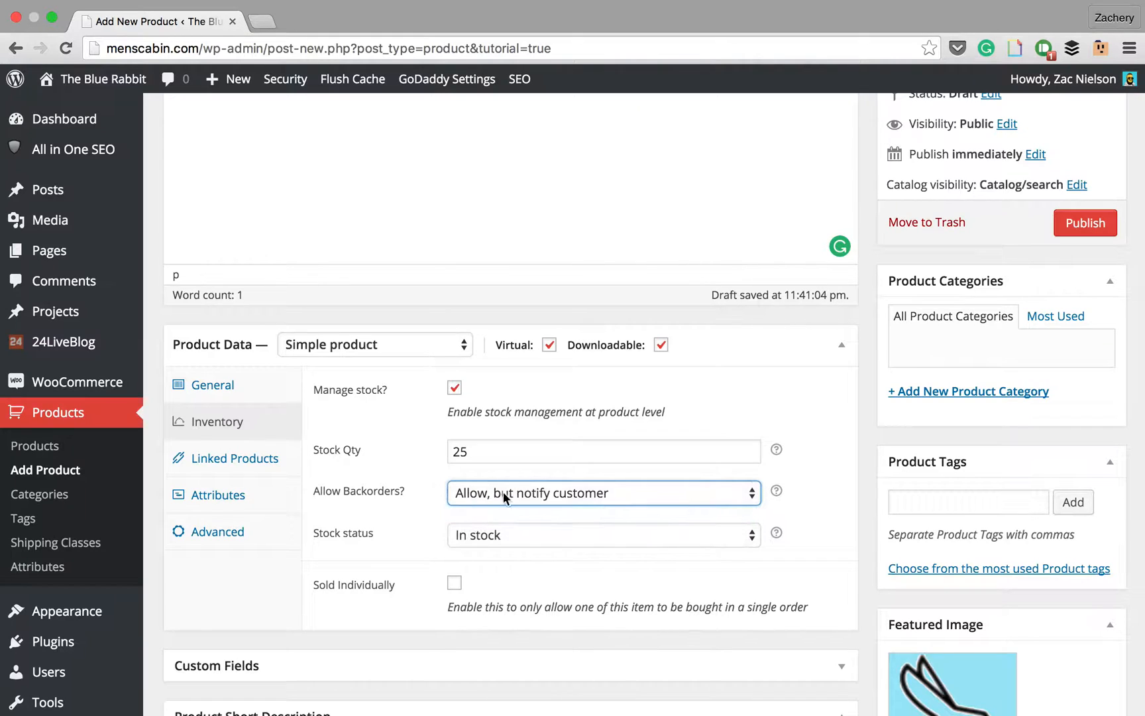
click(602, 534)
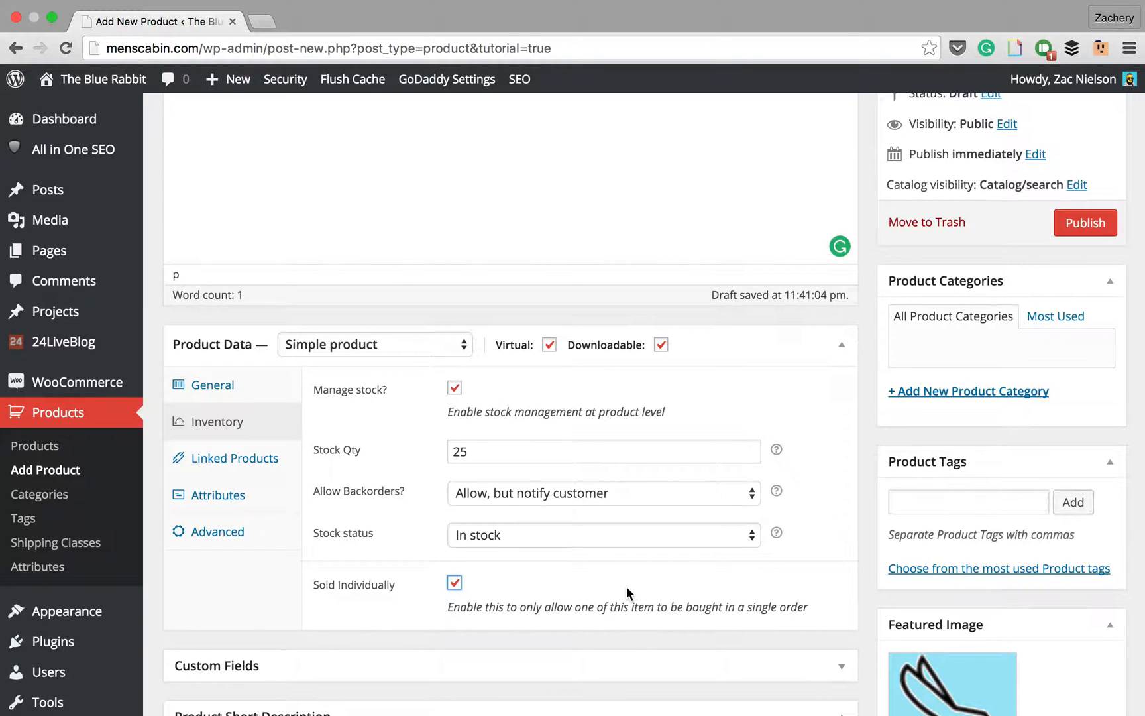
- Review the Linked Products settings fields
click(235, 458)
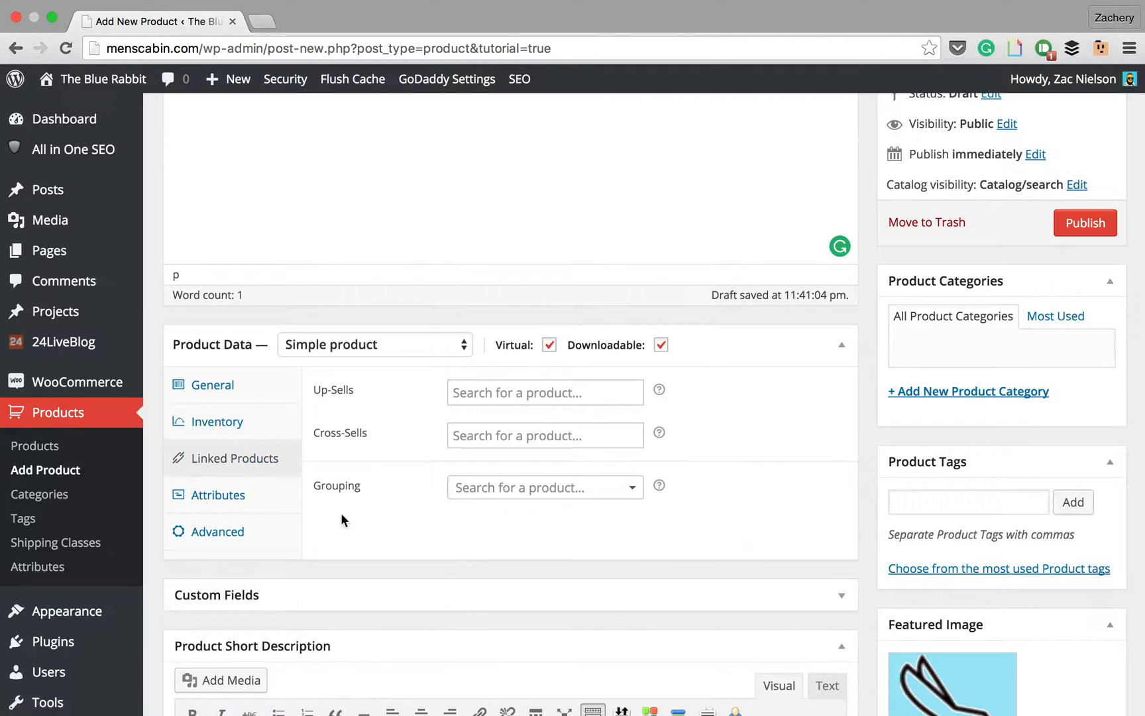
click(544, 392)
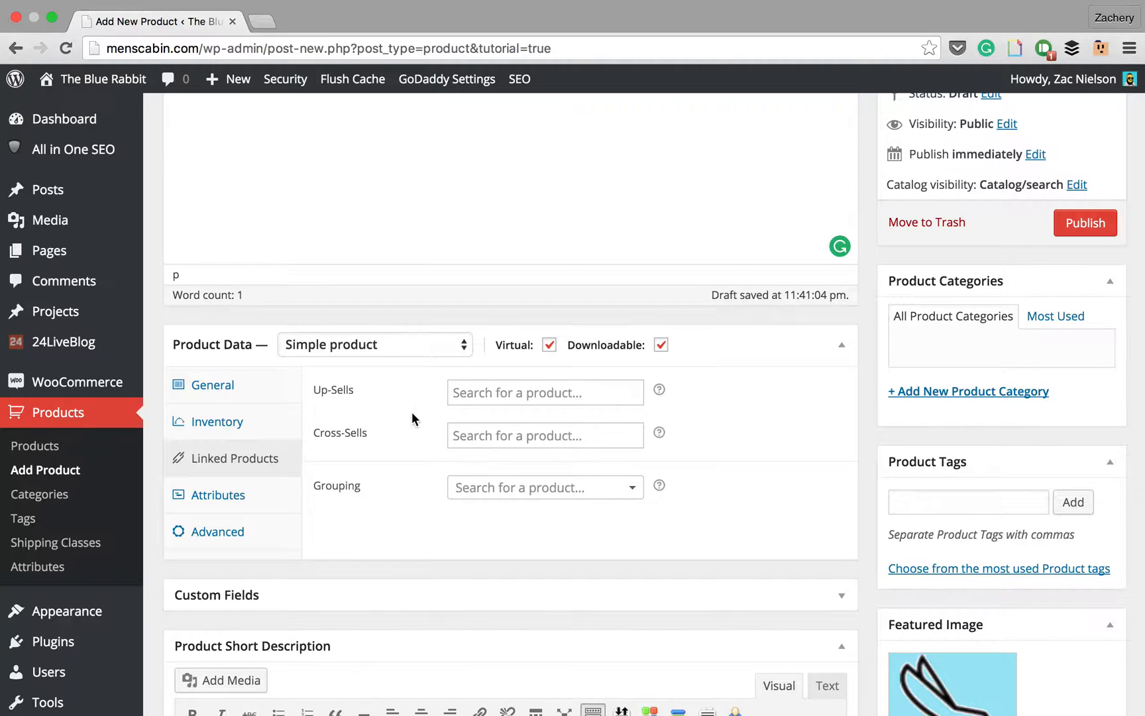
click(545, 435)
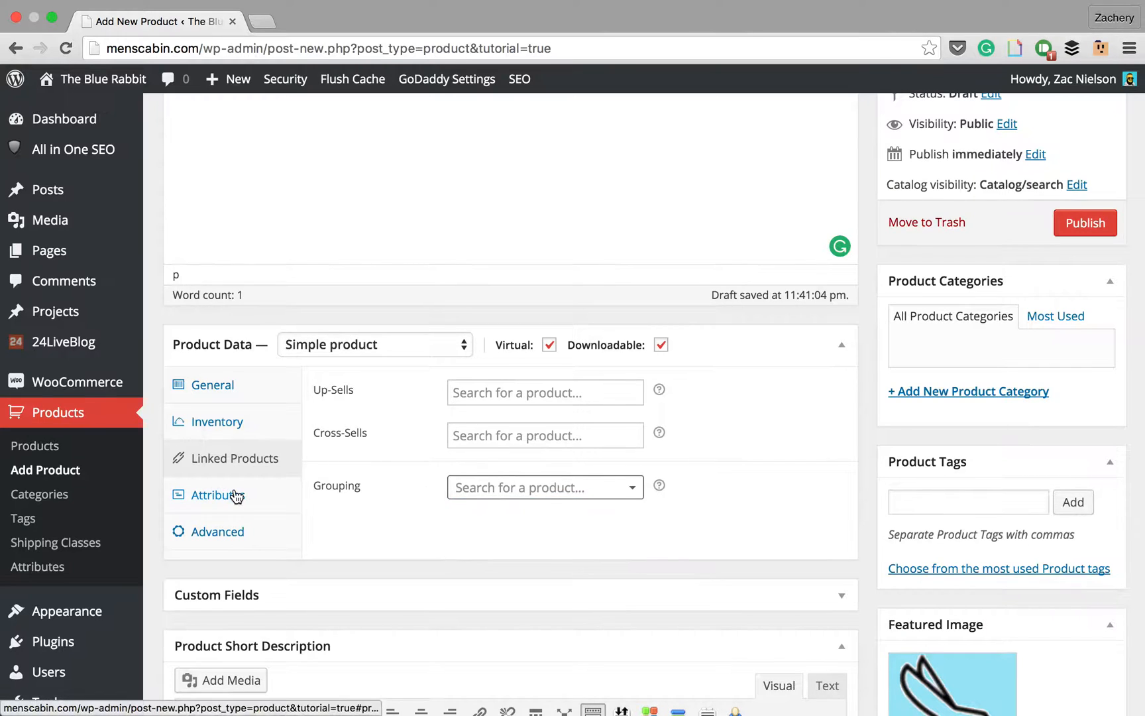
- In Advanced, enter "Thanks so much!" as the purchase note
click(216, 531)
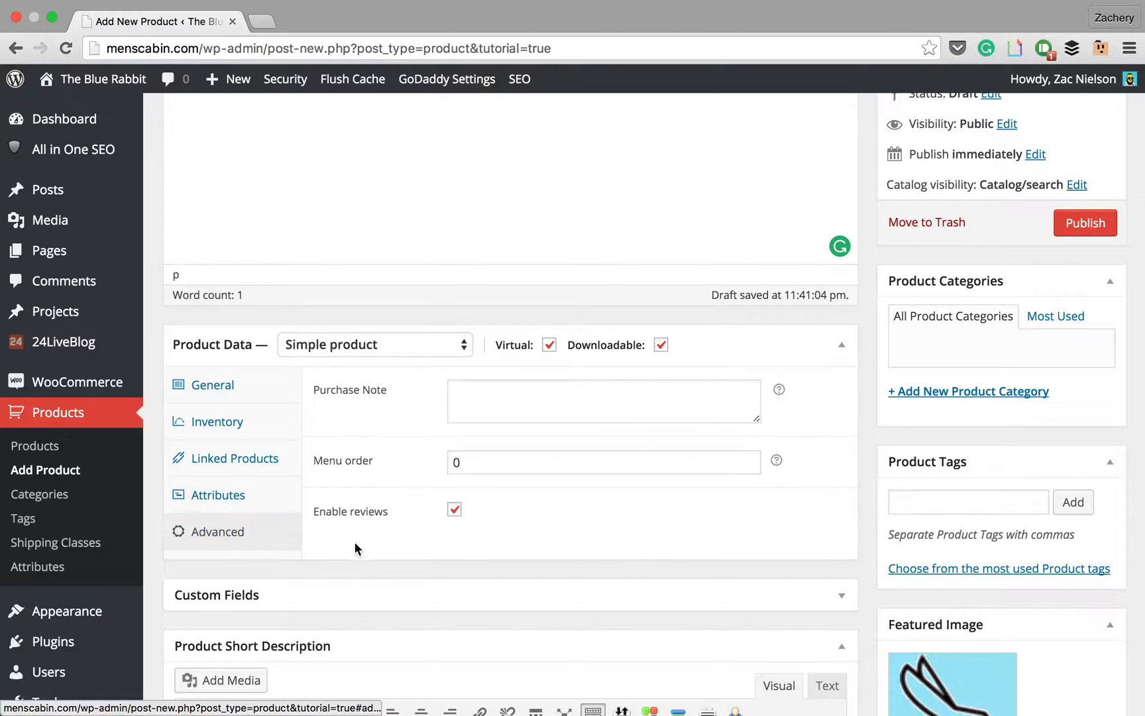
click(603, 401)
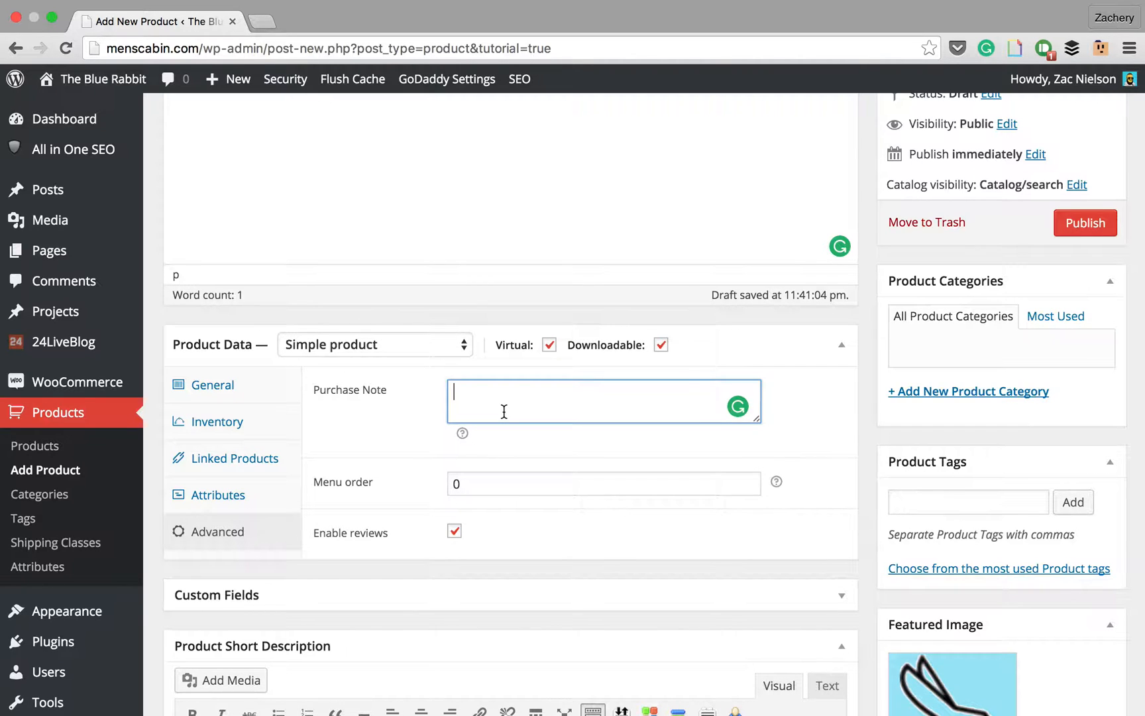
text(Thanks o)
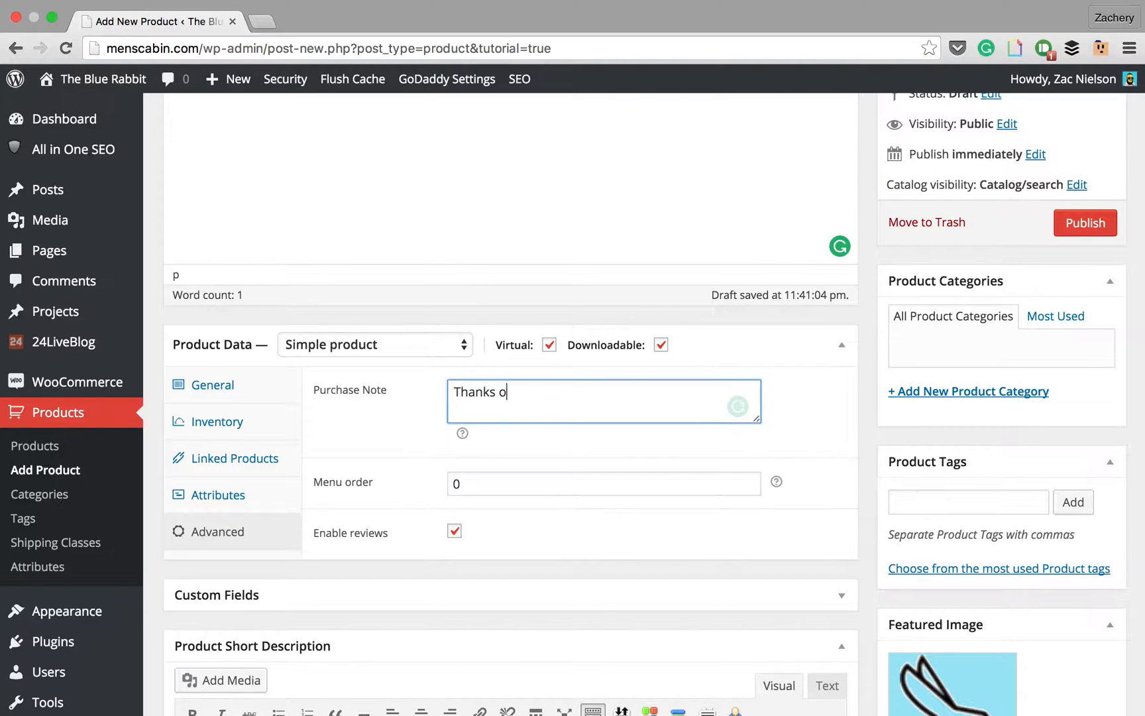
text(so much!)
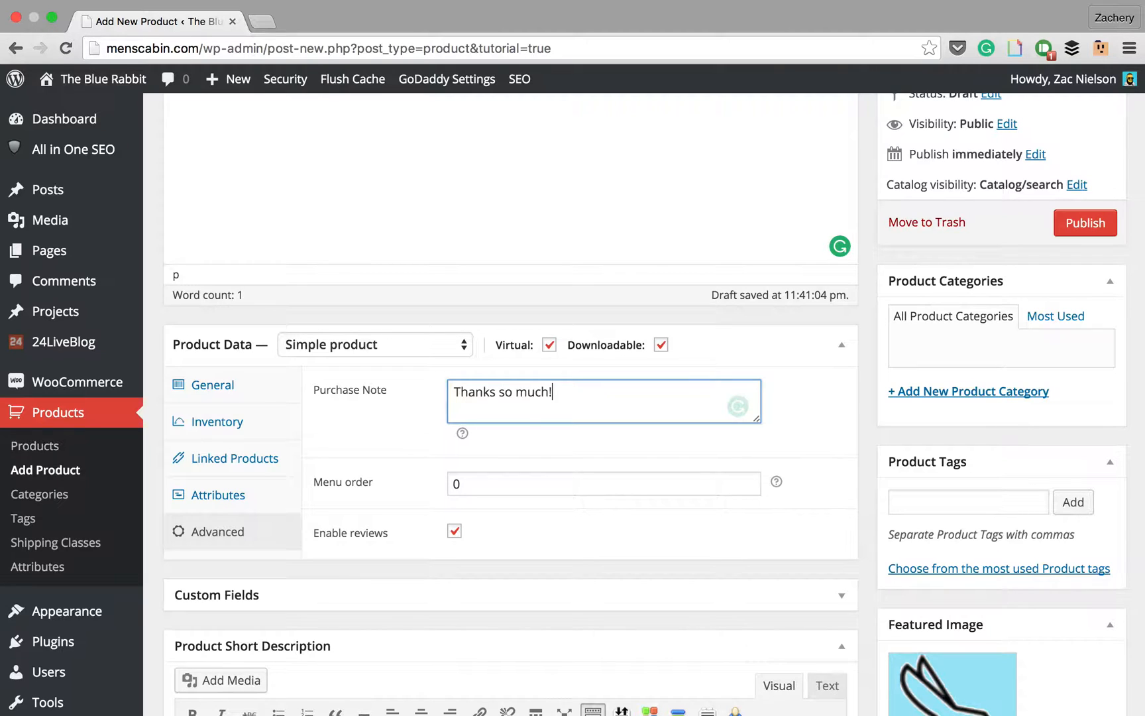
scroll(down, 3)
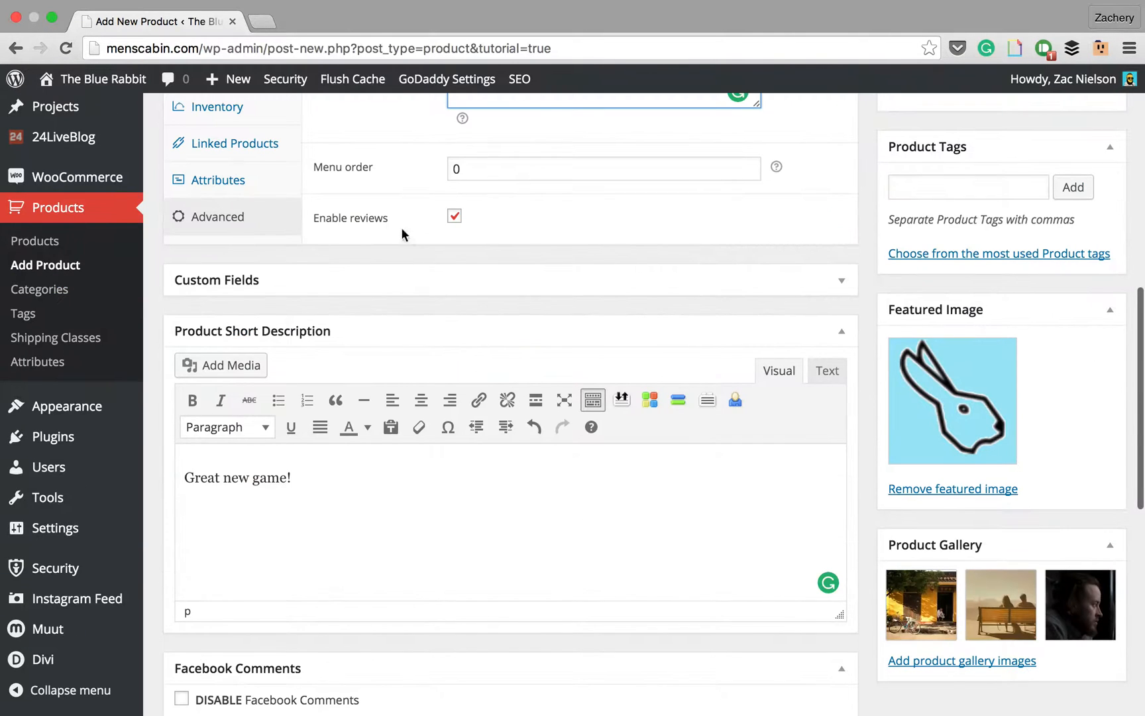
scroll(down, 3)
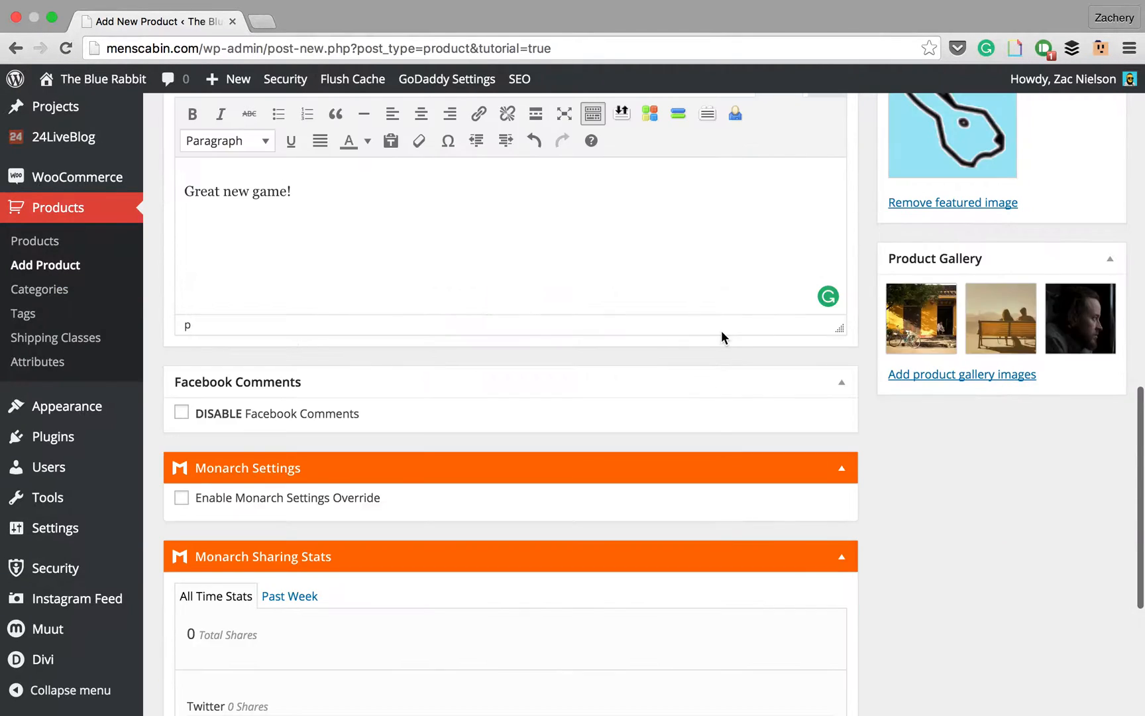
- Set Page Layout to Full Width, publish the App product and view its live page
scroll(up, 3)
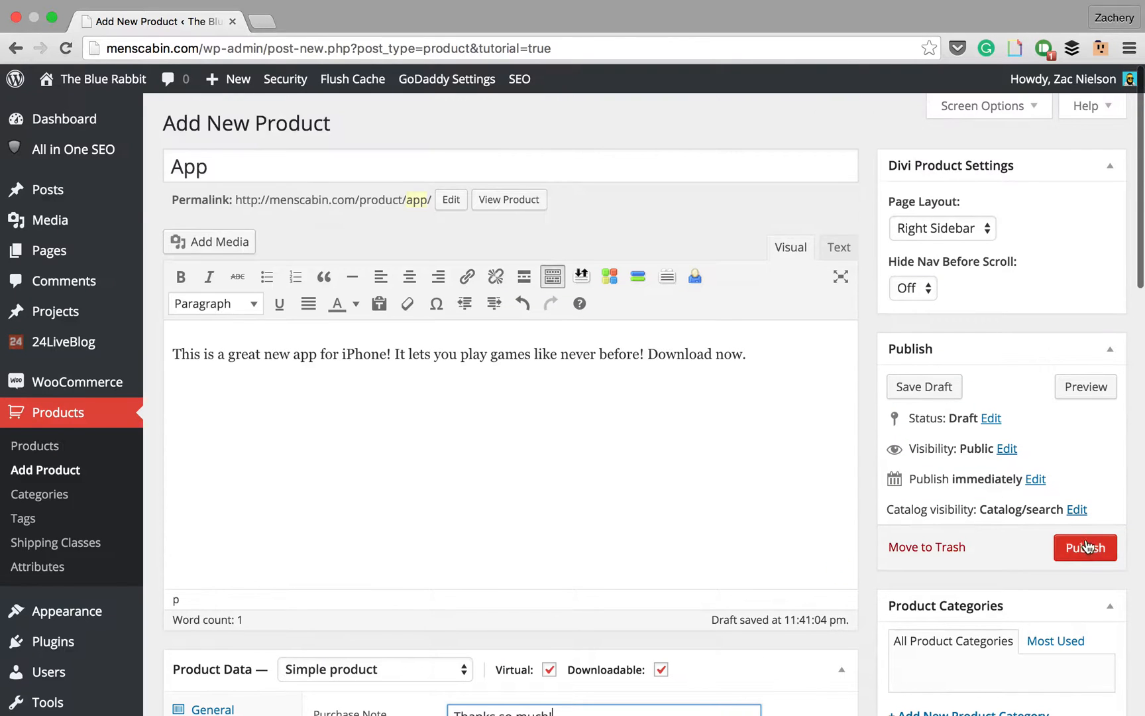
click(942, 228)
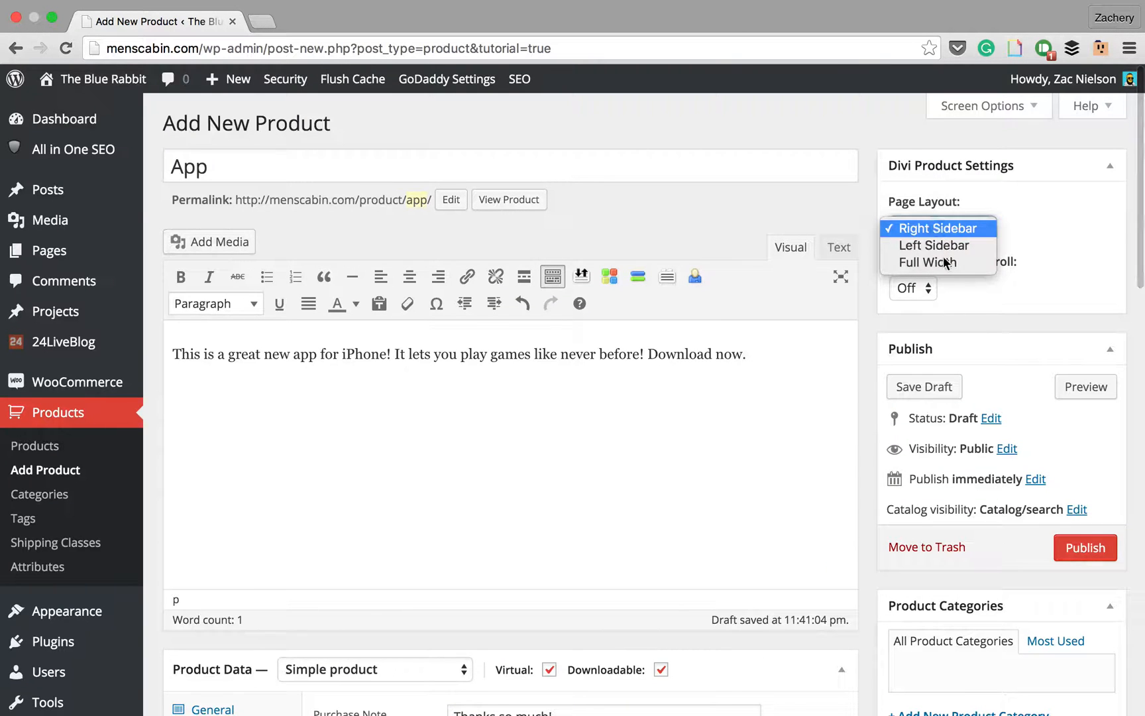
click(937, 262)
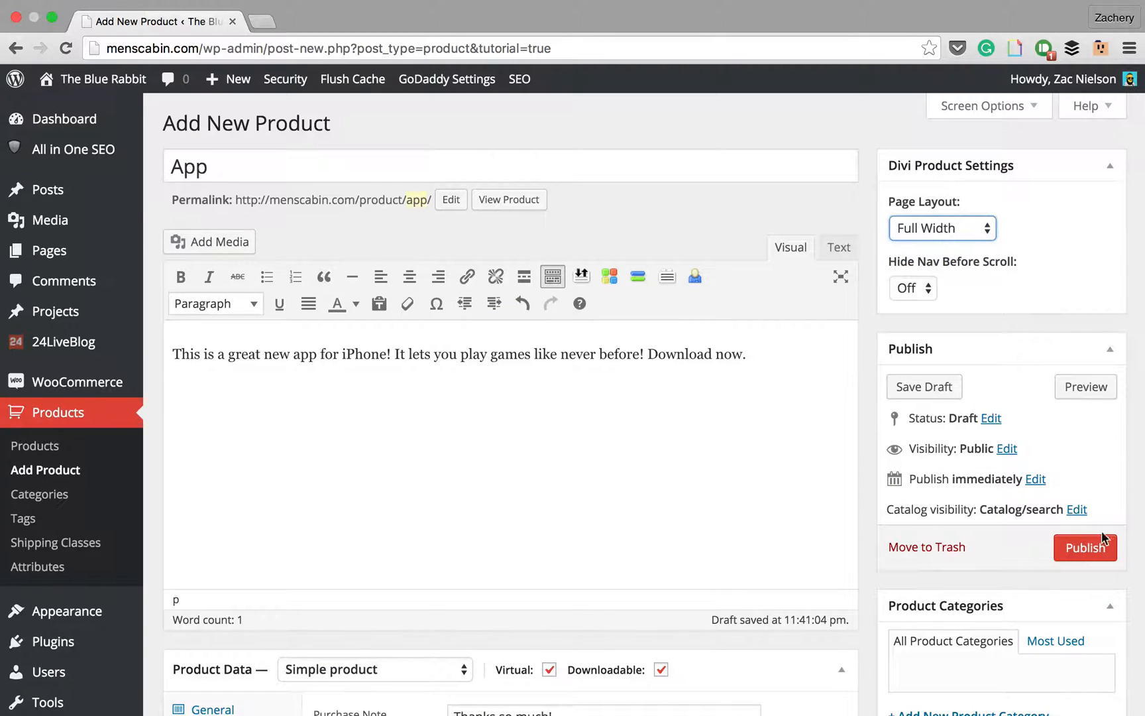
click(1085, 547)
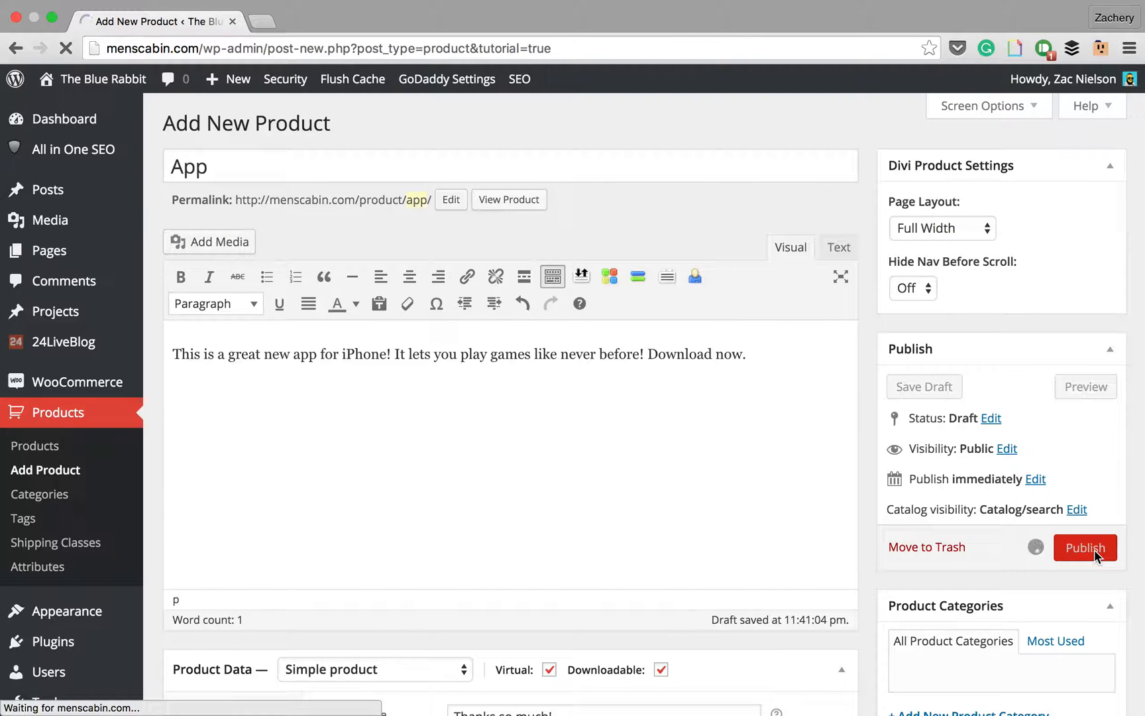
click(1085, 548)
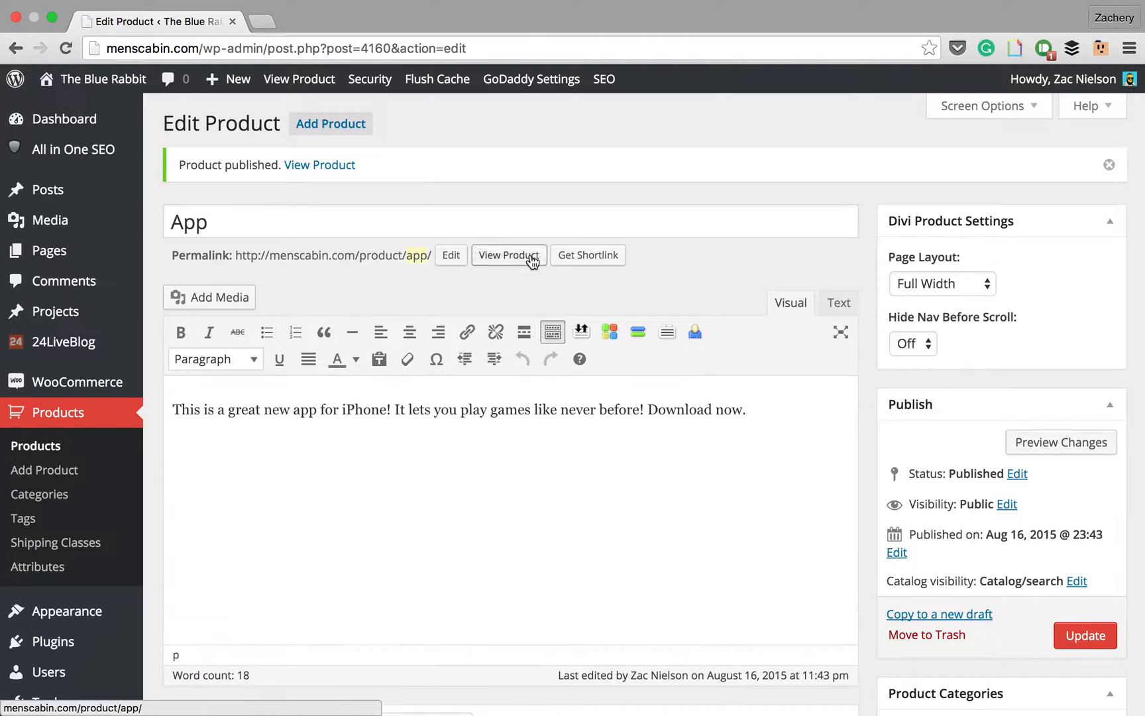
click(508, 255)
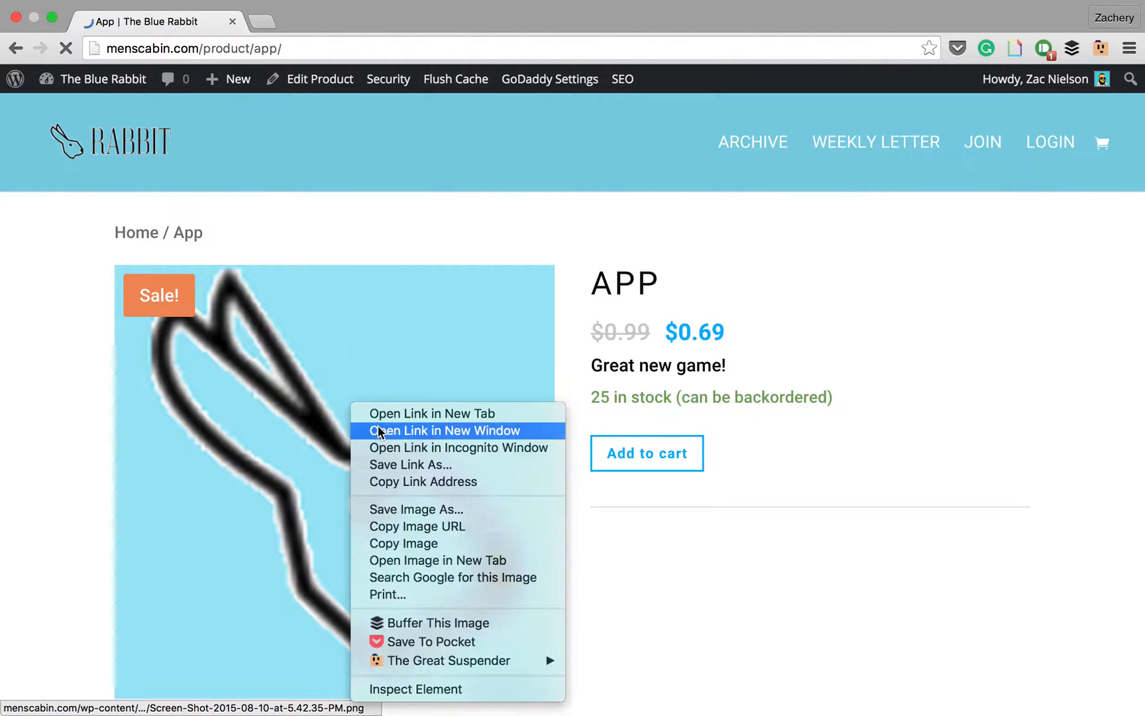
click(437, 560)
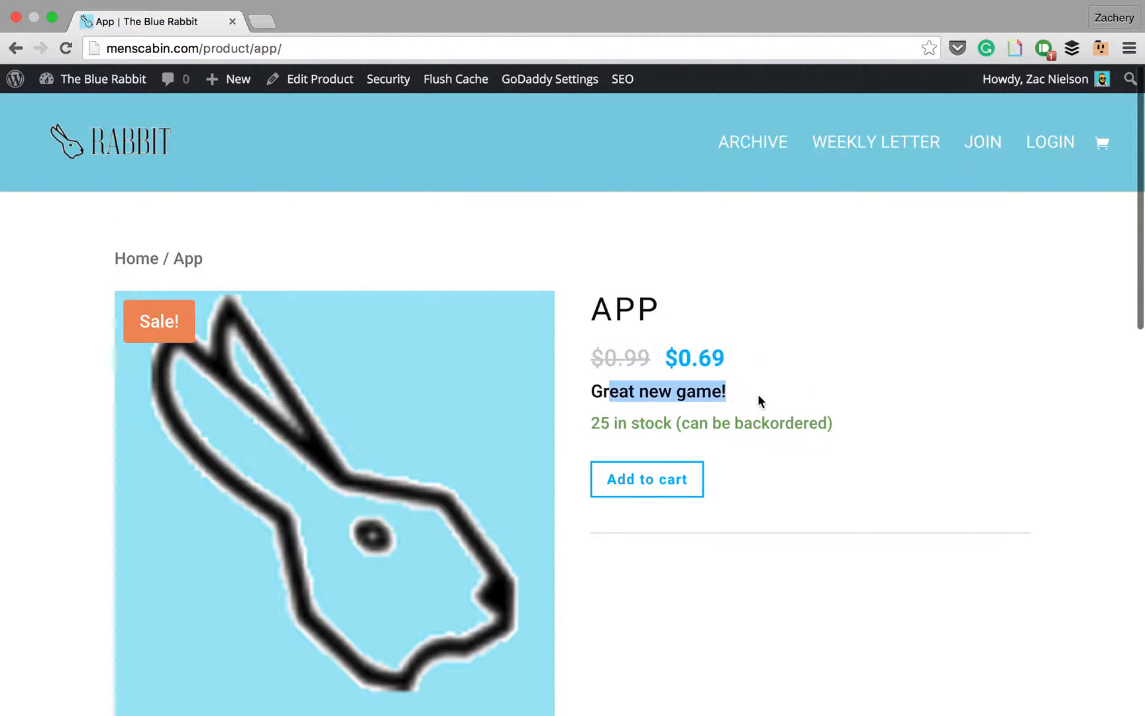
scroll(down, 3)
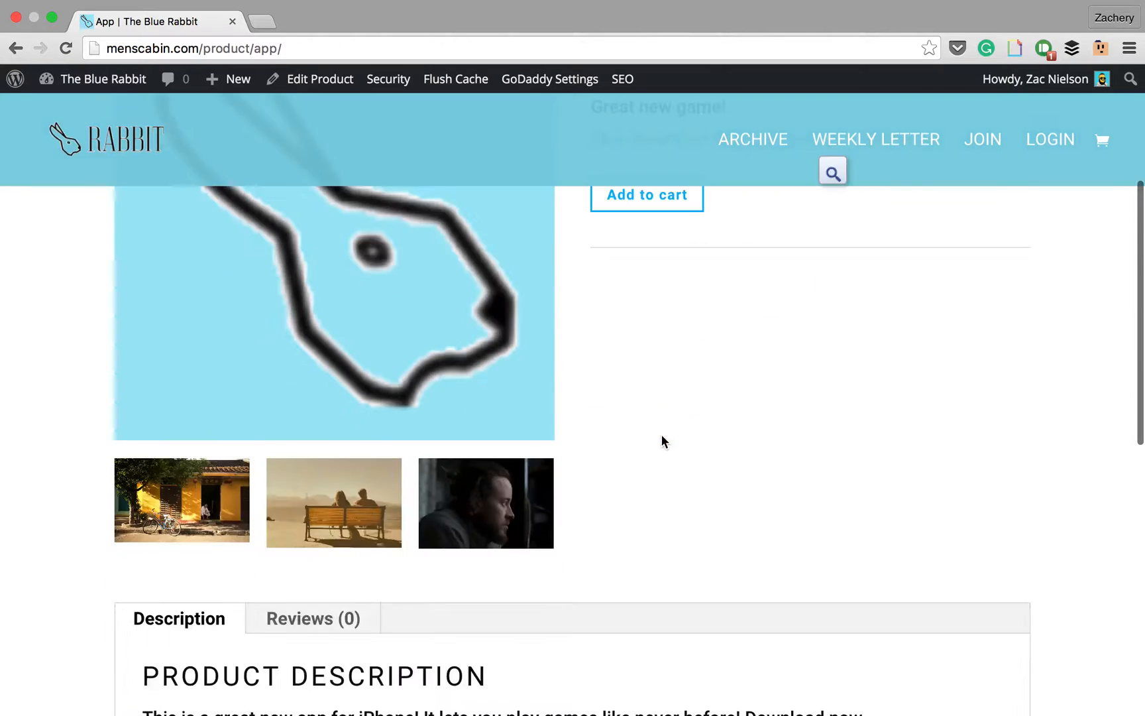
scroll(down, 3)
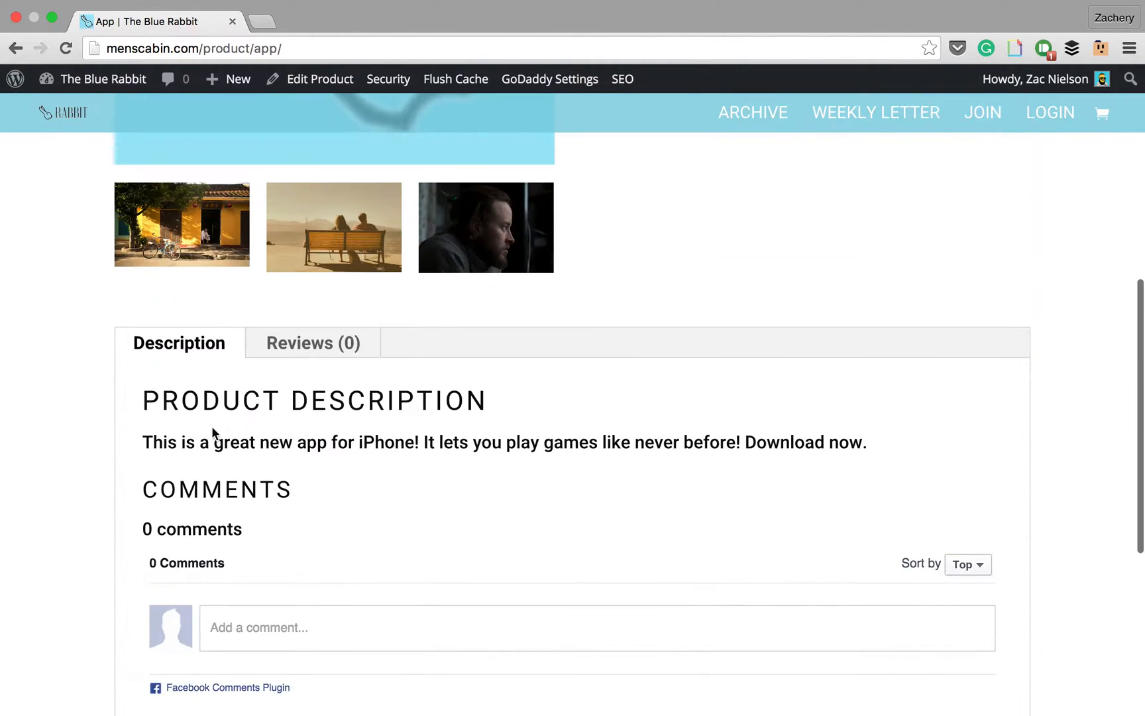
scroll(up, 3)
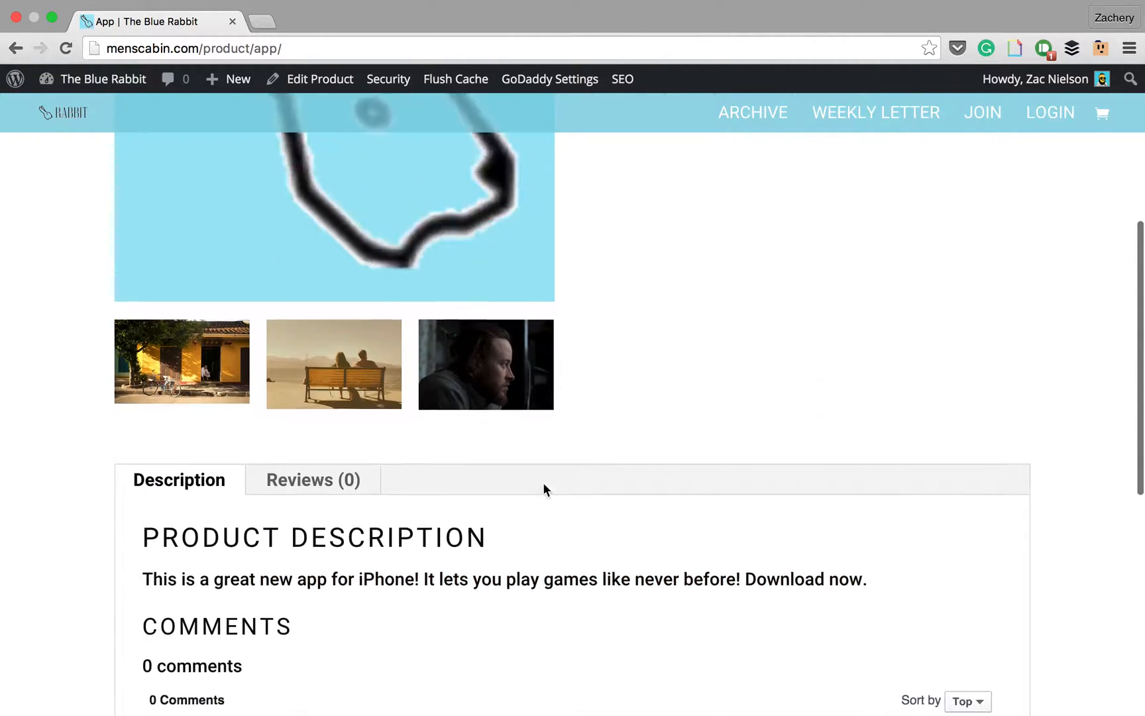
scroll(down, 3)
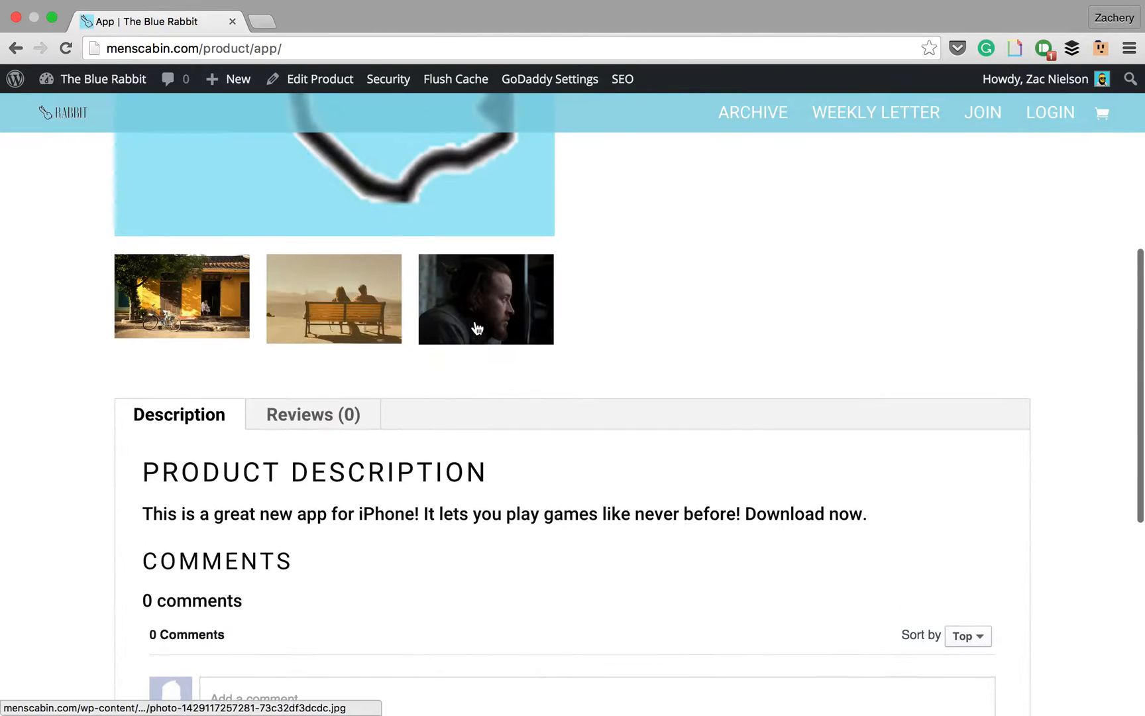
click(485, 298)
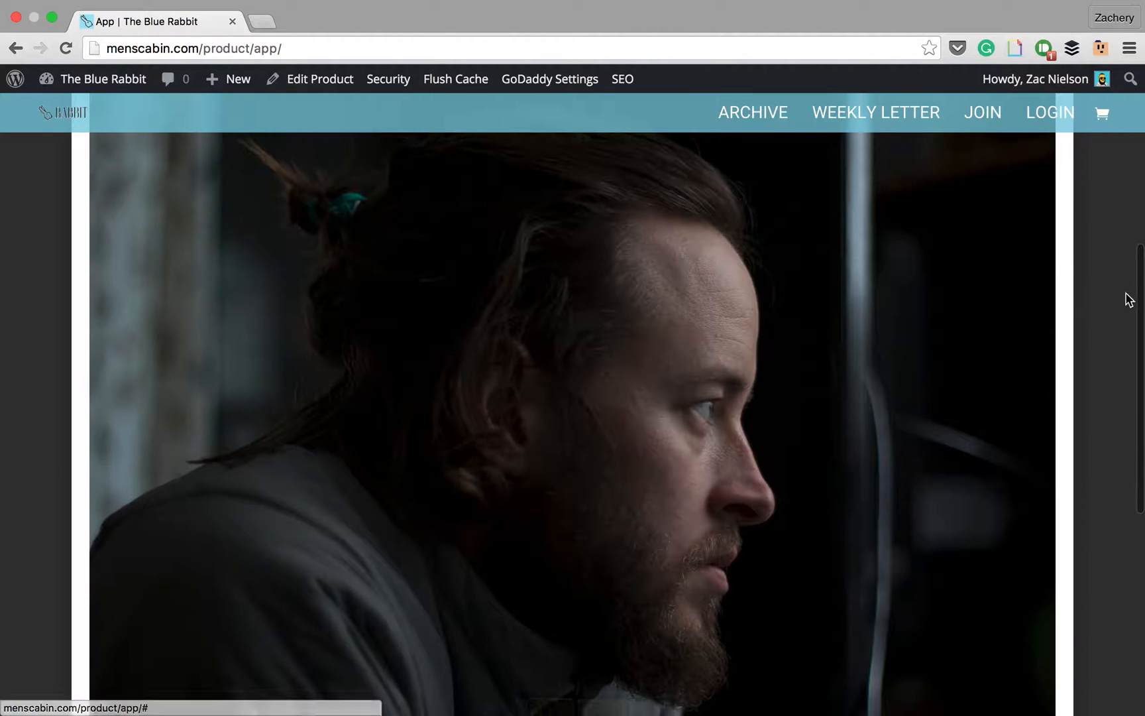
scroll(up, 3)
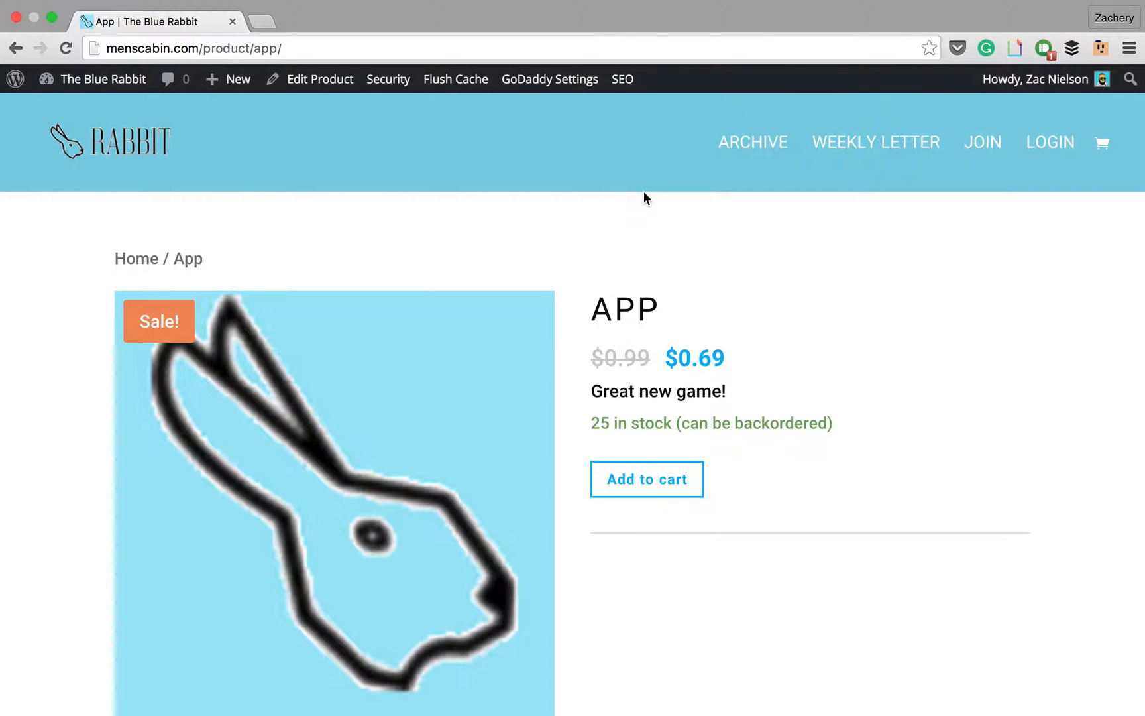
mouse_move(374, 93)
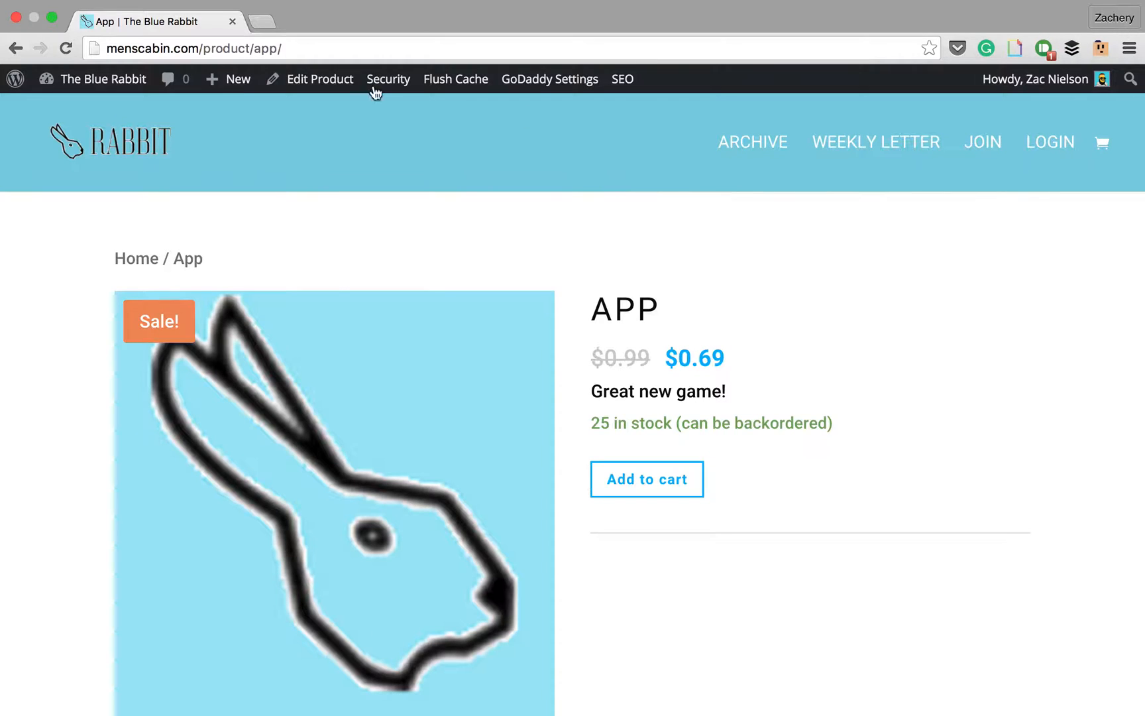
- Create a new page using the Divi Builder titled "Welcome to our store"
click(228, 79)
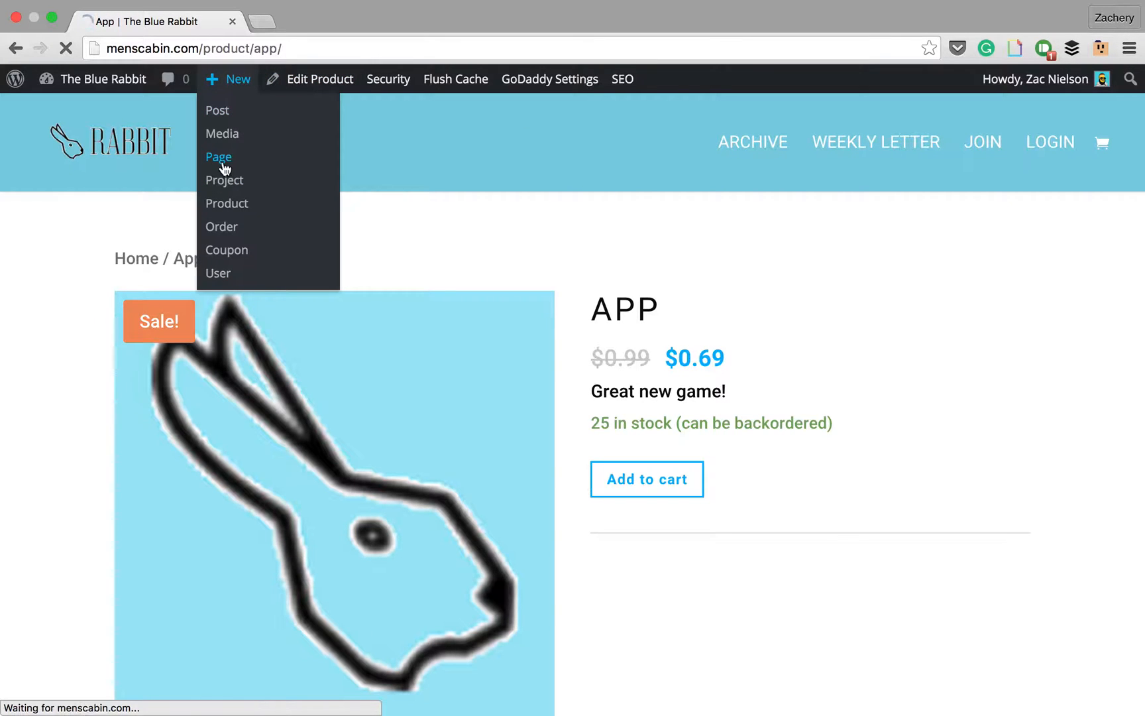
click(218, 156)
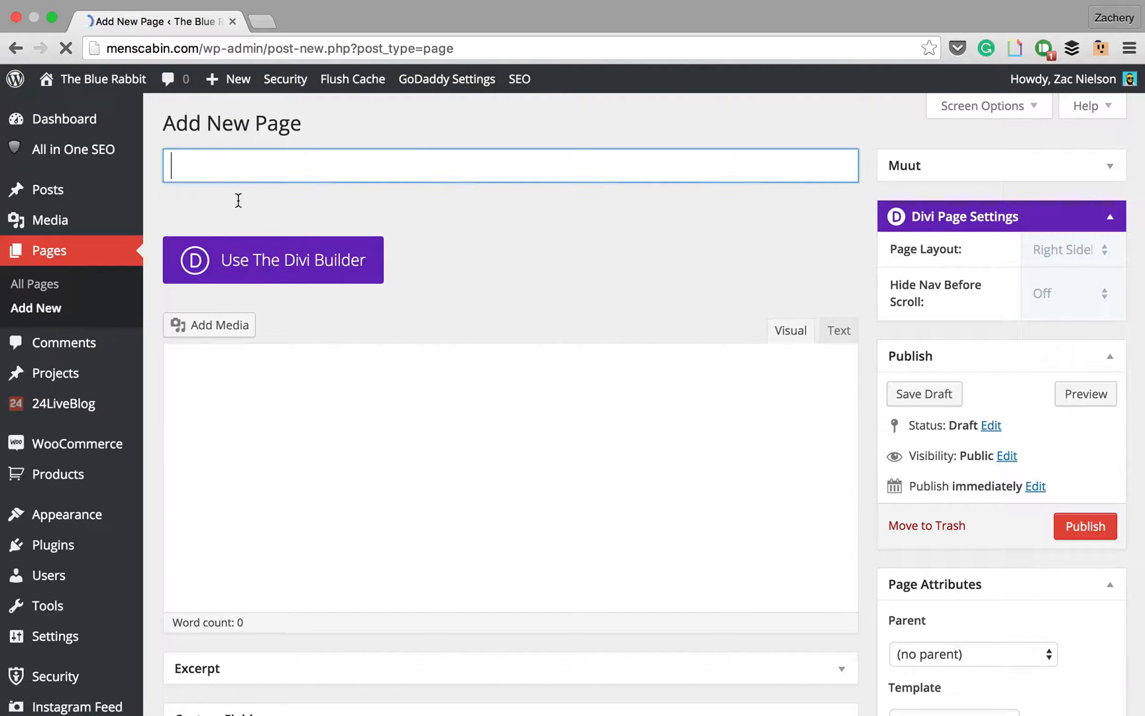
click(272, 259)
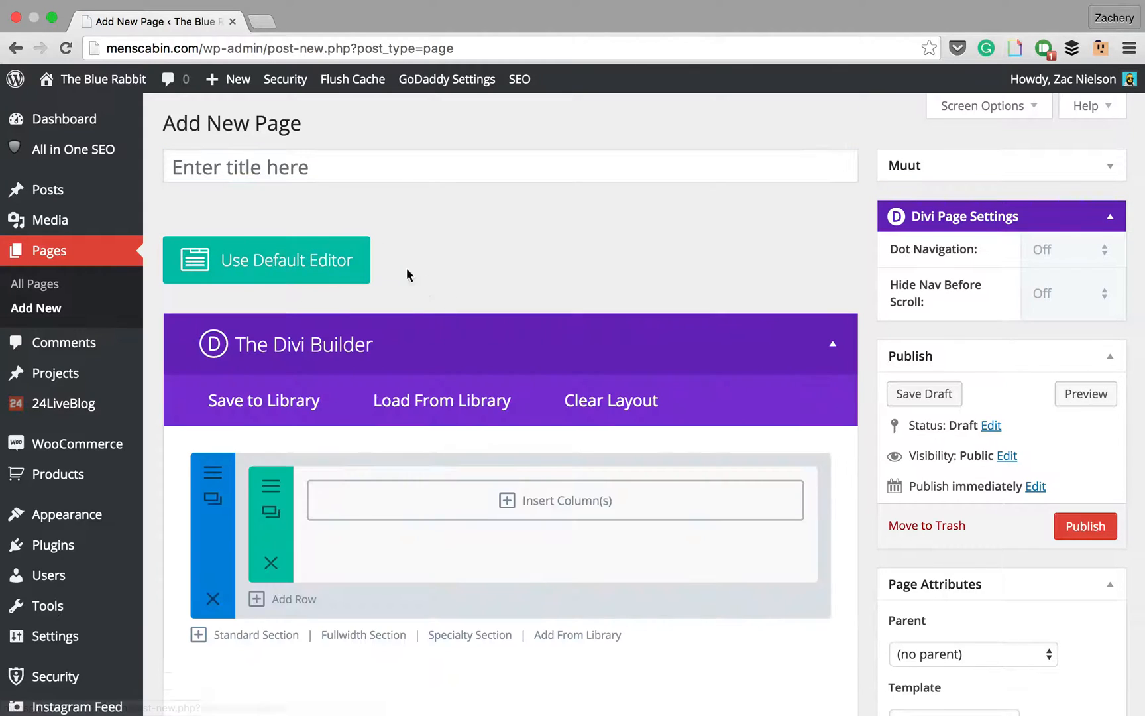
text(W)
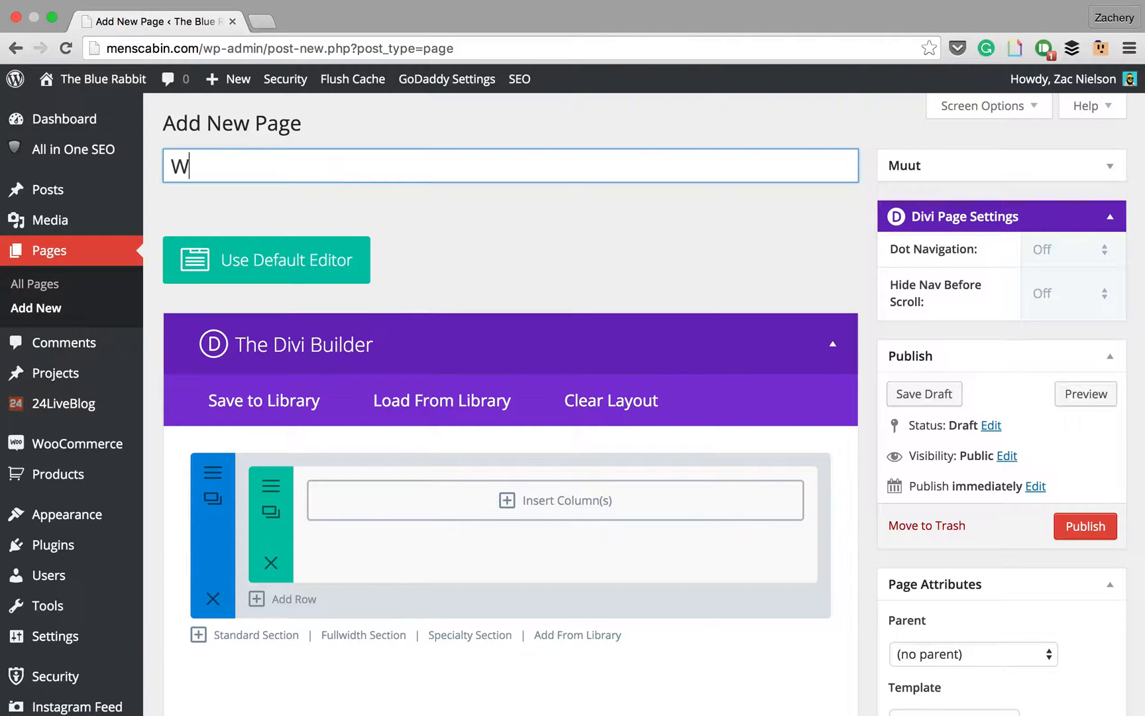
text(elcom)
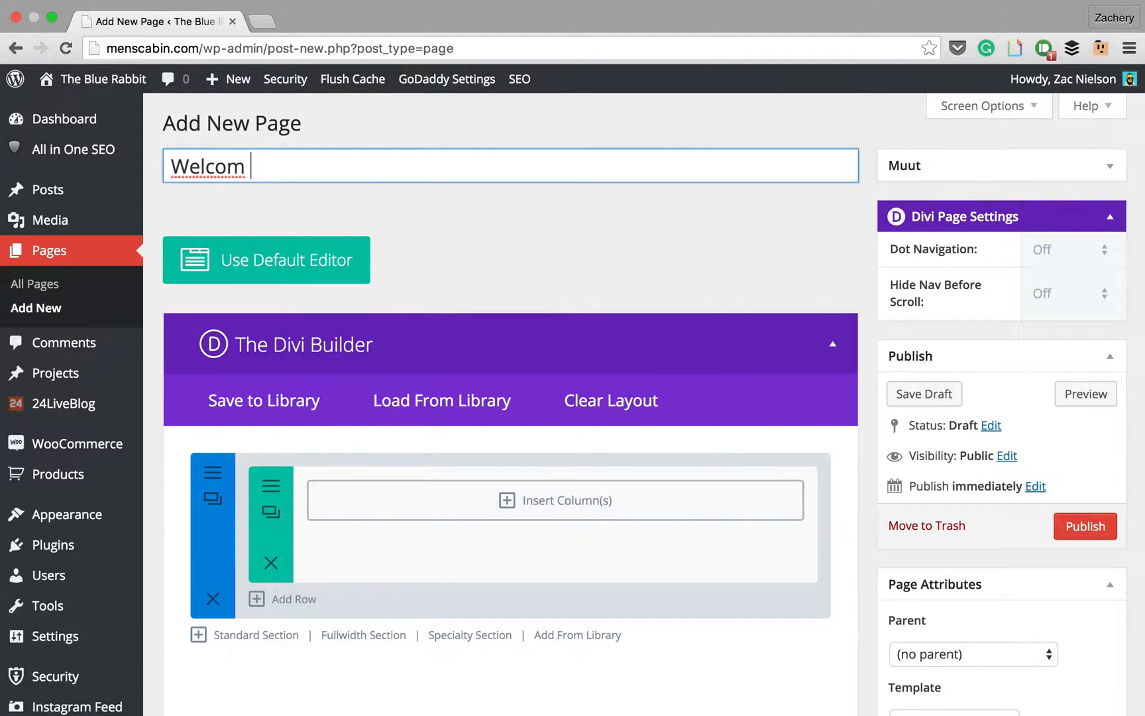
text(e to our store)
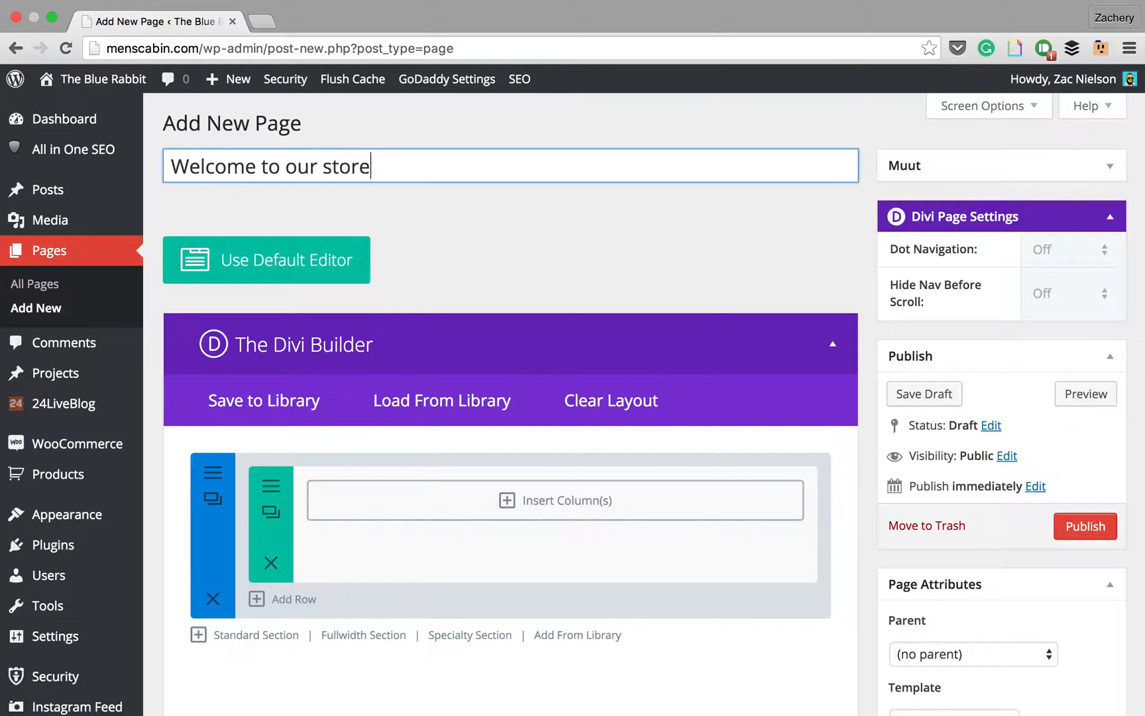
- Give the Fullwidth Header title "Great Games Inc." and subheading "We make games!"
scroll(down, 3)
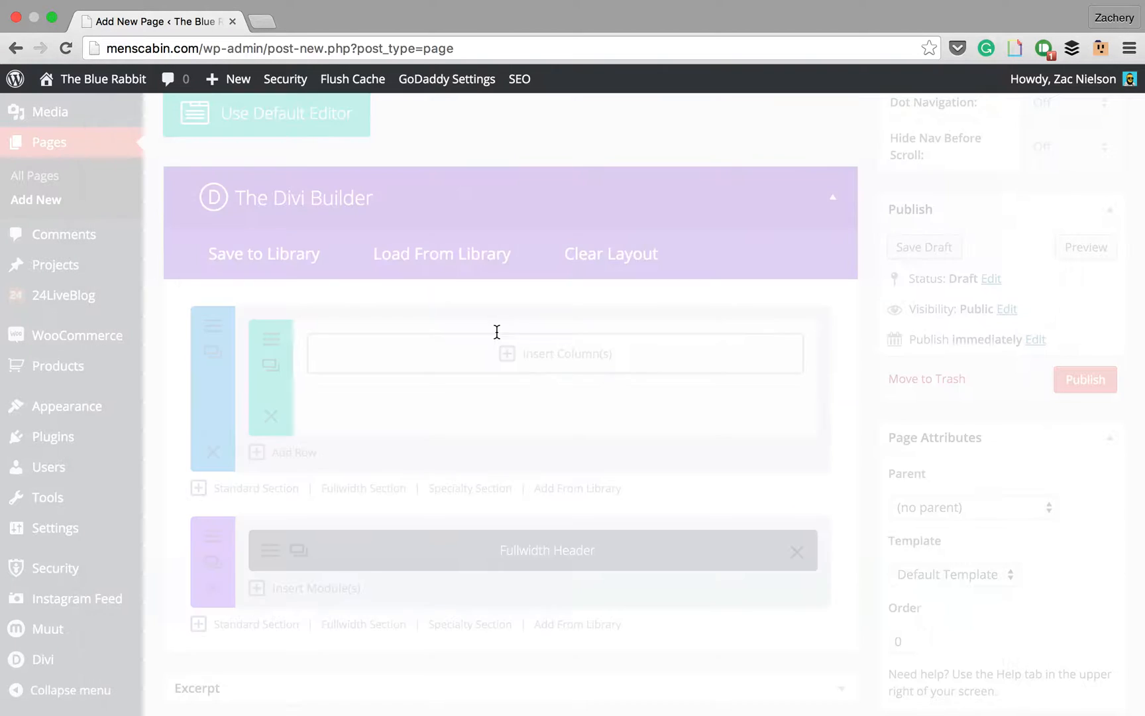
click(546, 550)
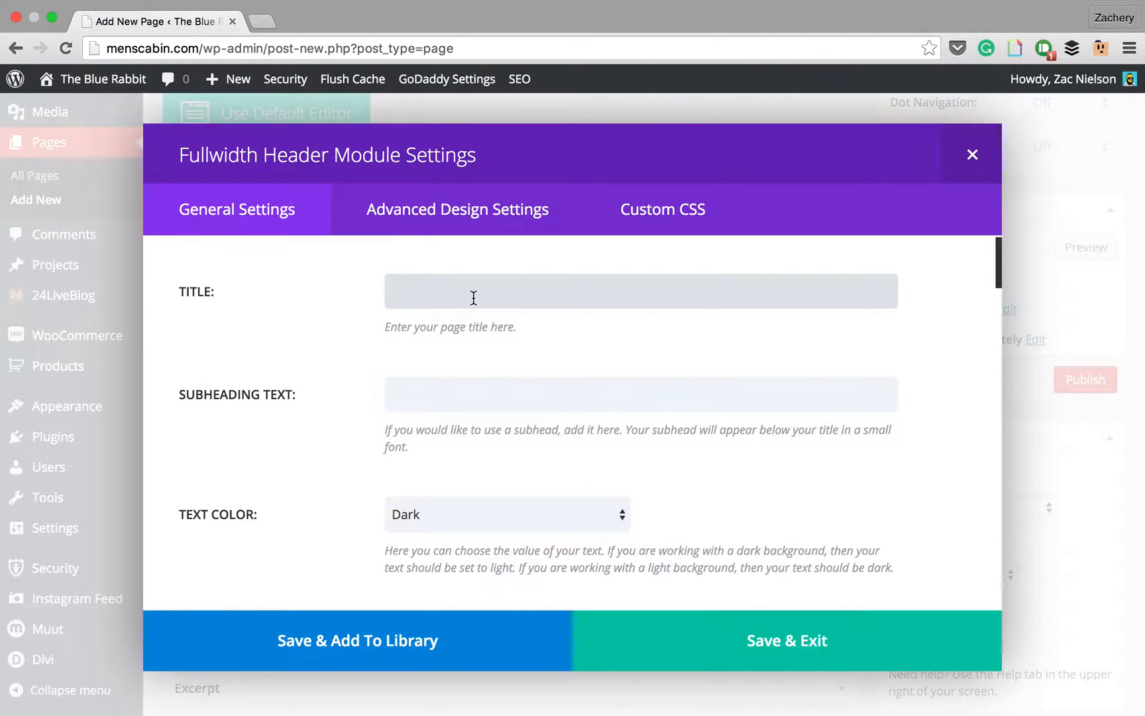
text(Great Games)
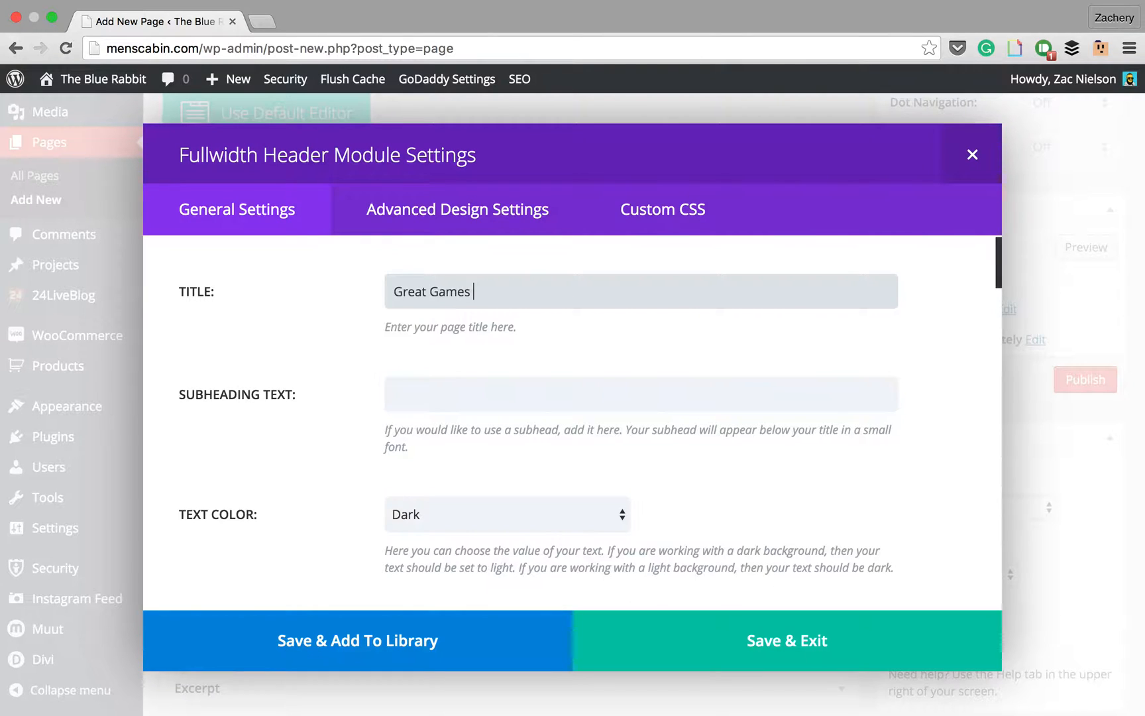
text(Inc.)
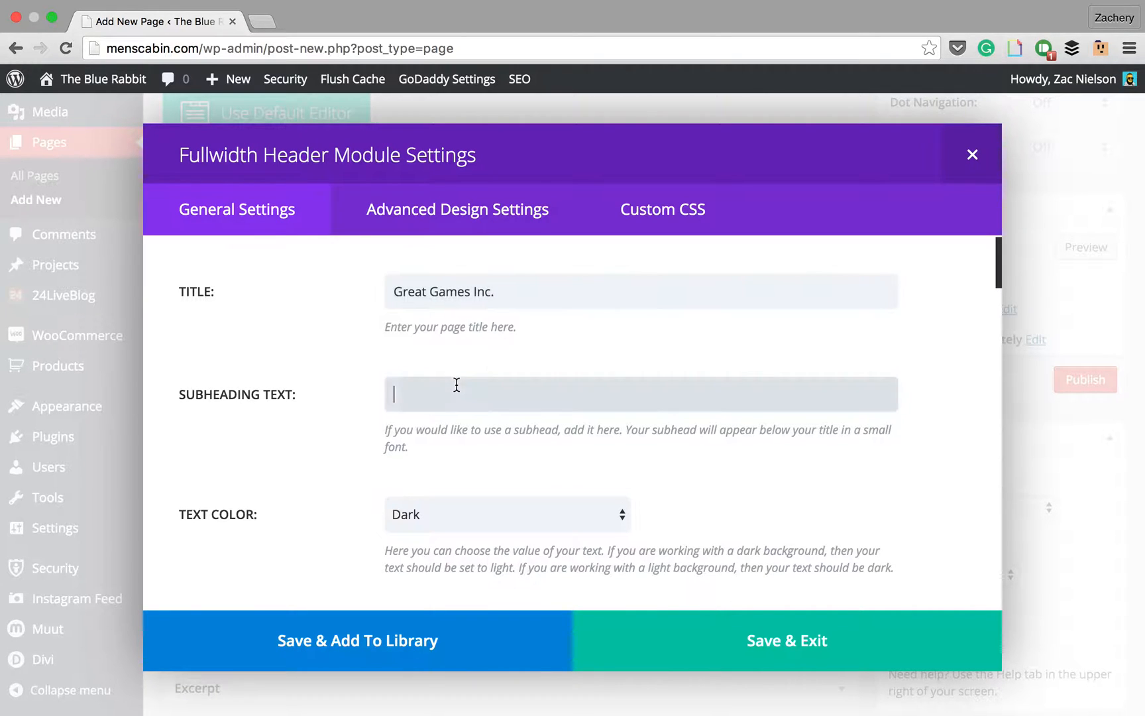
text(We make games!)
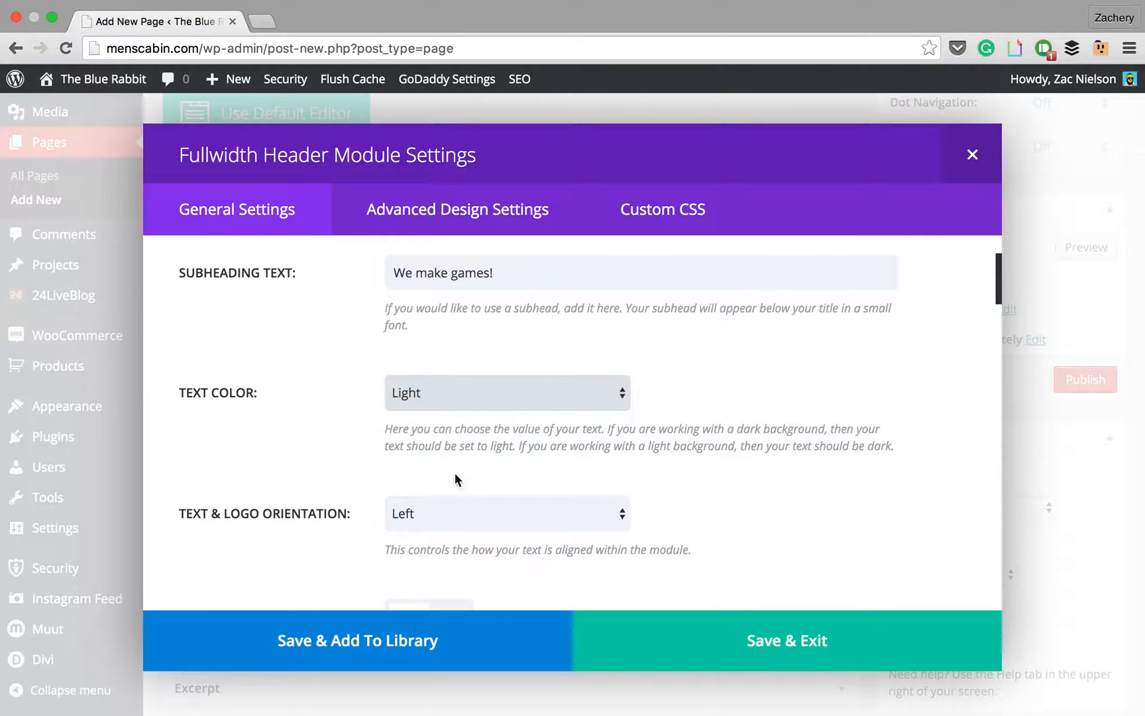
- Enable the parallax effect for the header
scroll(down, 3)
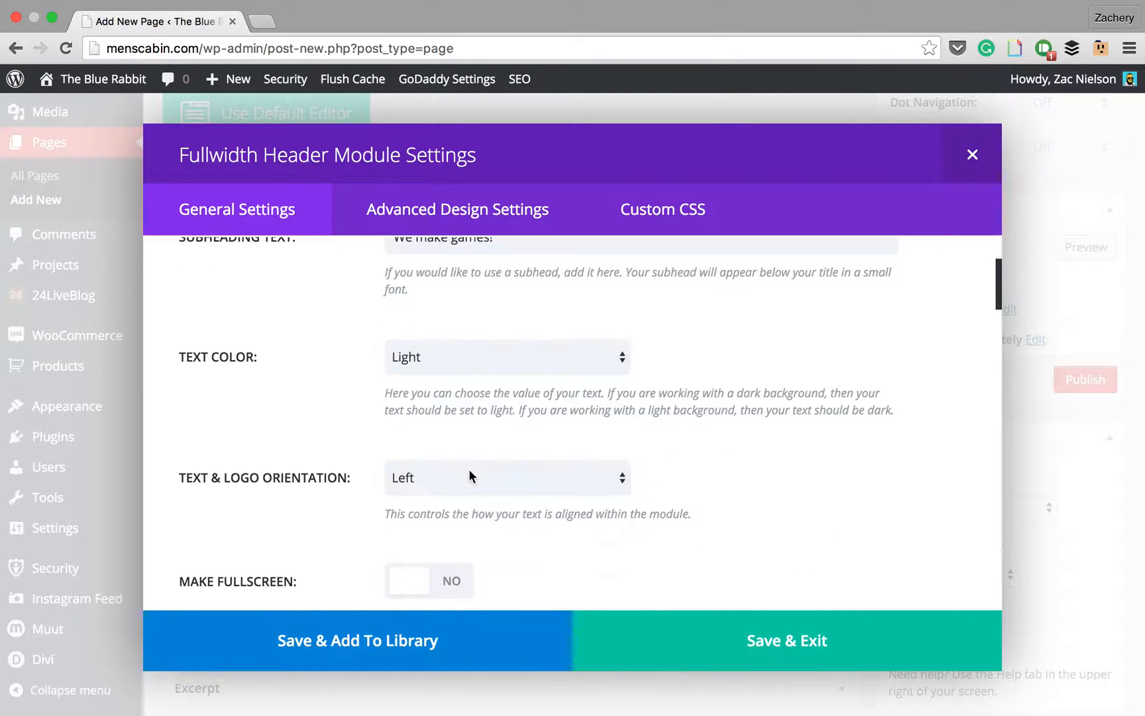
scroll(down, 3)
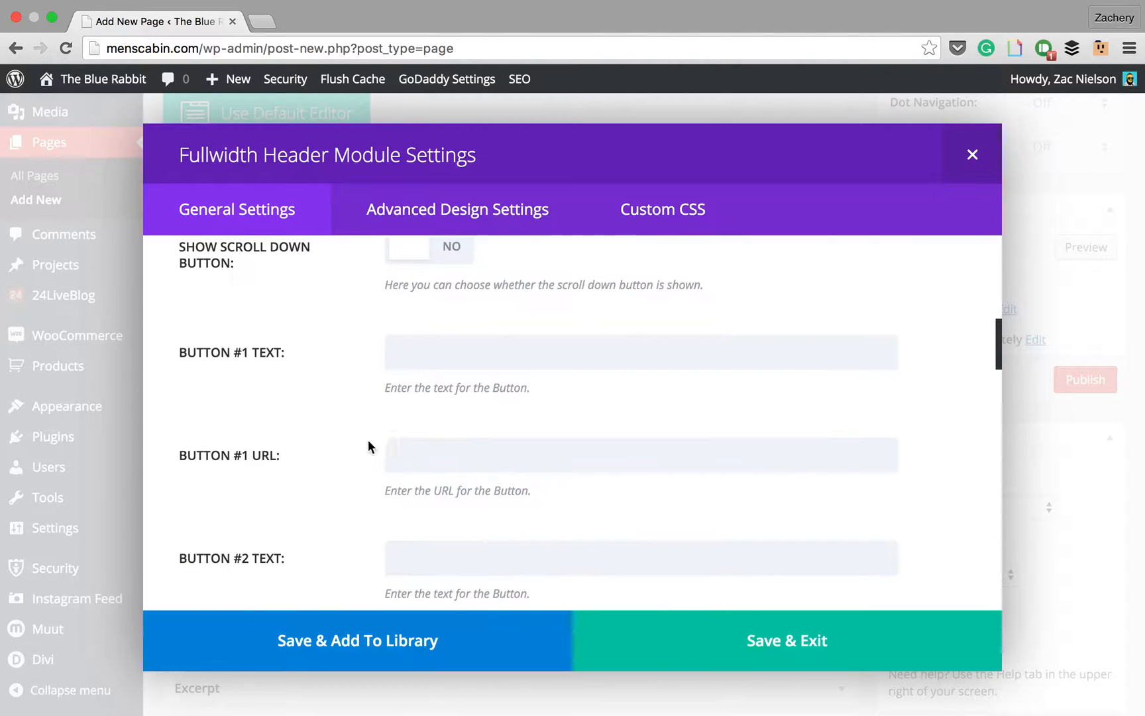
scroll(up, 3)
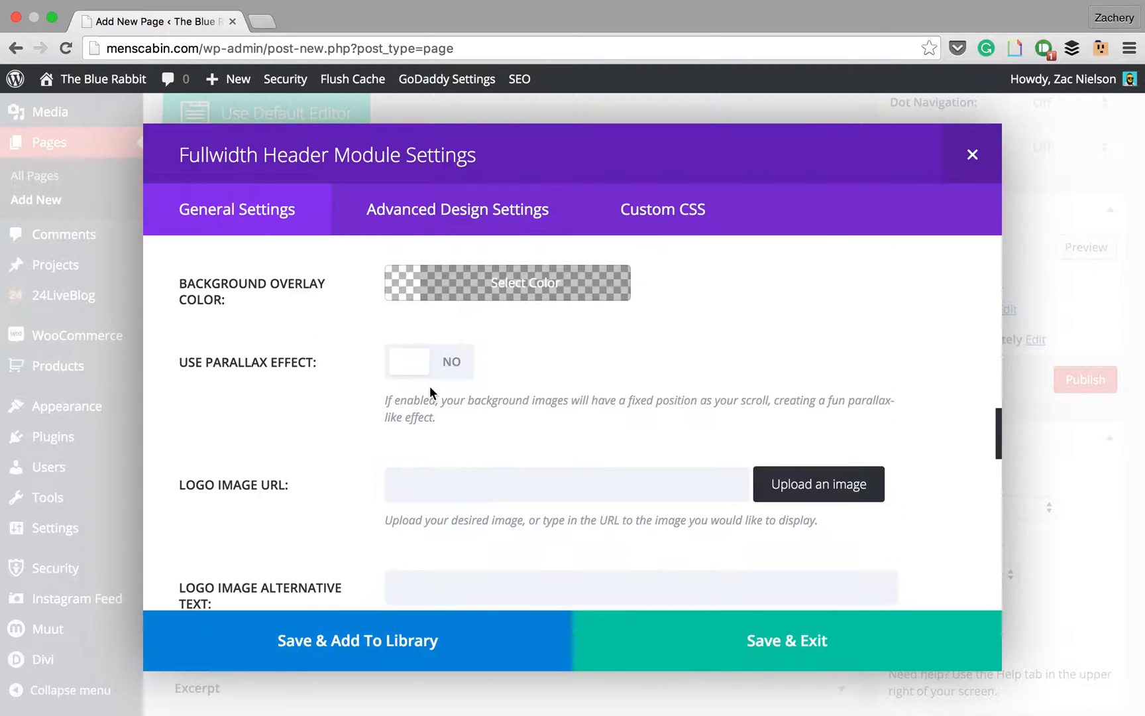
click(506, 282)
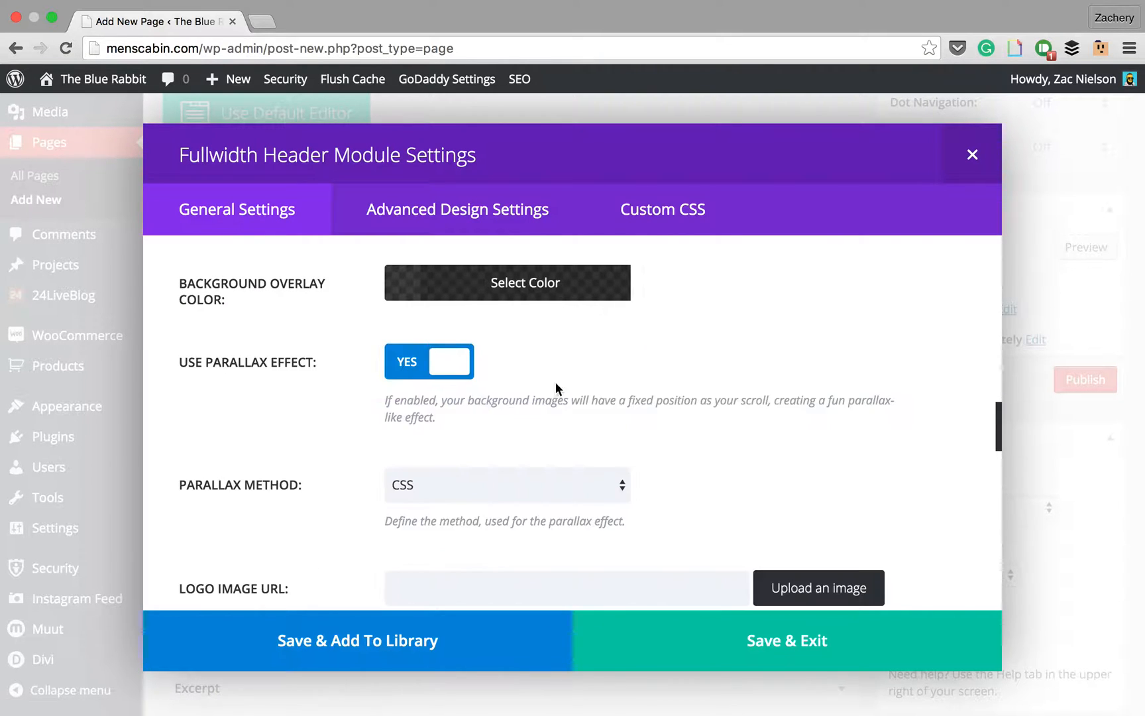
- Choose the bench photo from the media library as the header image
scroll(down, 3)
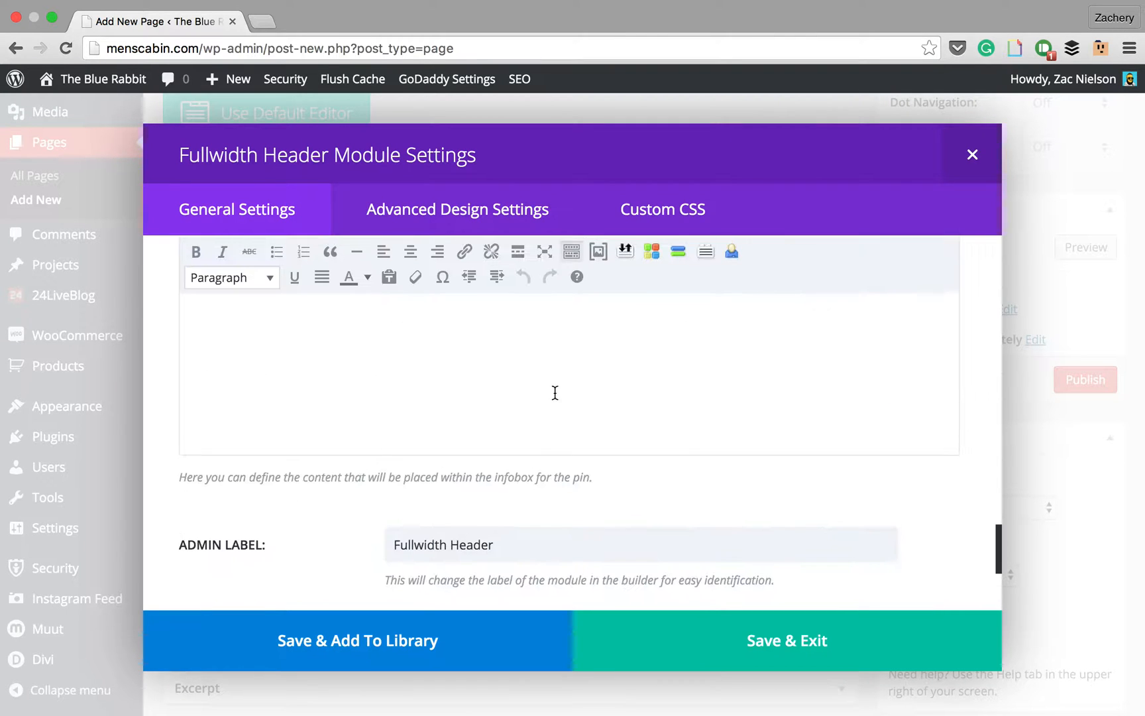
scroll(down, 3)
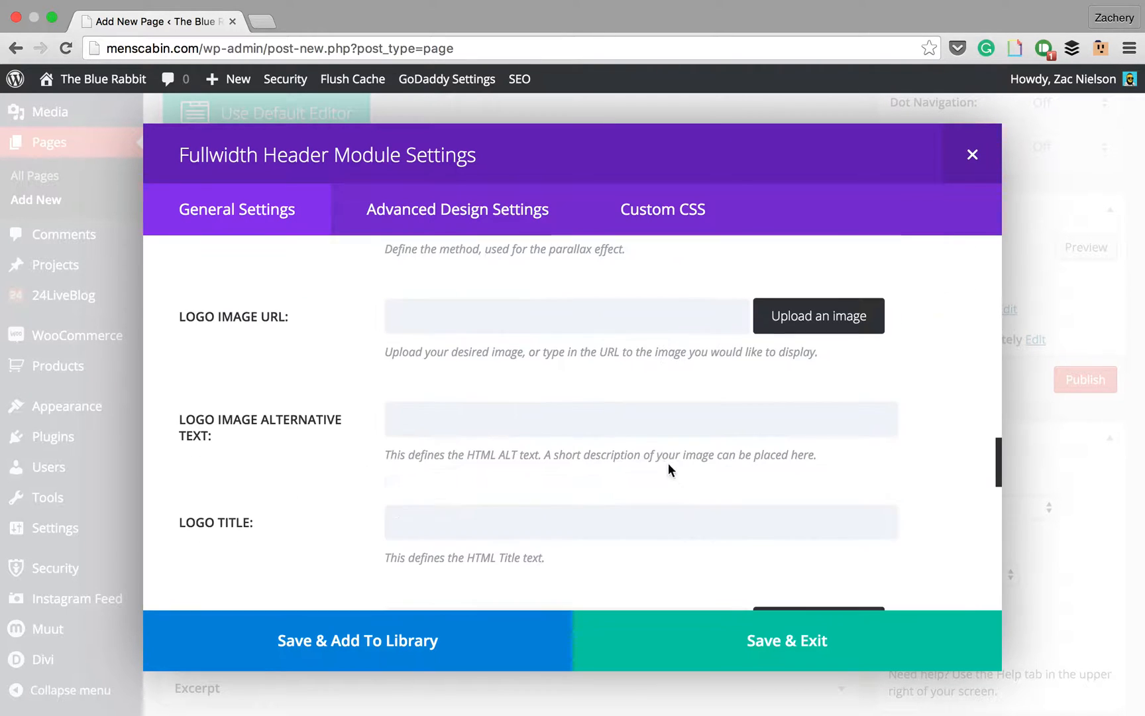
scroll(down, 3)
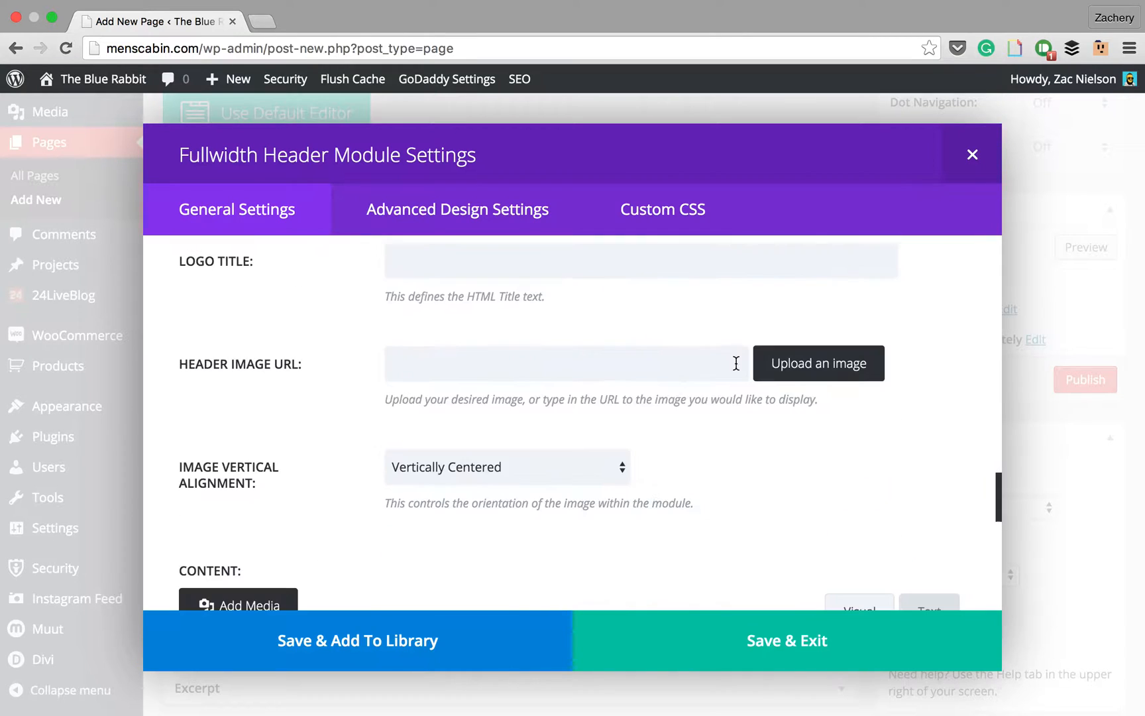
click(818, 363)
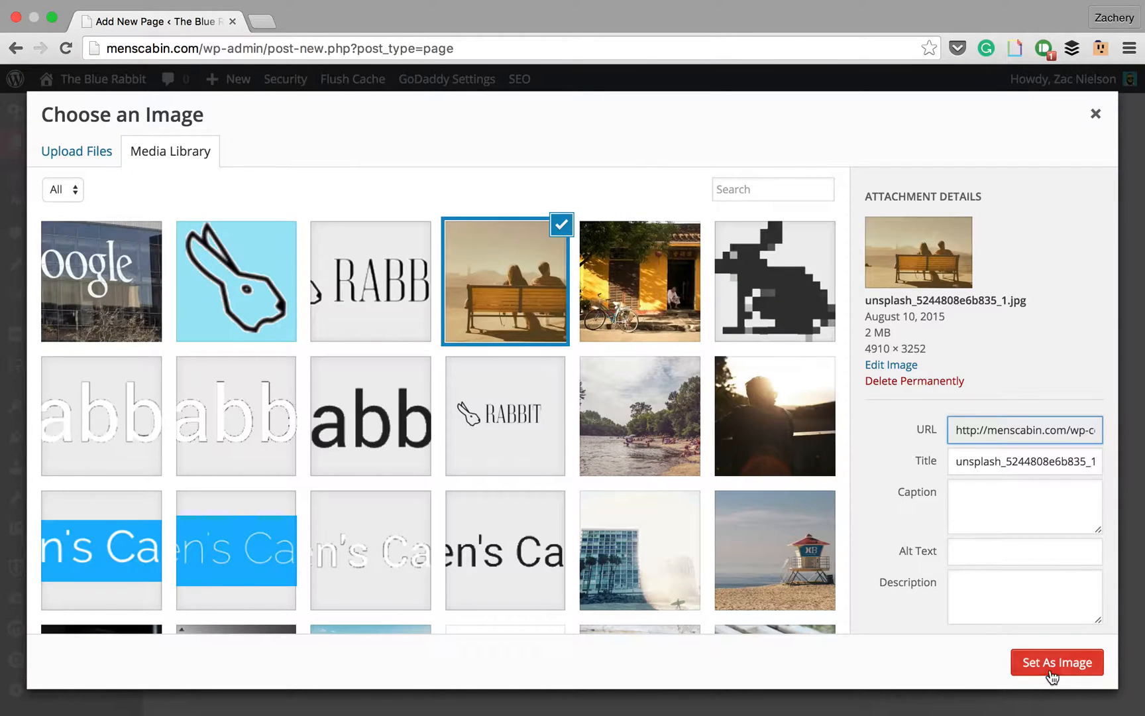
click(1056, 662)
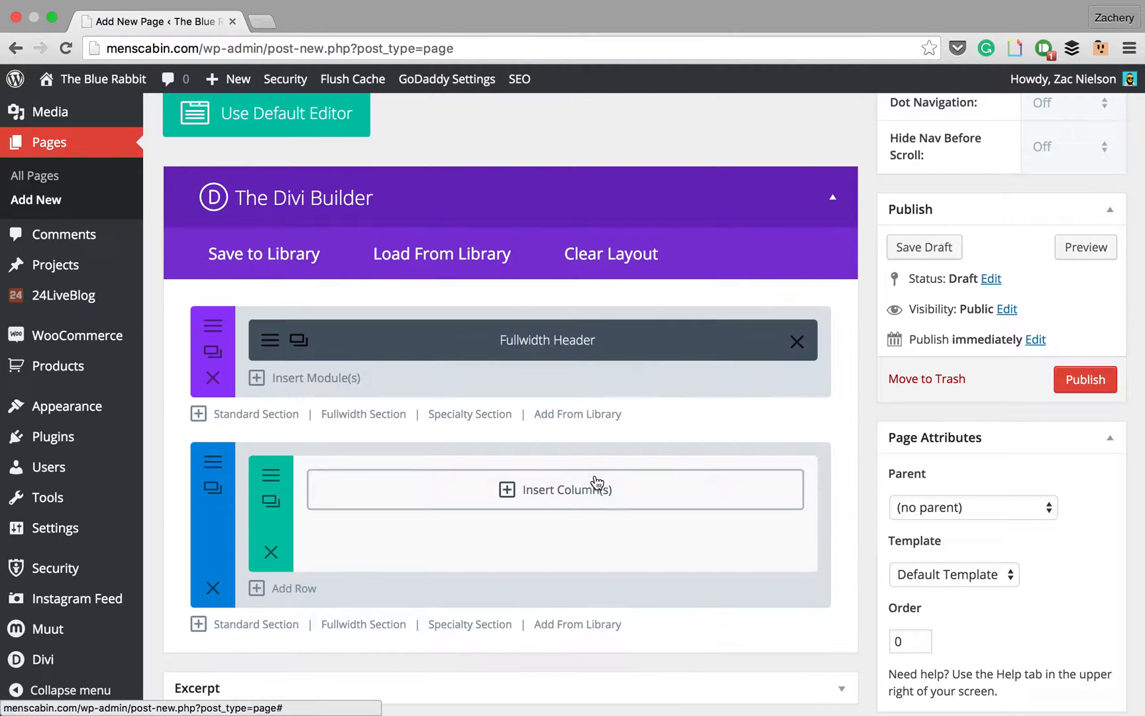
- Insert a single full-width column and add a Shop module to it
click(566, 489)
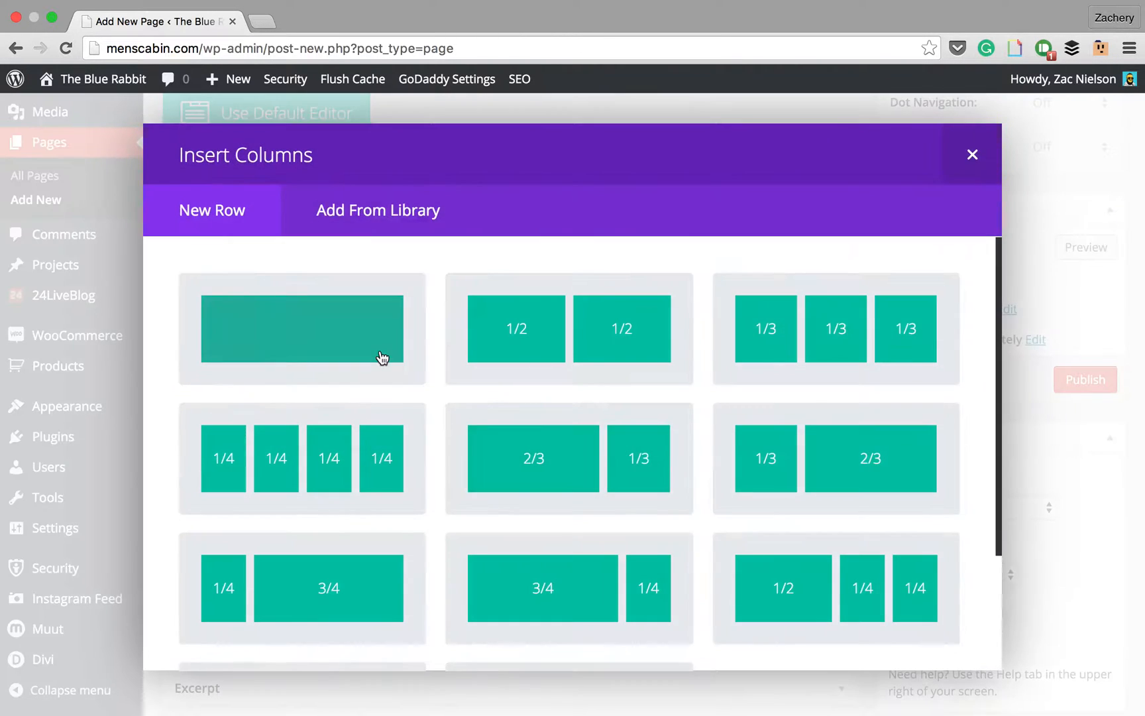
click(300, 328)
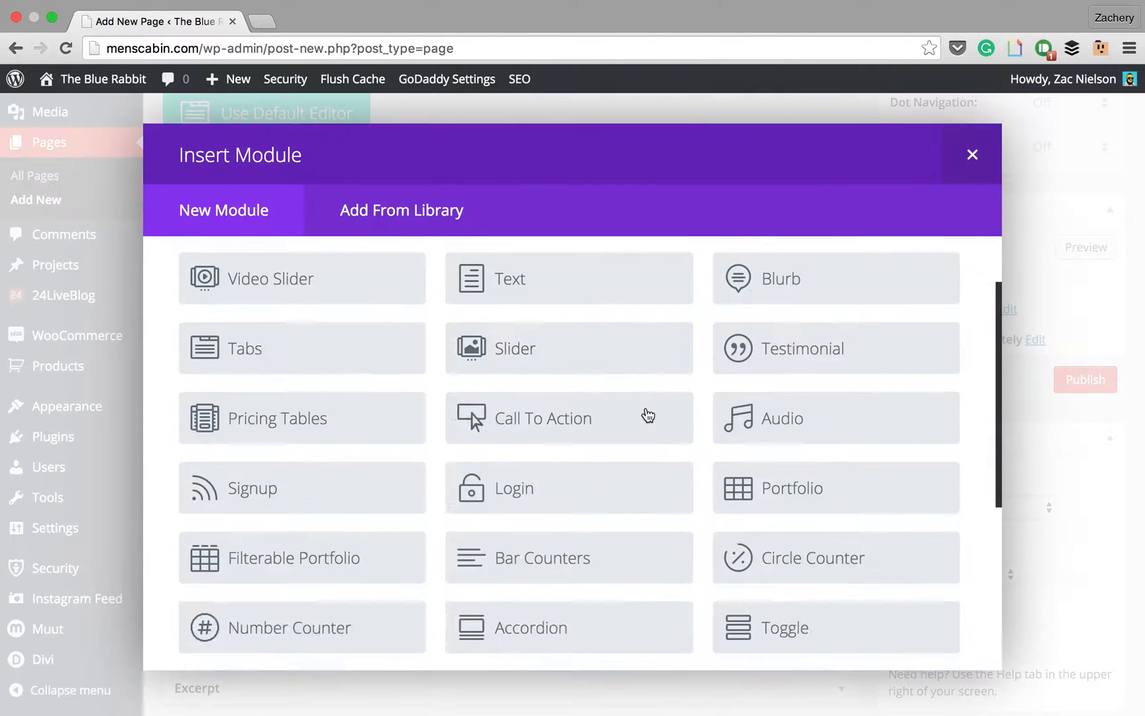
scroll(down, 3)
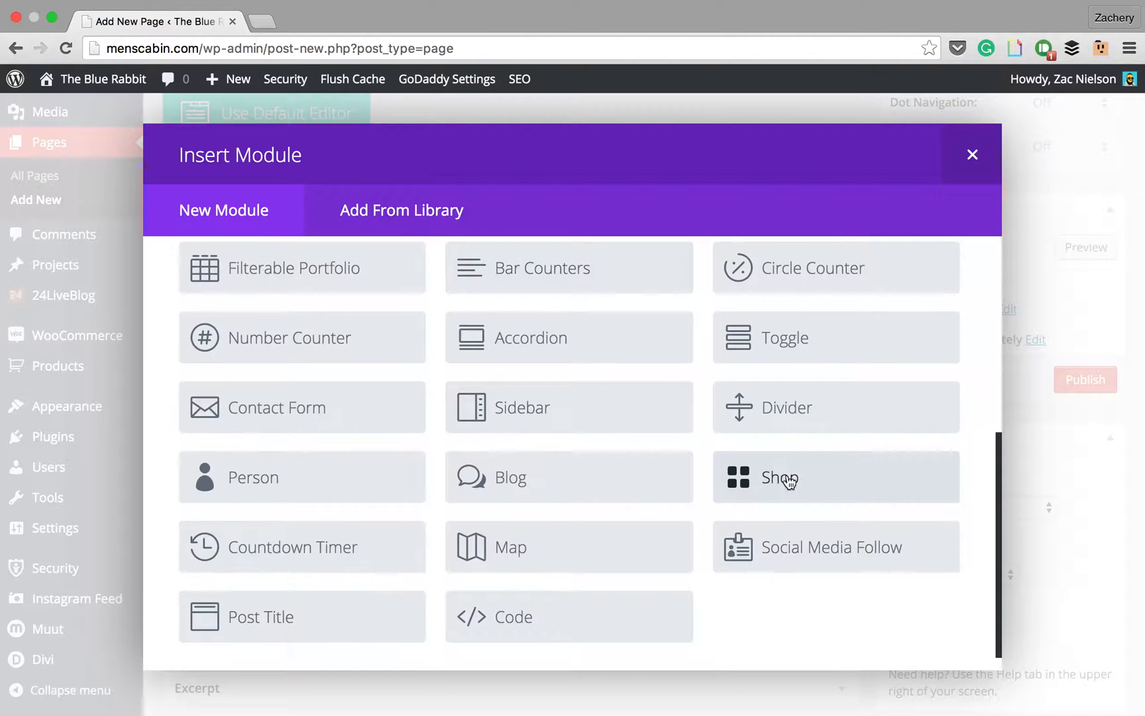
click(779, 477)
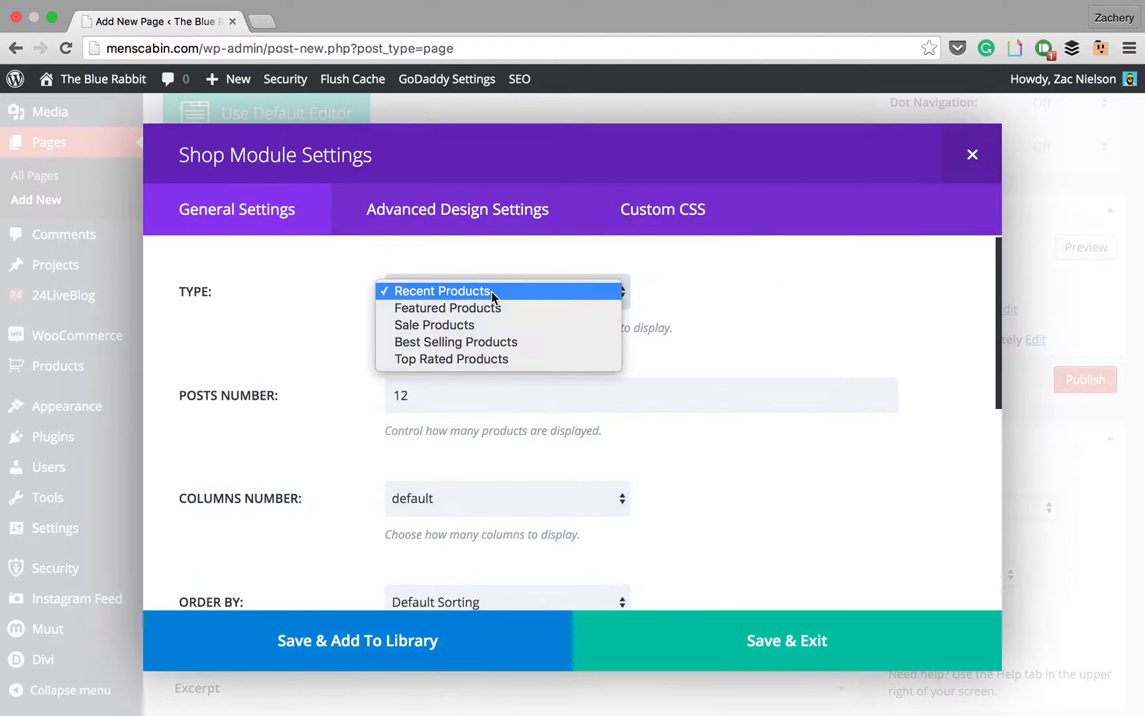
- Review the product type options and set Posts Number to 3
click(442, 291)
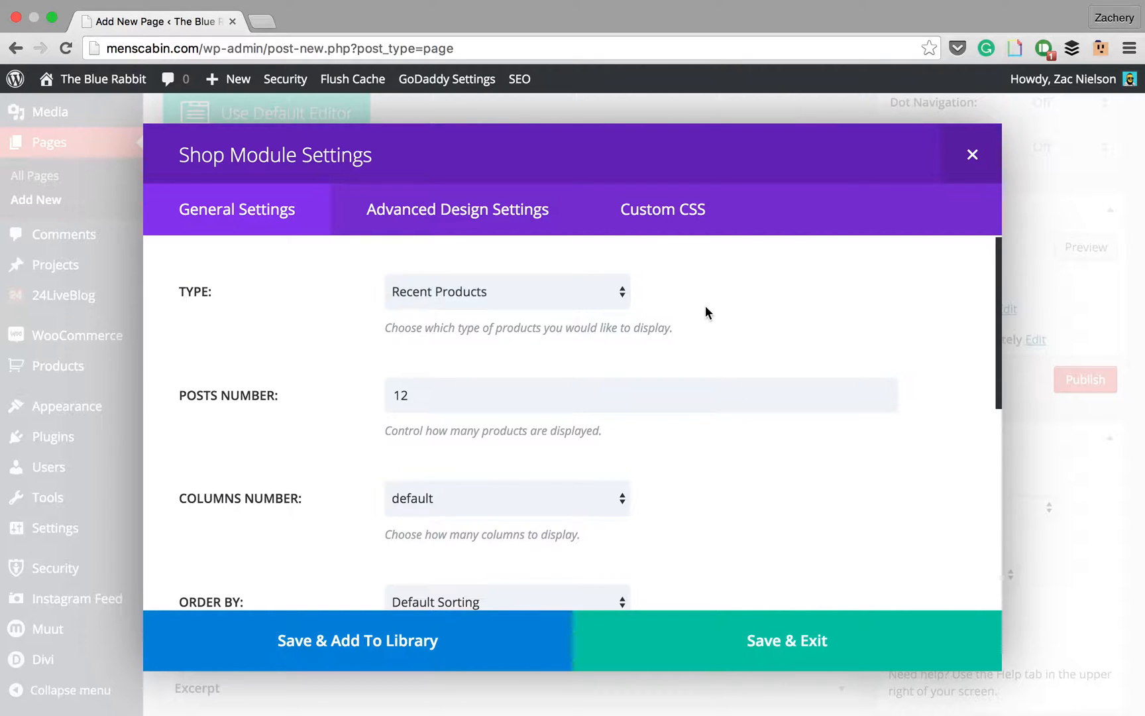
click(506, 291)
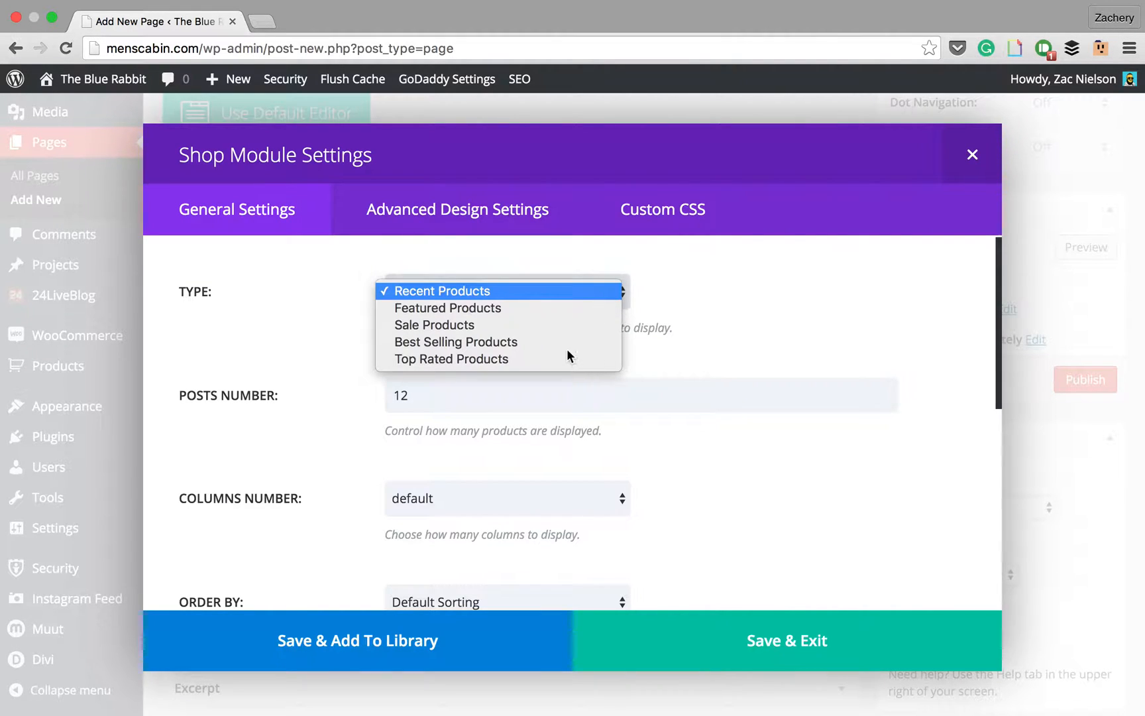
mouse_move(409, 291)
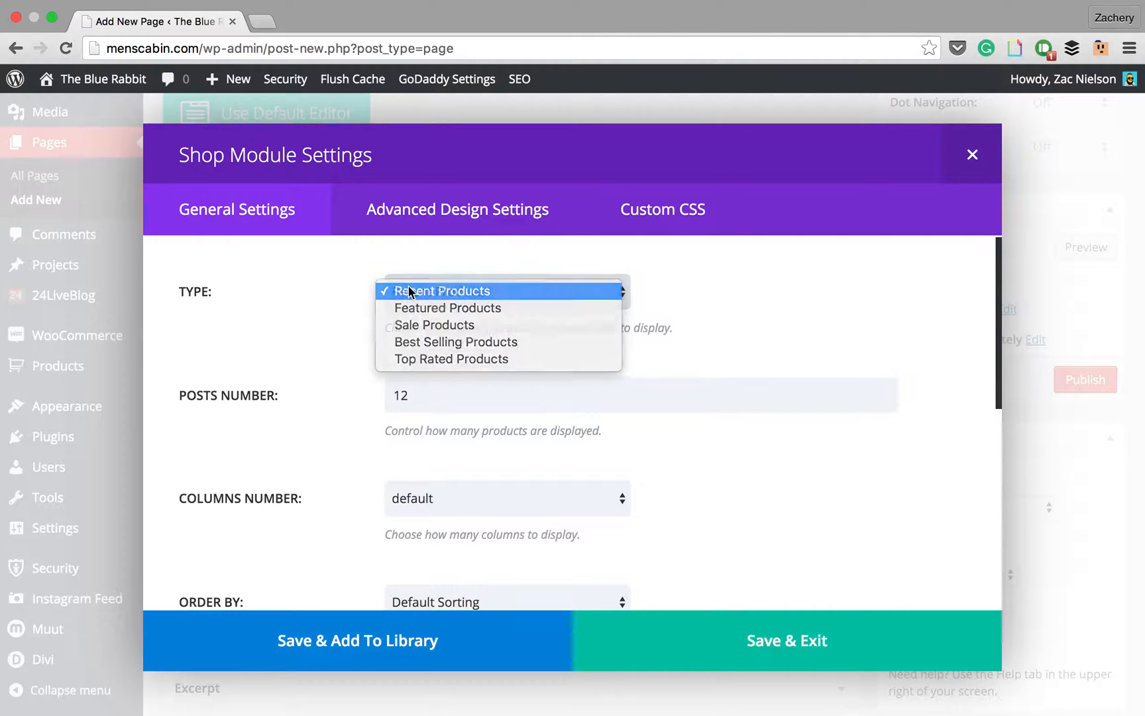
click(442, 291)
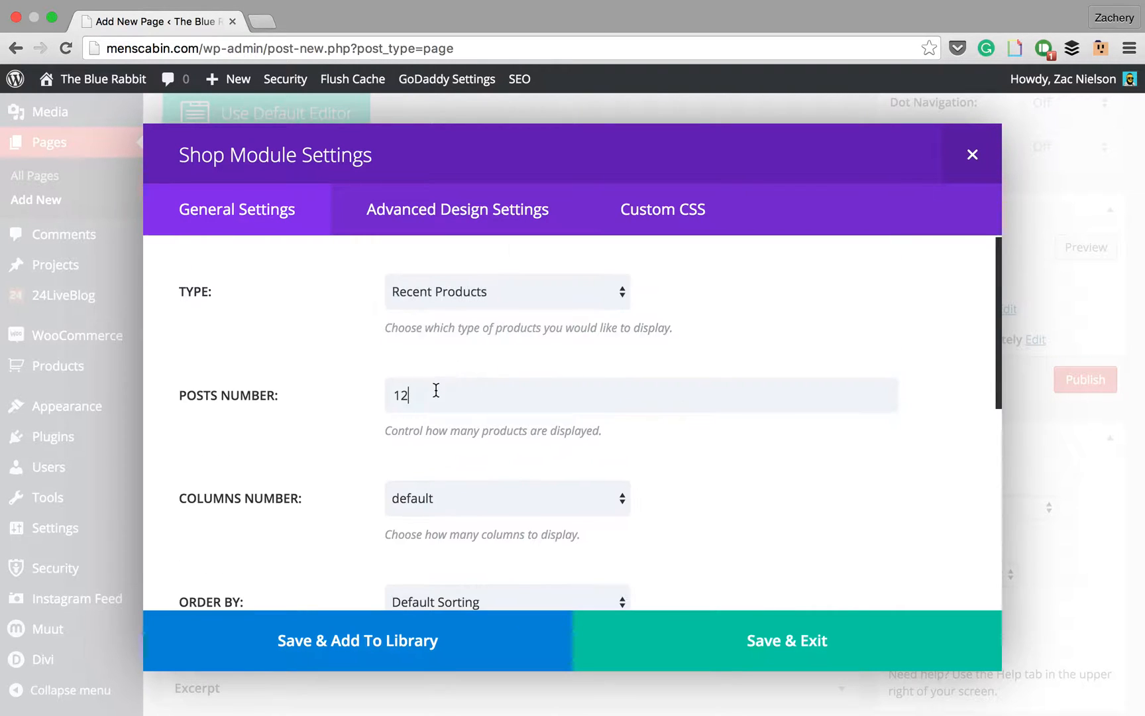
text(3)
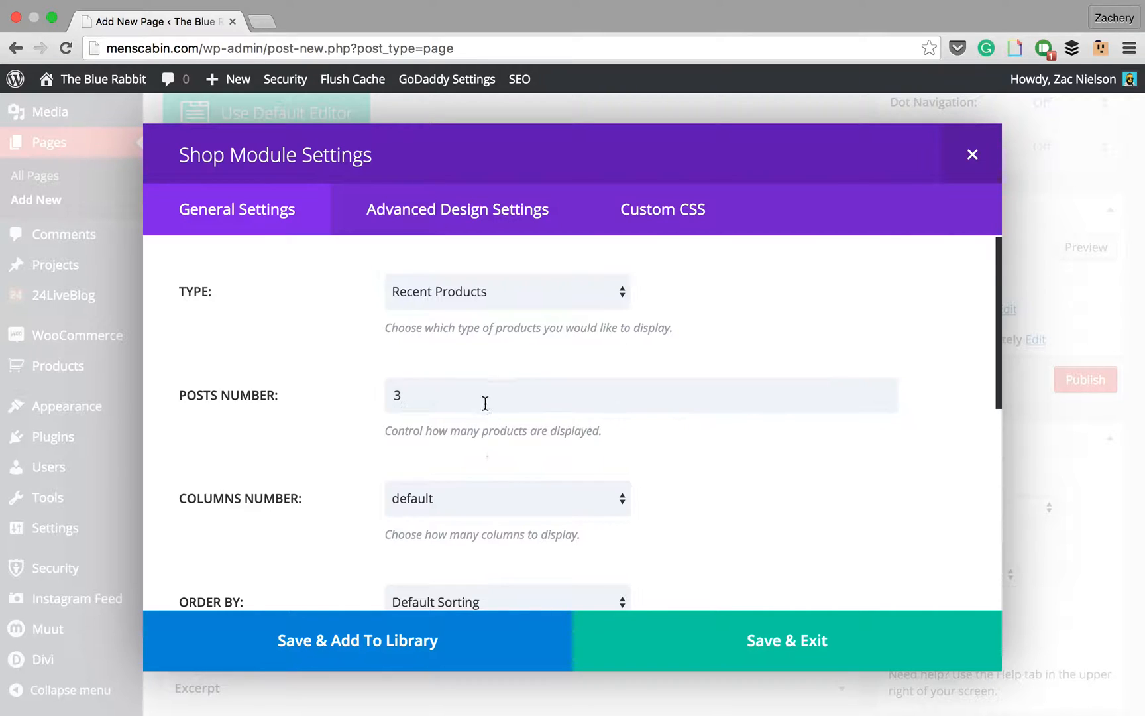
- Show products in 1 column ordered by price low to high, and save the module
click(506, 498)
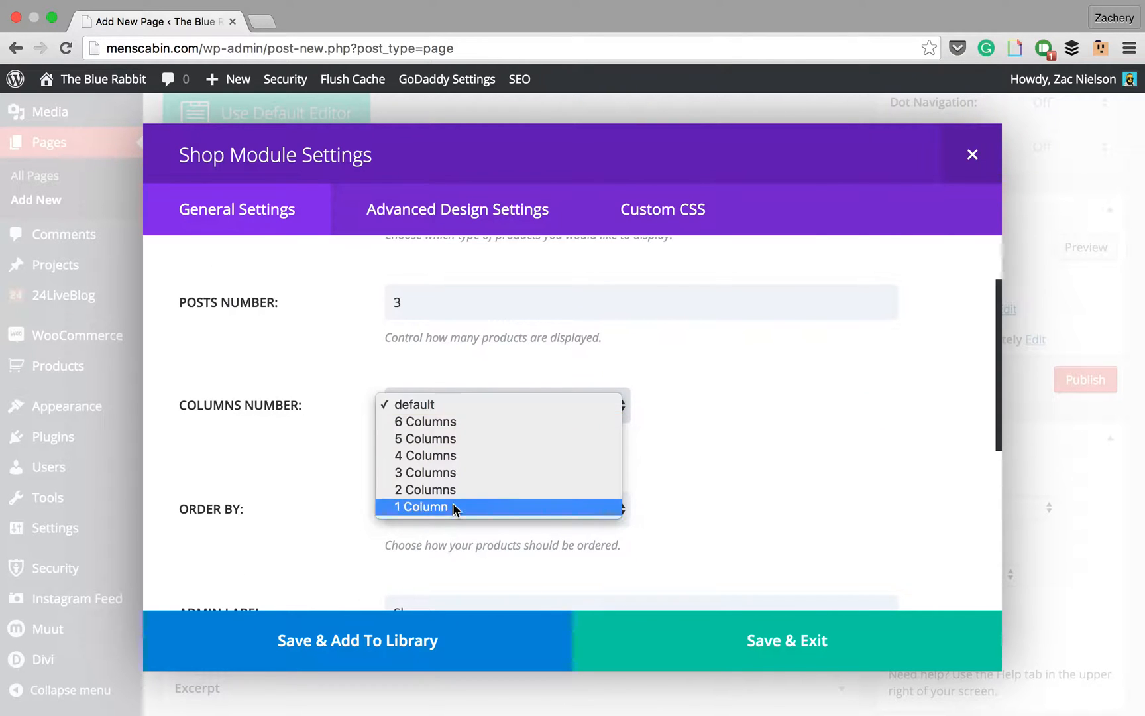
click(420, 507)
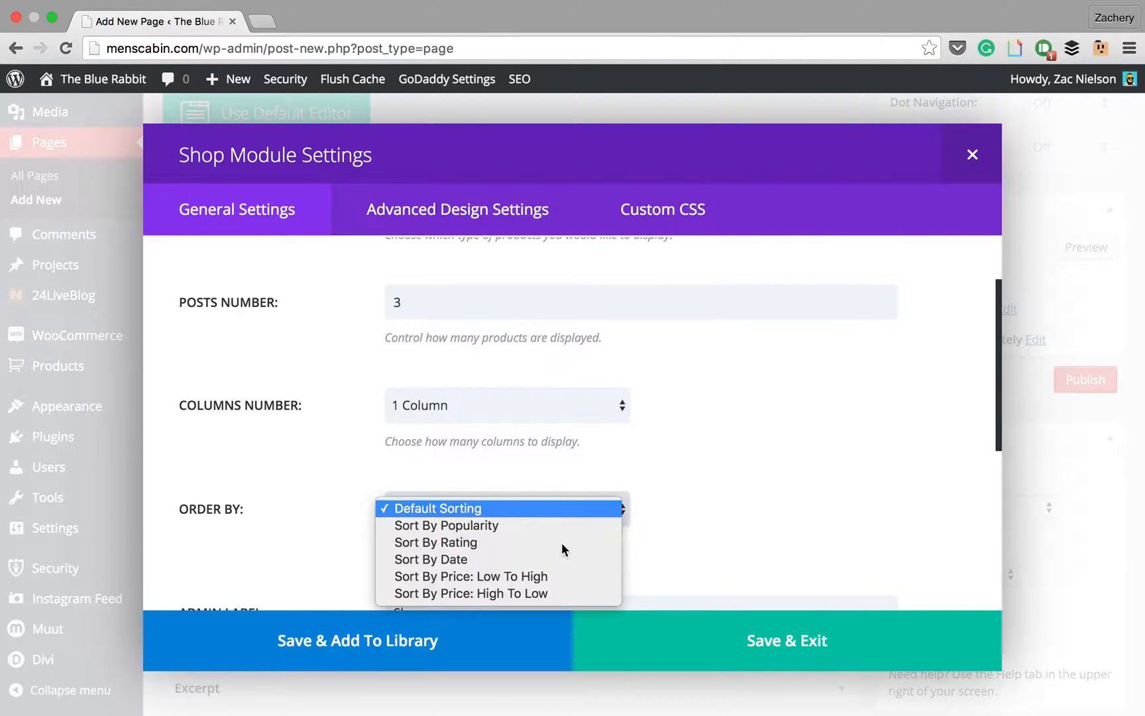
mouse_move(537, 582)
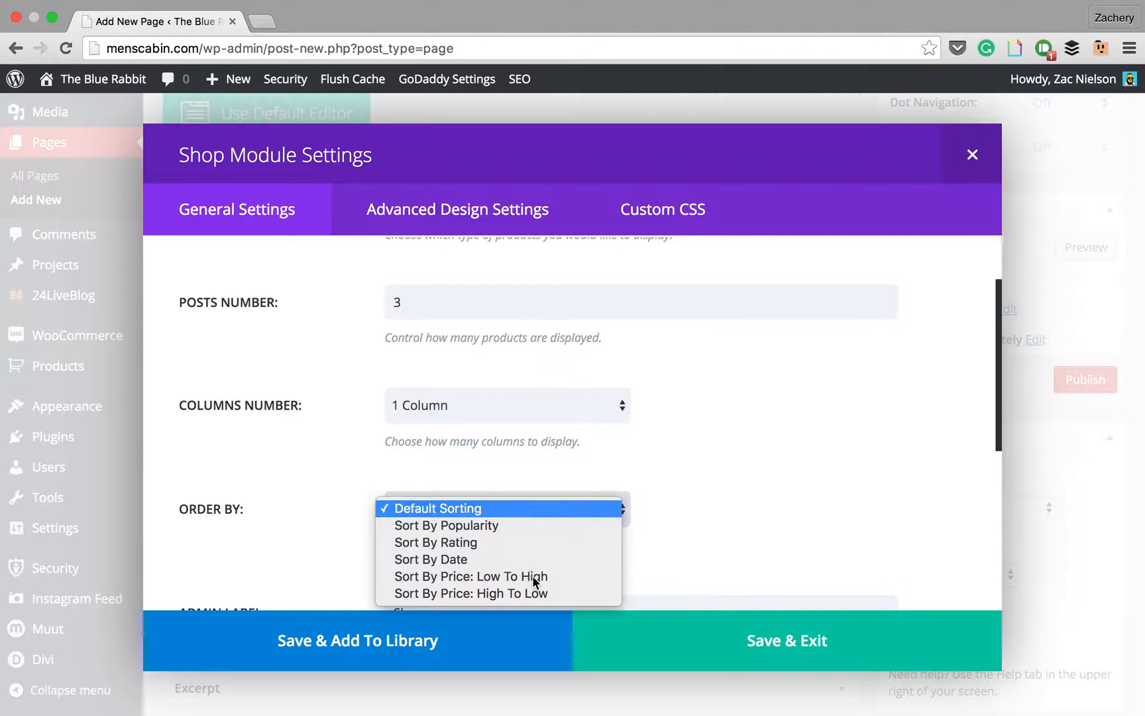
click(470, 577)
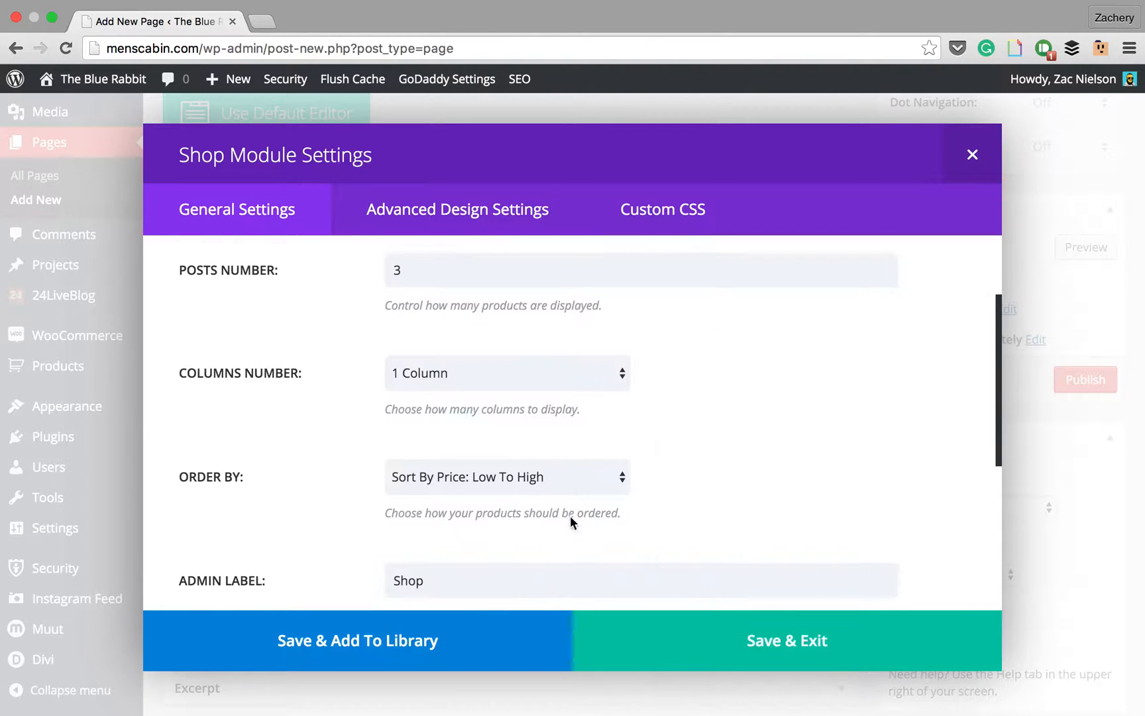
scroll(down, 3)
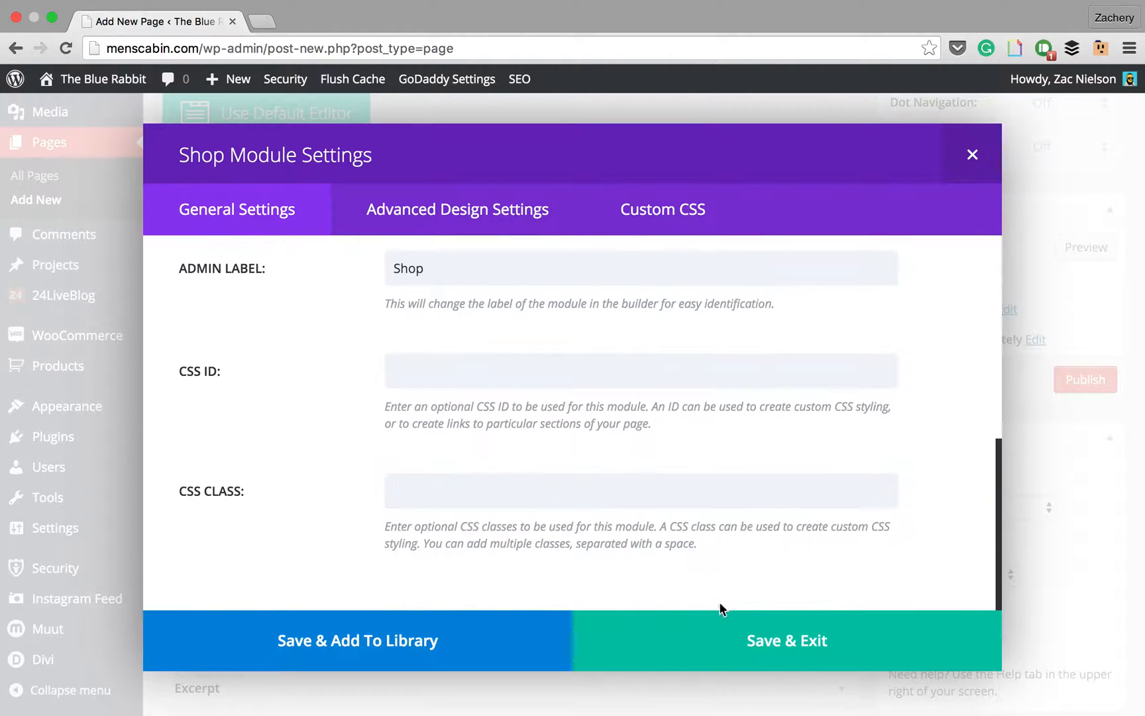
click(786, 640)
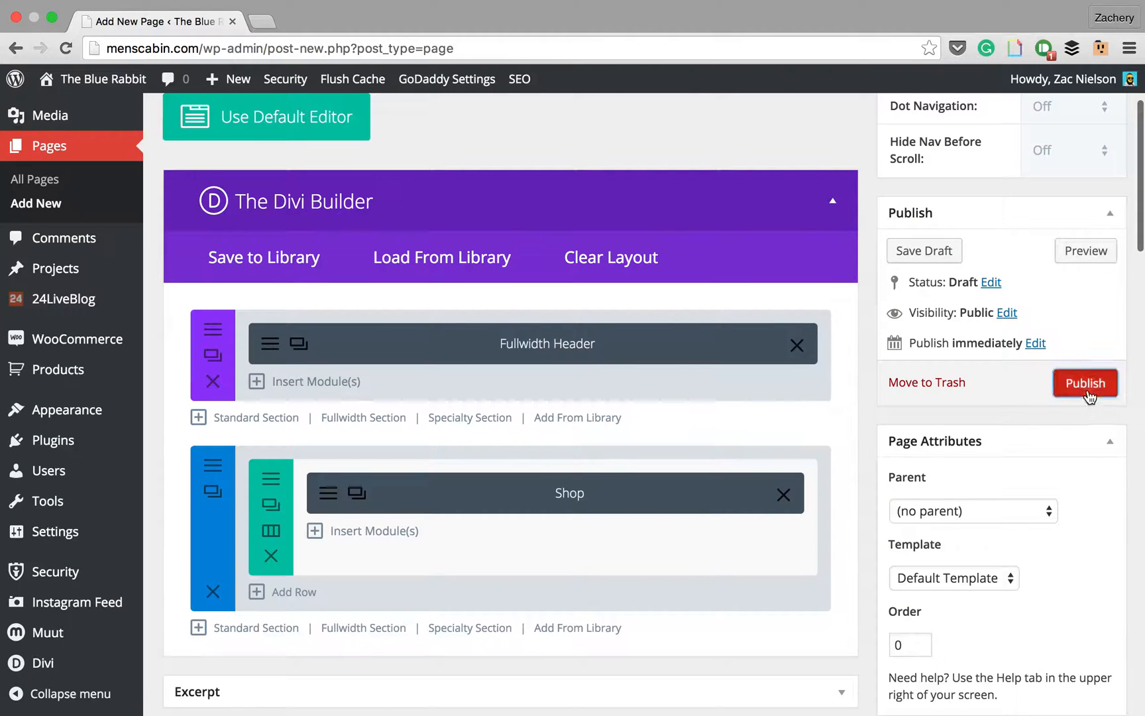
- Publish the Welcome to our store! page and view it live in a new tab
click(1086, 383)
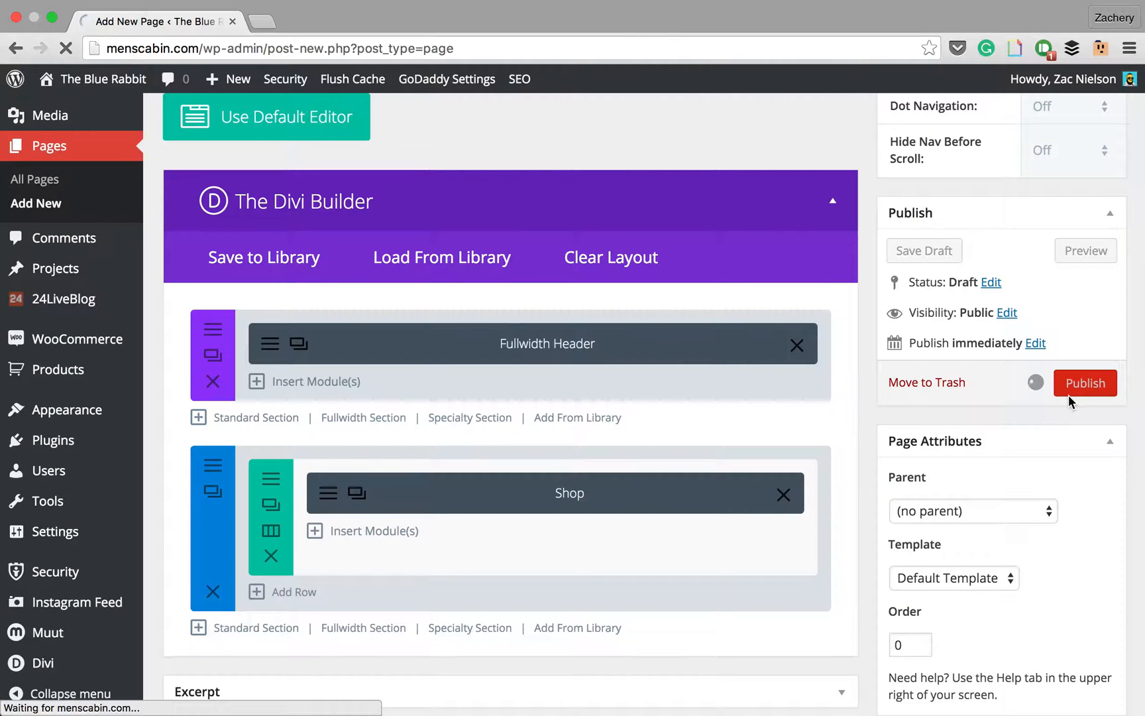
click(1085, 382)
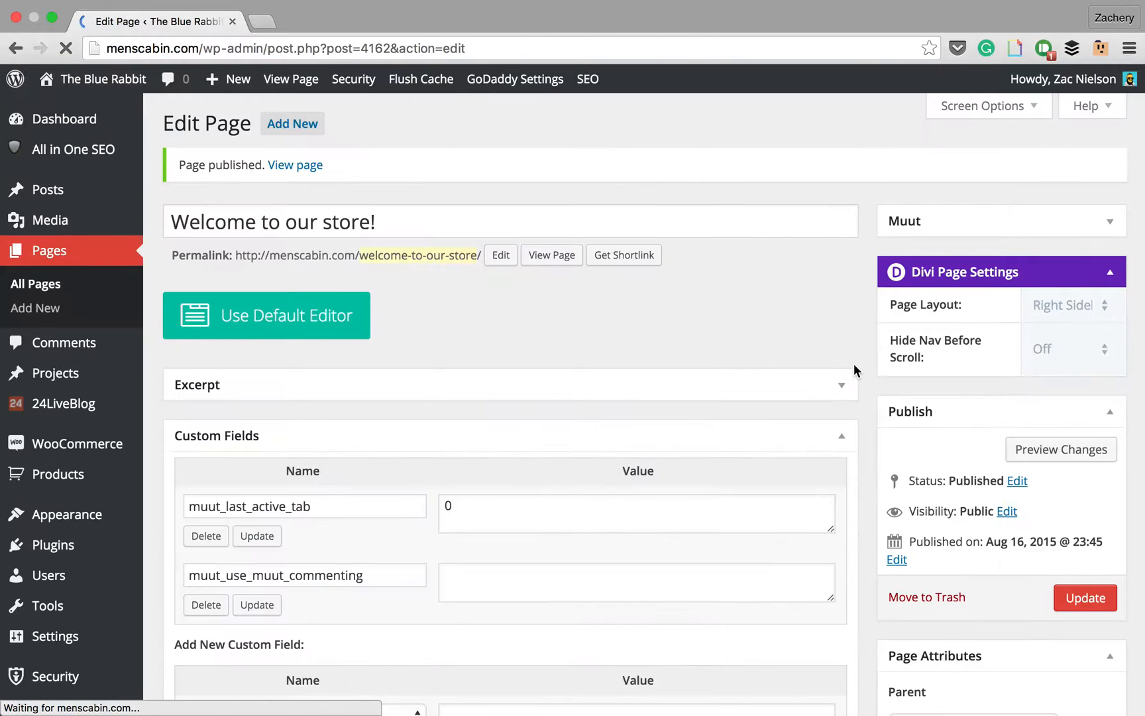
right_click(550, 255)
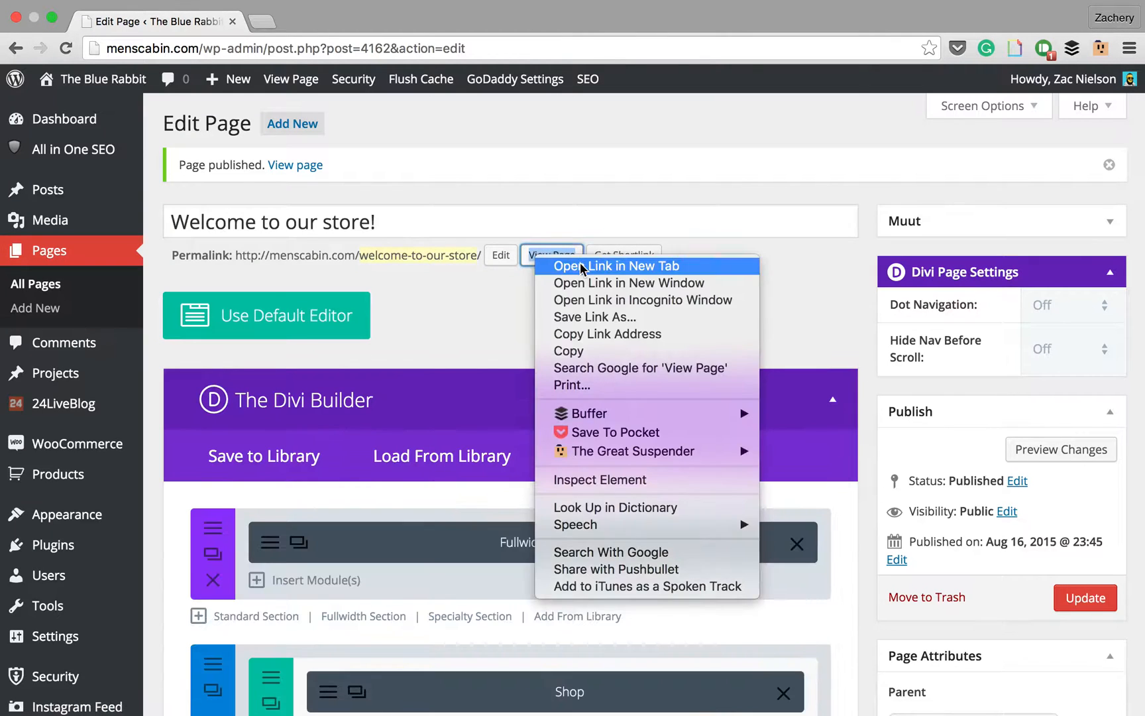
click(616, 265)
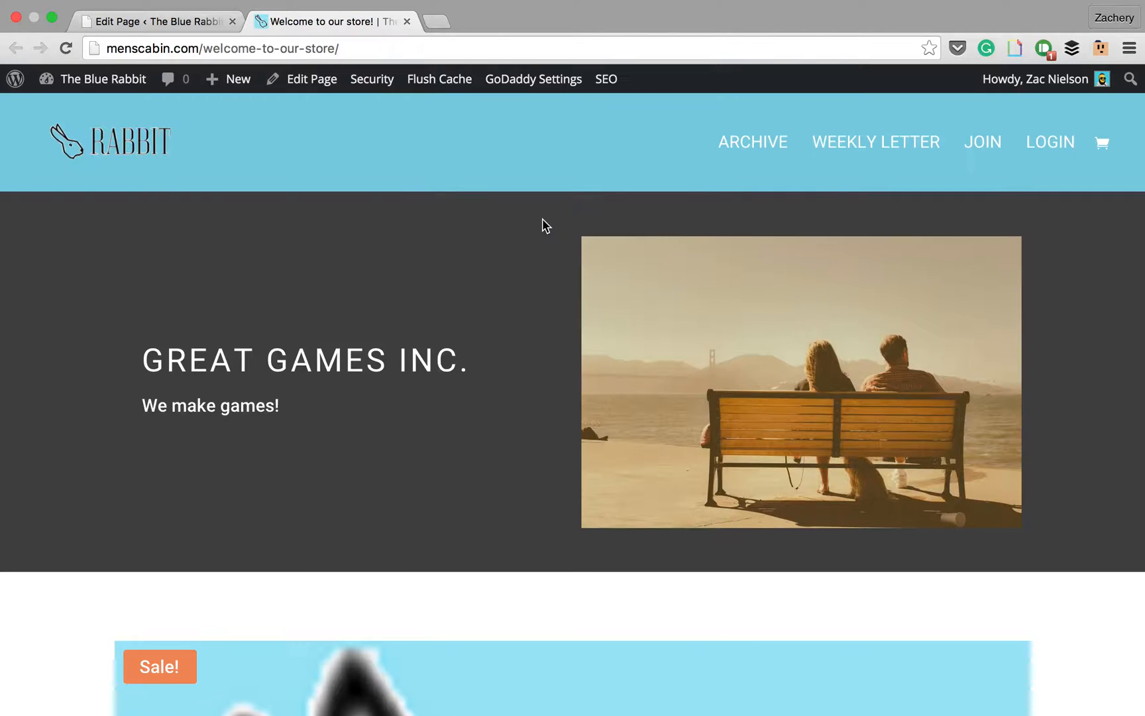
mouse_move(747, 269)
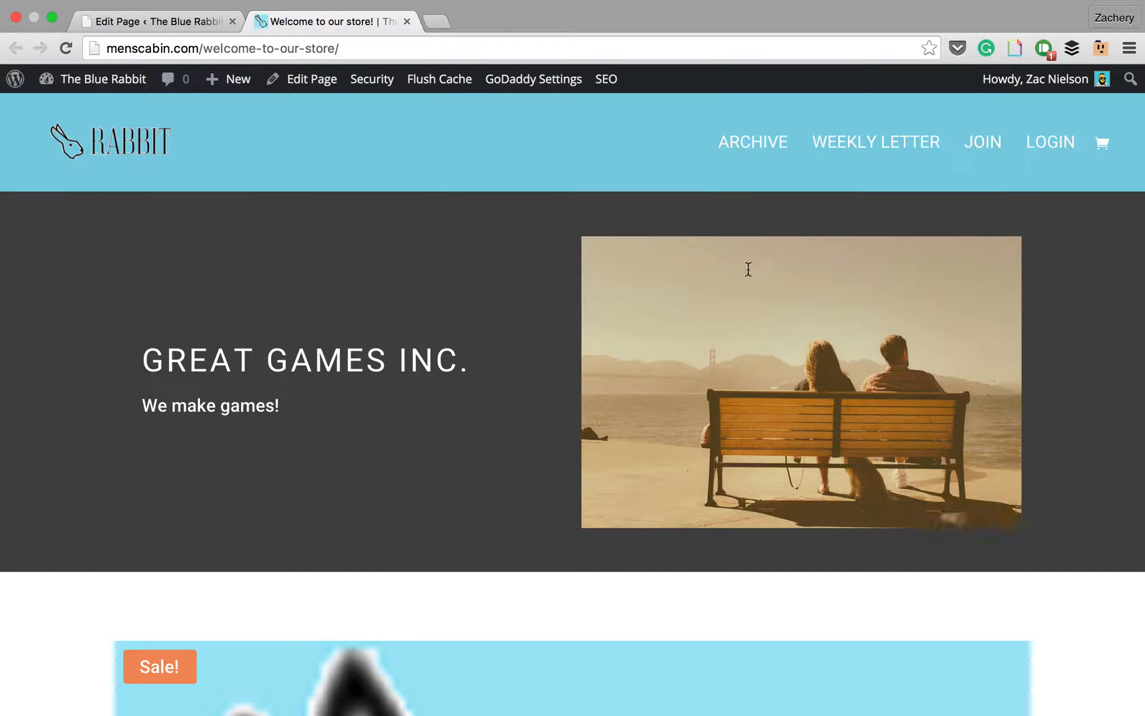
- Look over the live store page, then return to its editor tab
scroll(down, 3)
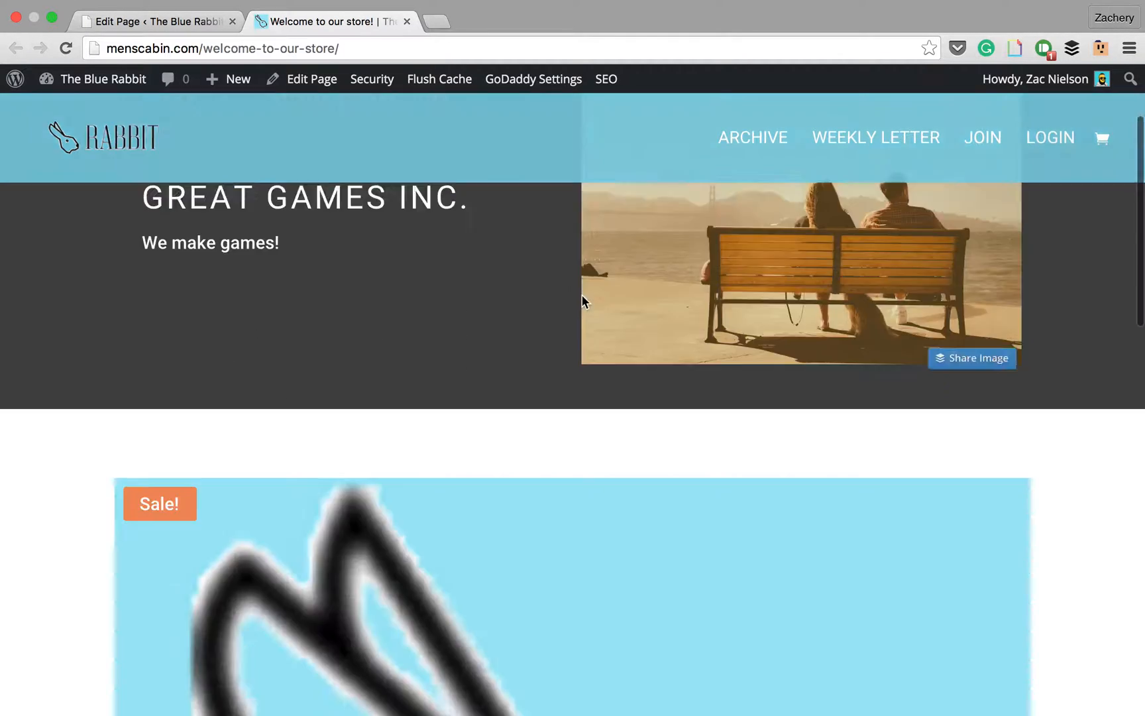
scroll(down, 3)
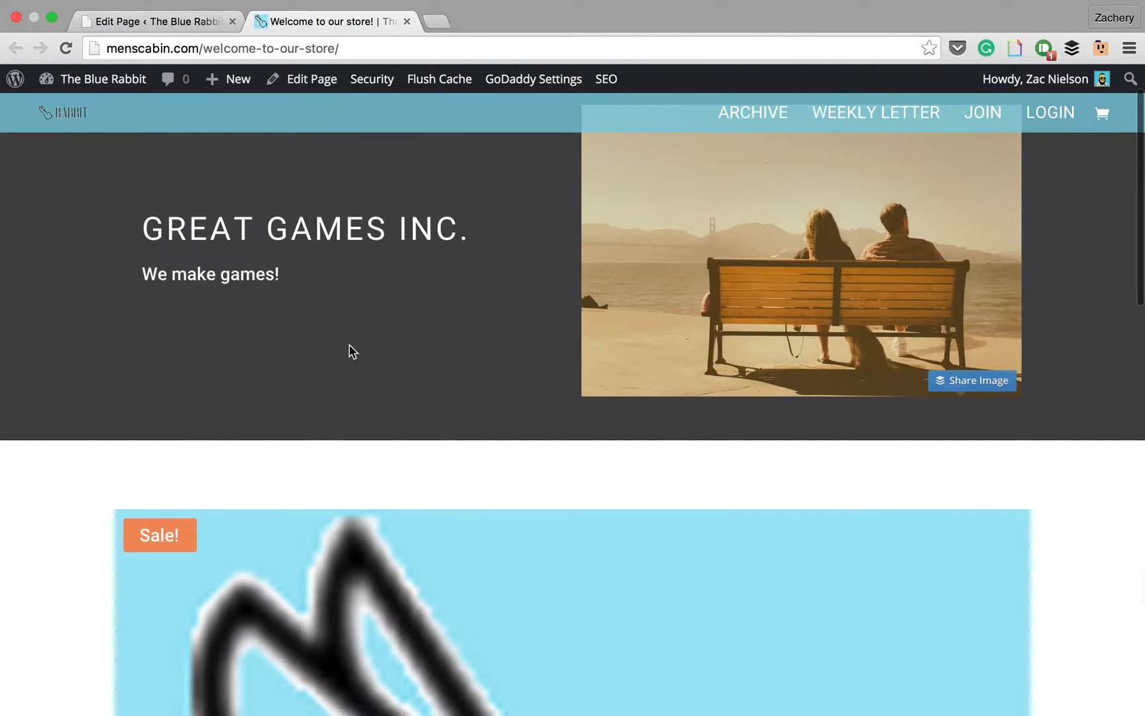
click(310, 78)
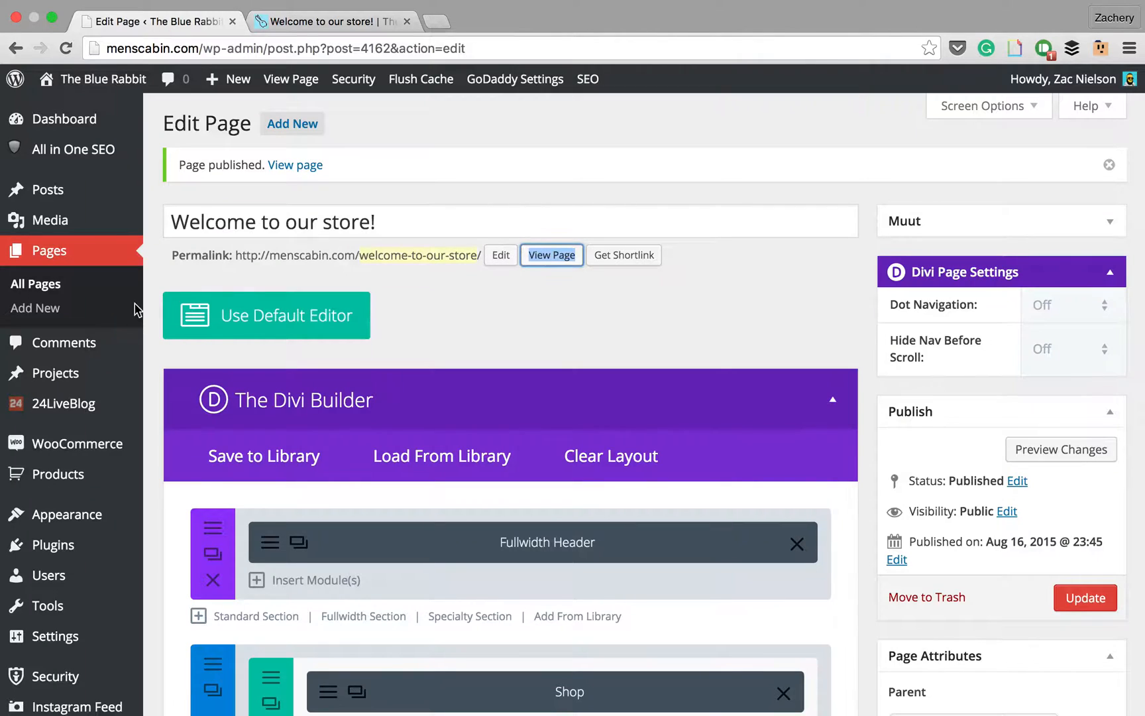
mouse_move(59, 480)
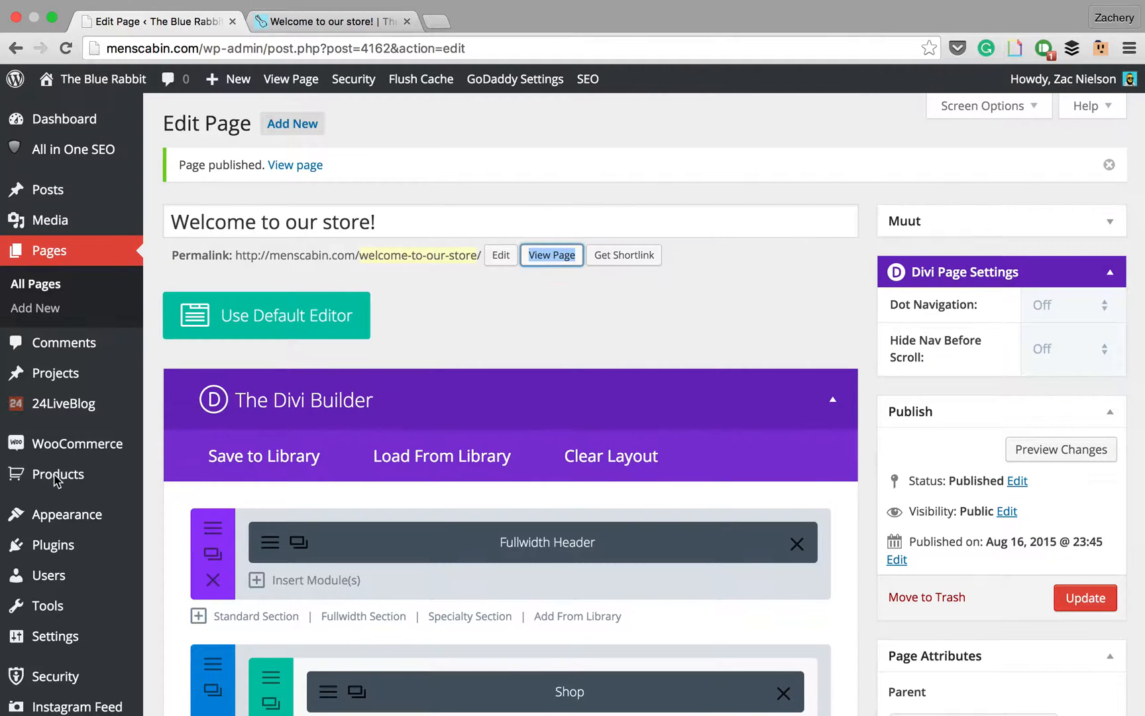
- Go to the WooCommerce Products list and start a new product
click(57, 474)
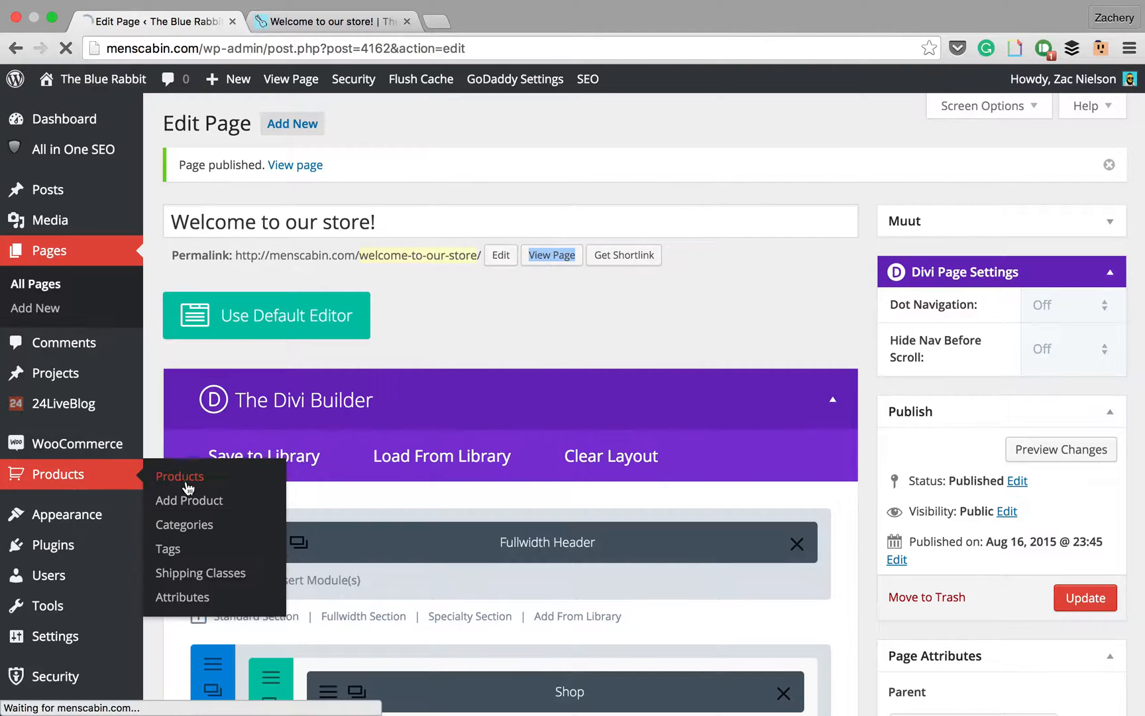
click(179, 476)
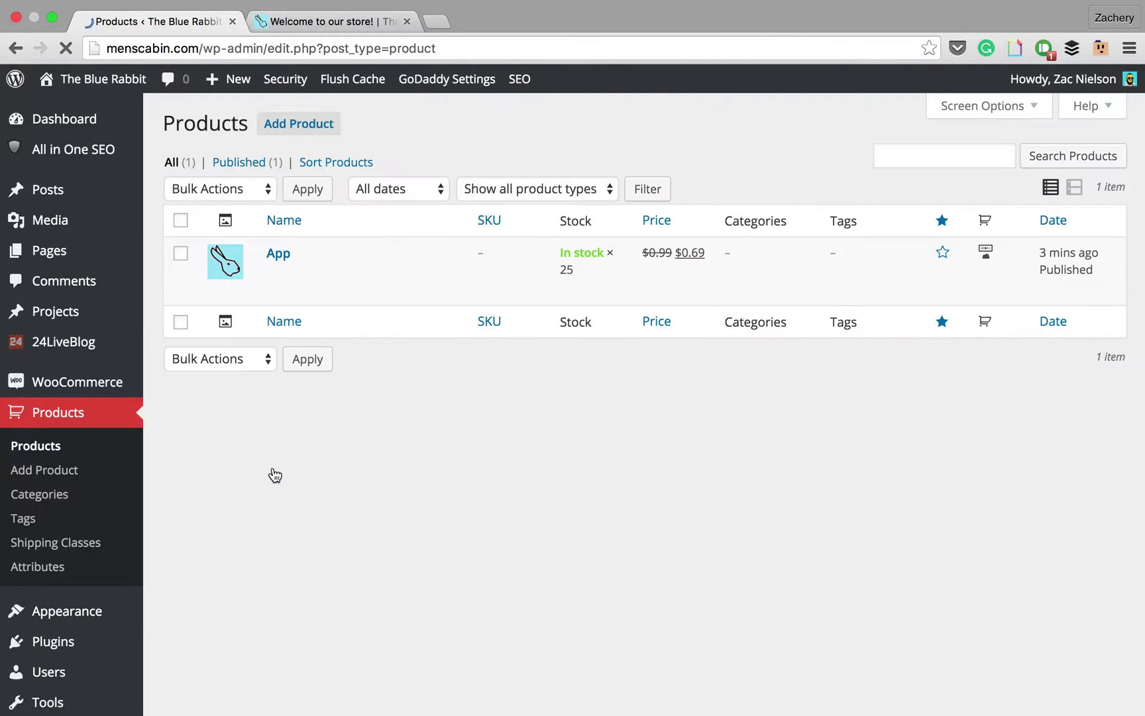
mouse_move(655, 285)
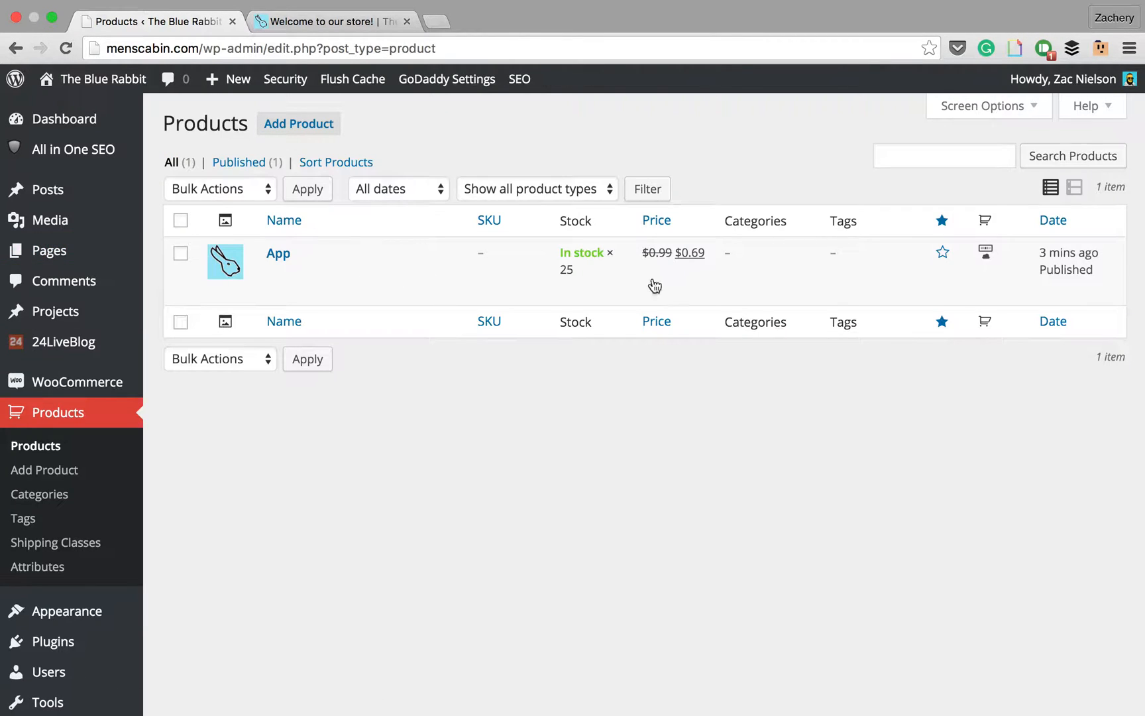
click(298, 122)
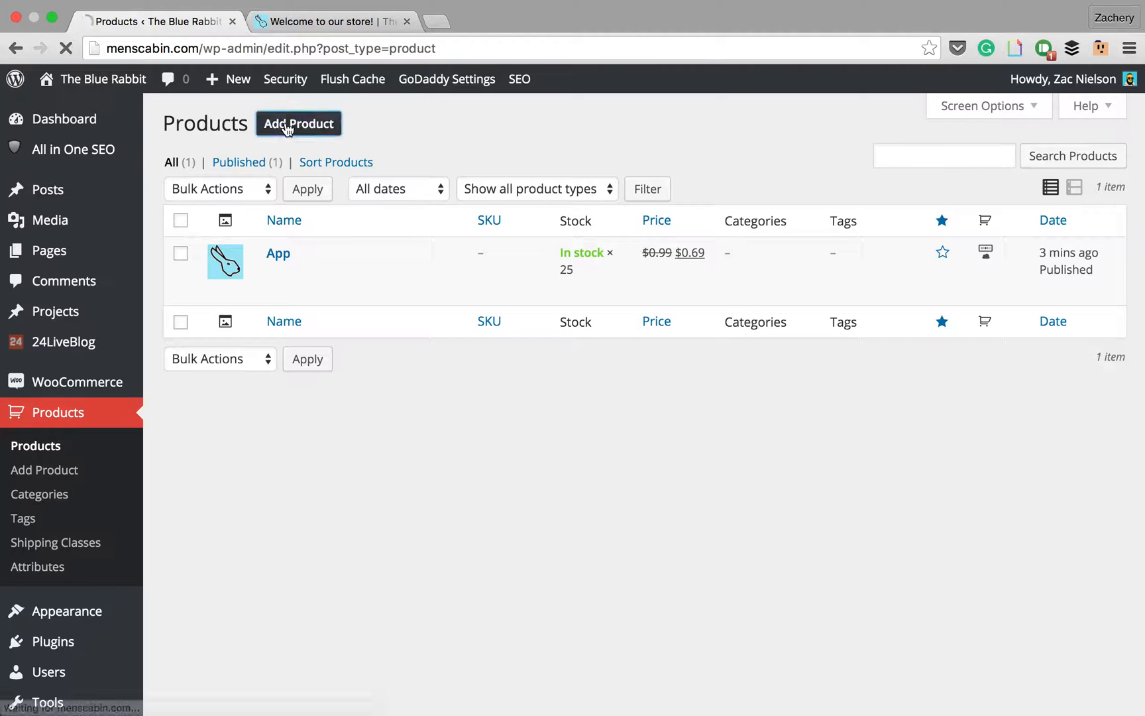
- Name the product App 2, add placeholder description text and regular price 2.9
click(298, 124)
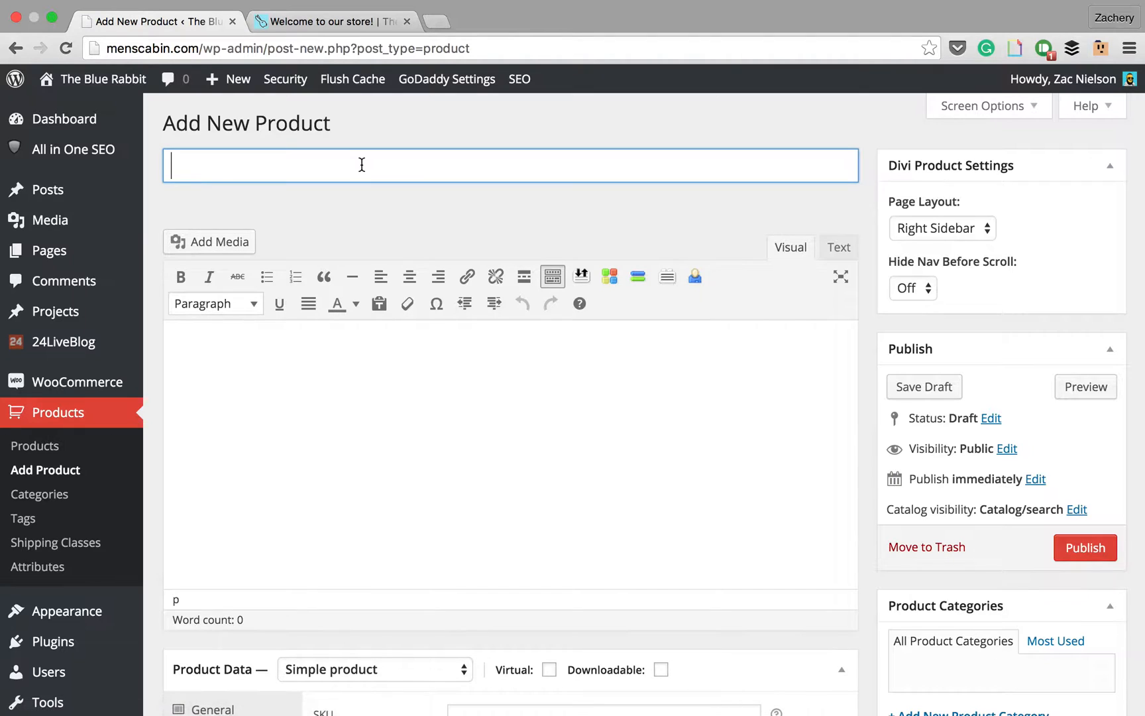
text(App 2)
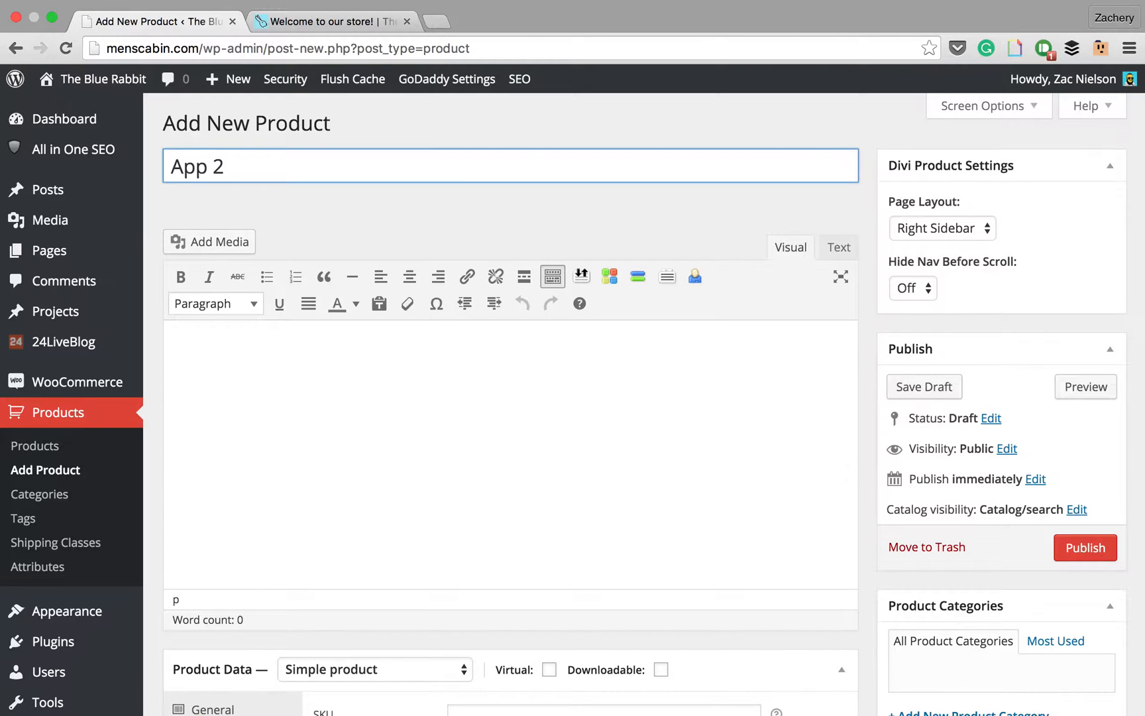
text(sadfsadf)
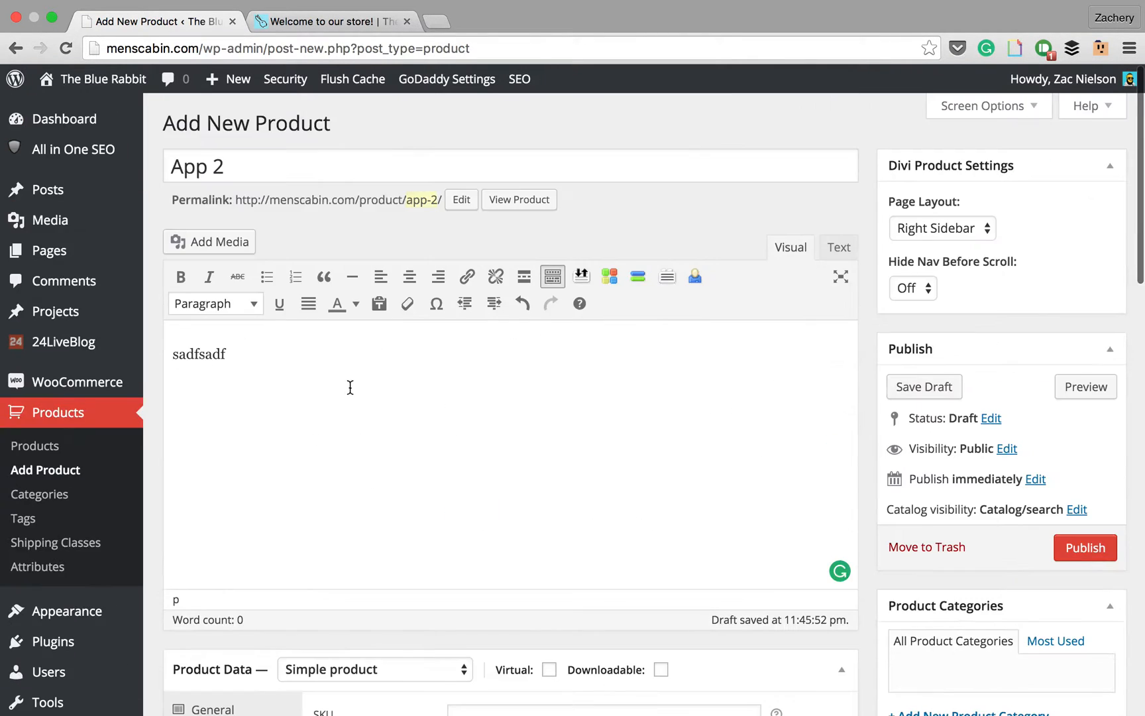
scroll(down, 3)
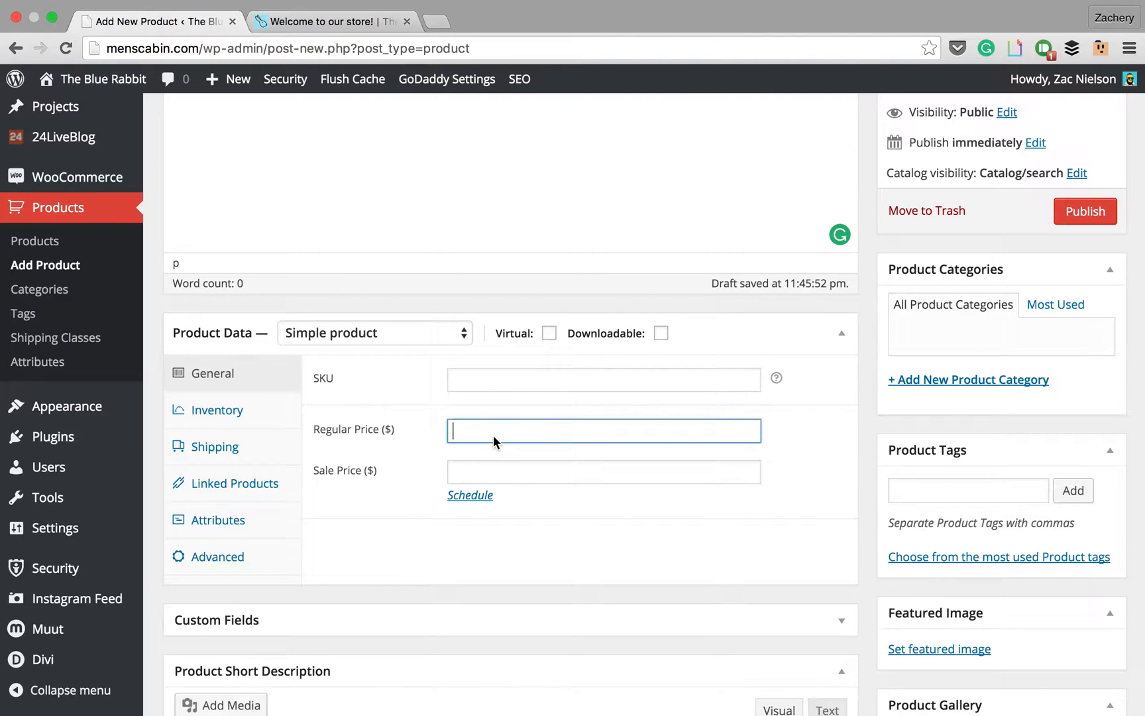
text(2.9)
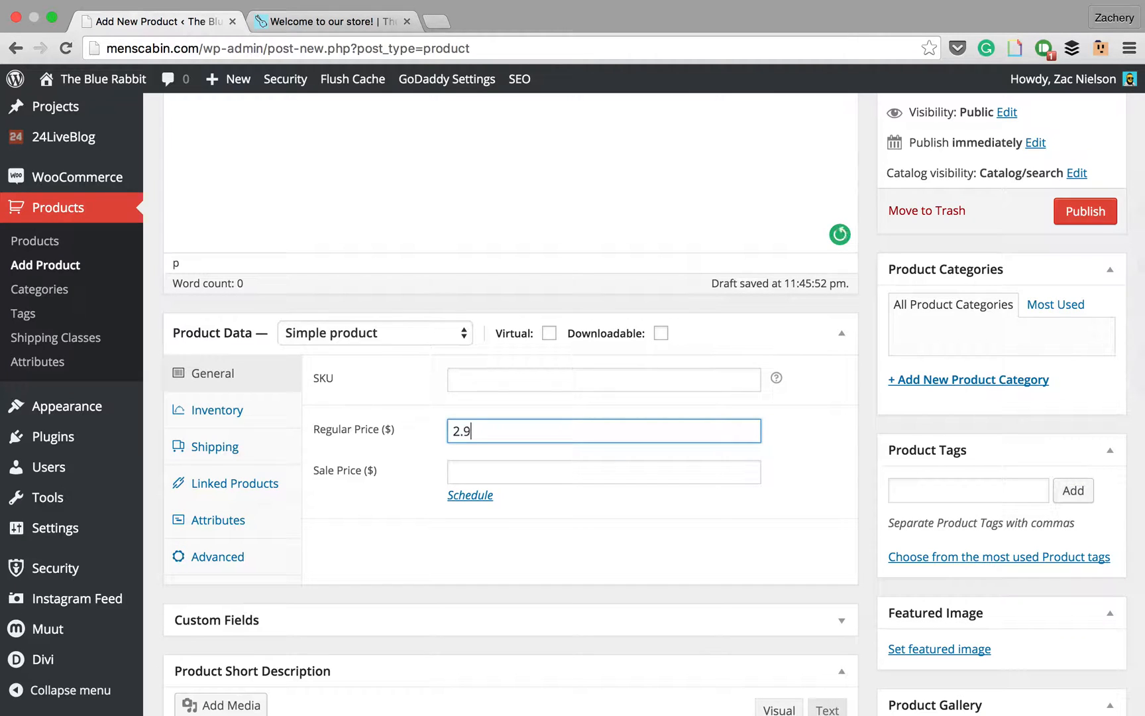
- Browse the Inventory and Attributes tabs, then cancel the empty featured-image picker
click(217, 409)
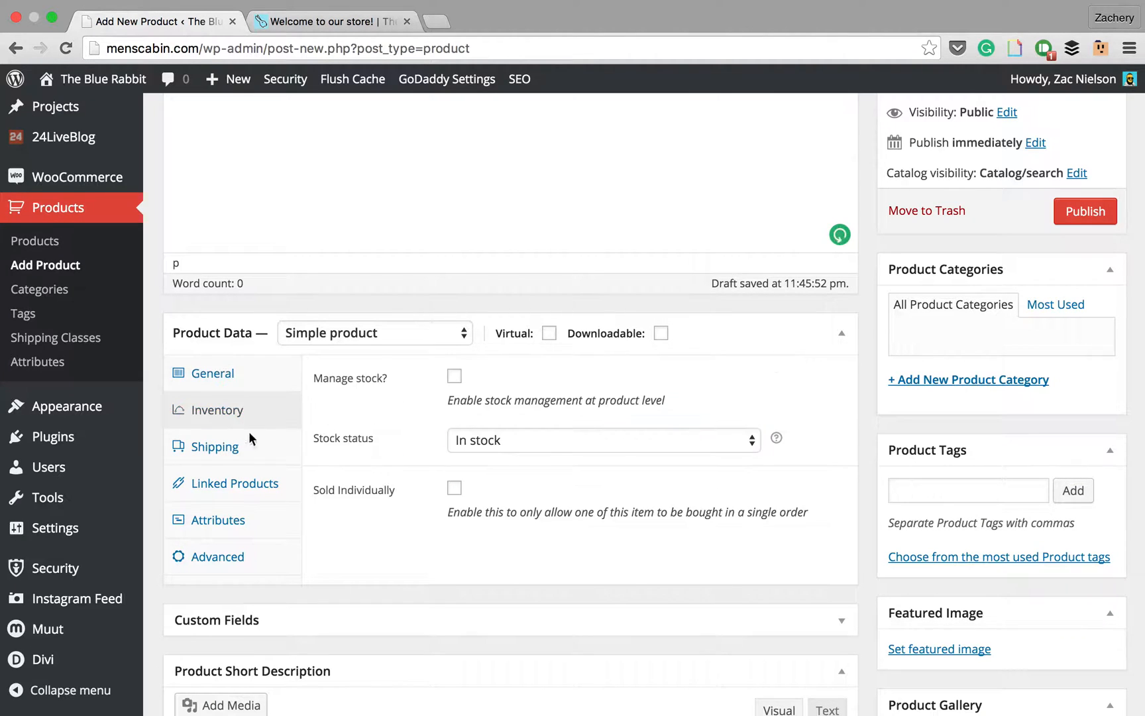
click(217, 519)
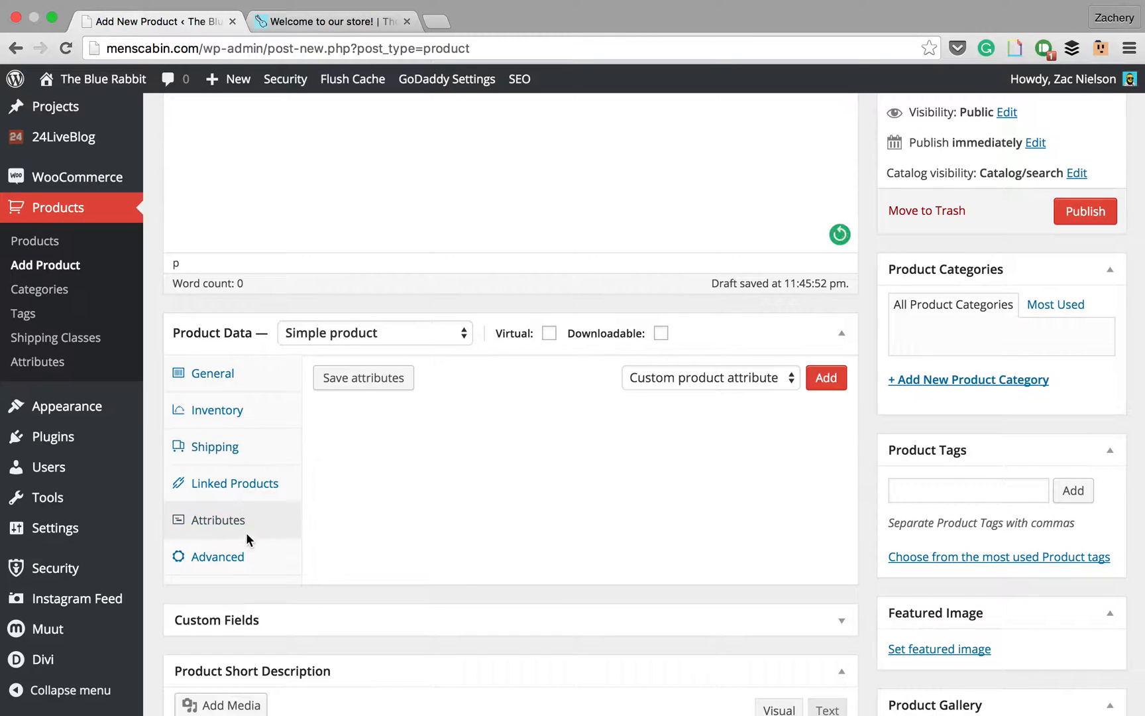
scroll(down, 3)
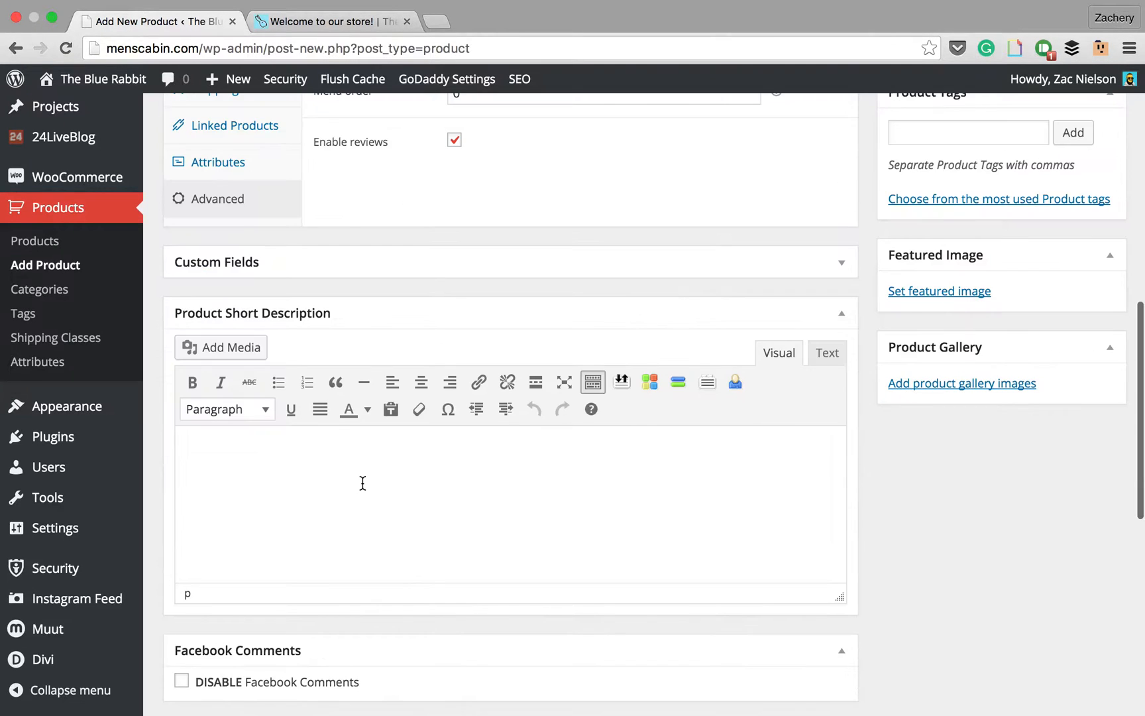
scroll(down, 3)
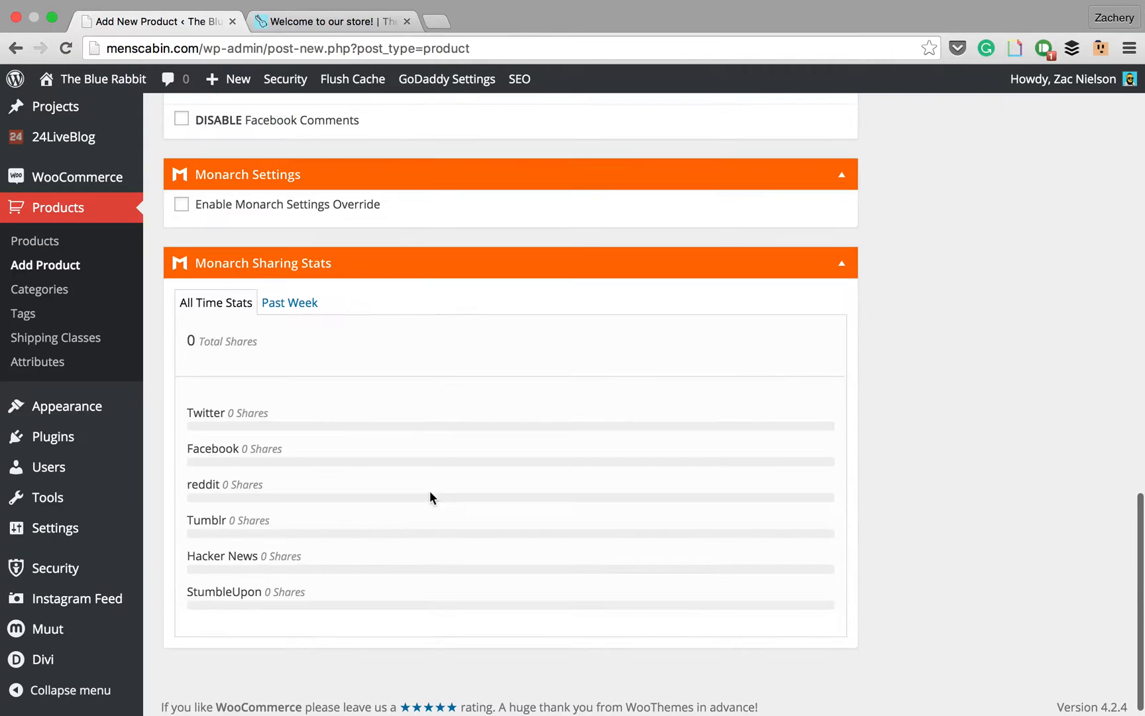
scroll(up, 3)
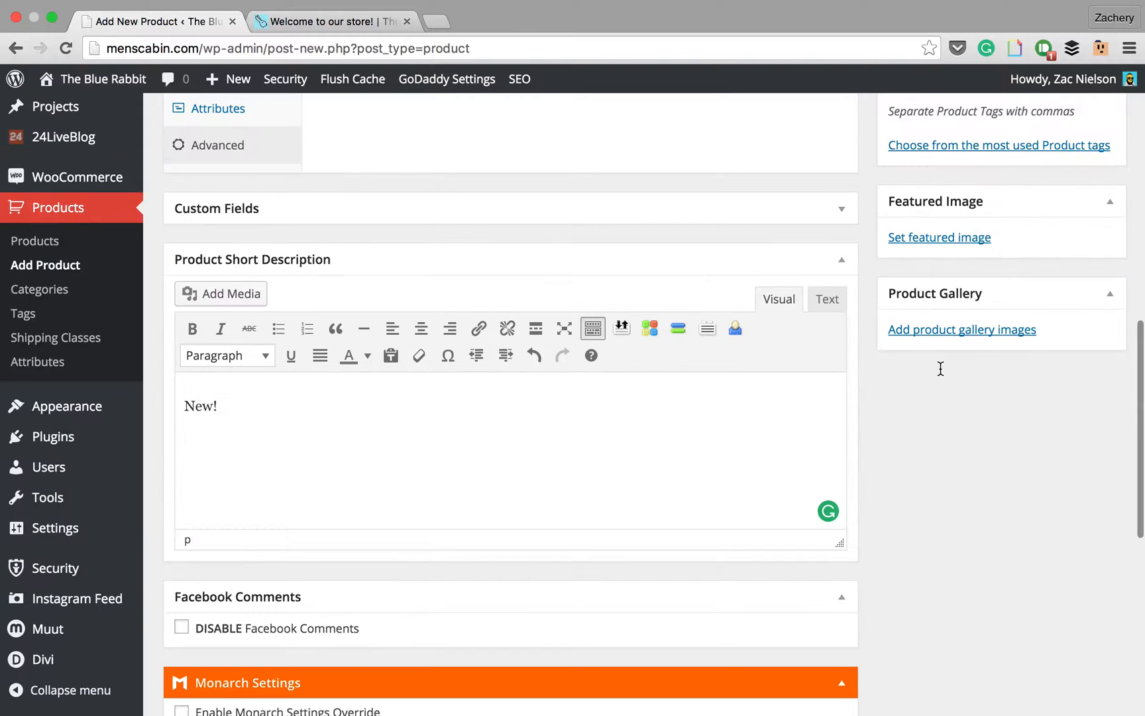
click(939, 237)
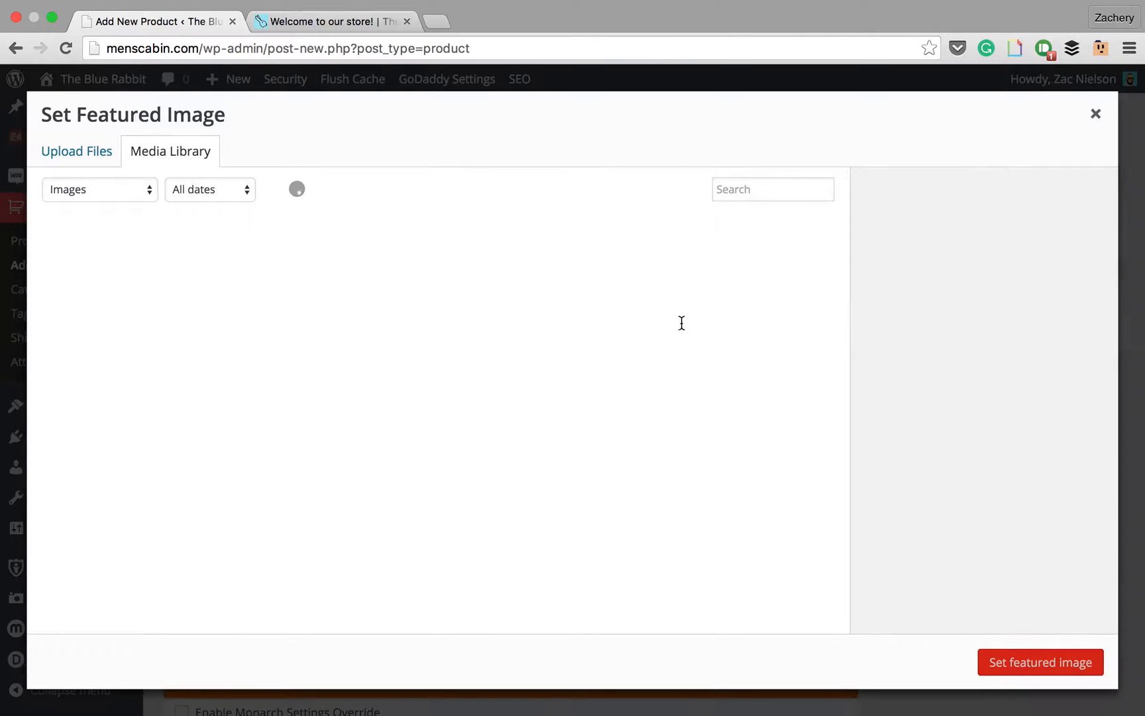
click(773, 414)
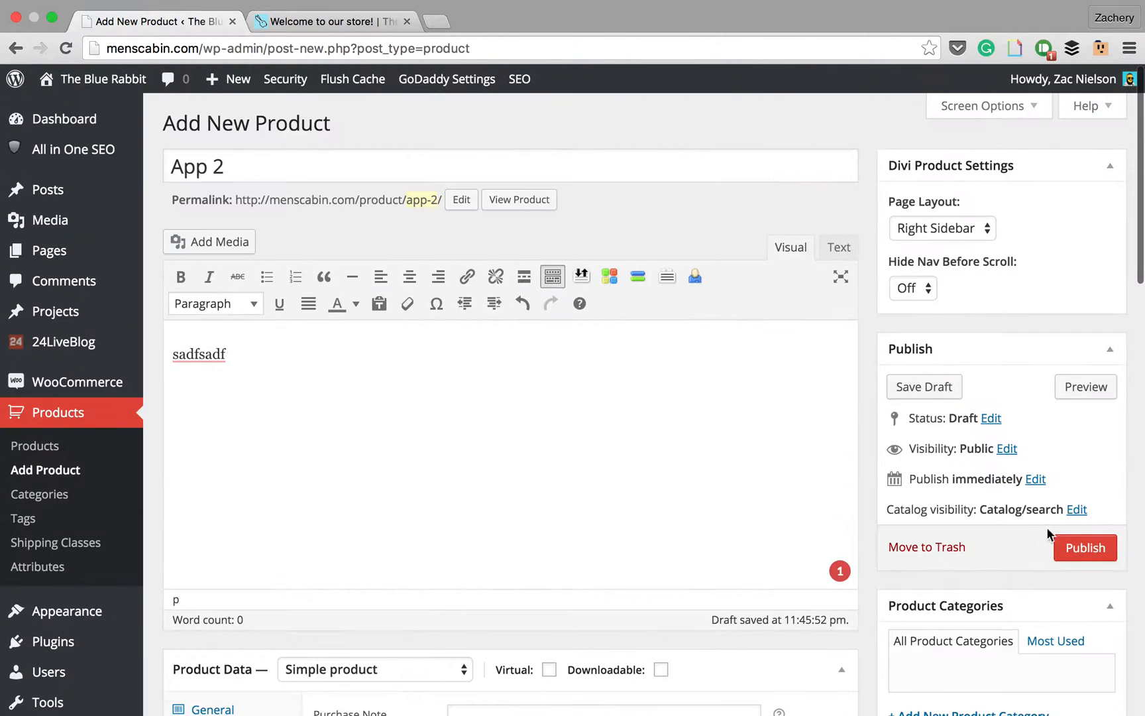
- Publish App 2 and open the existing App product in the other tab
click(1084, 548)
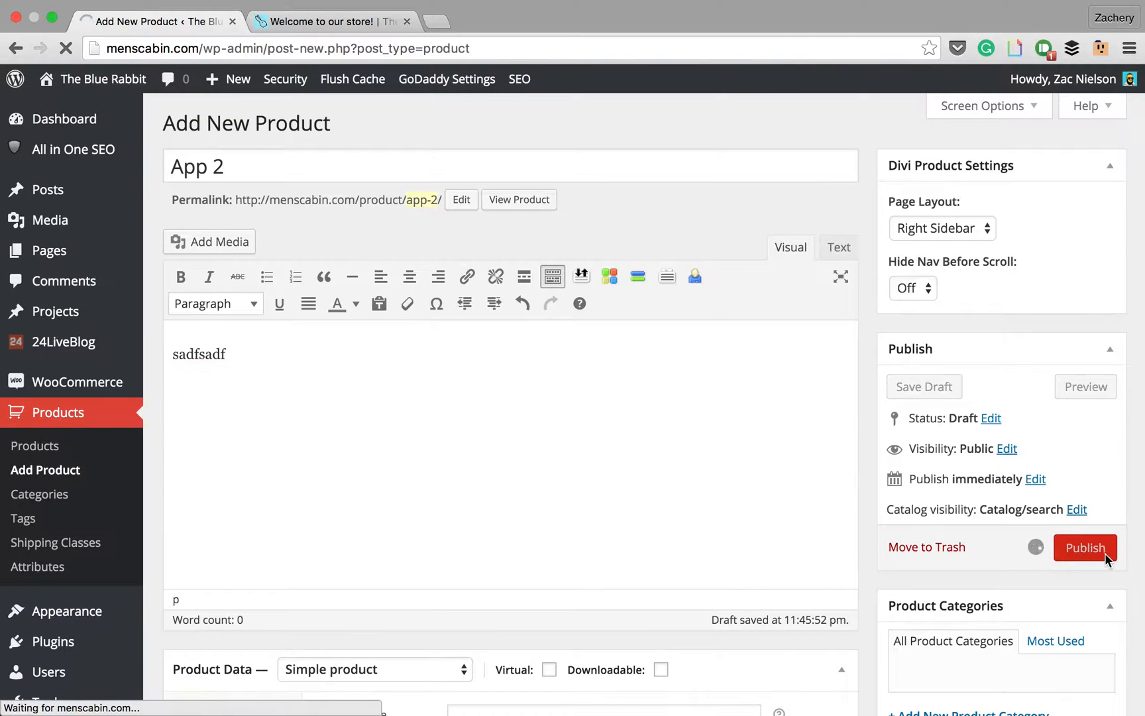
click(1086, 548)
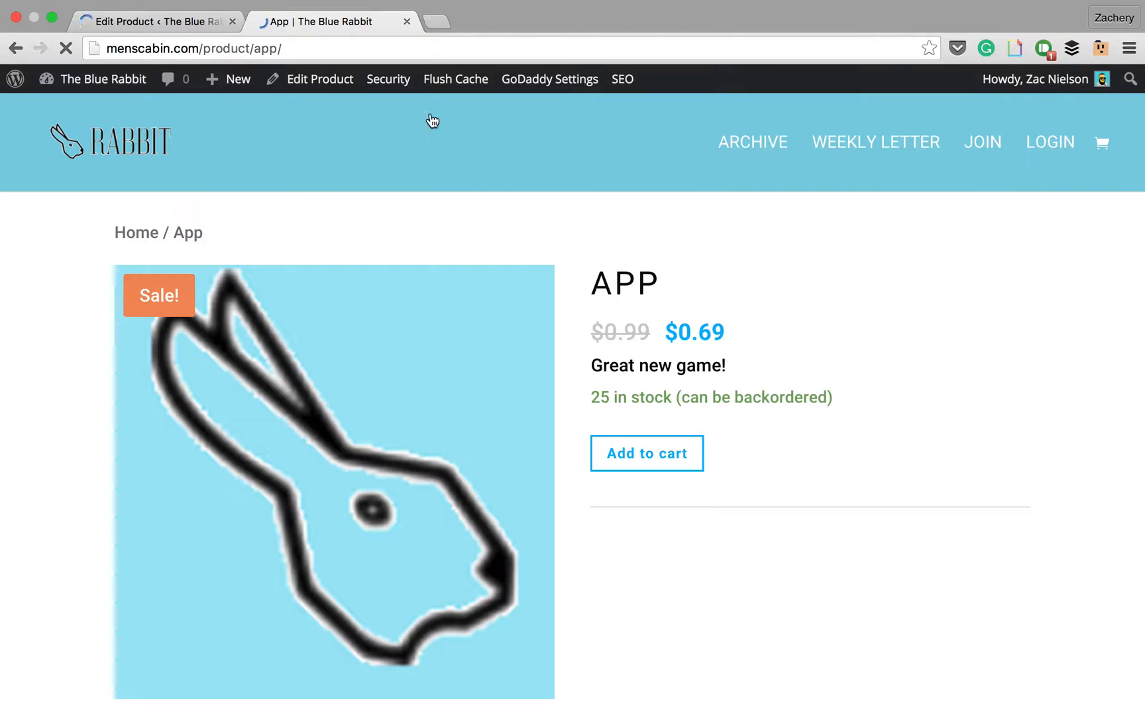
click(319, 79)
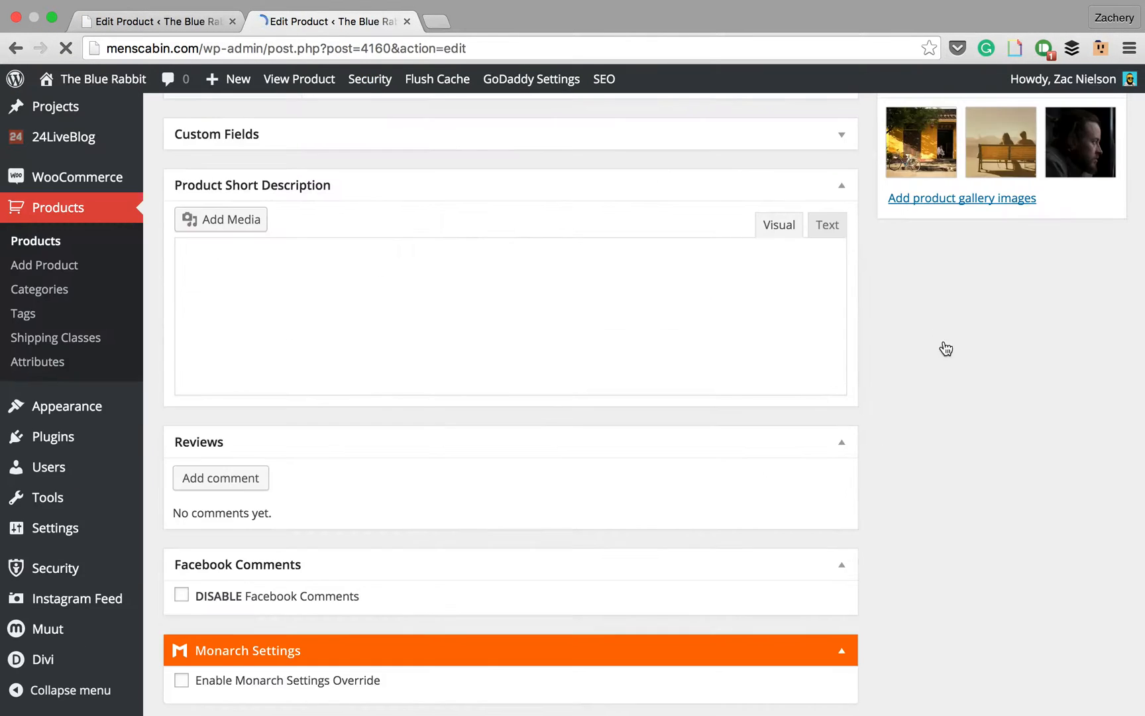
- Inspect the App product's featured image picker, then return to the App 2 editor
scroll(up, 3)
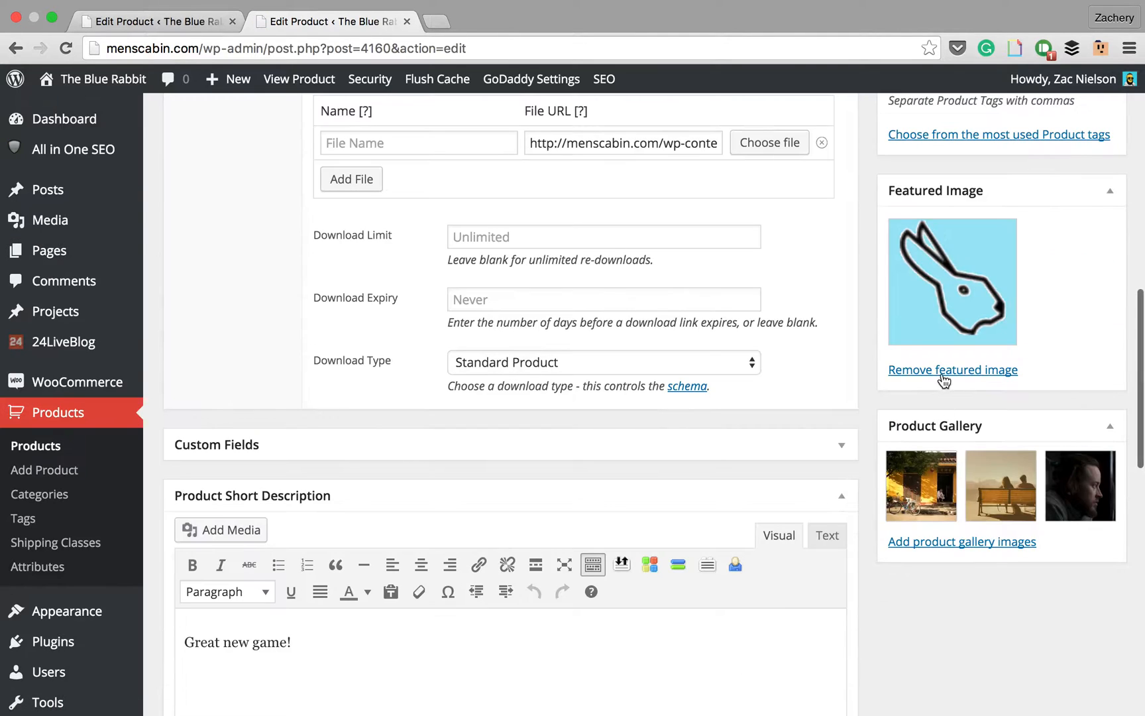
click(951, 280)
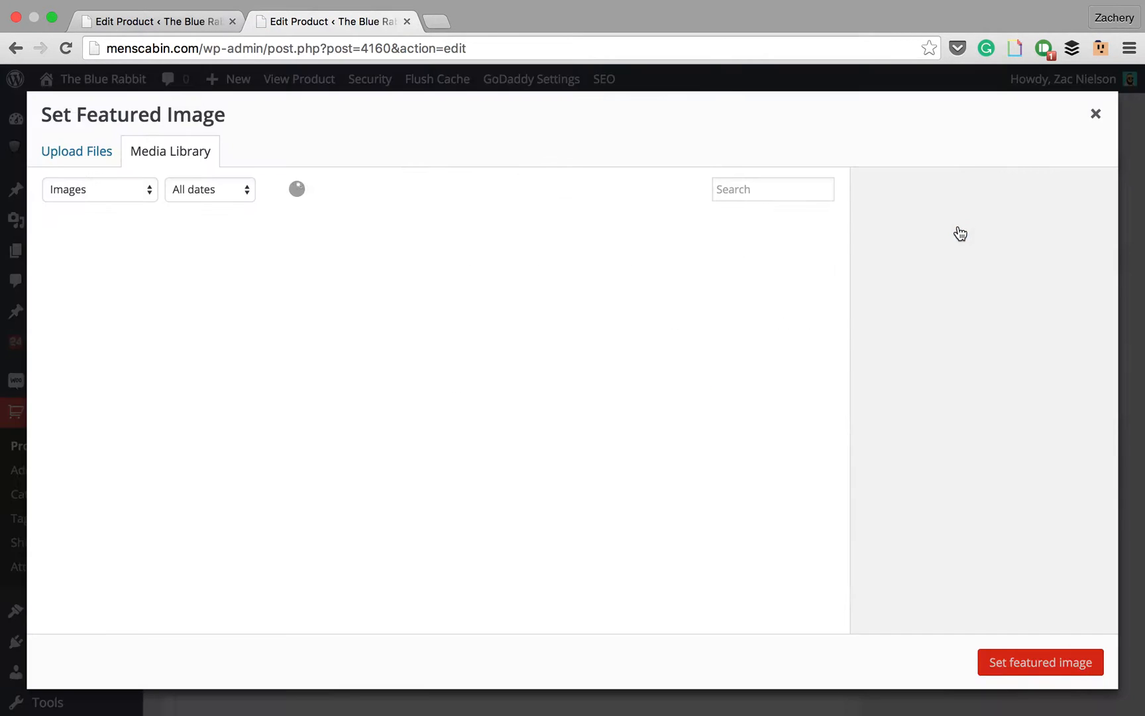
click(505, 280)
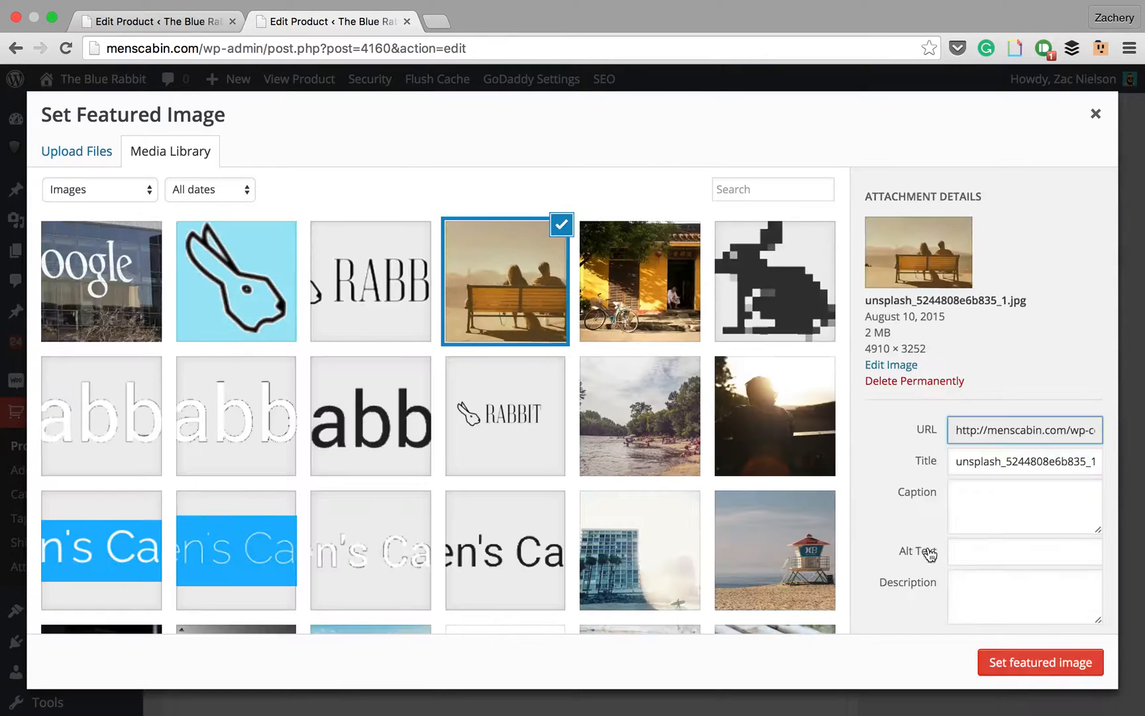
click(1039, 663)
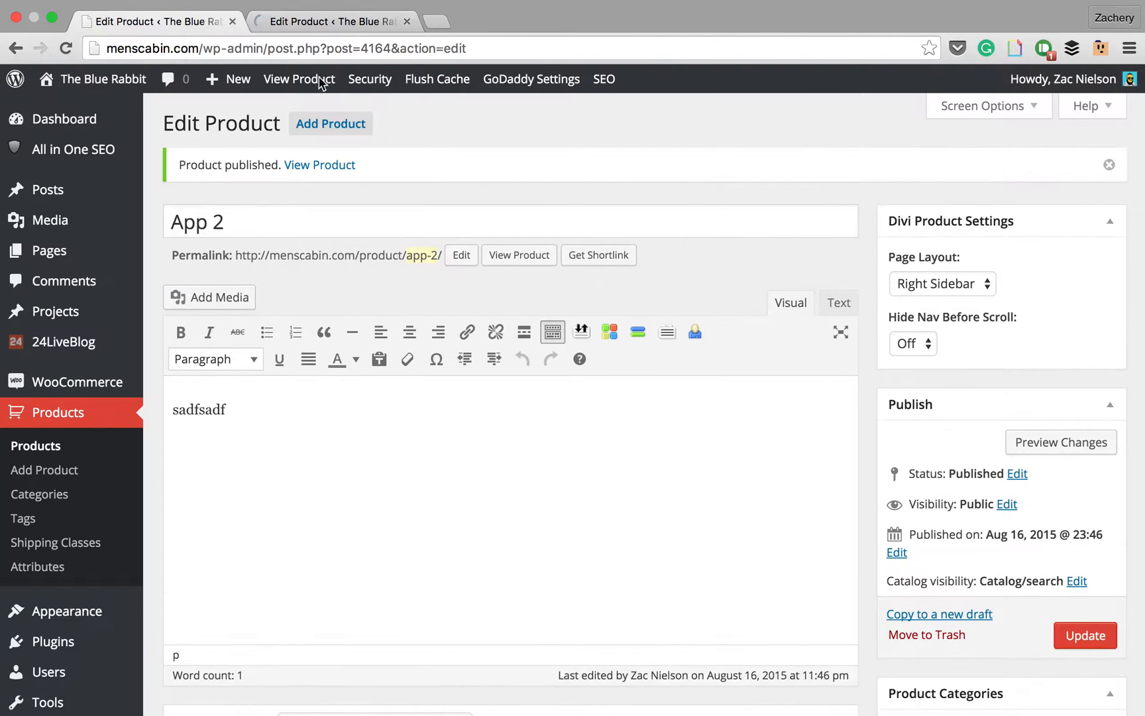
- Start a new post titled App 3 from the admin bar's New menu
click(235, 79)
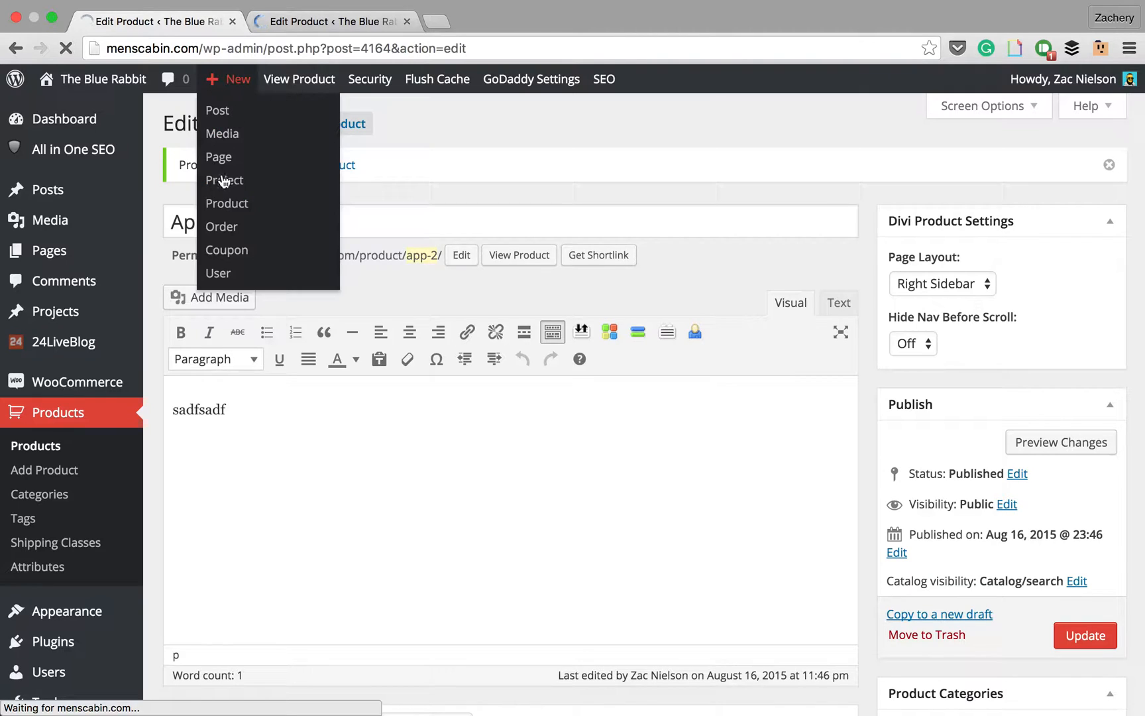
click(216, 110)
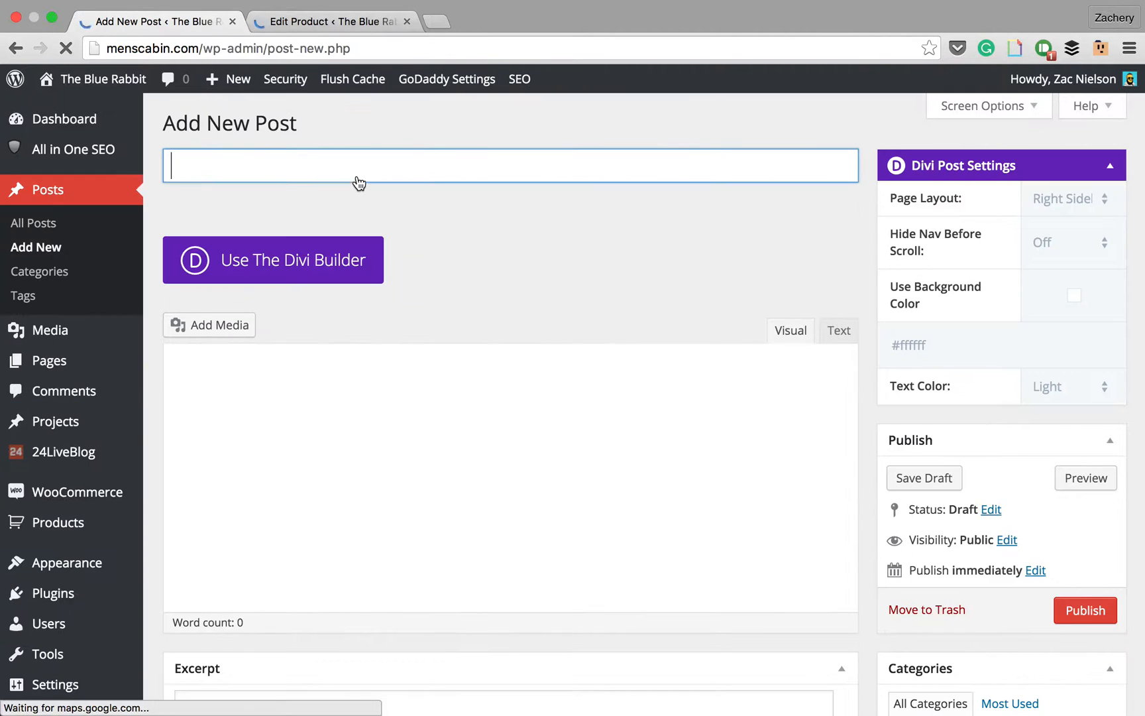
text(App 3)
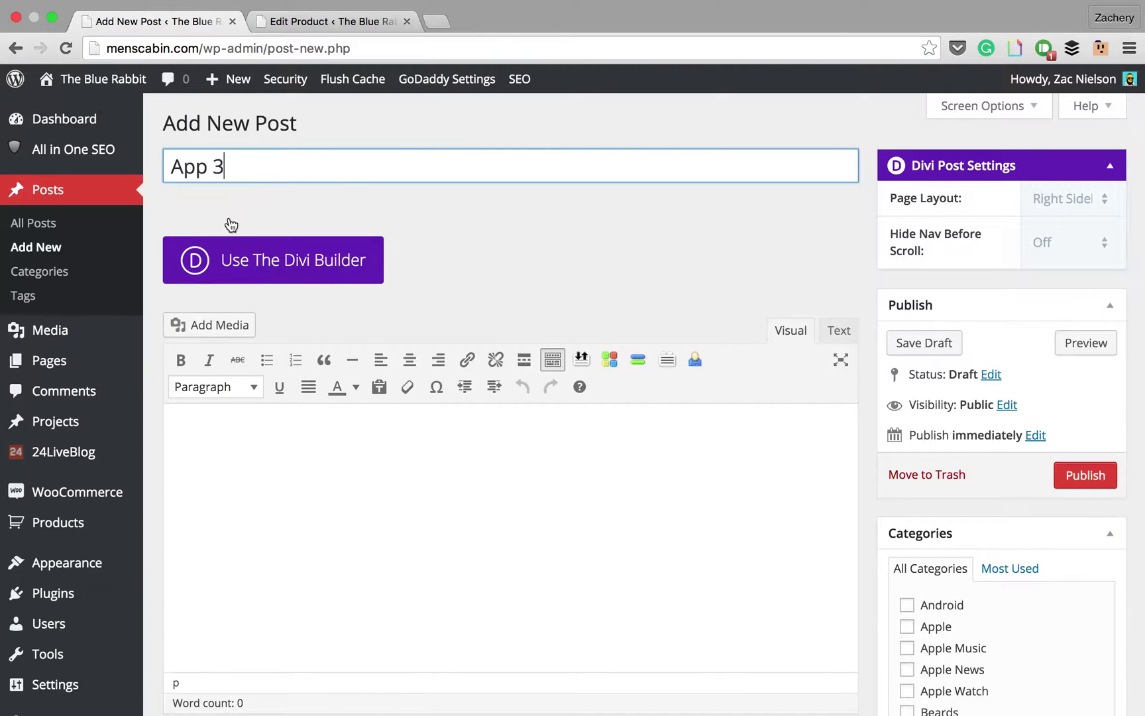
click(272, 259)
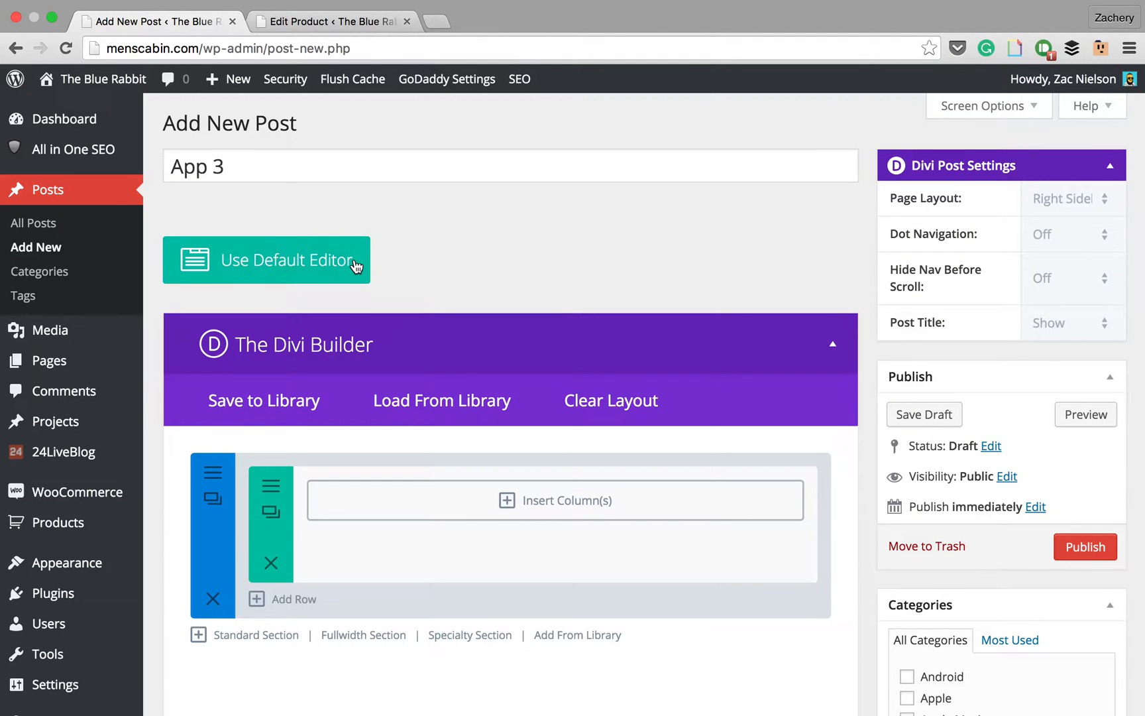
mouse_move(333, 170)
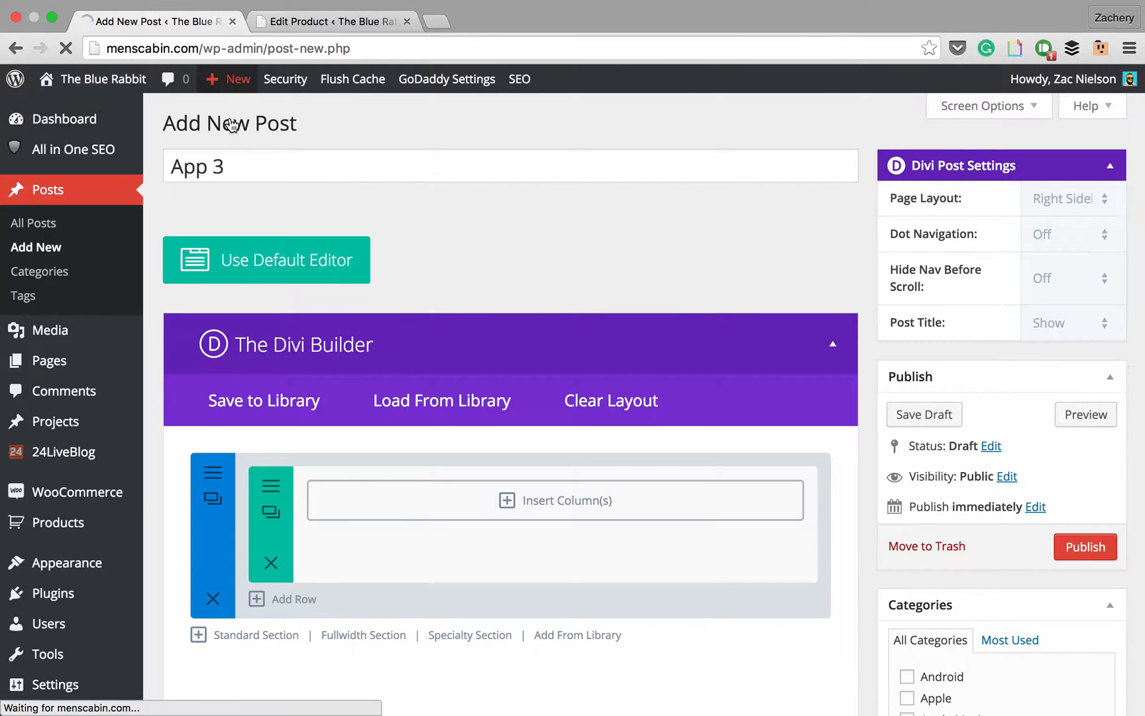
click(266, 259)
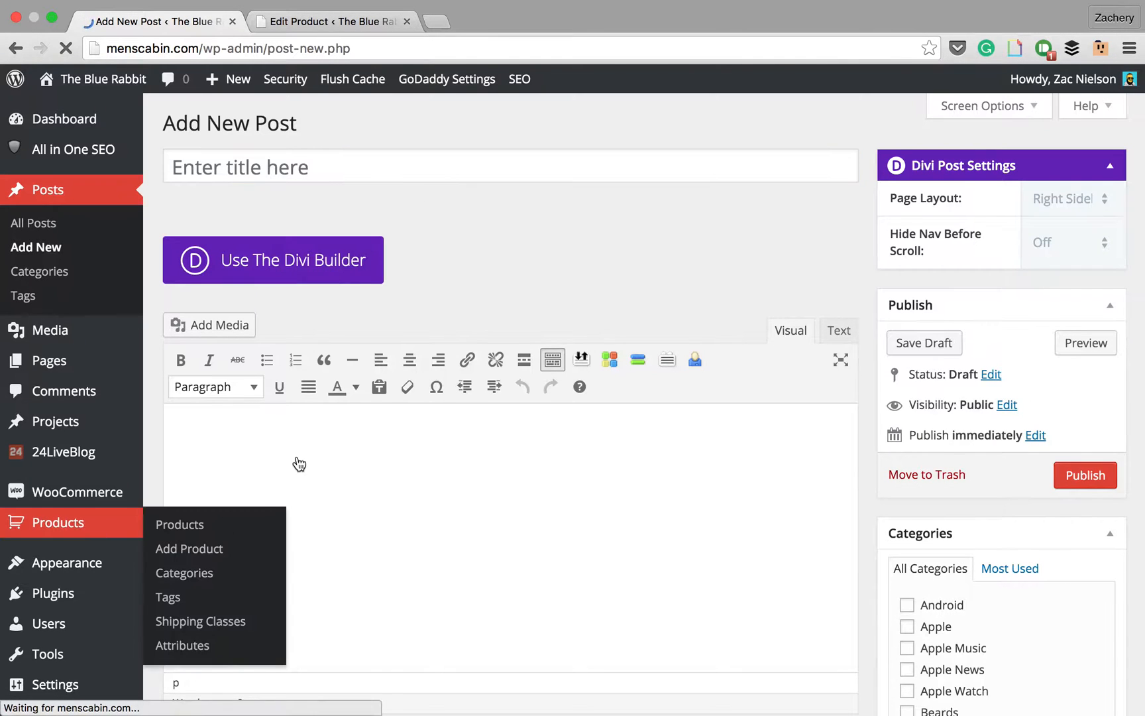
- Add a new product App 3 with regular price 50.99
click(179, 525)
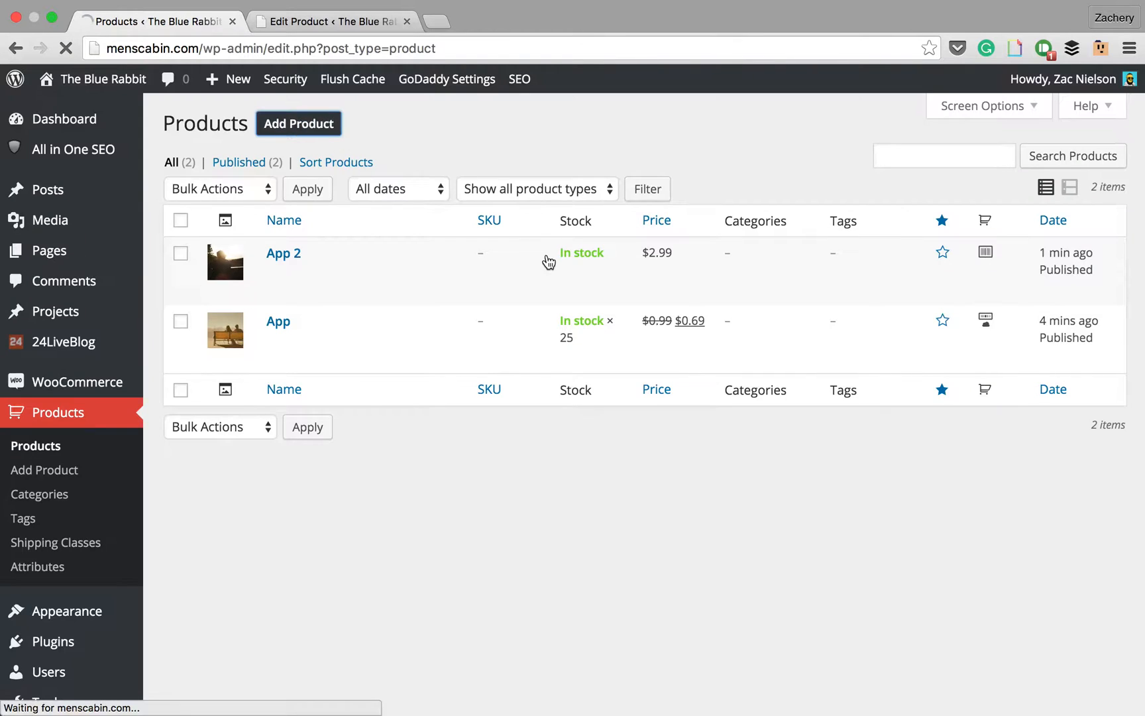
click(299, 123)
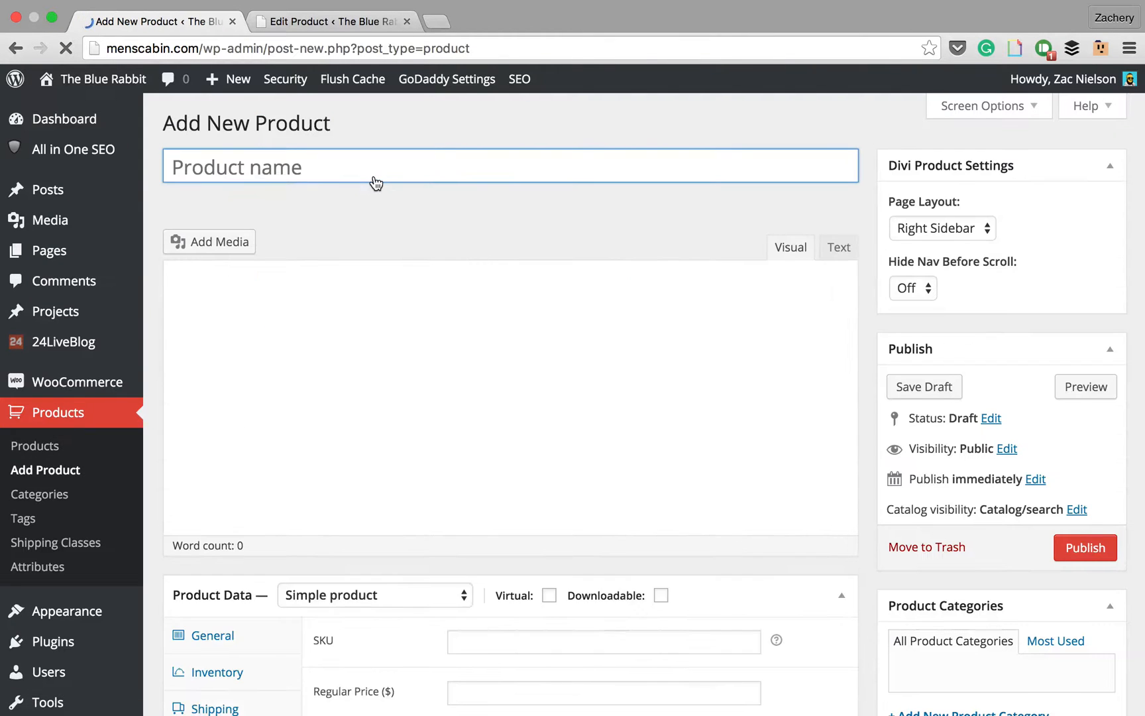
text(App 3)
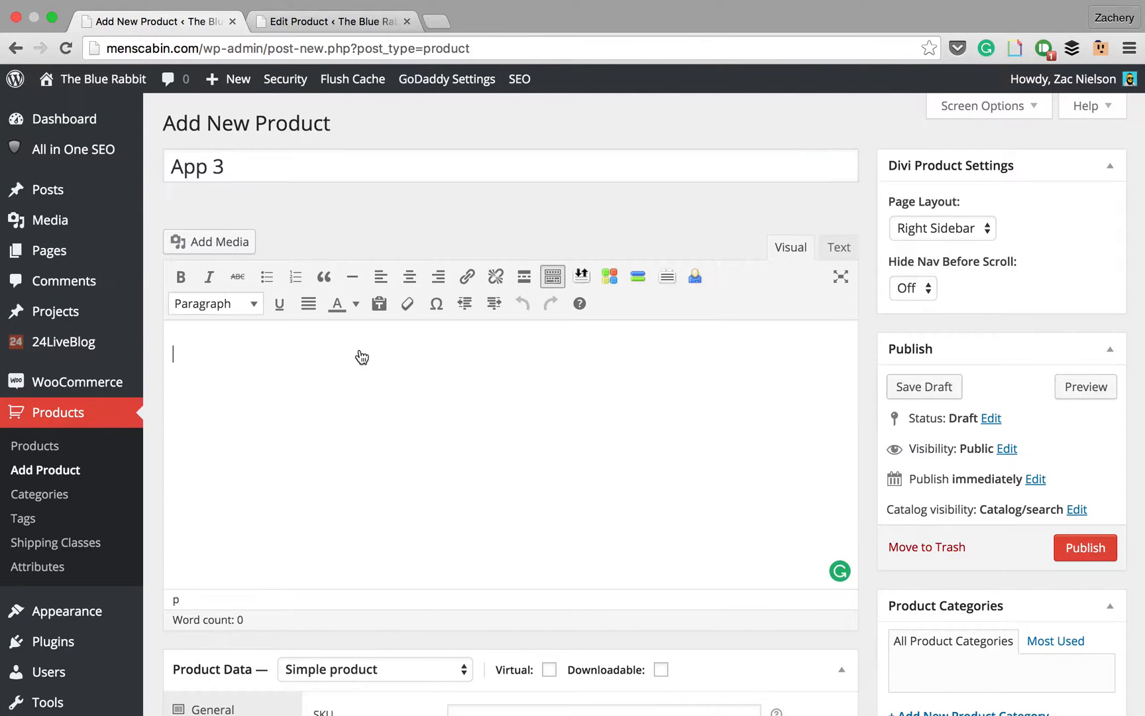
scroll(down, 3)
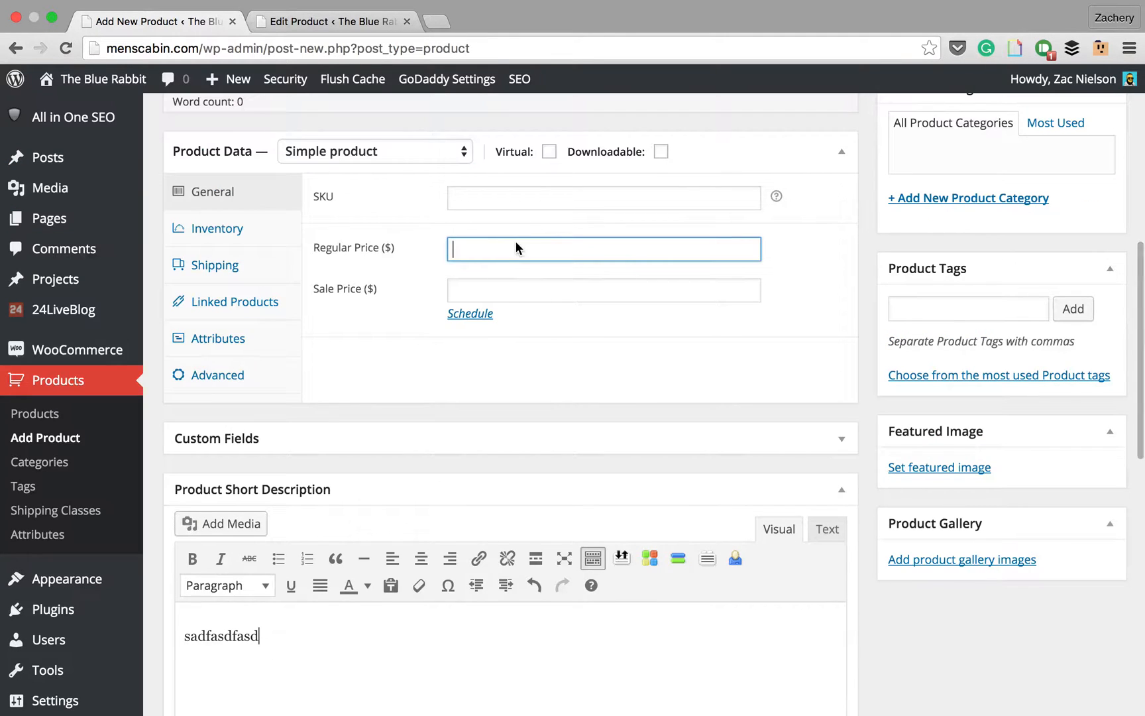
text(50.99)
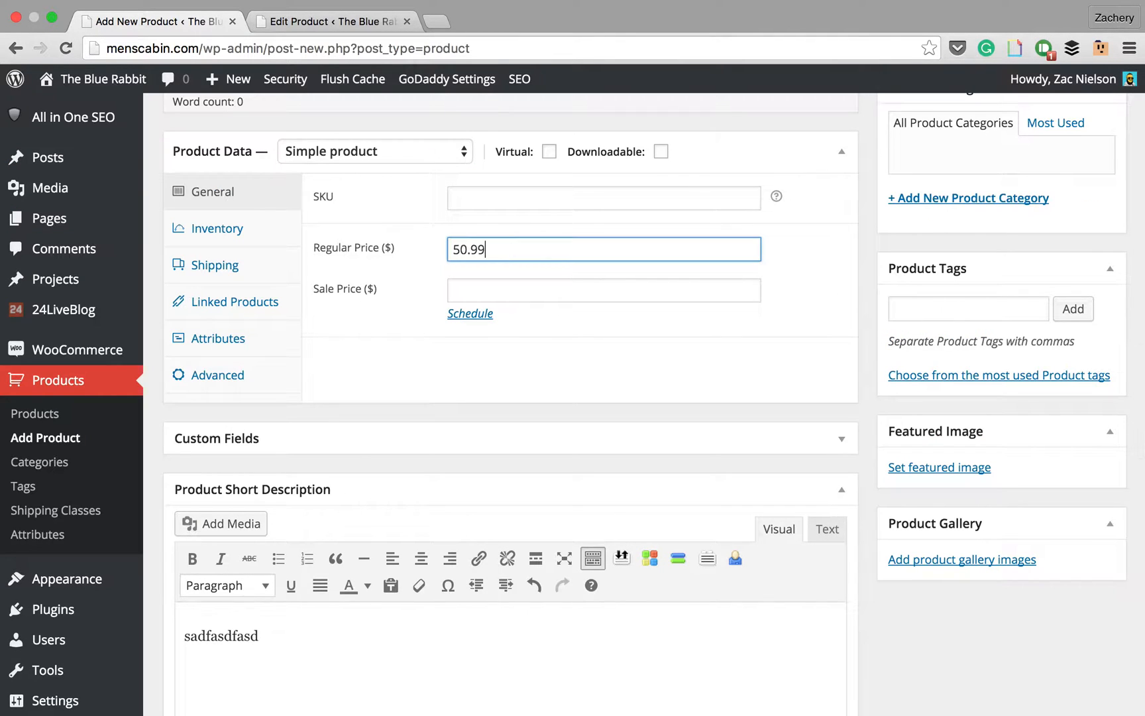
- Set the grassy-feet photo as featured image, publish App 3, and close the extra tab
scroll(down, 3)
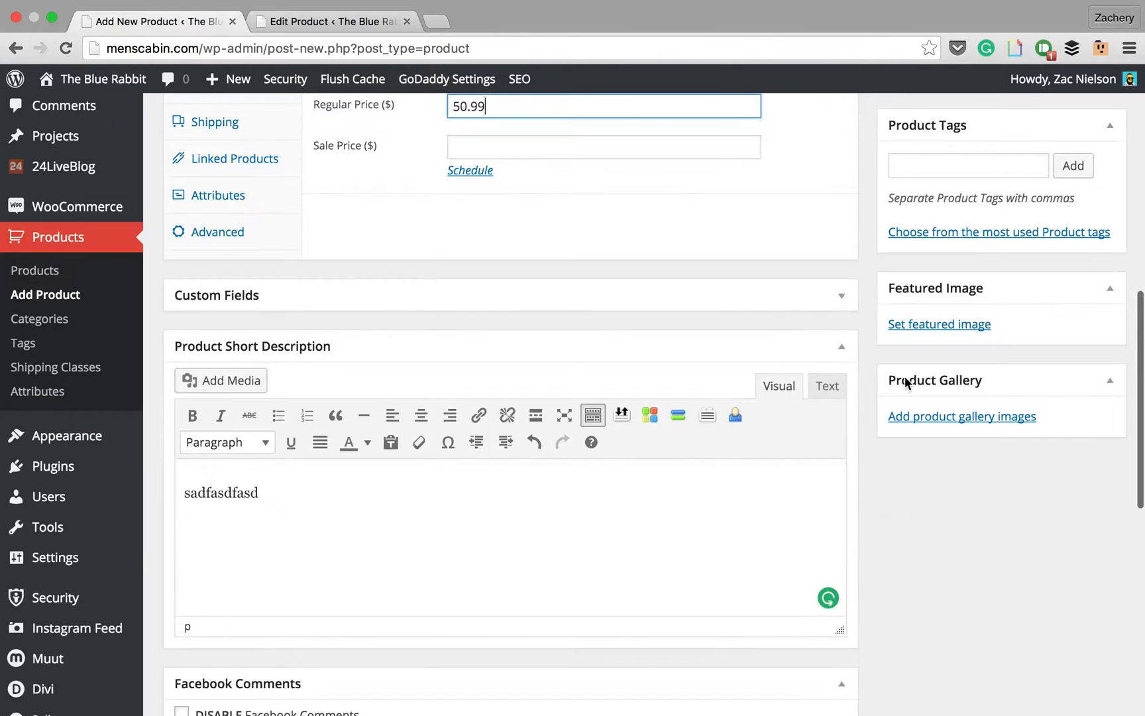
click(938, 324)
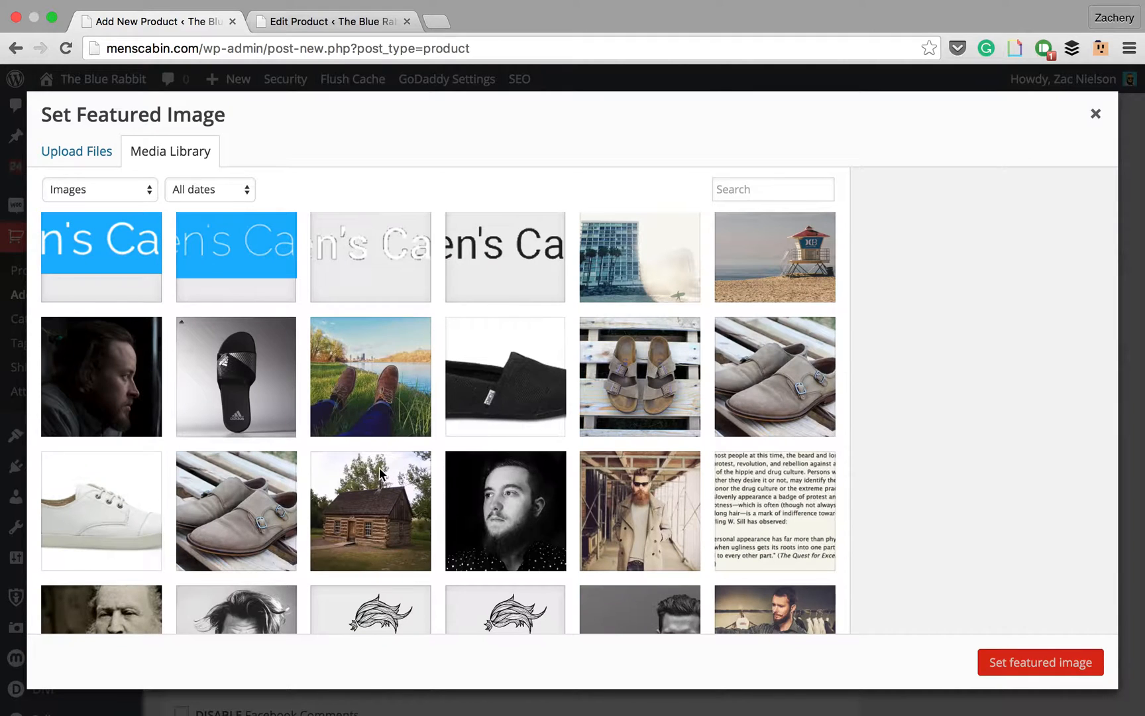
click(370, 376)
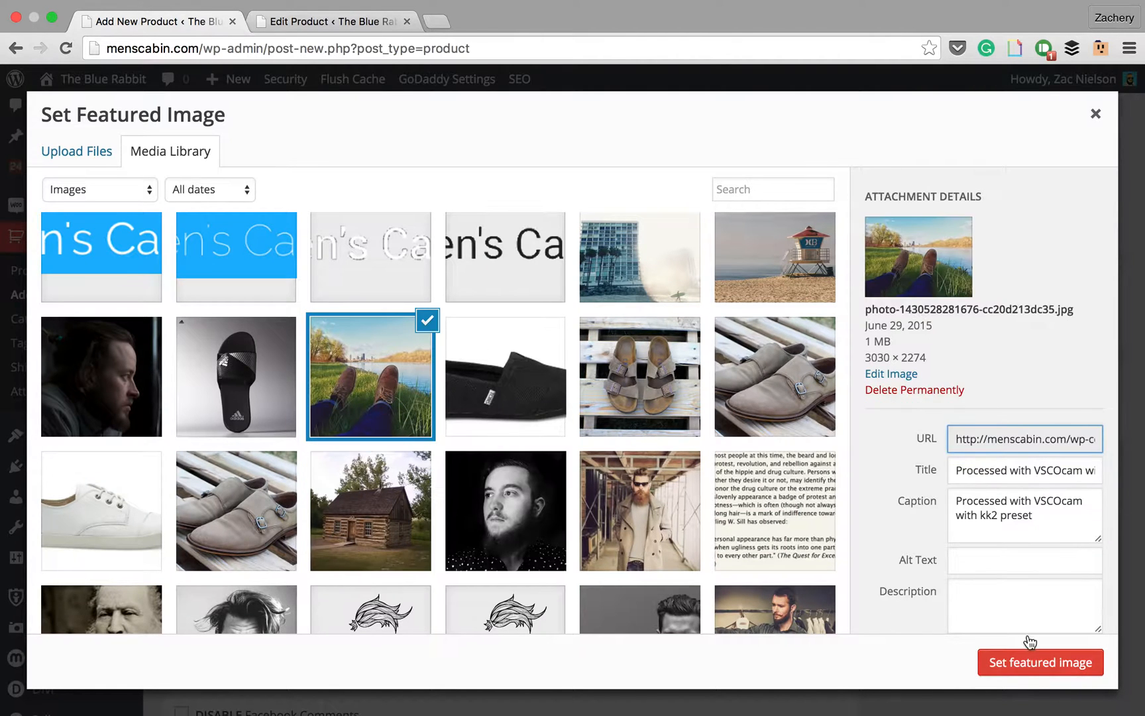
click(1038, 663)
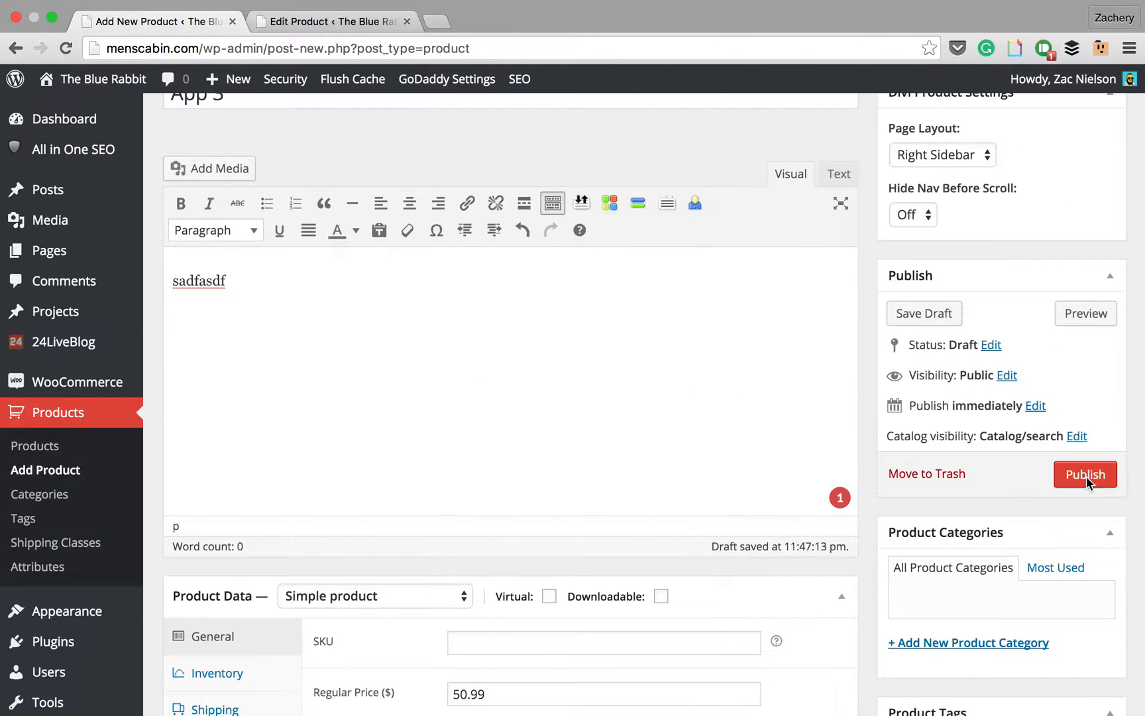
click(1085, 474)
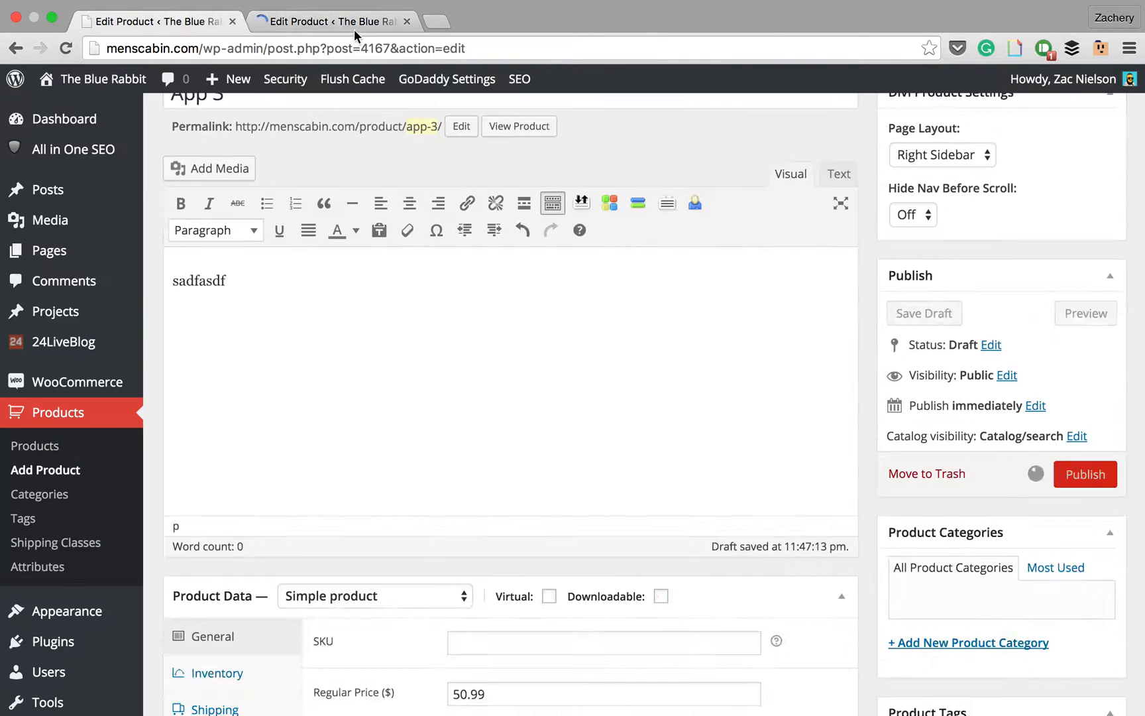
click(1085, 473)
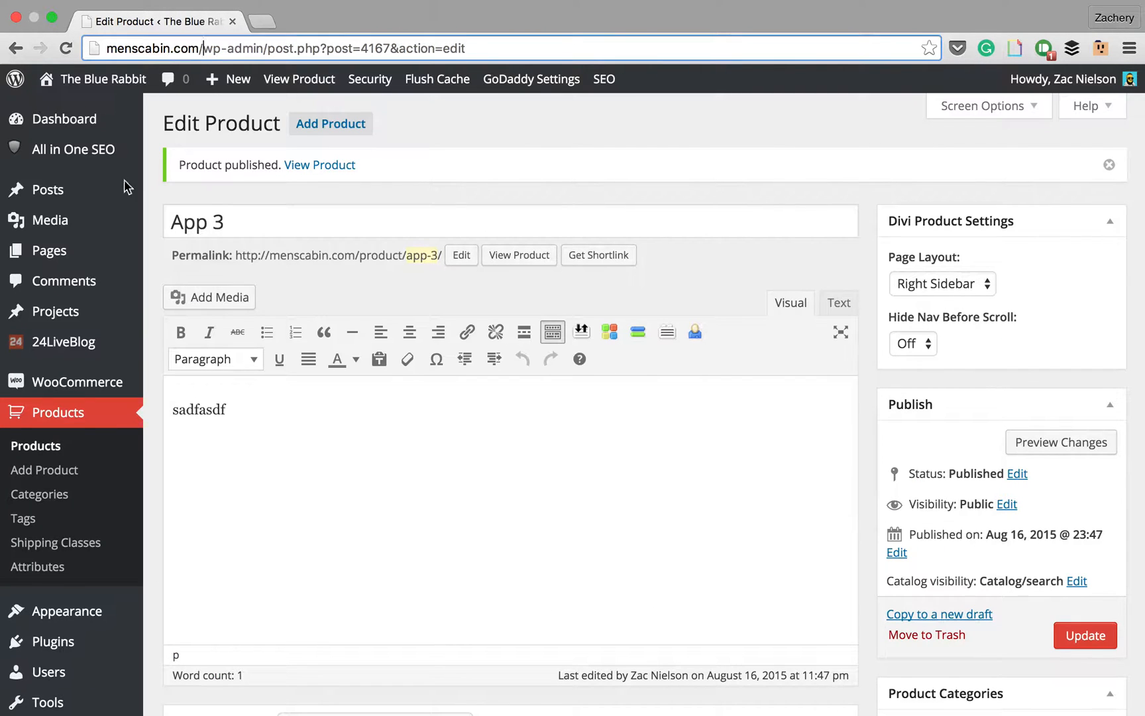
mouse_move(50, 250)
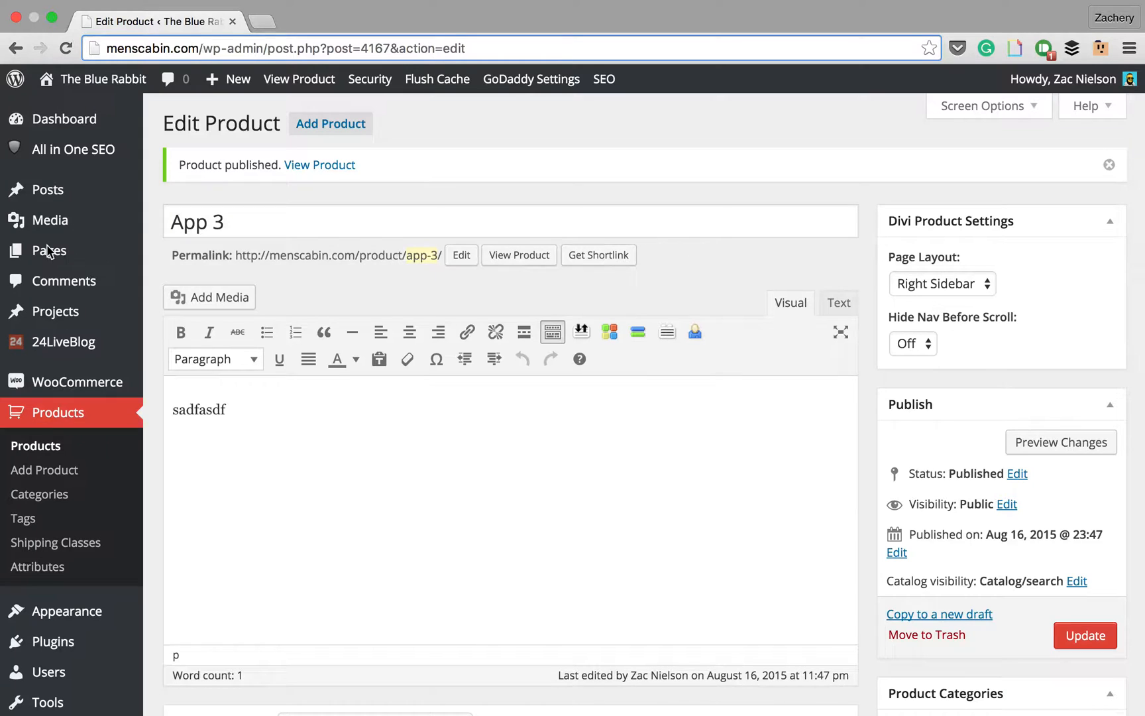
- Go to Pages > All Pages and look through the page list
click(49, 250)
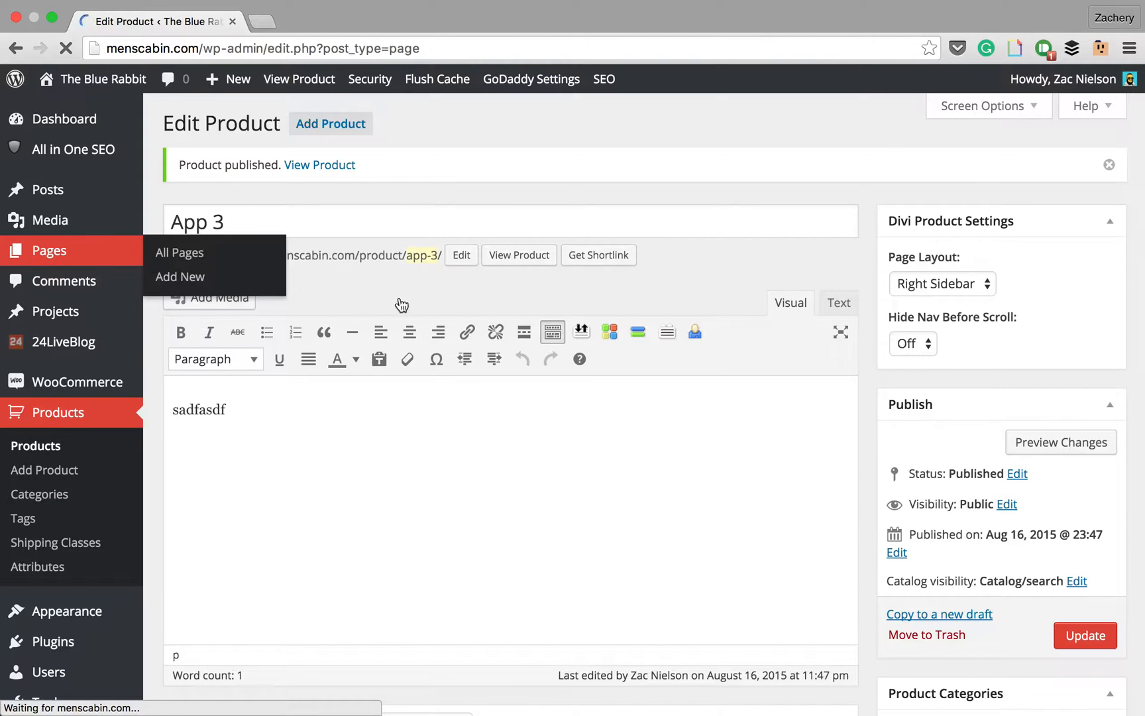
click(179, 251)
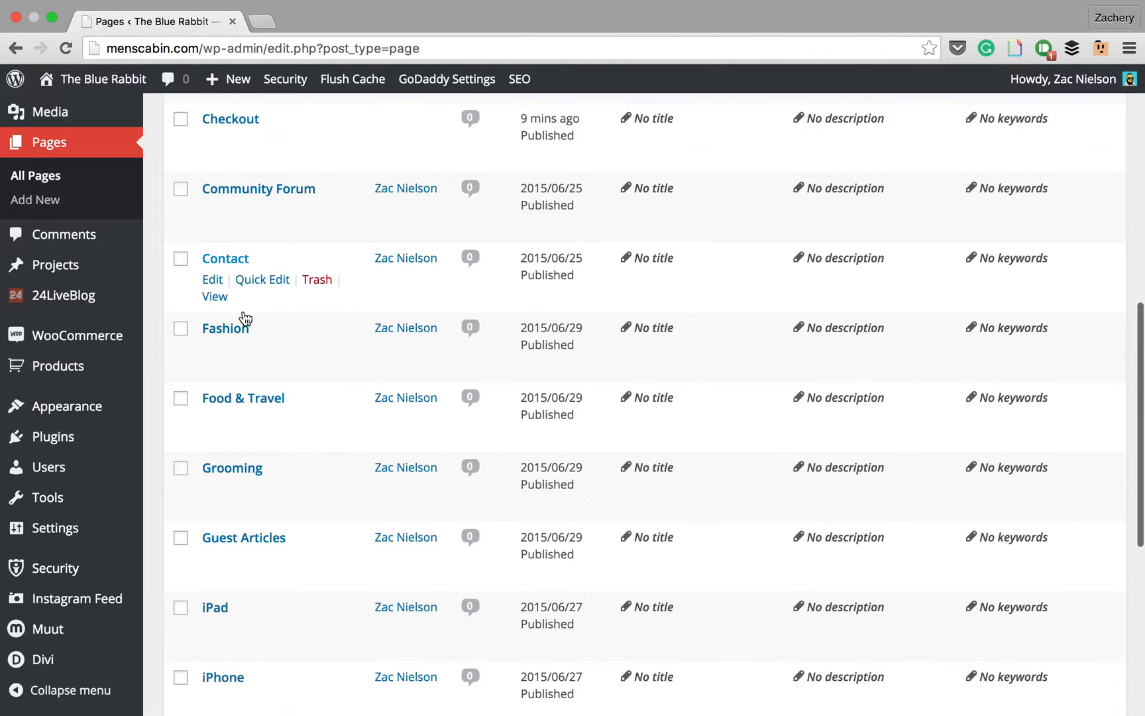
scroll(down, 3)
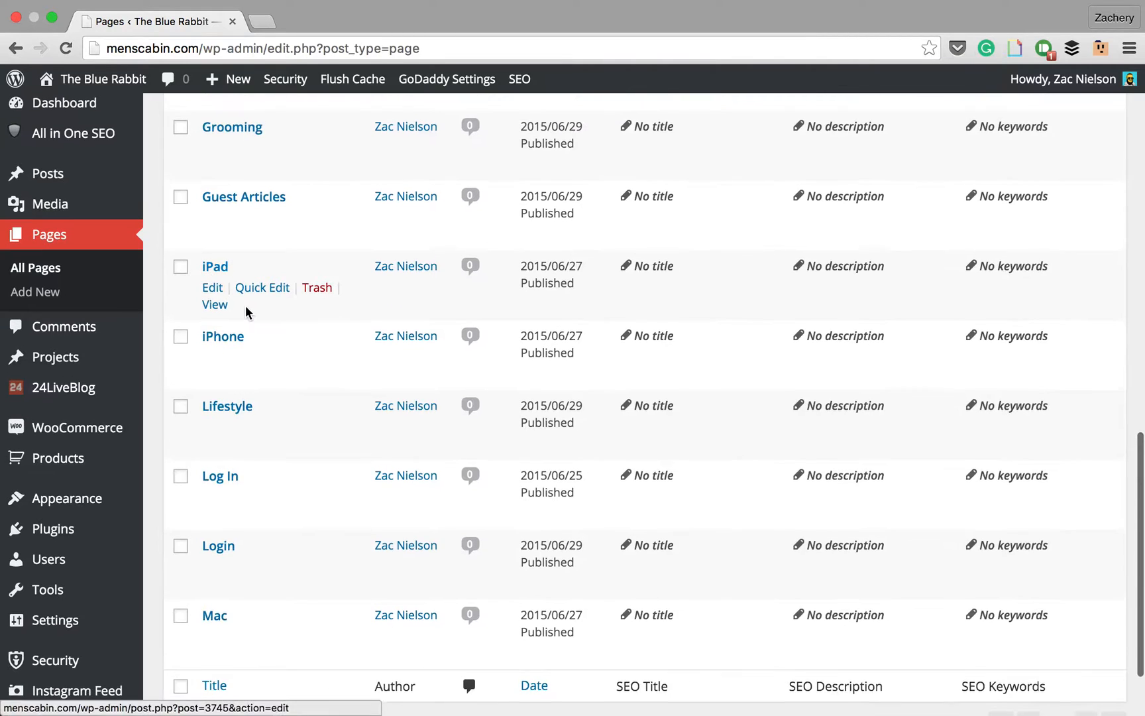
scroll(up, 3)
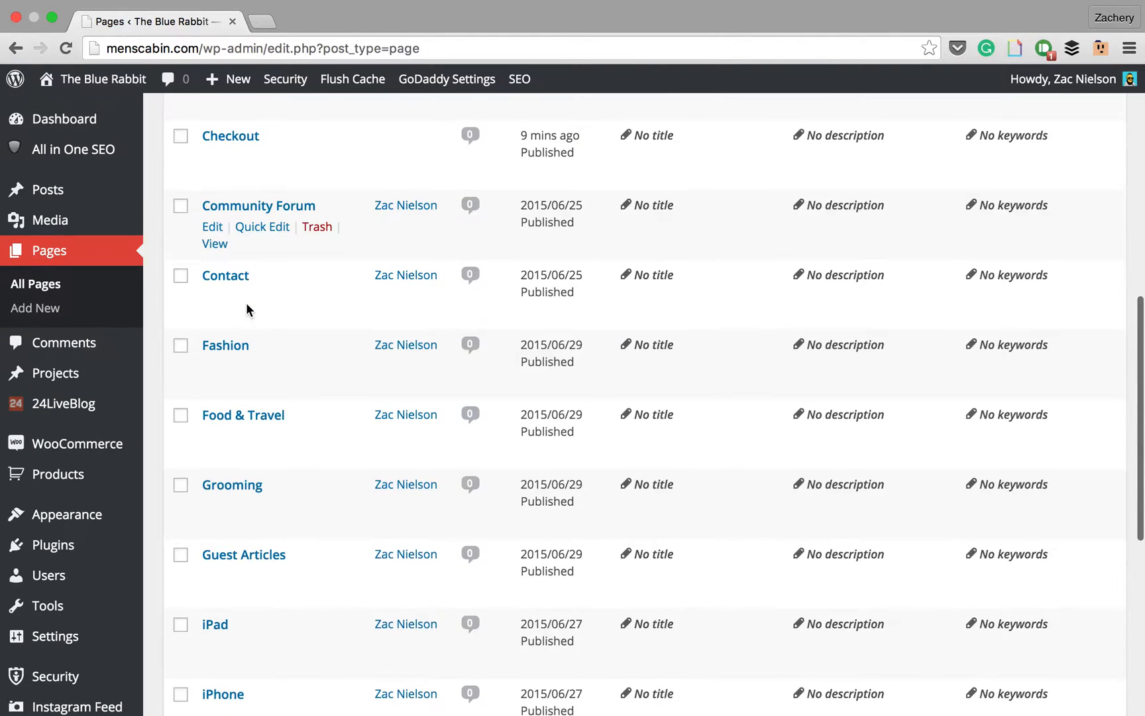
scroll(up, 3)
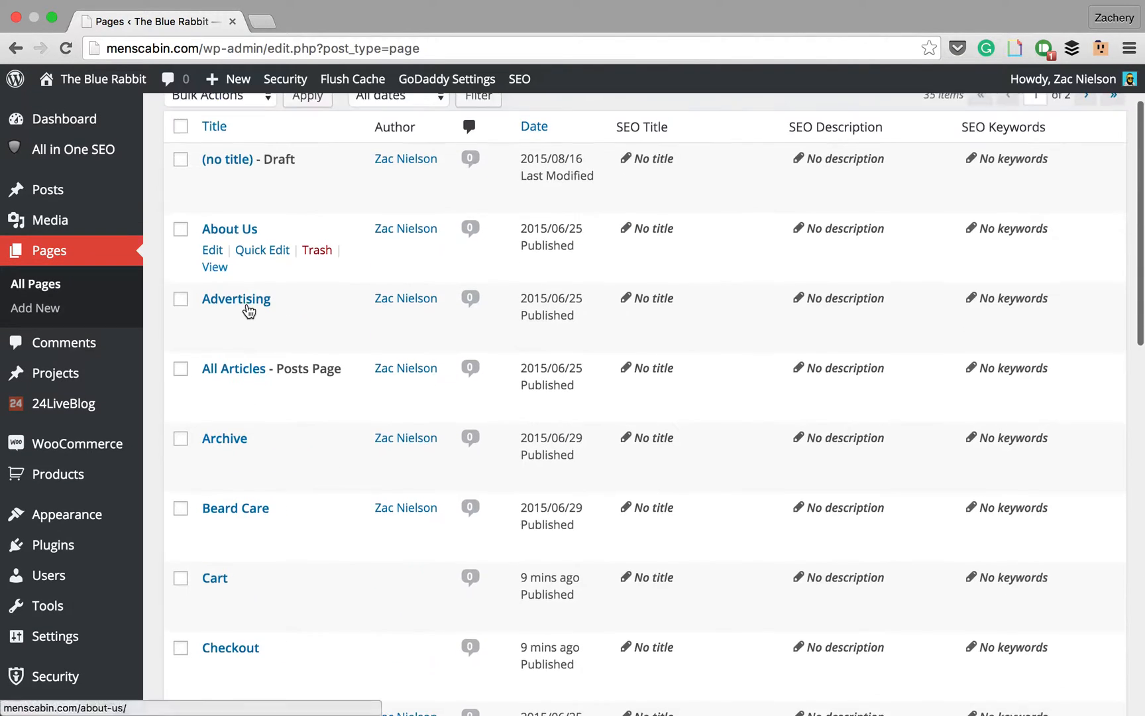
- Search the pages for 'welcome' and open Welcome to our store! for editing
text(w)
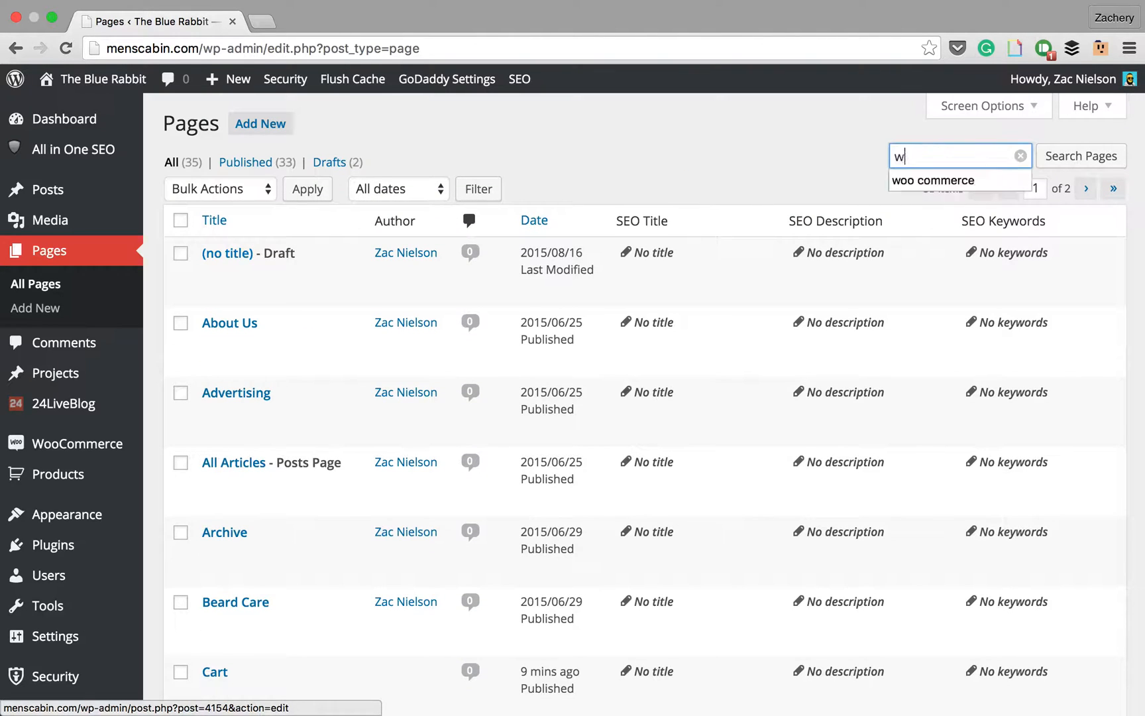
text(welcome)
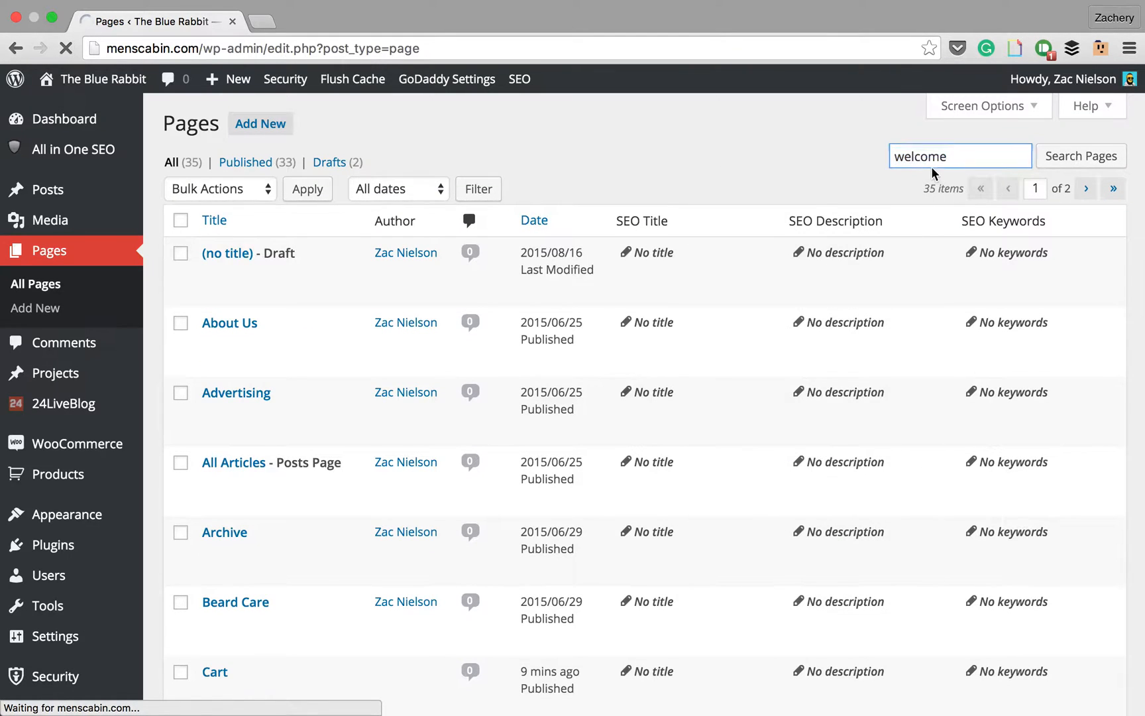
click(1080, 156)
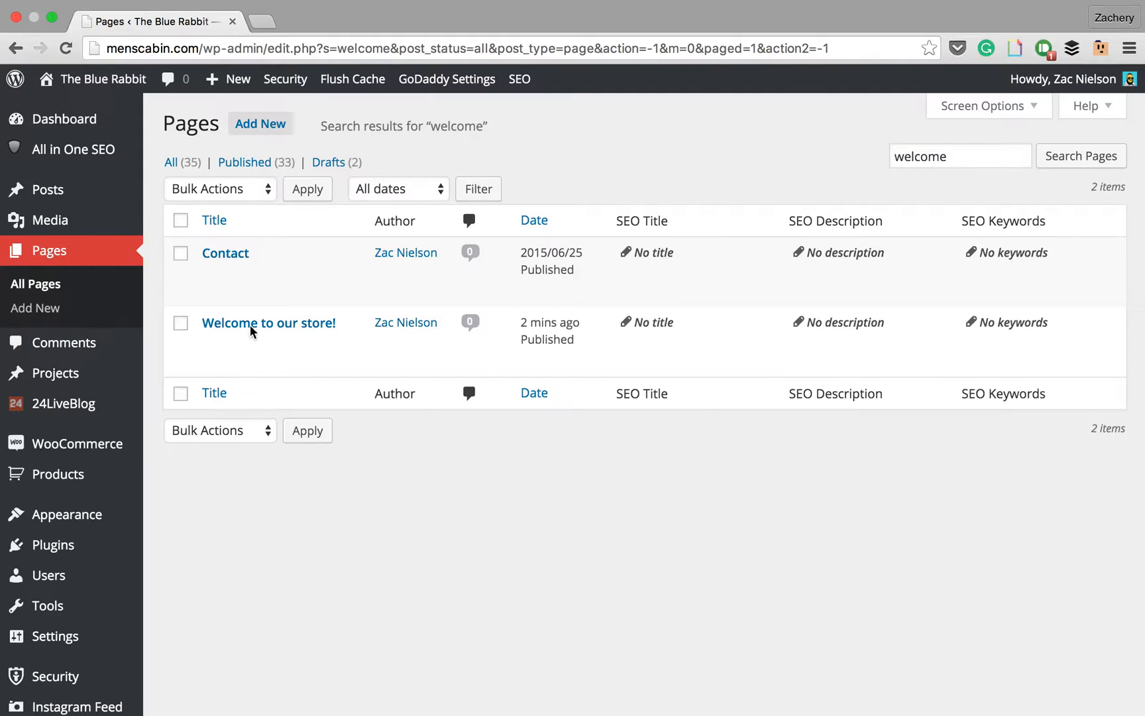
click(268, 322)
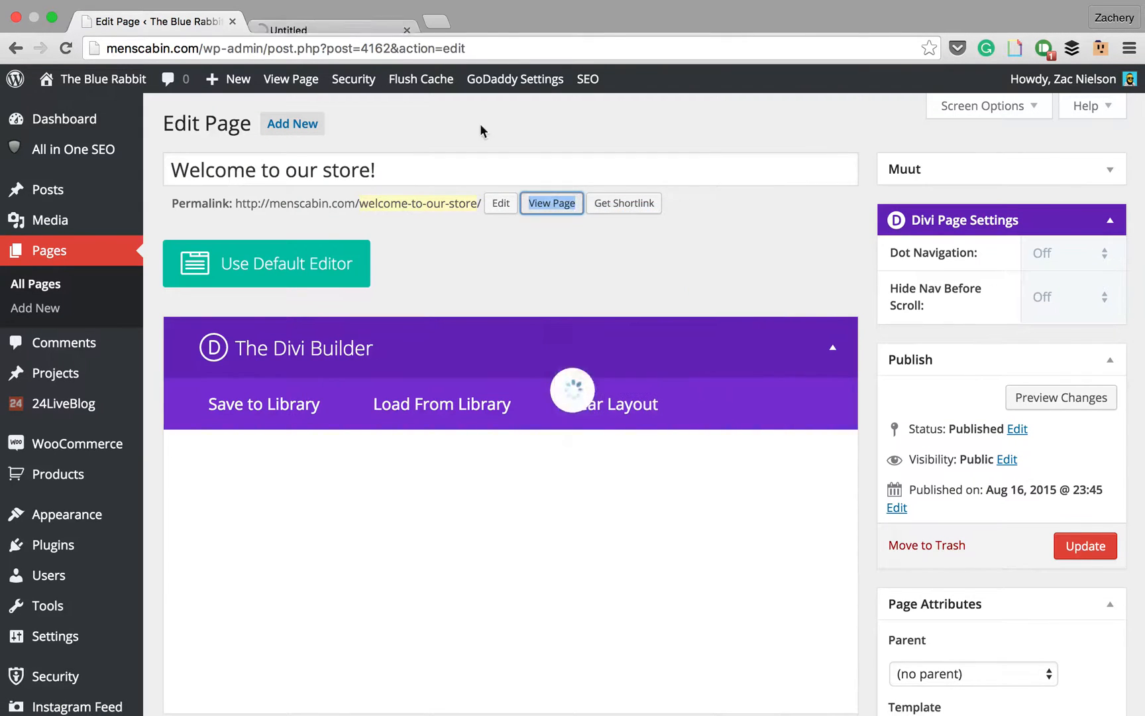
- View the live store page listing App and App 3, then return to Edit Page
click(551, 202)
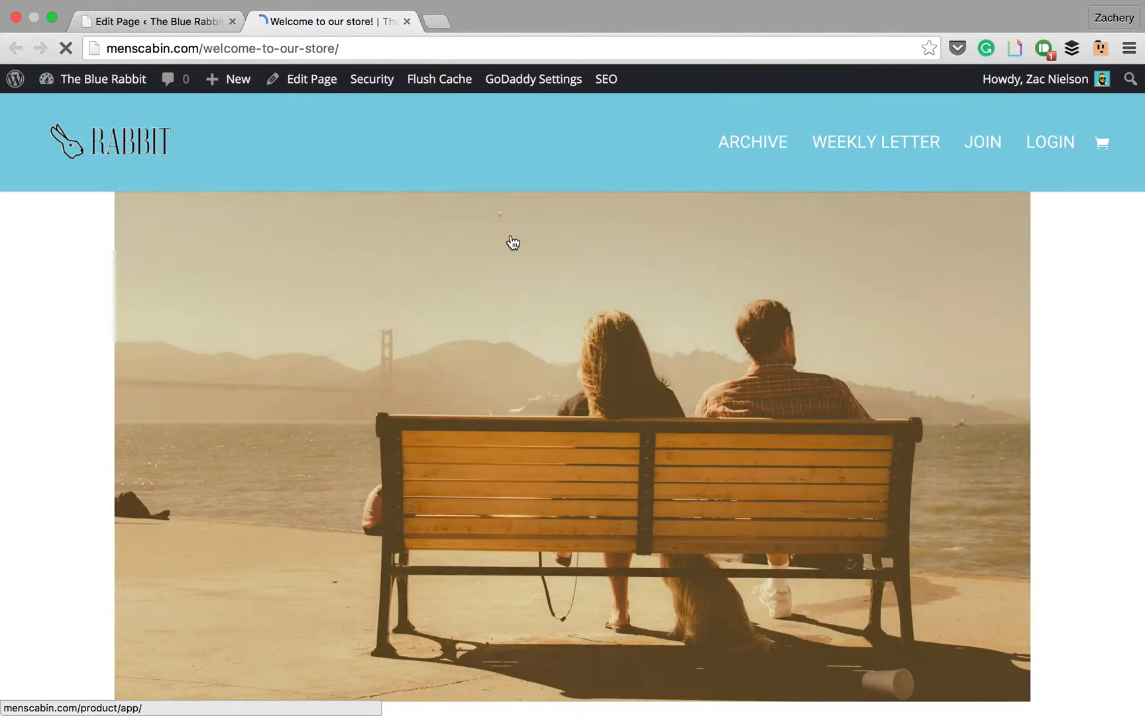
scroll(down, 3)
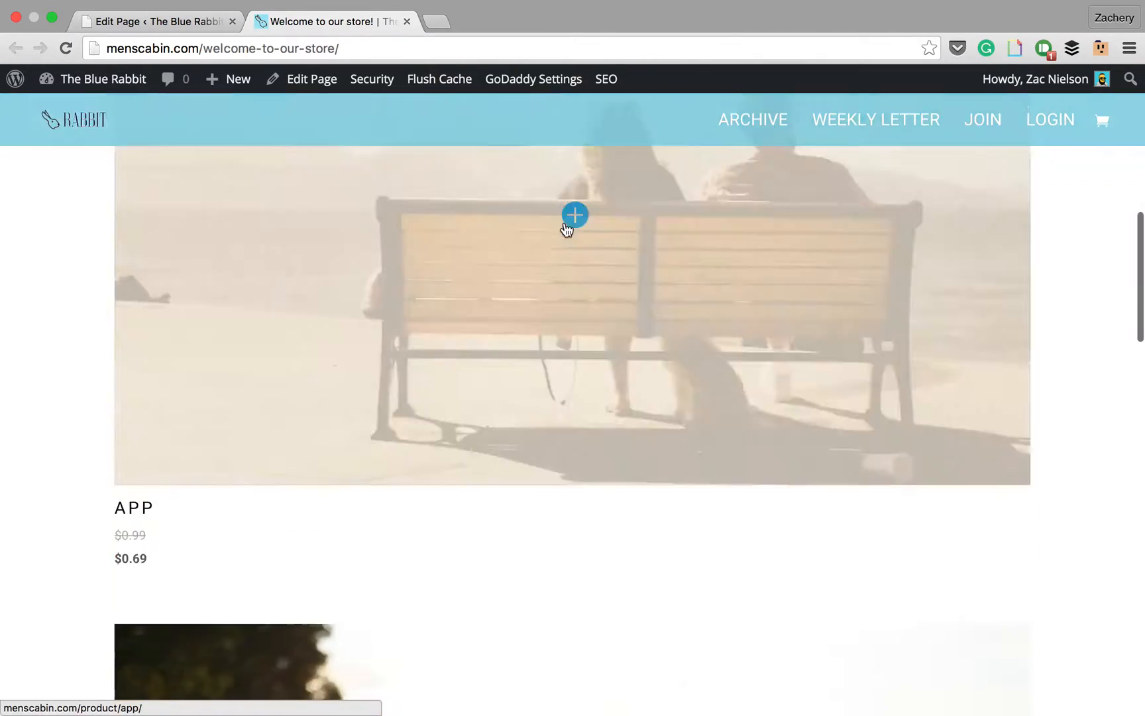
scroll(down, 3)
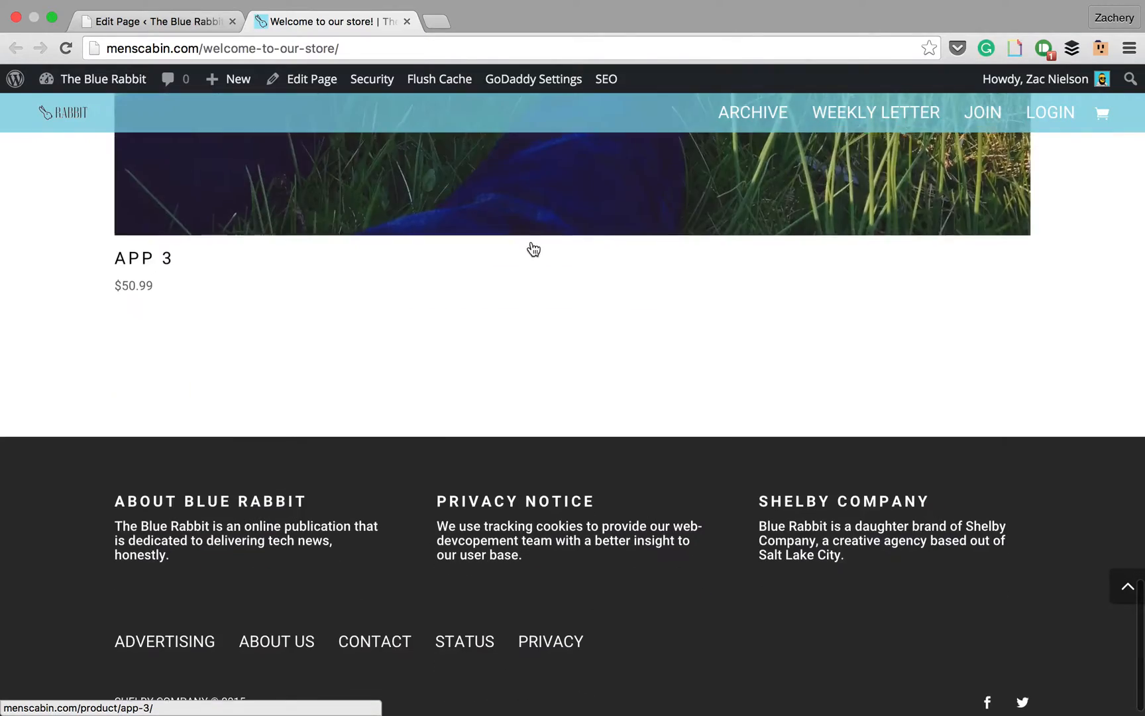
click(311, 79)
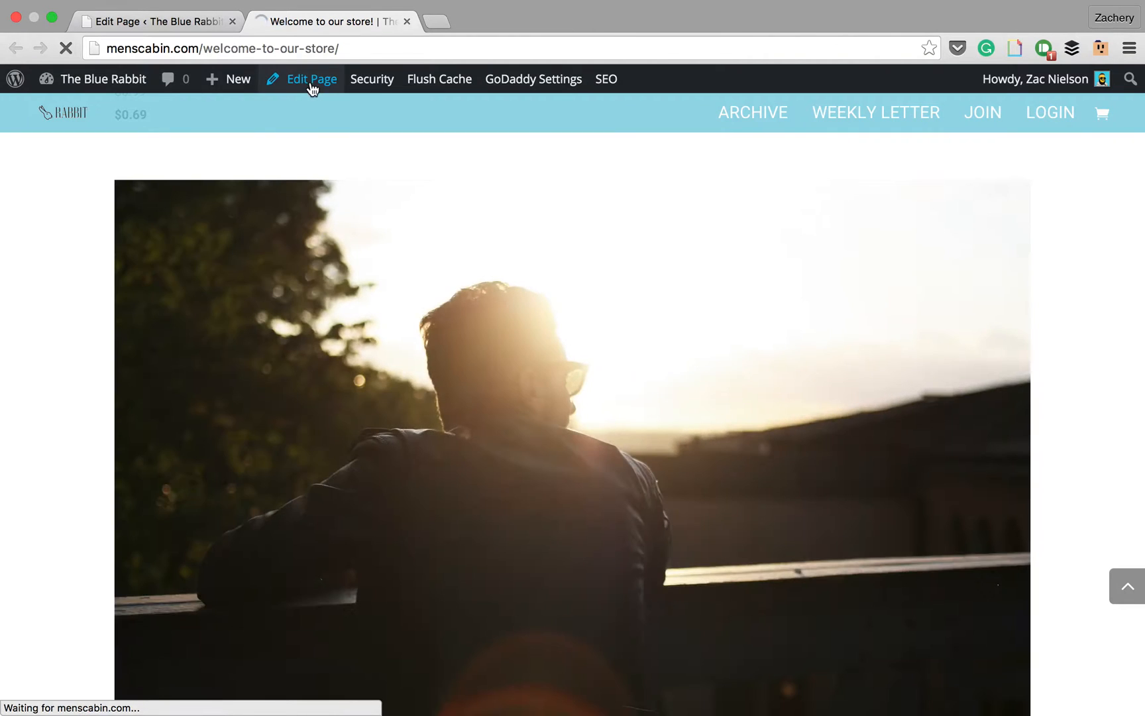
- Adjust the Shop module's Columns Number, save it, and update the page
click(310, 79)
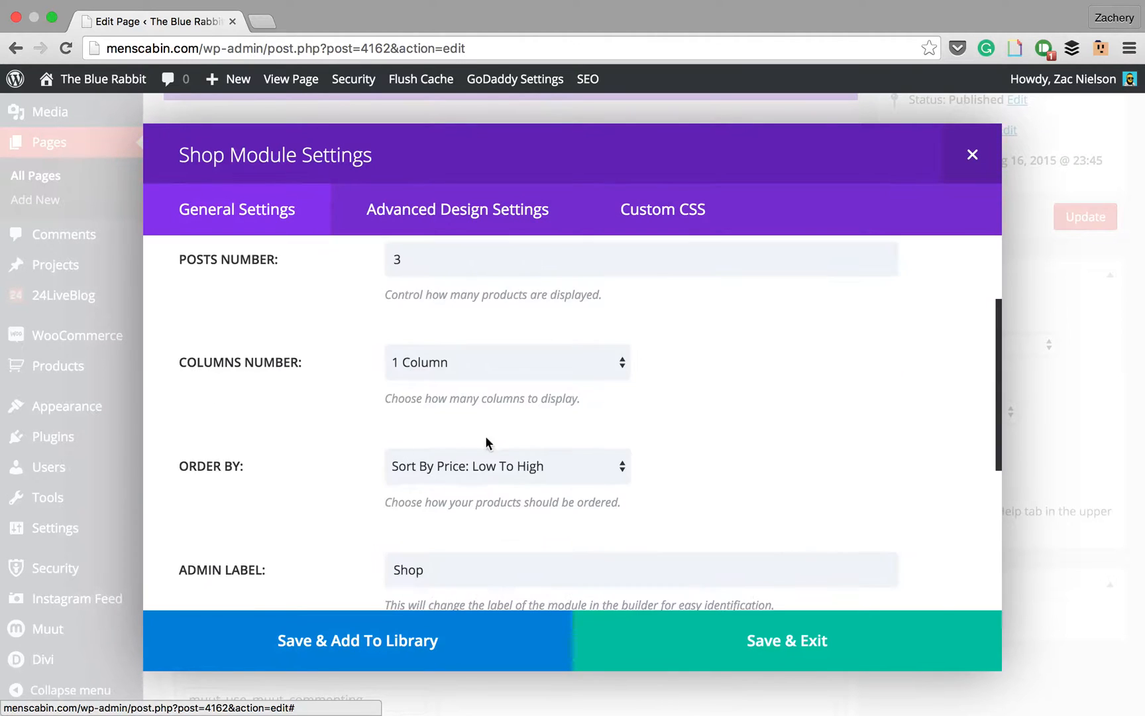
click(507, 362)
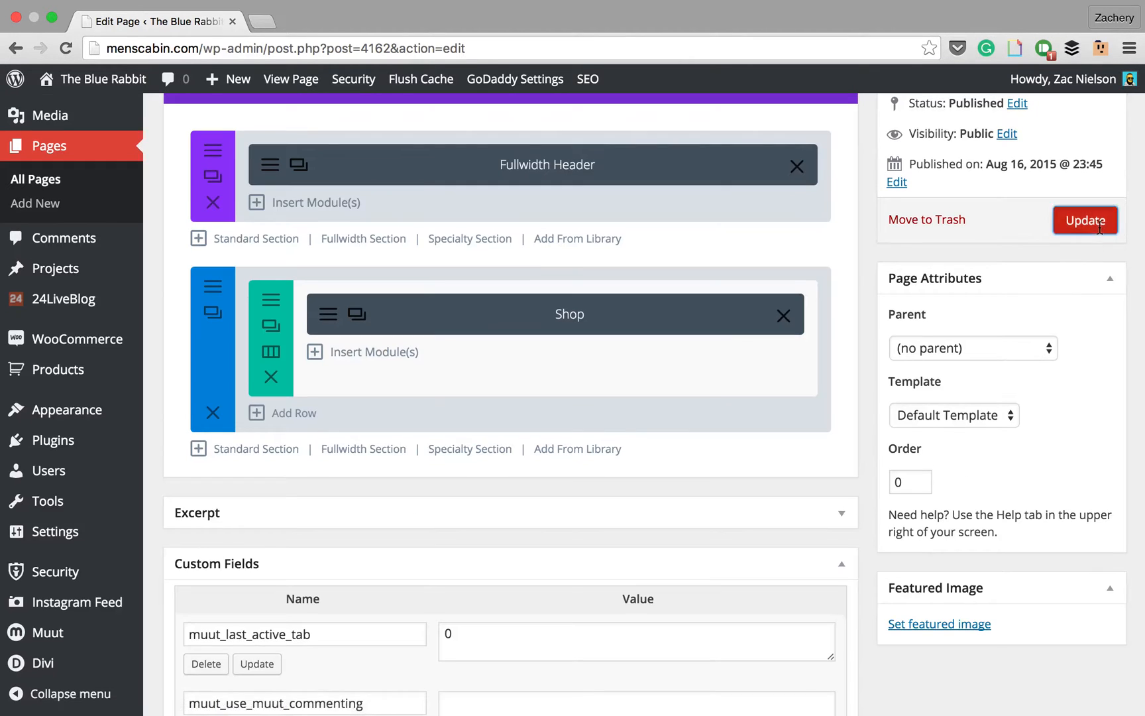
click(1084, 220)
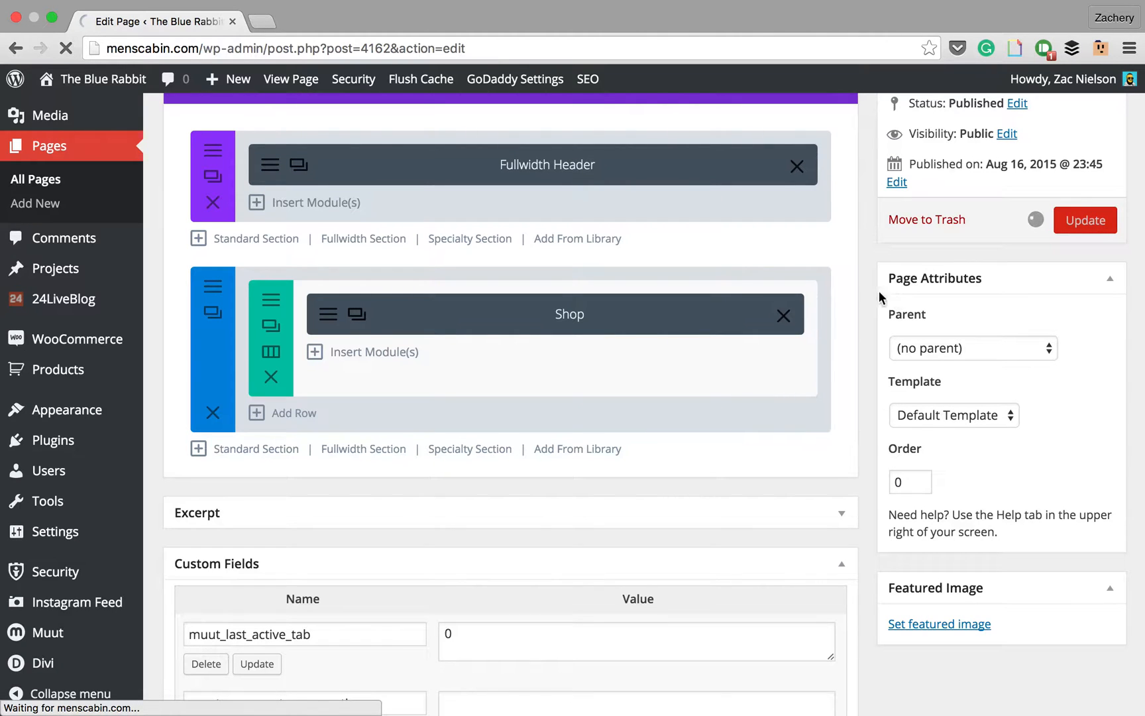
click(1085, 220)
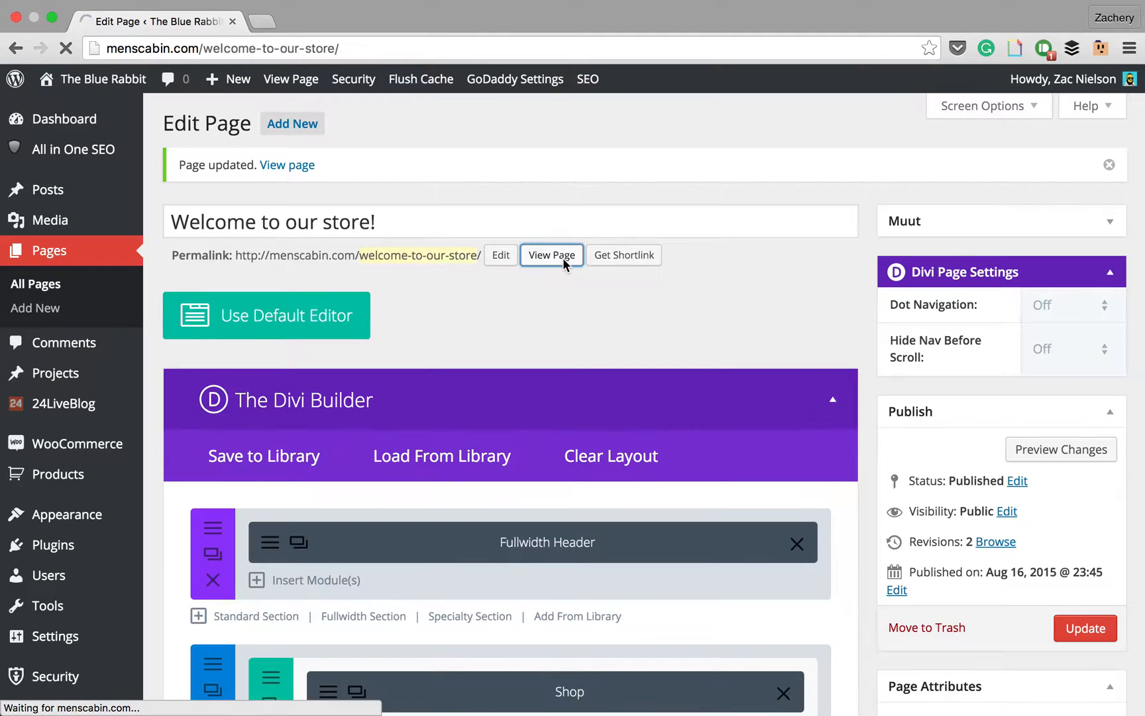
click(551, 255)
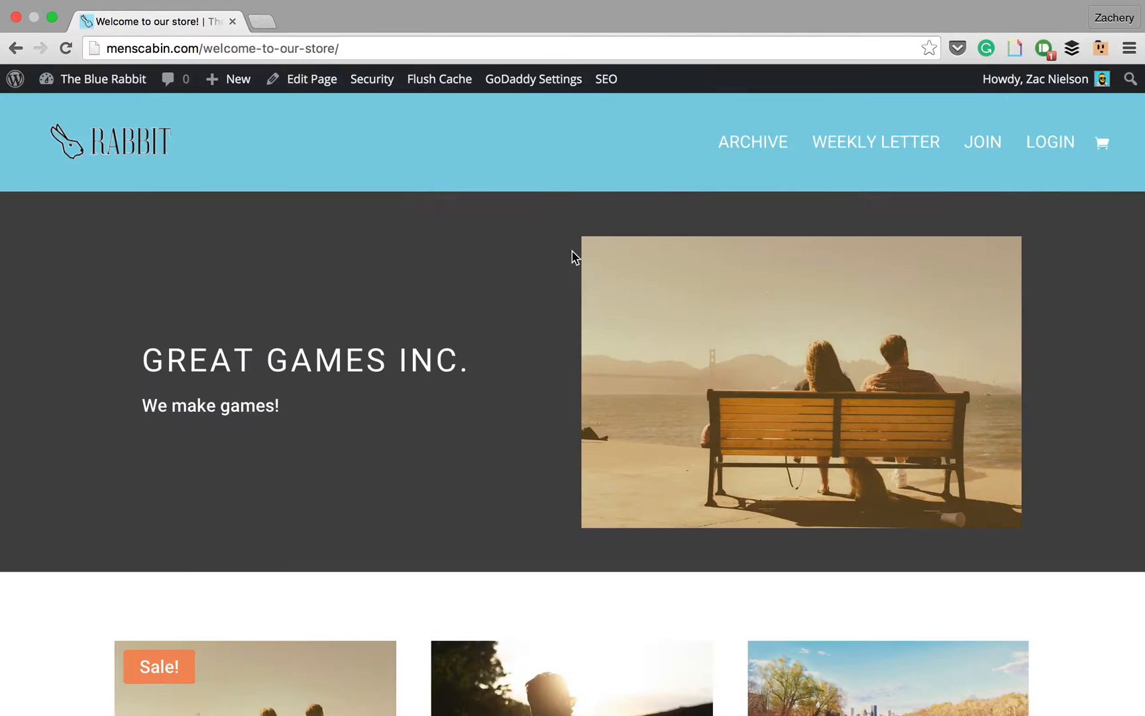
scroll(down, 3)
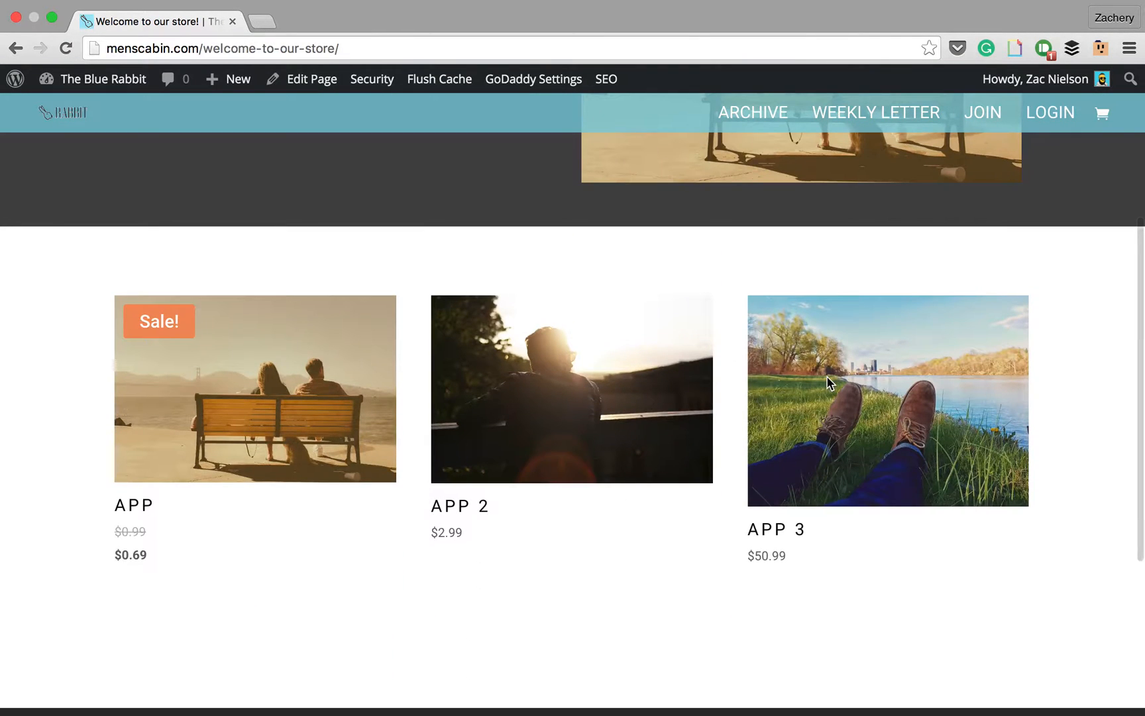
mouse_move(752, 510)
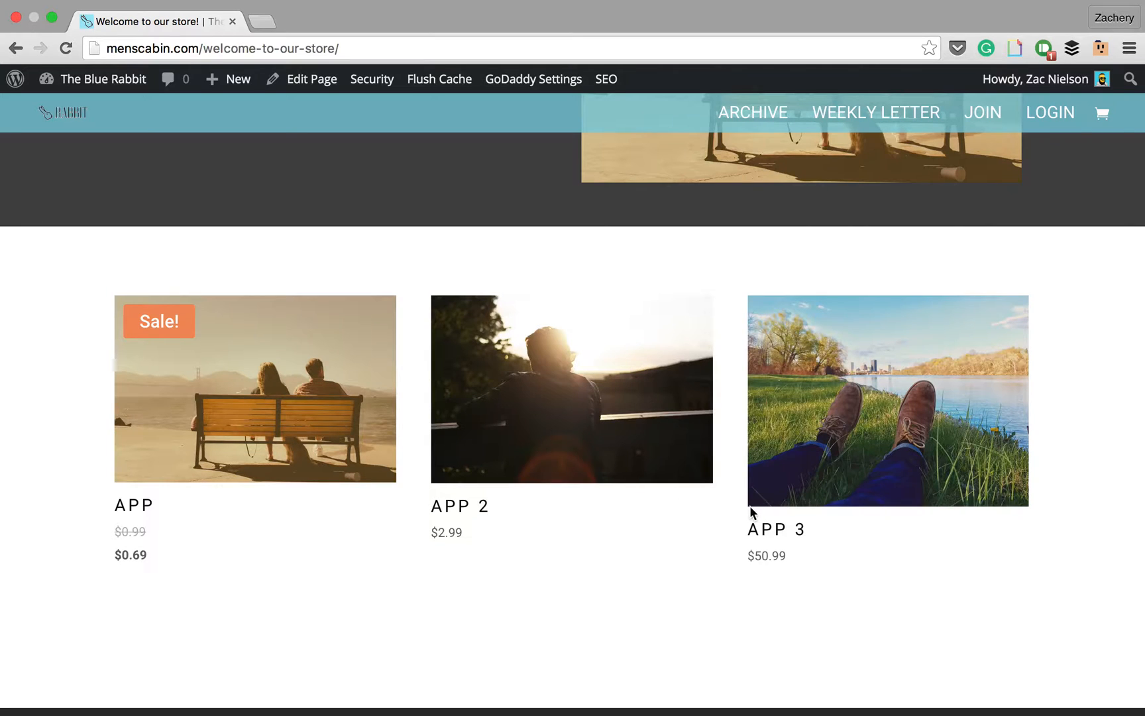
mouse_move(363, 396)
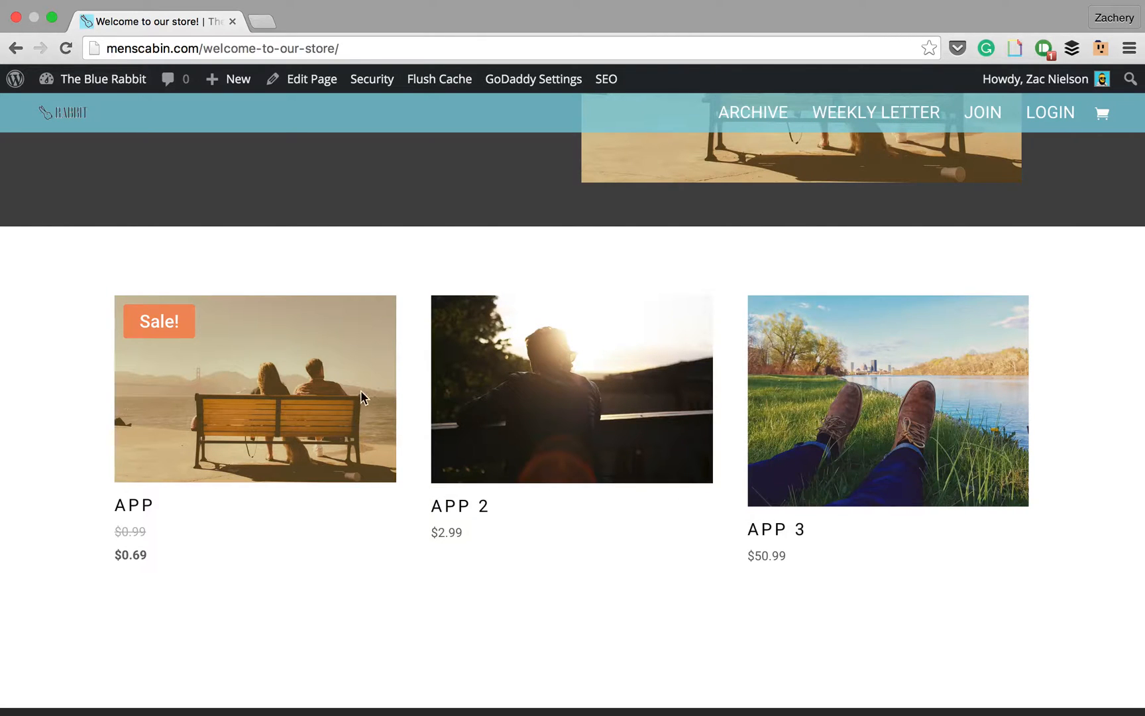
mouse_move(734, 442)
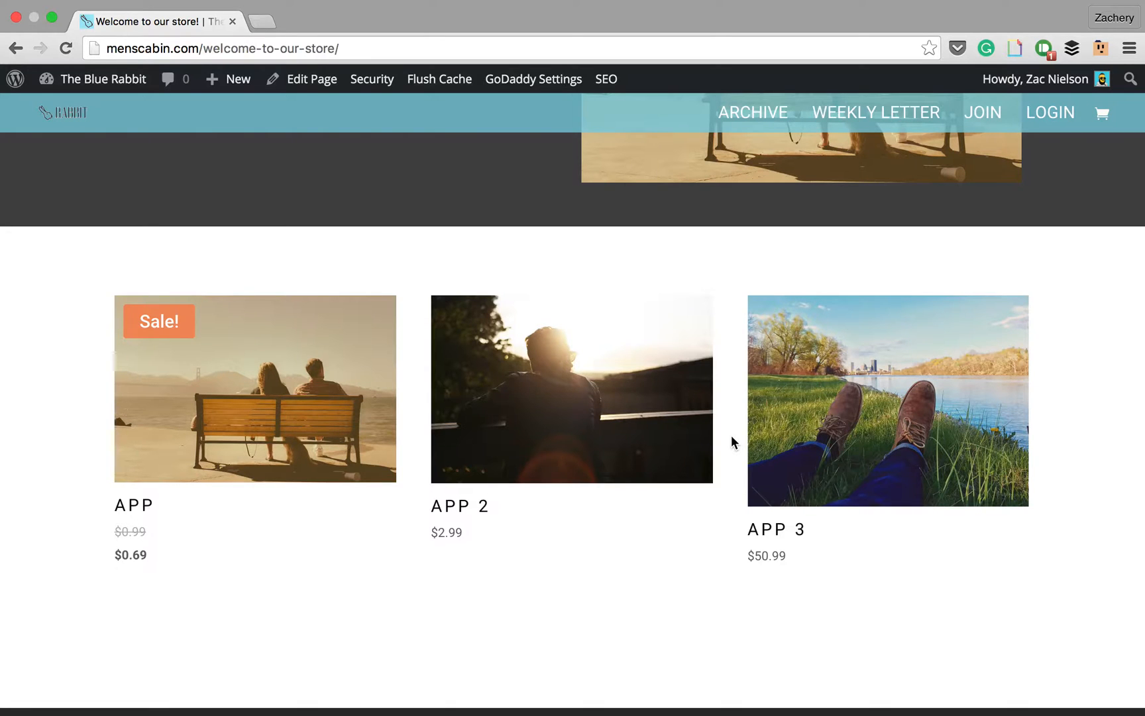
mouse_move(432, 346)
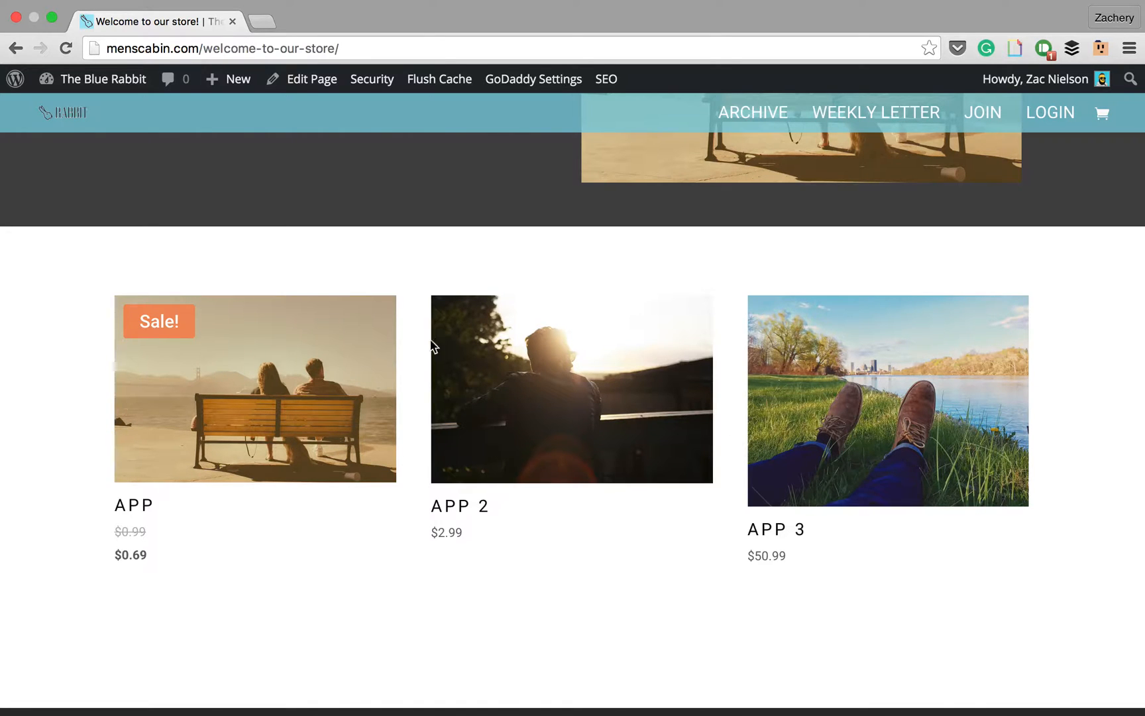
mouse_move(760, 442)
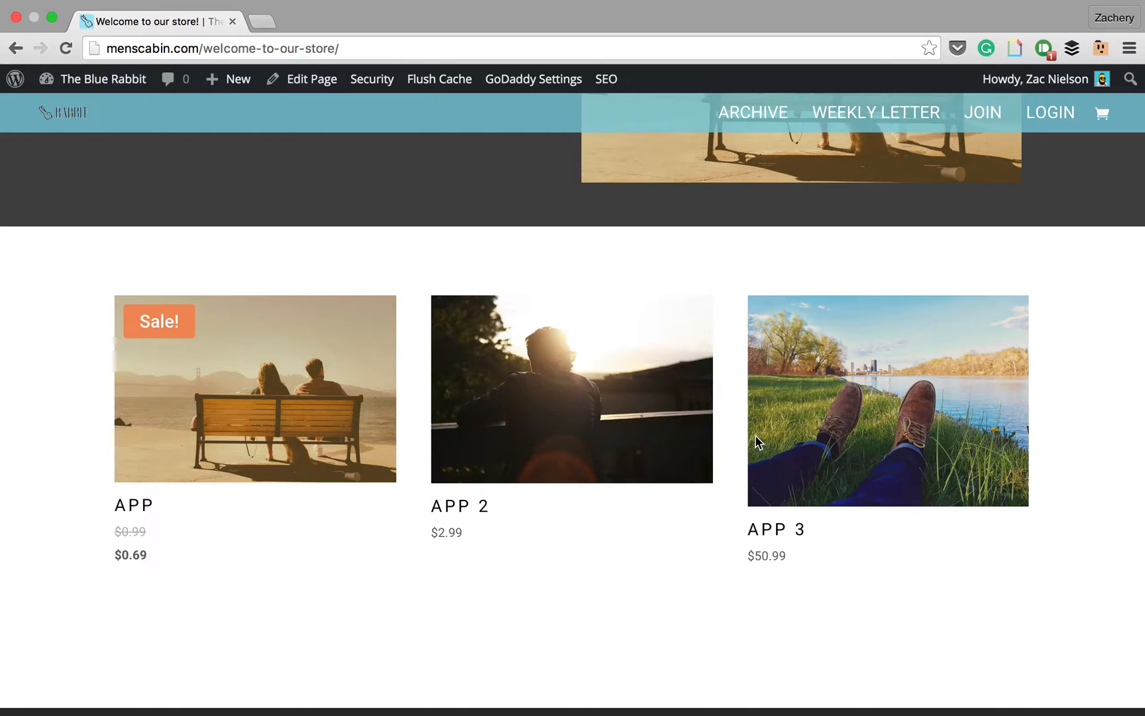
mouse_move(772, 380)
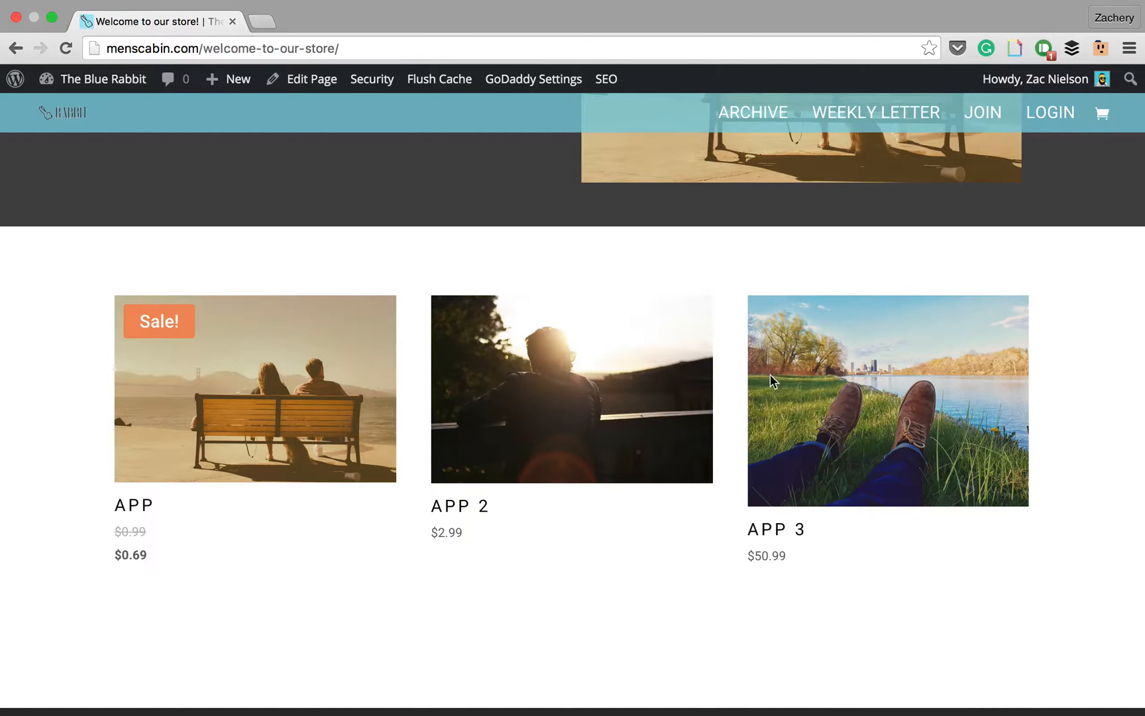
scroll(down, 3)
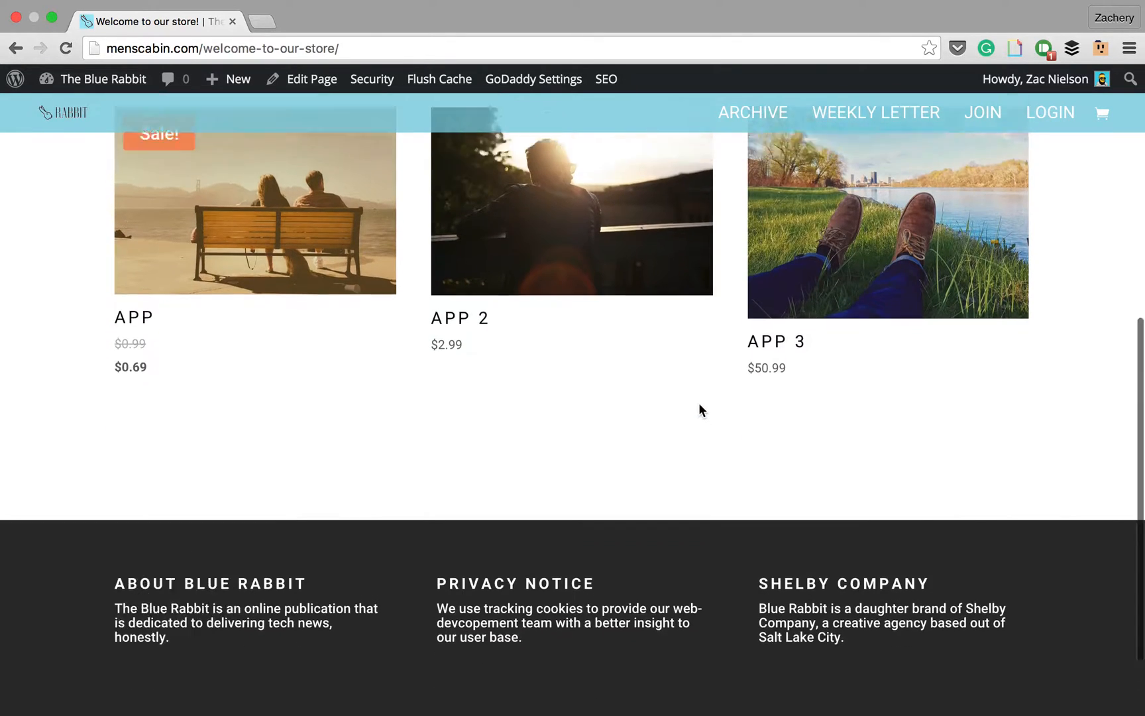
scroll(up, 3)
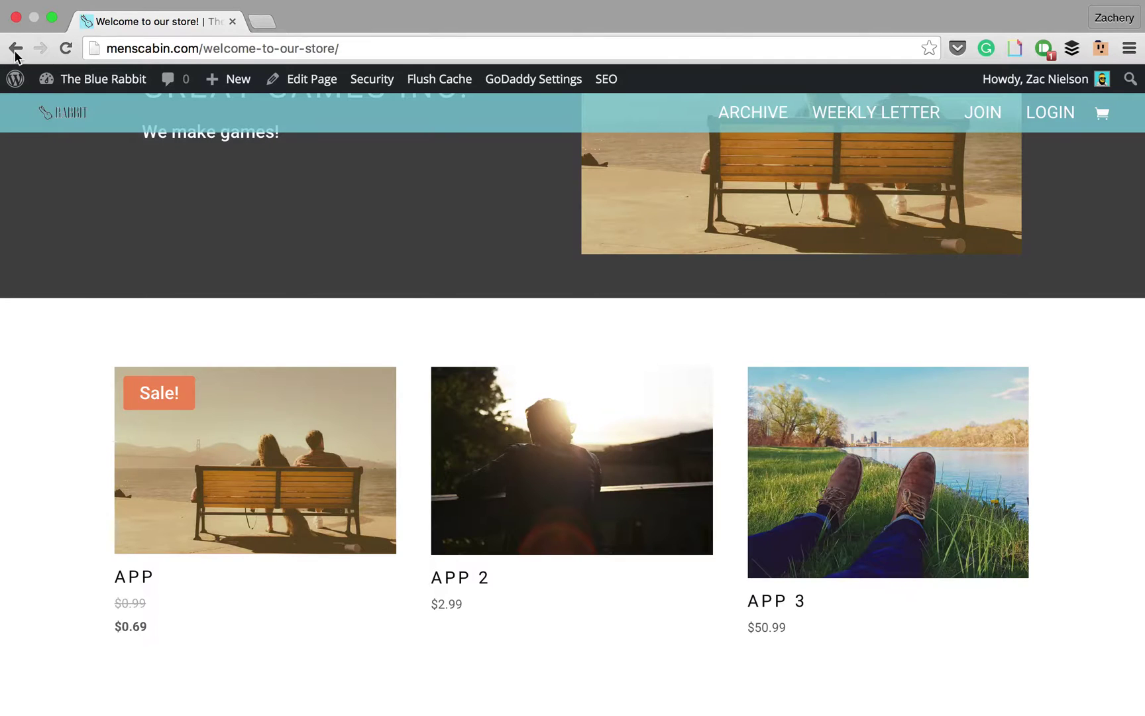
click(312, 79)
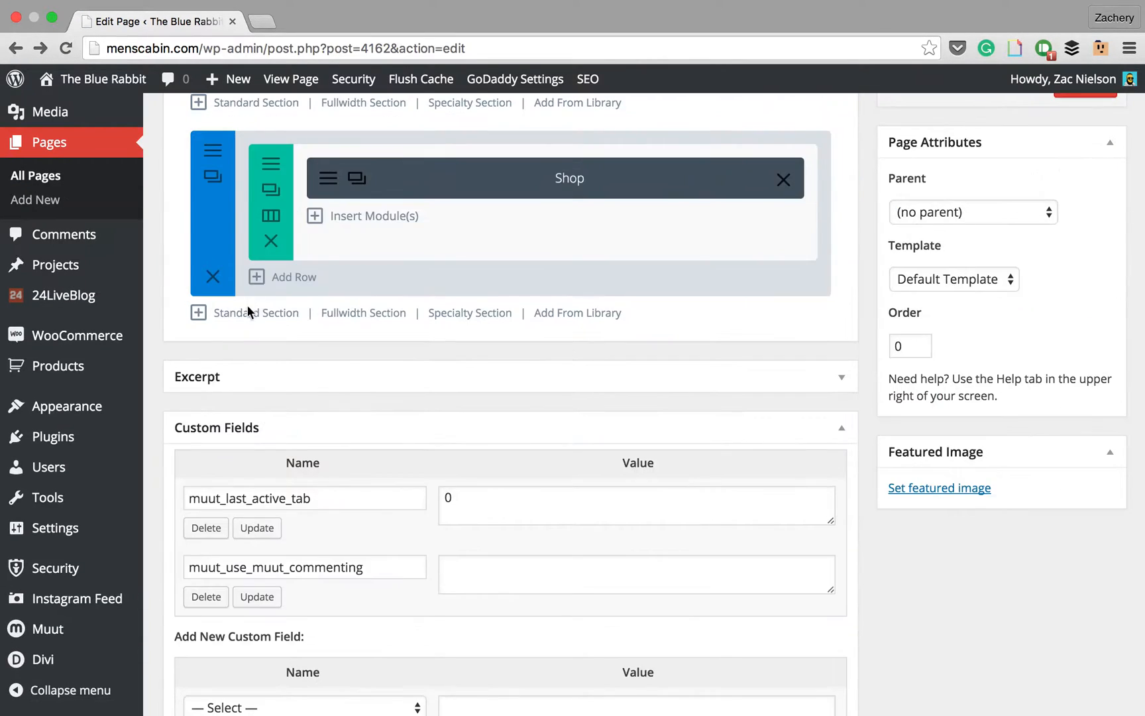
scroll(up, 3)
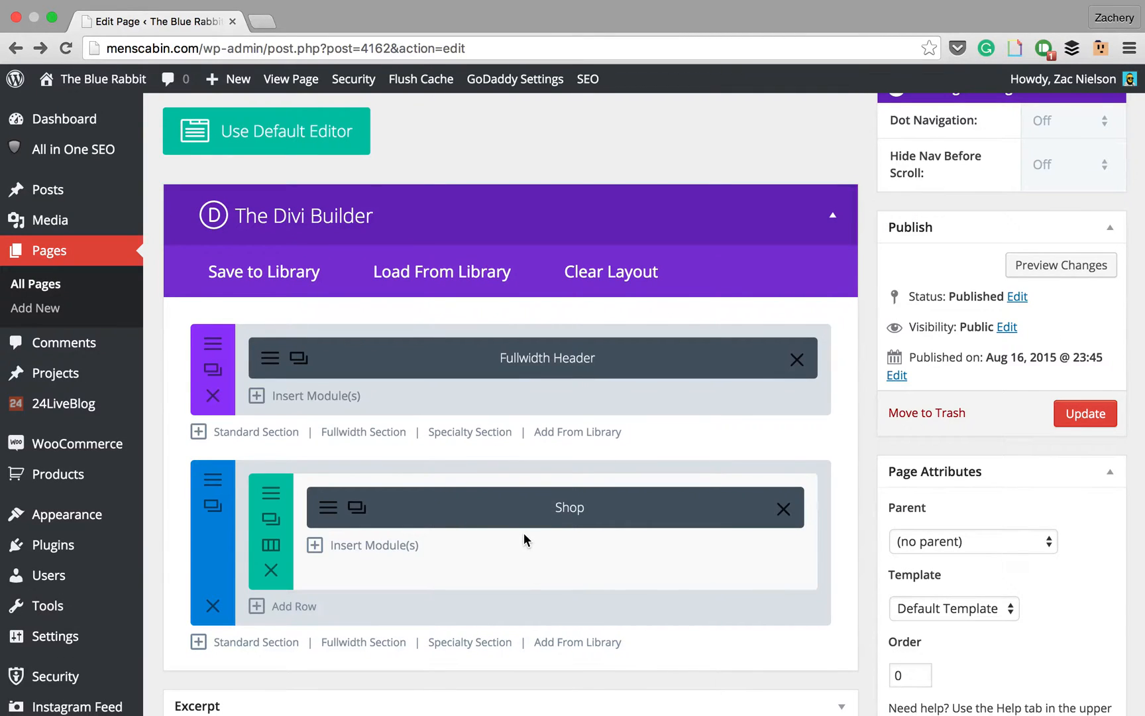
mouse_move(495, 320)
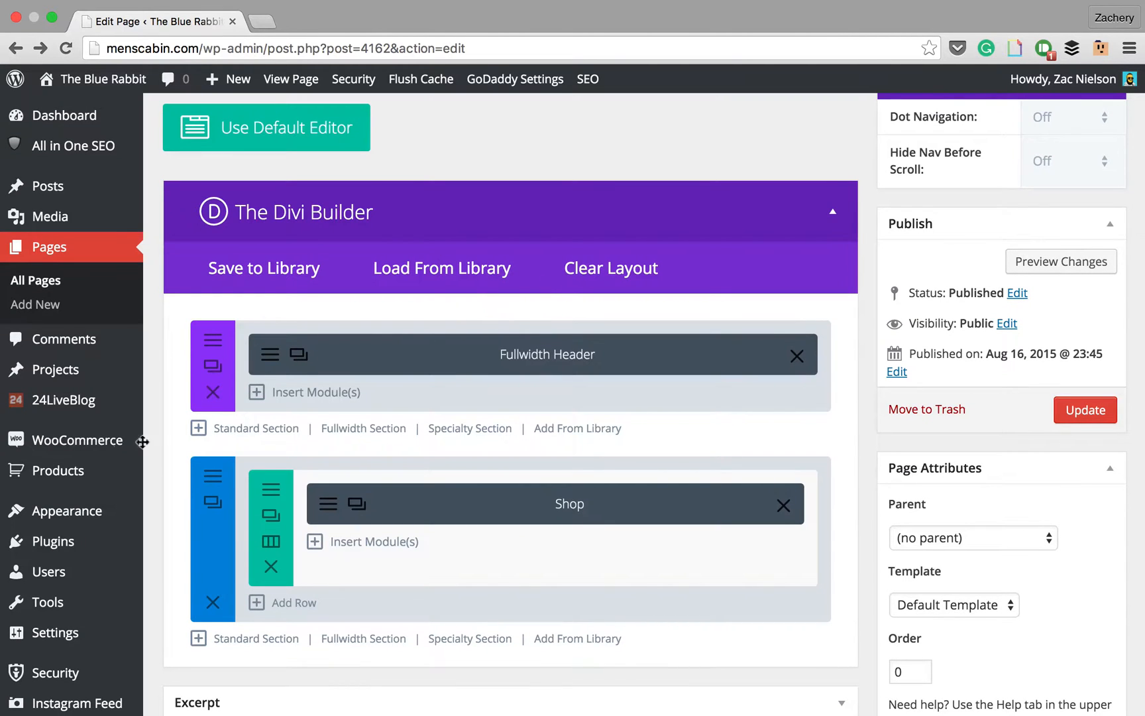
click(78, 439)
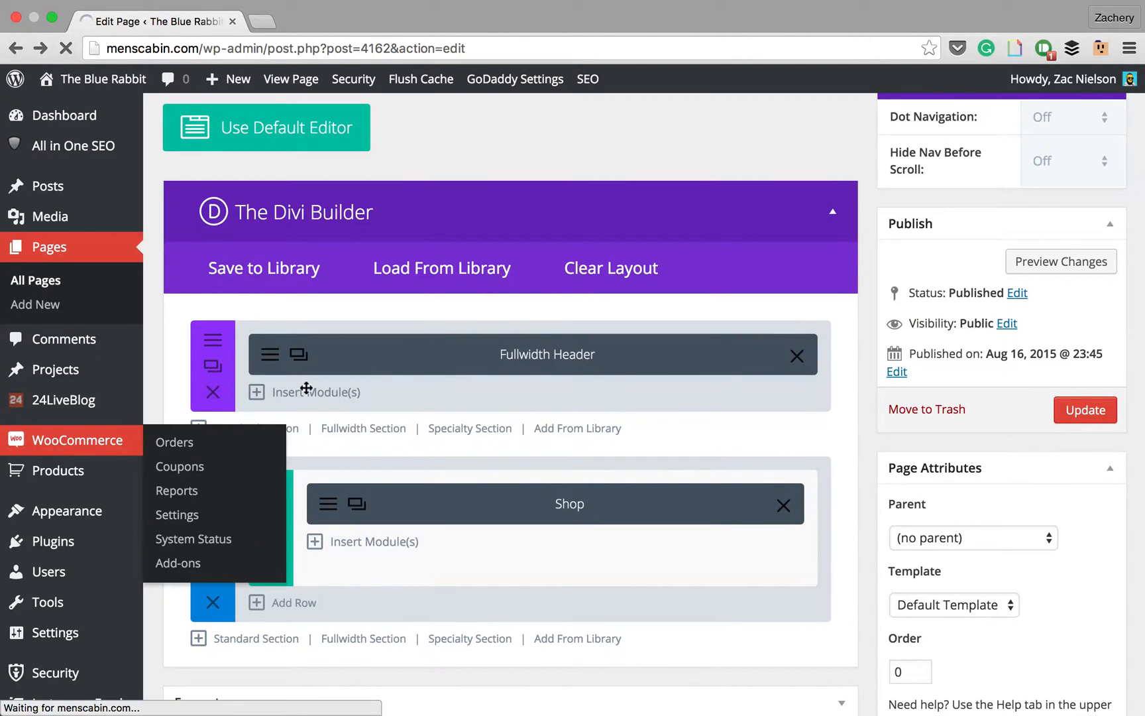
click(173, 442)
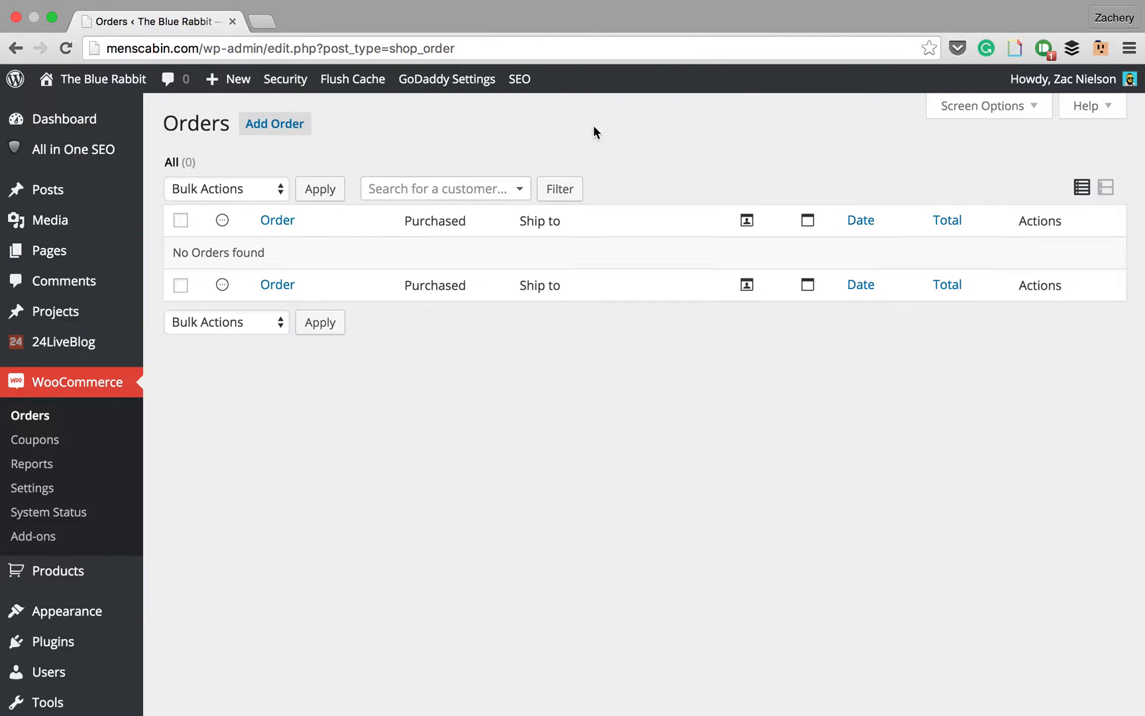
scroll(down, 3)
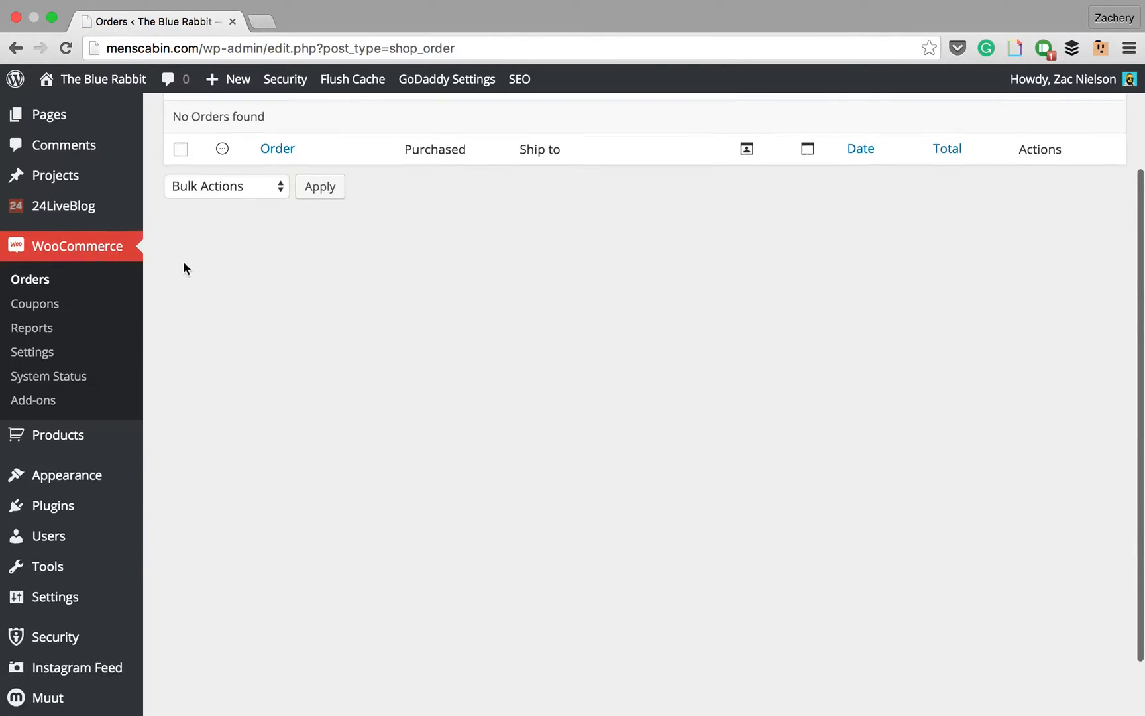
scroll(up, 3)
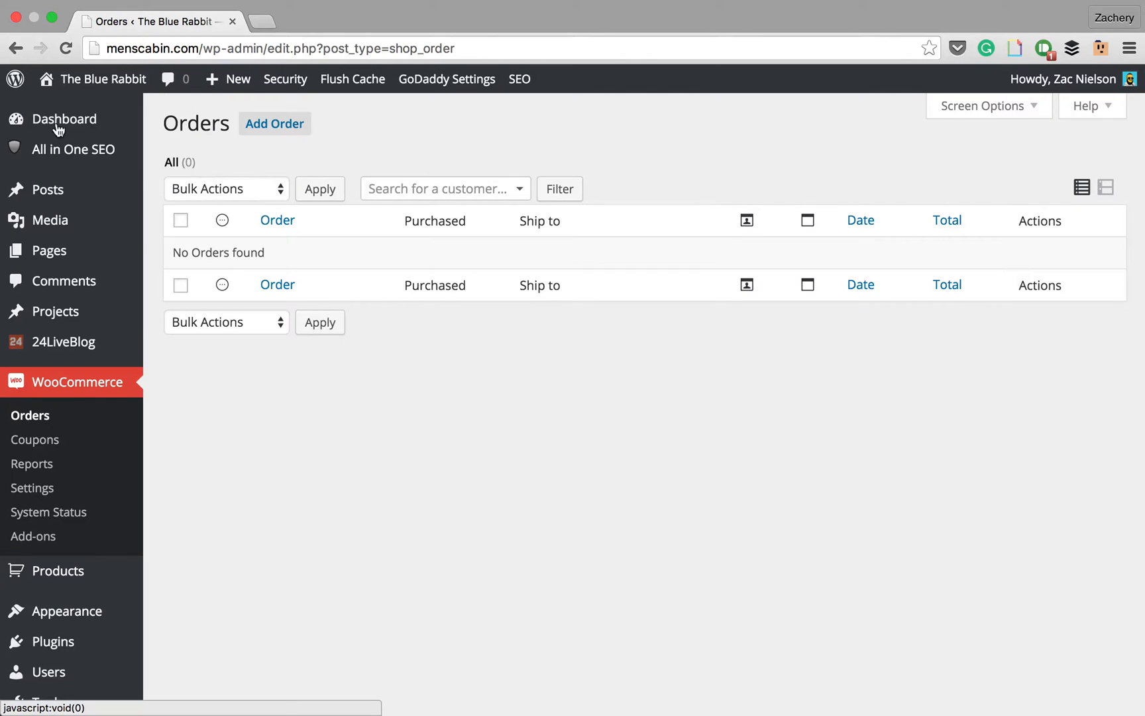
click(65, 119)
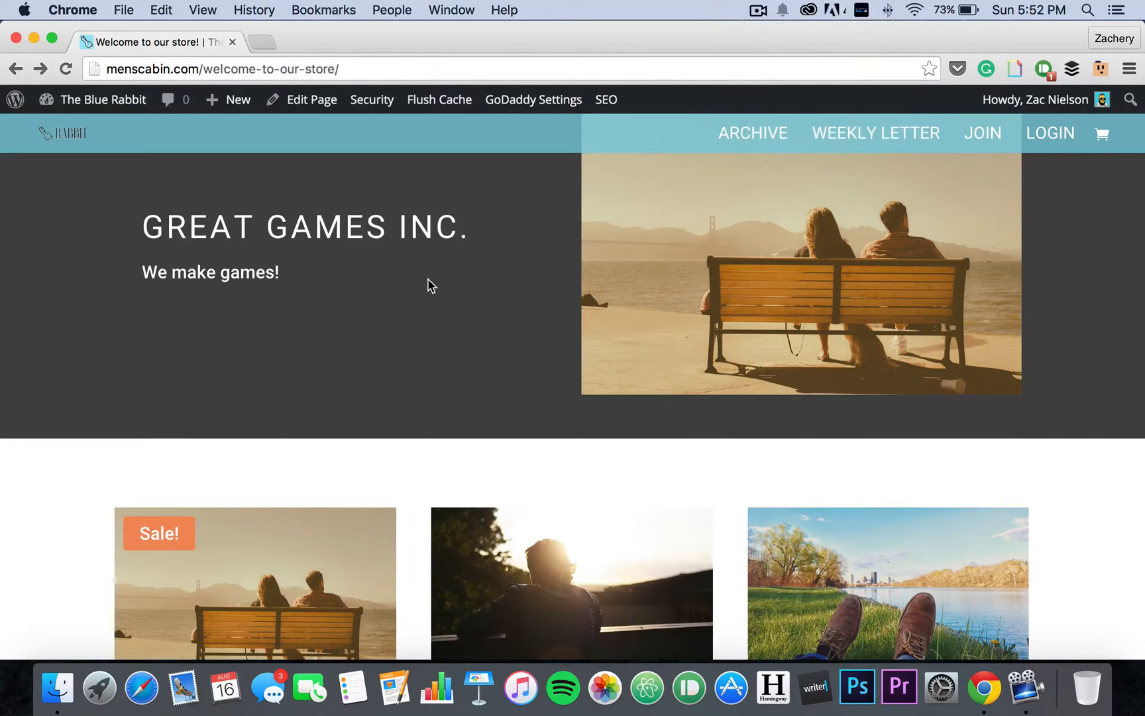
- Go via the Dashboard to Divi > Theme Options
scroll(up, 3)
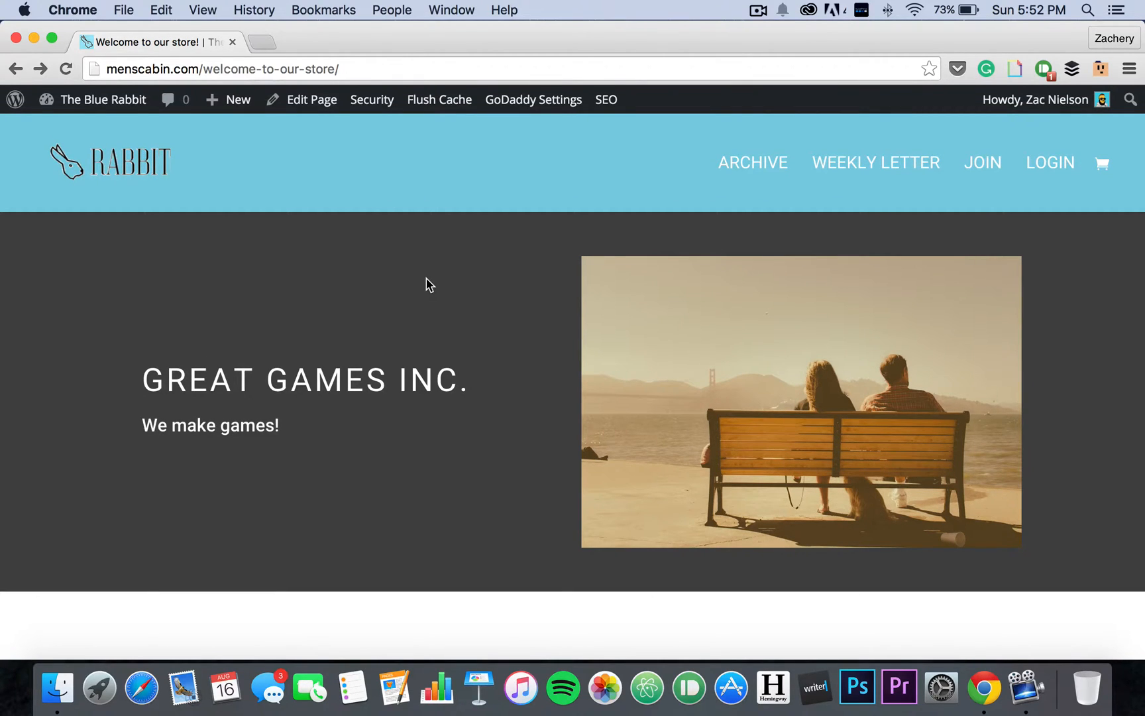
mouse_move(31, 118)
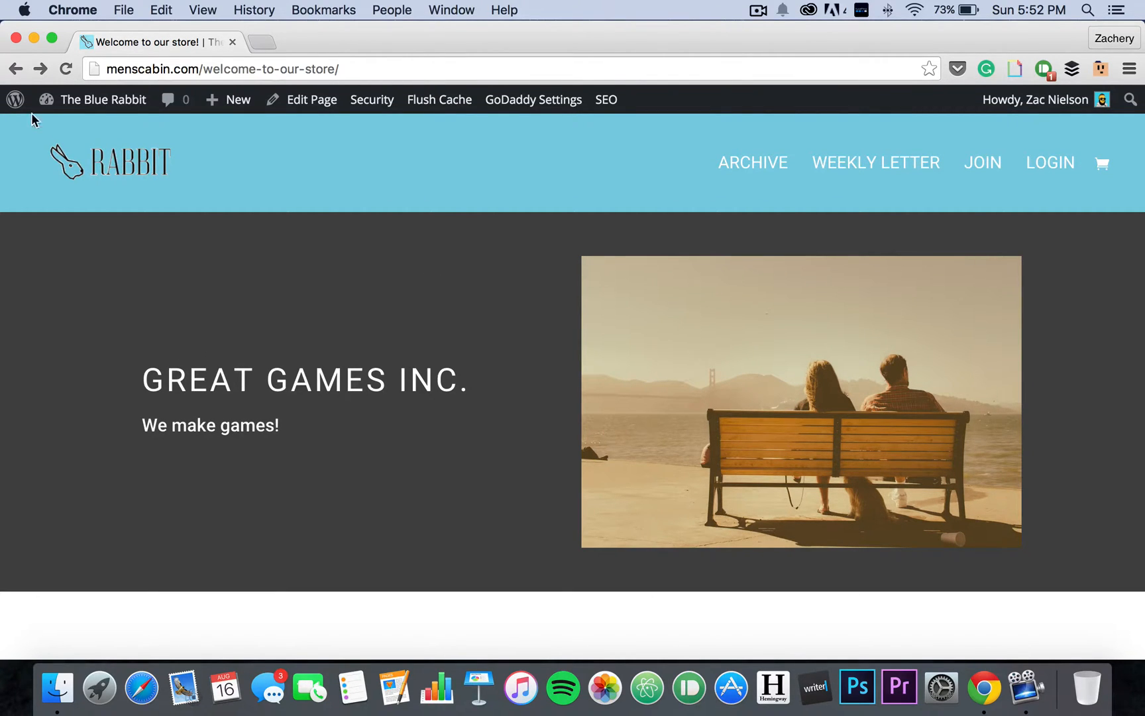
click(102, 98)
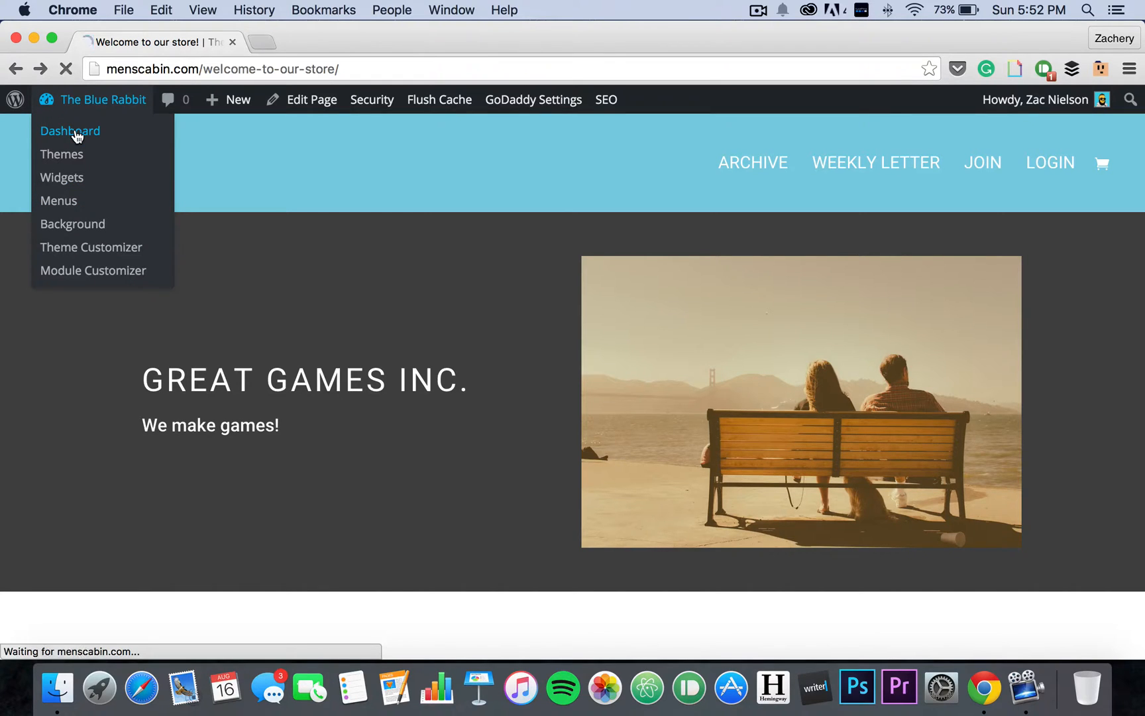
click(69, 130)
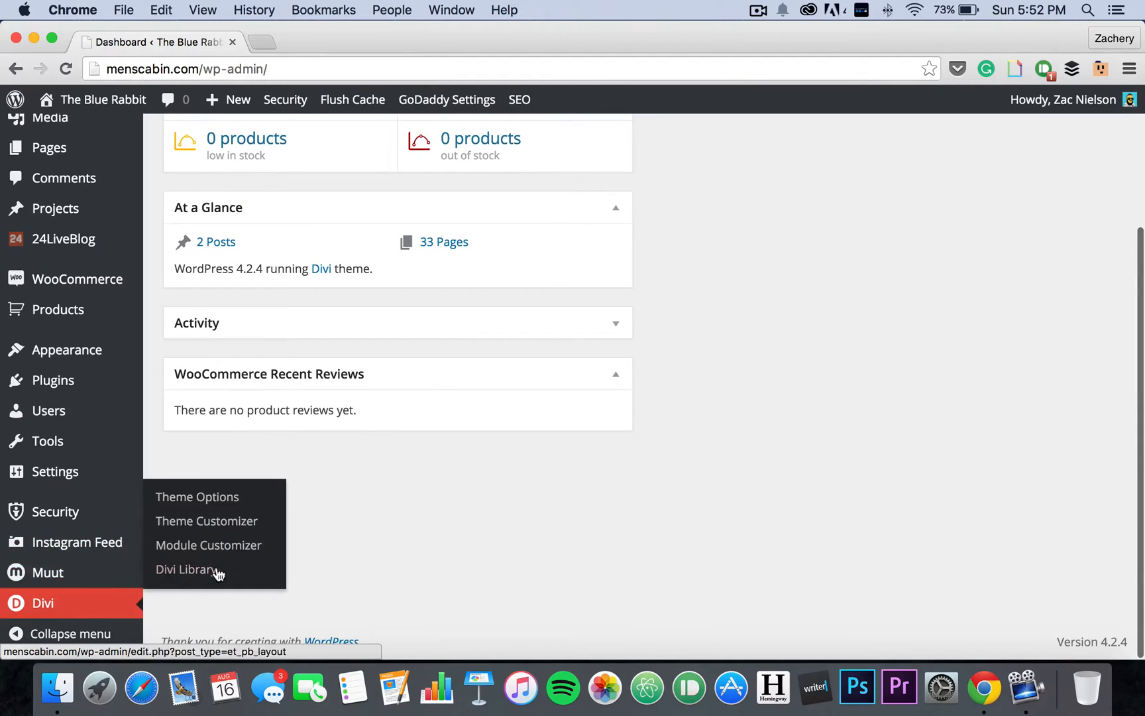
click(196, 496)
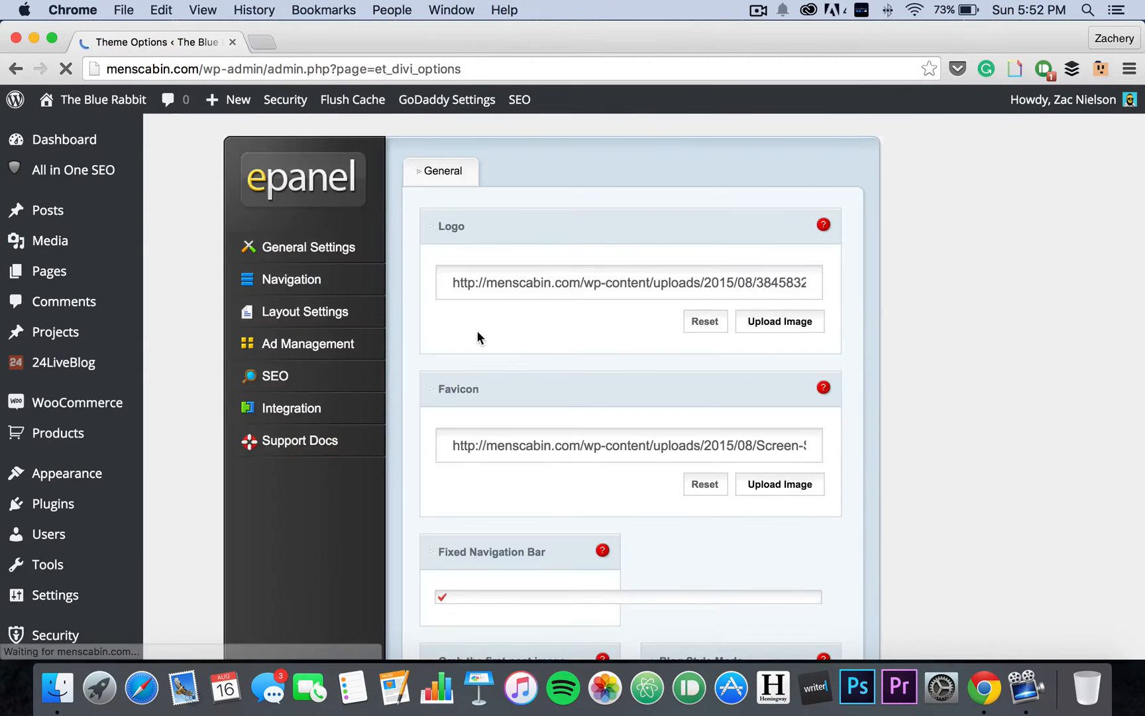
- Scroll down to the Custom CSS box with the shop-image transition rules
scroll(down, 3)
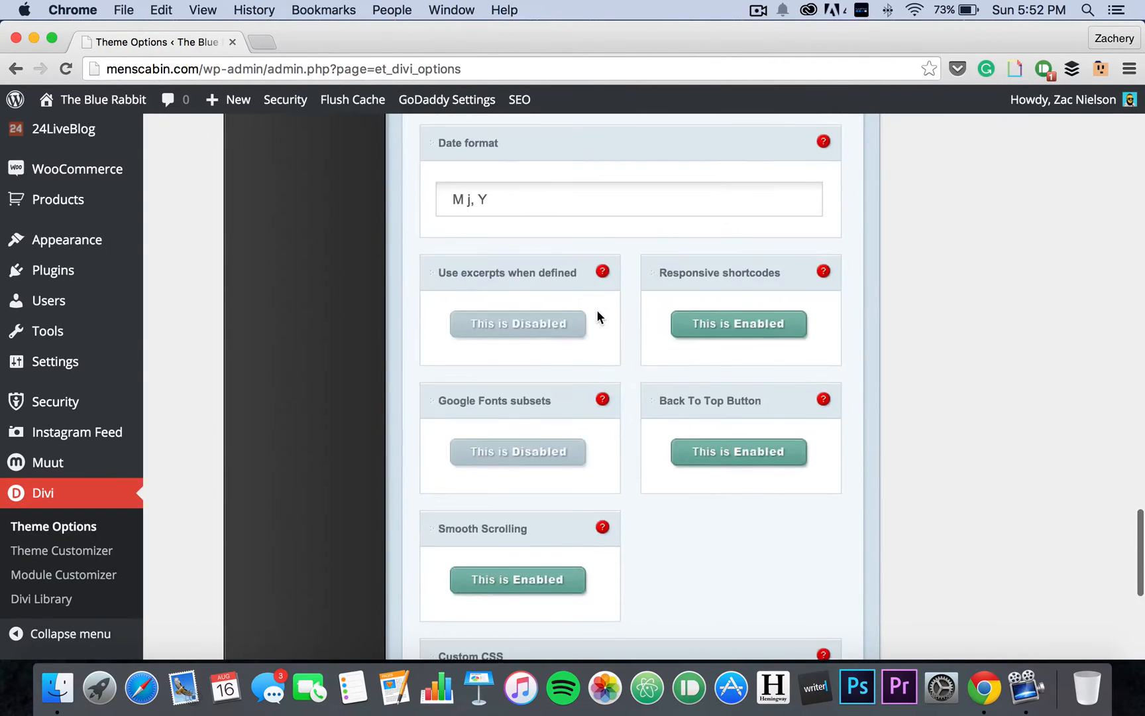
scroll(down, 3)
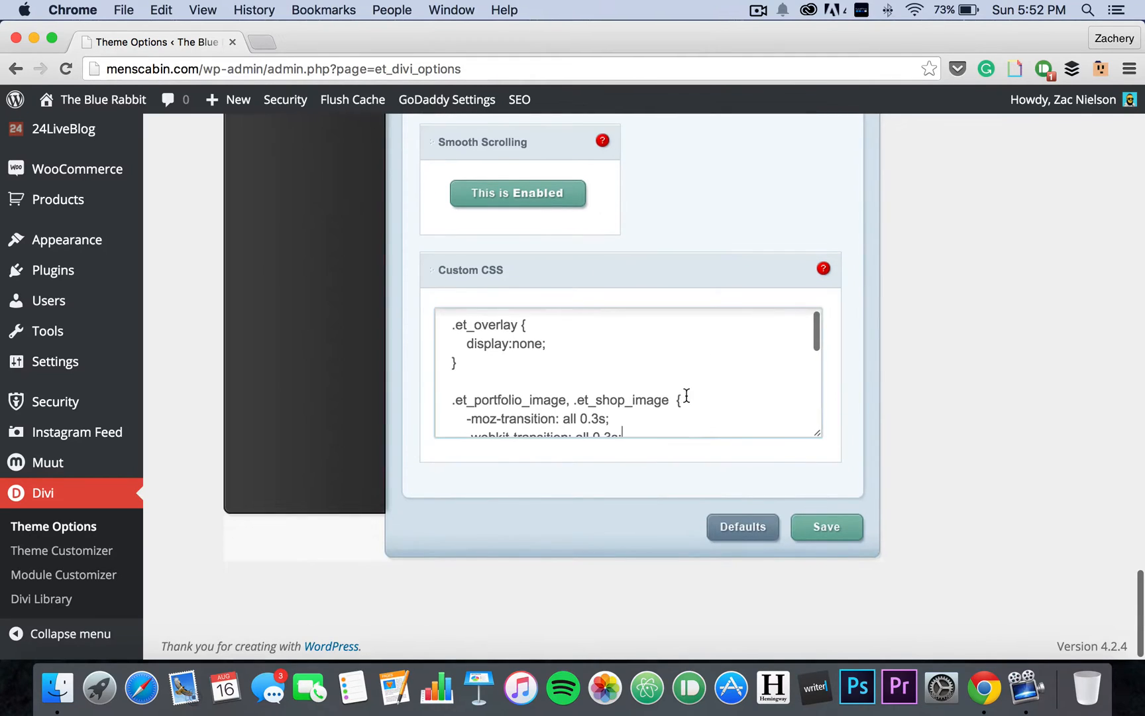
scroll(down, 3)
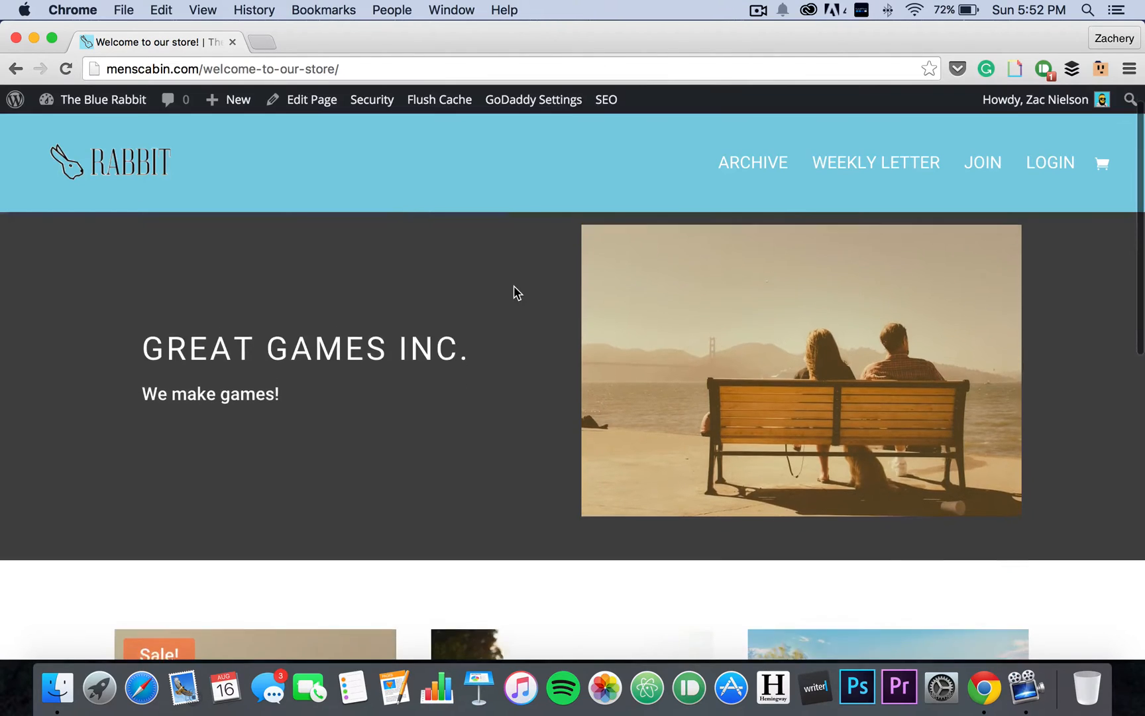
- Open the App product's live page from the store grid, showing its $0.69 sale price
scroll(down, 3)
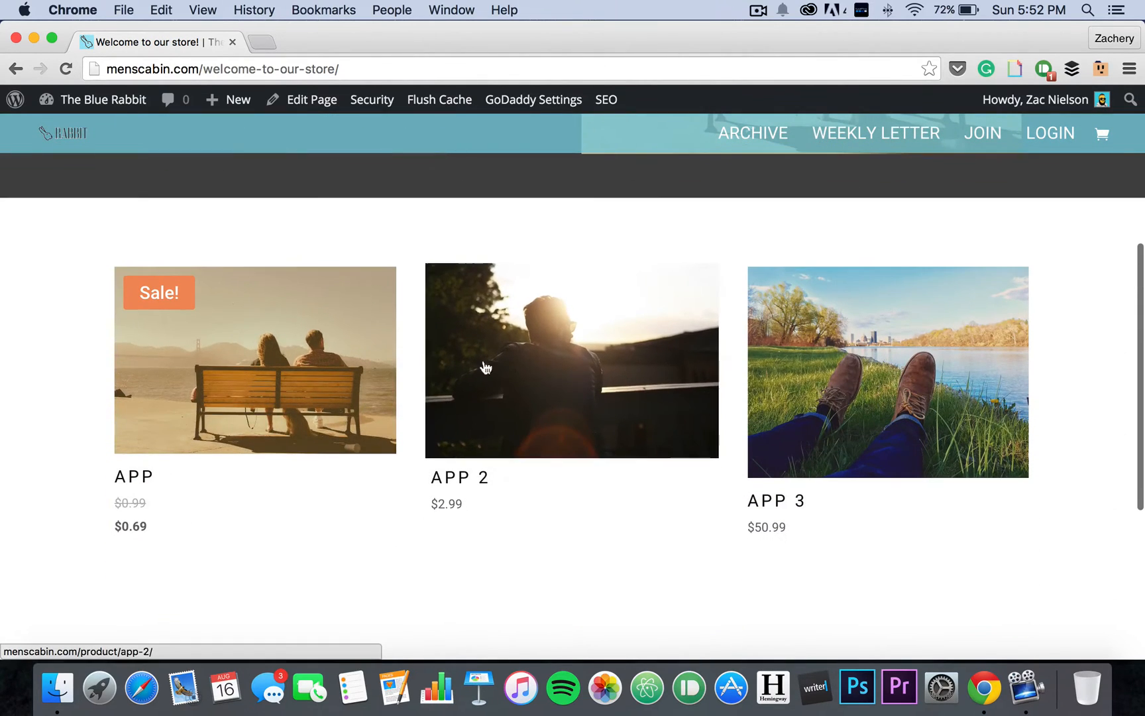
mouse_move(575, 322)
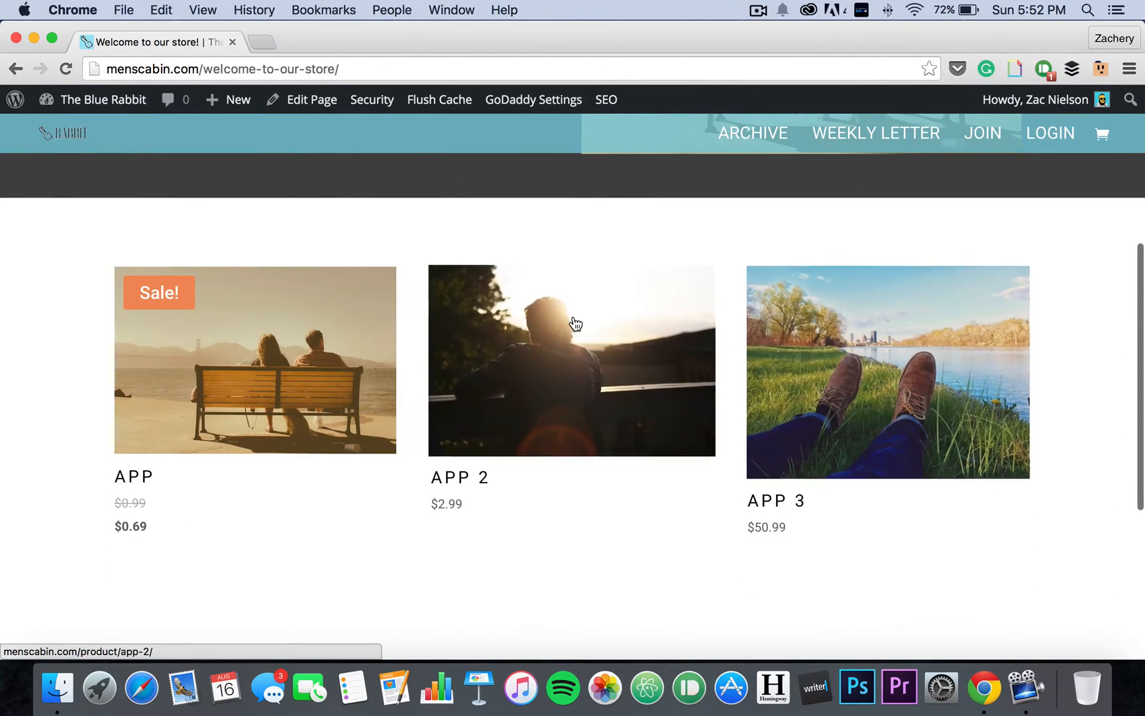
mouse_move(585, 312)
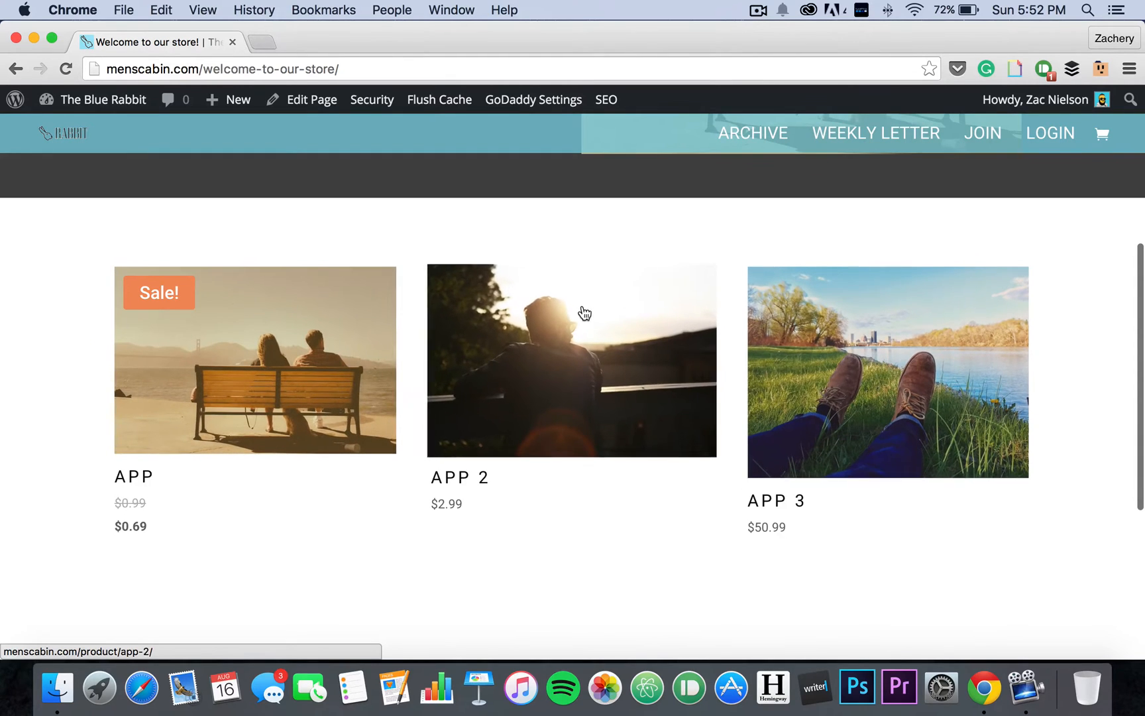
click(254, 360)
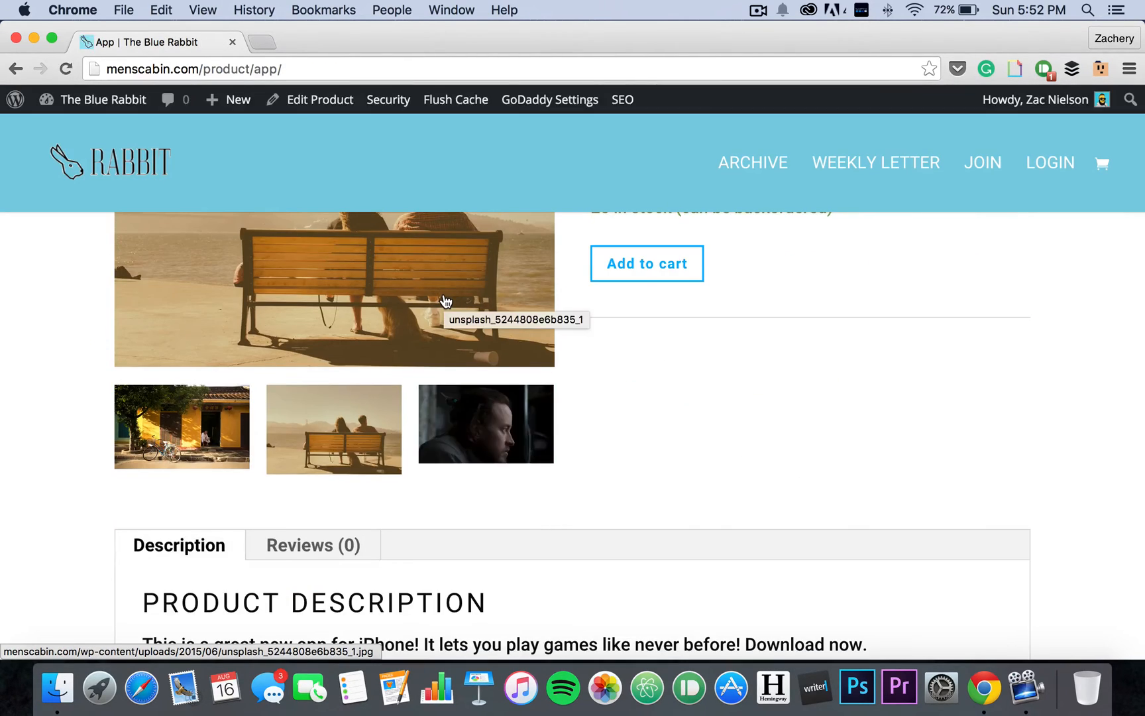
scroll(up, 3)
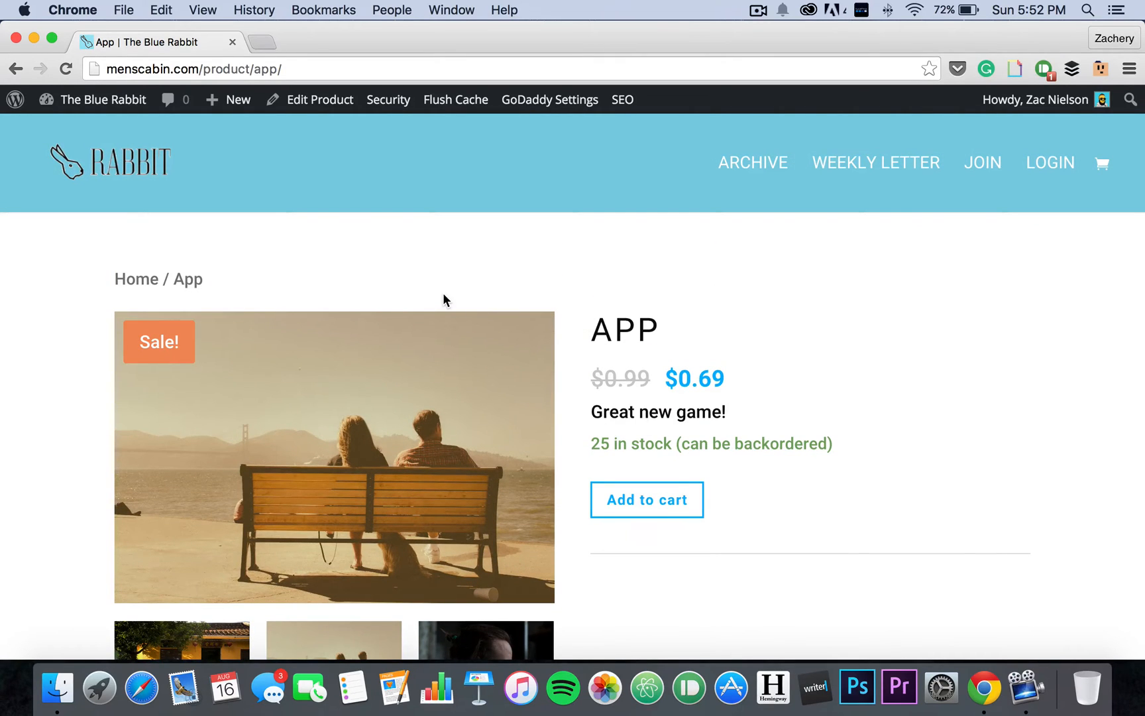